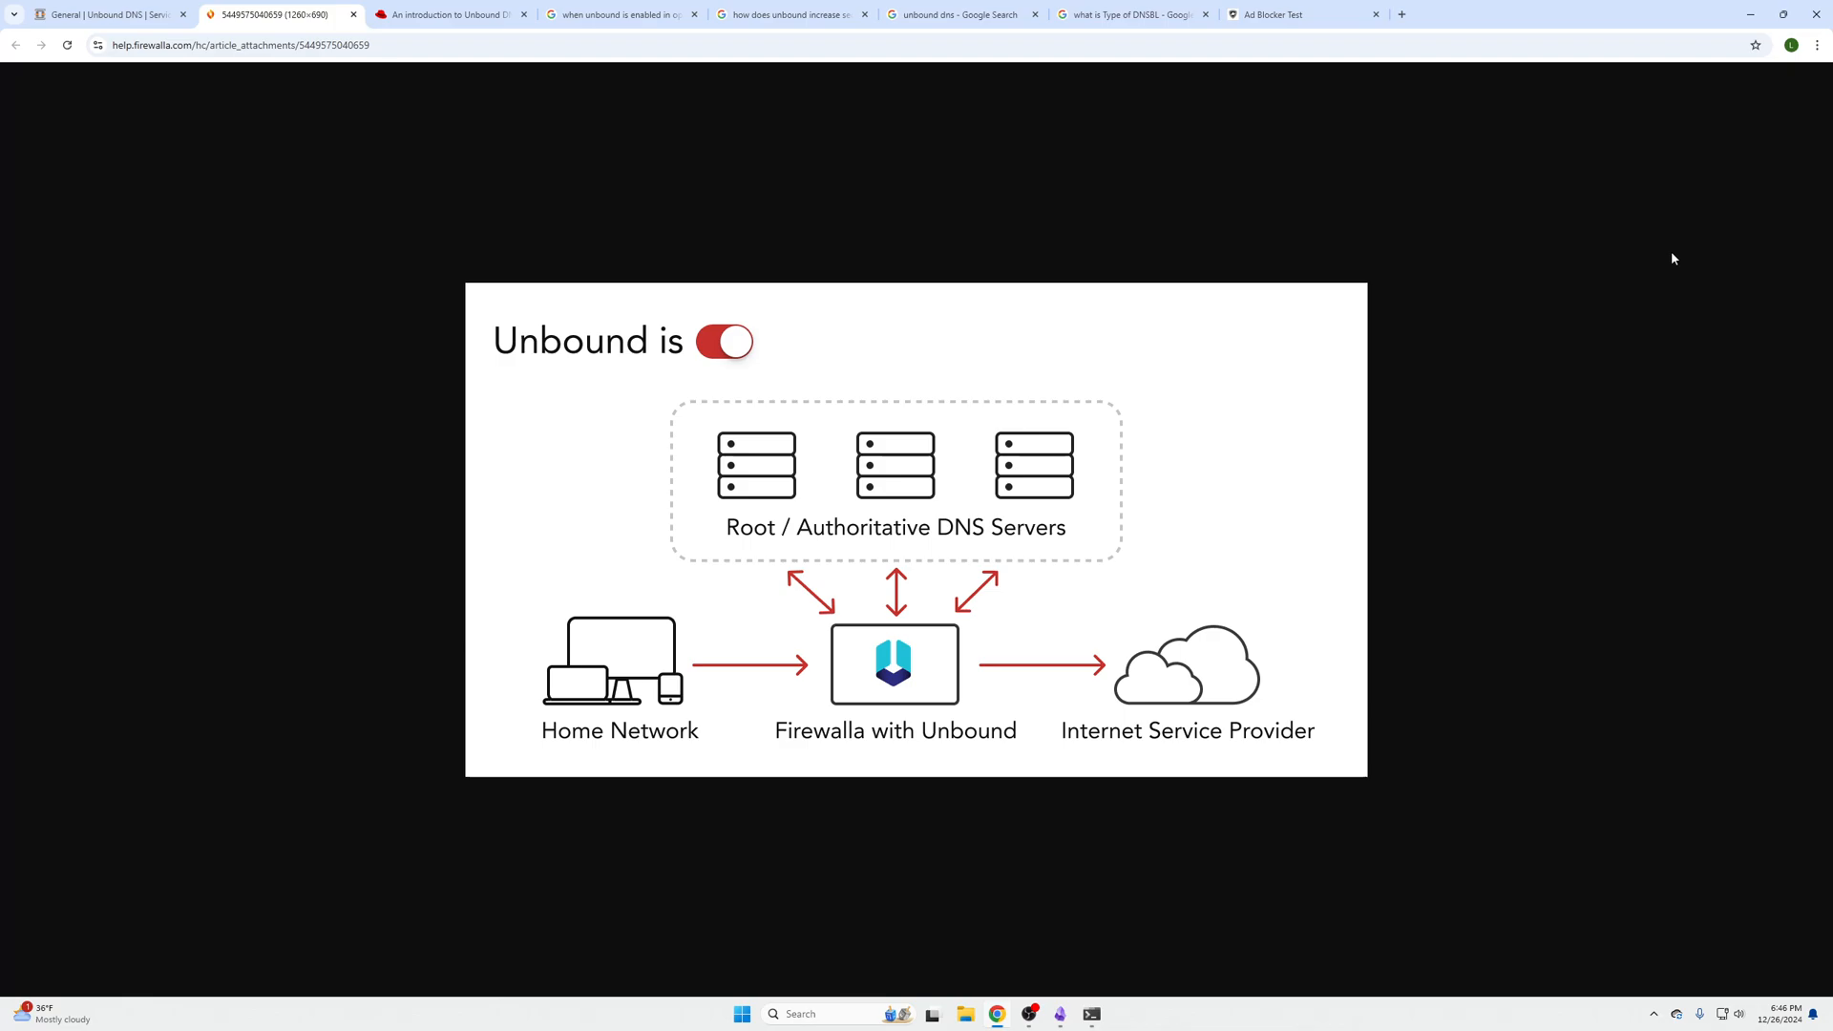
mouse_move(1033, 473)
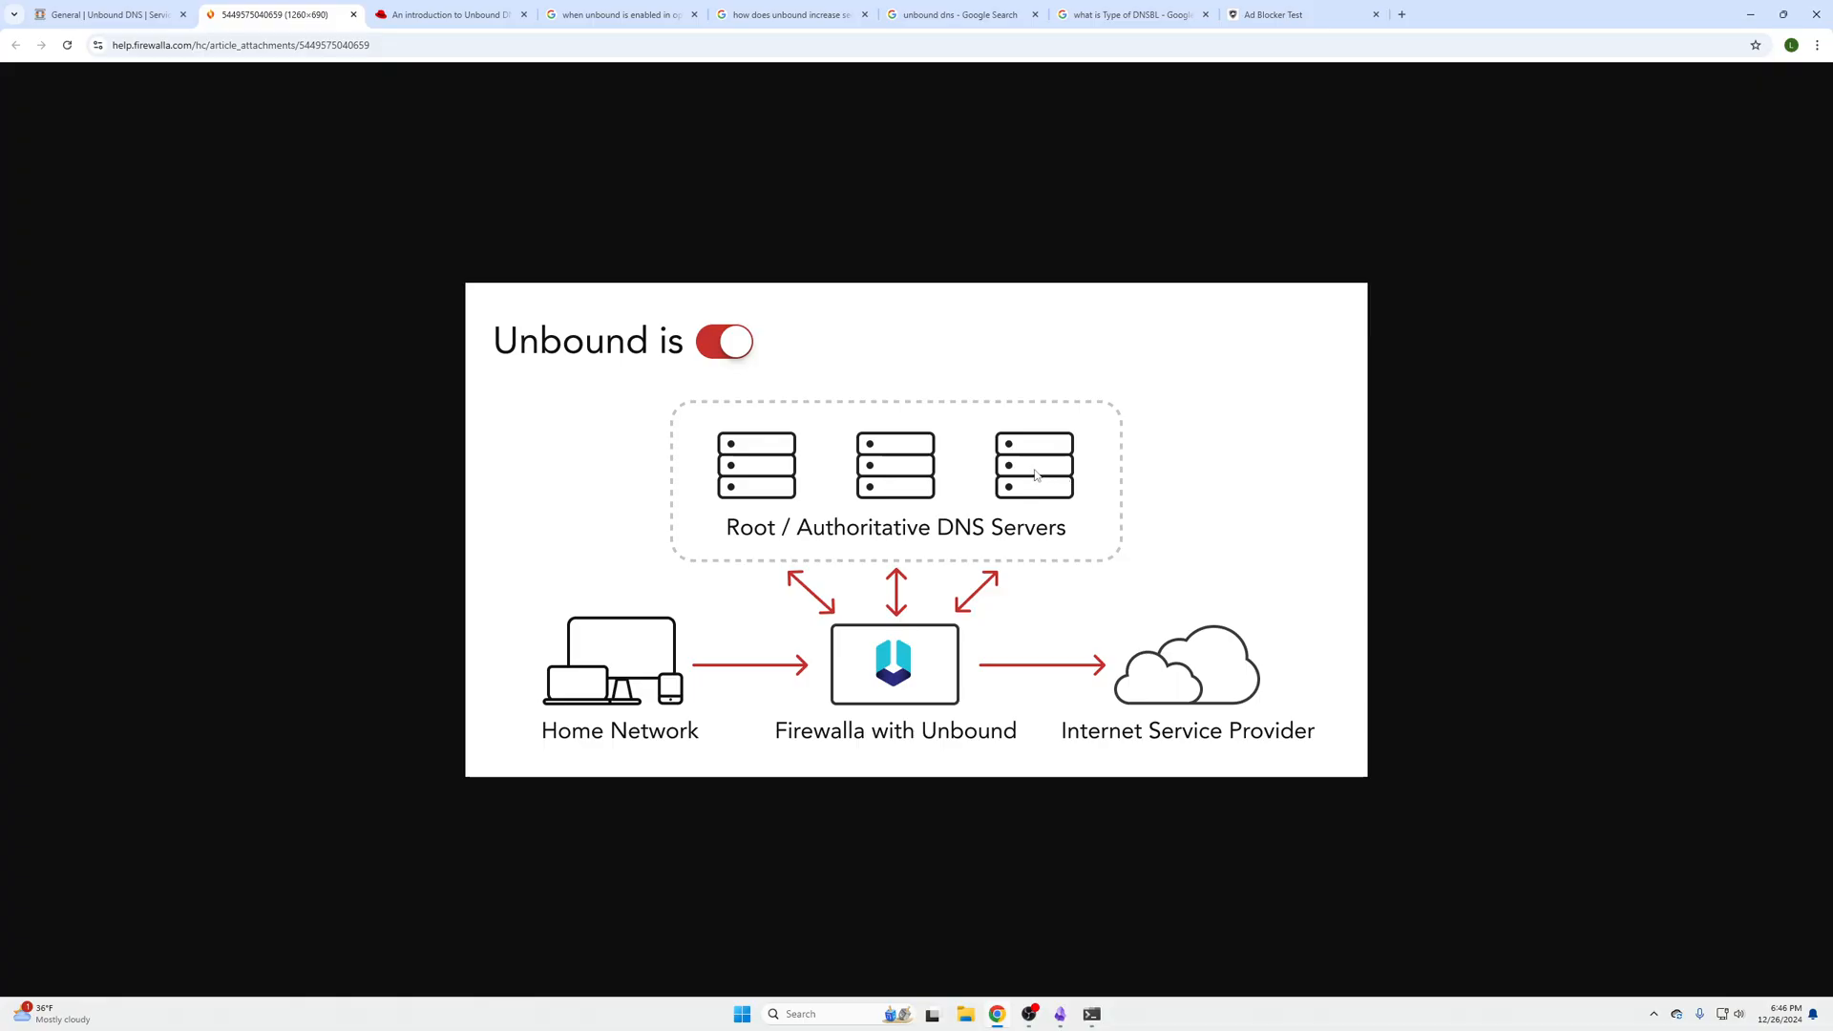
mouse_move(649, 551)
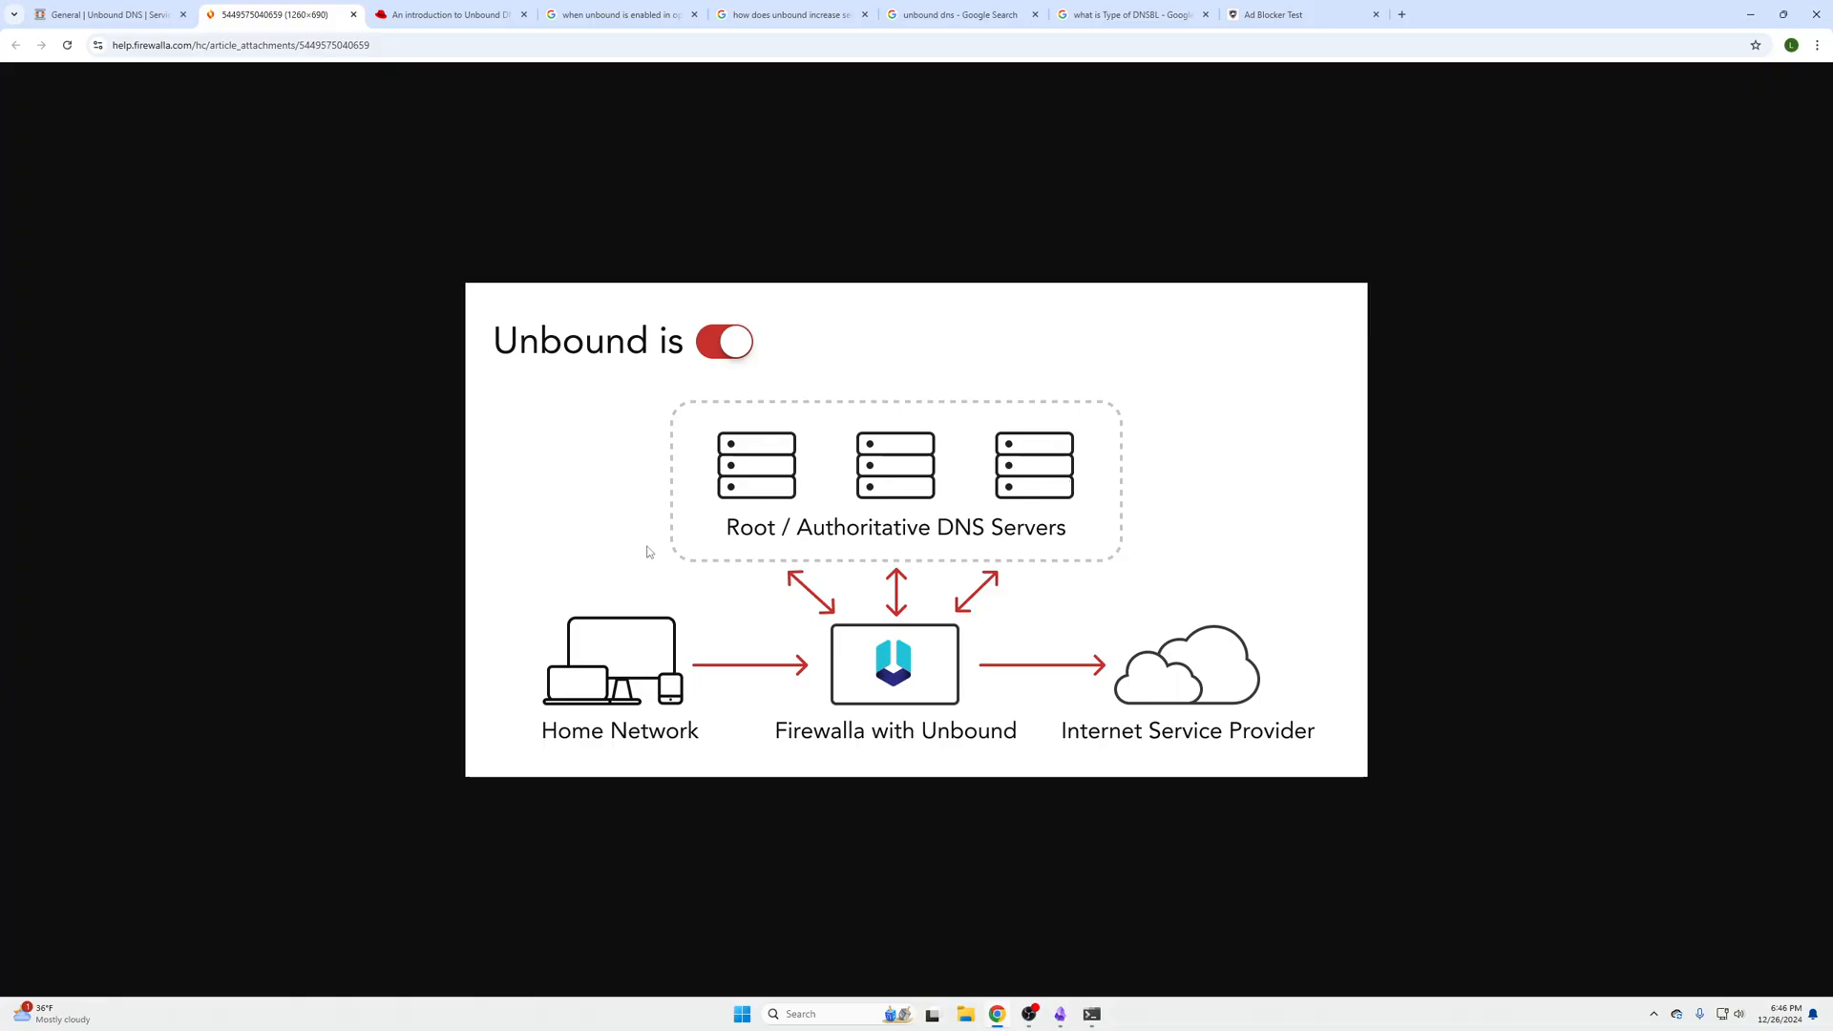
mouse_move(557, 683)
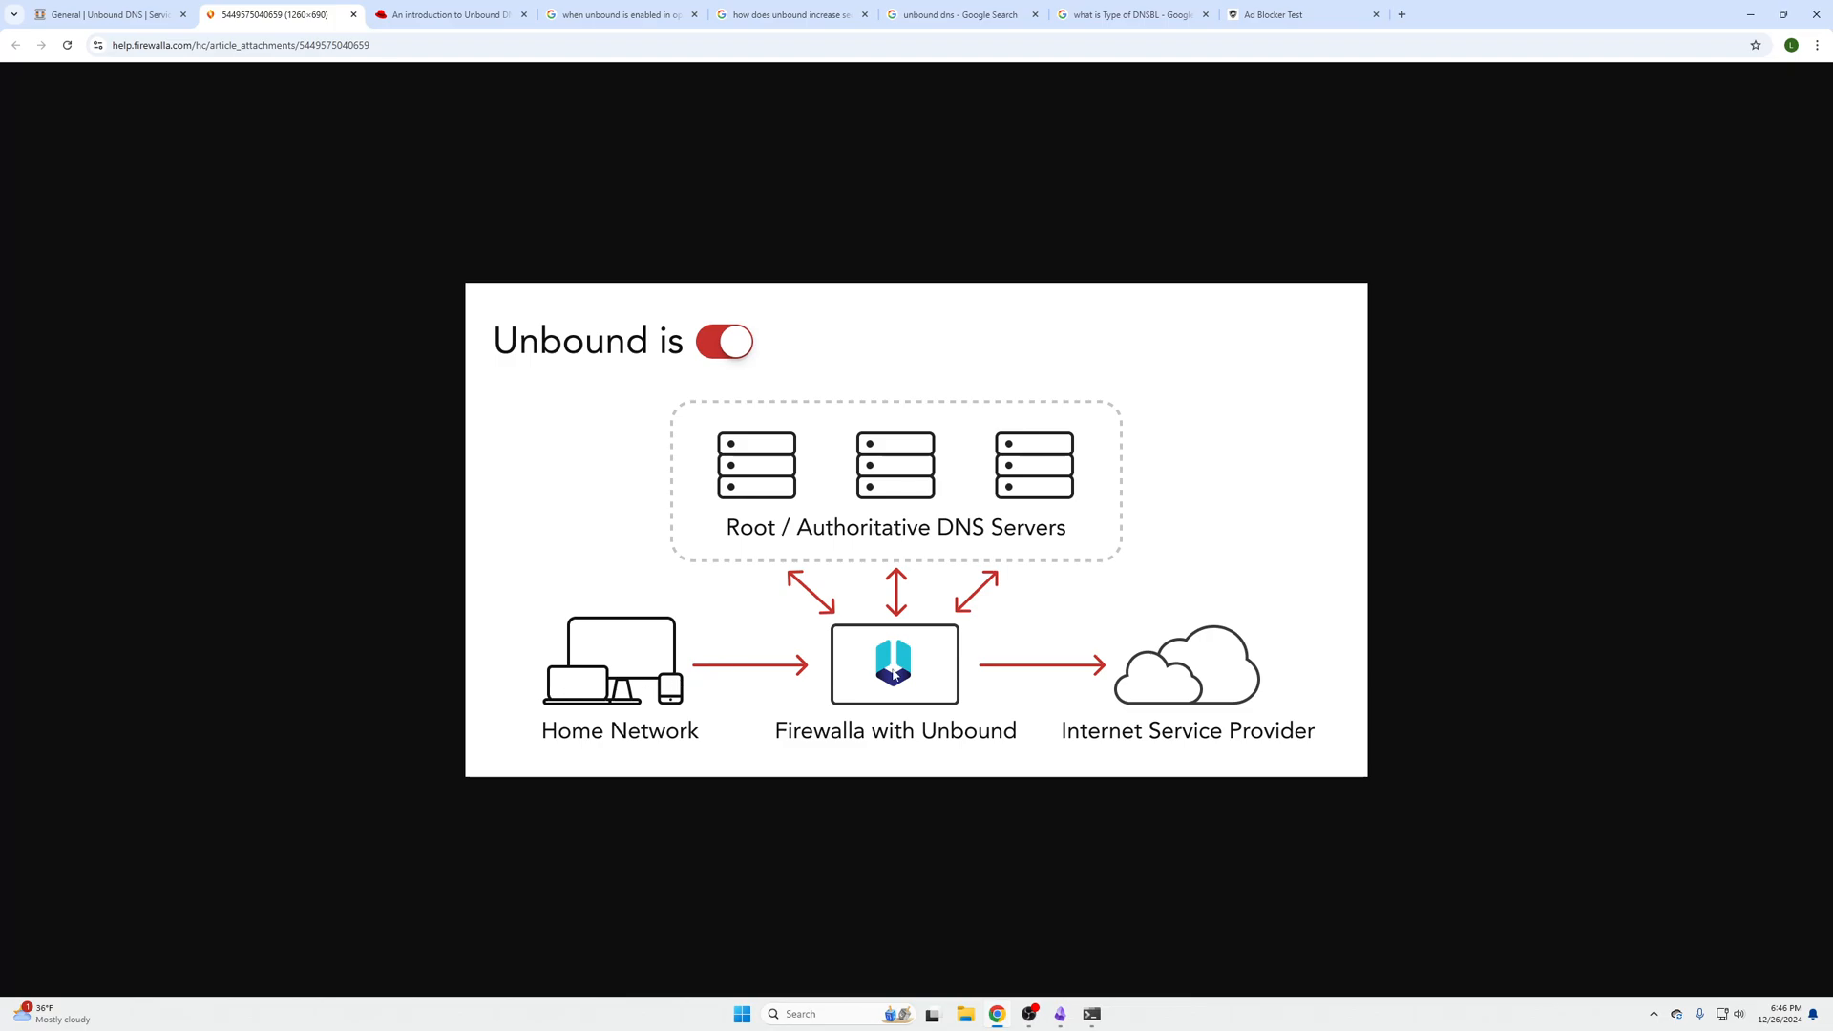
mouse_move(818, 746)
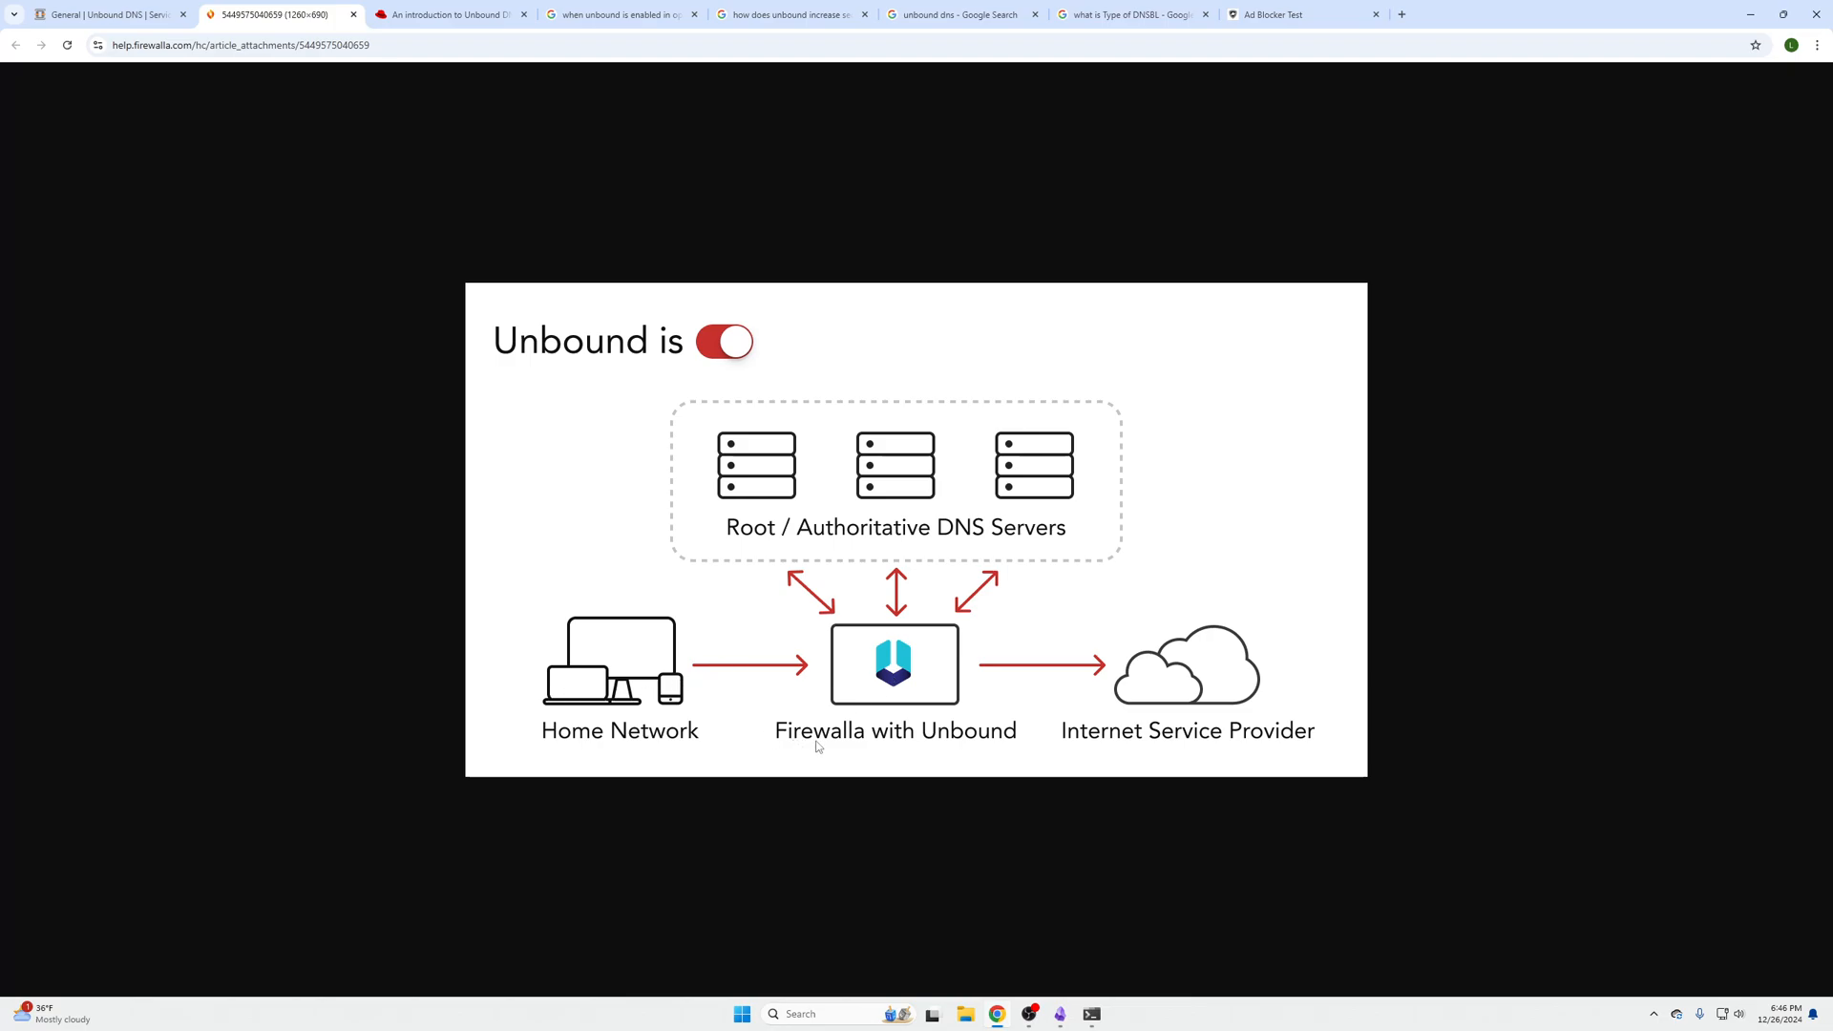
mouse_move(885, 597)
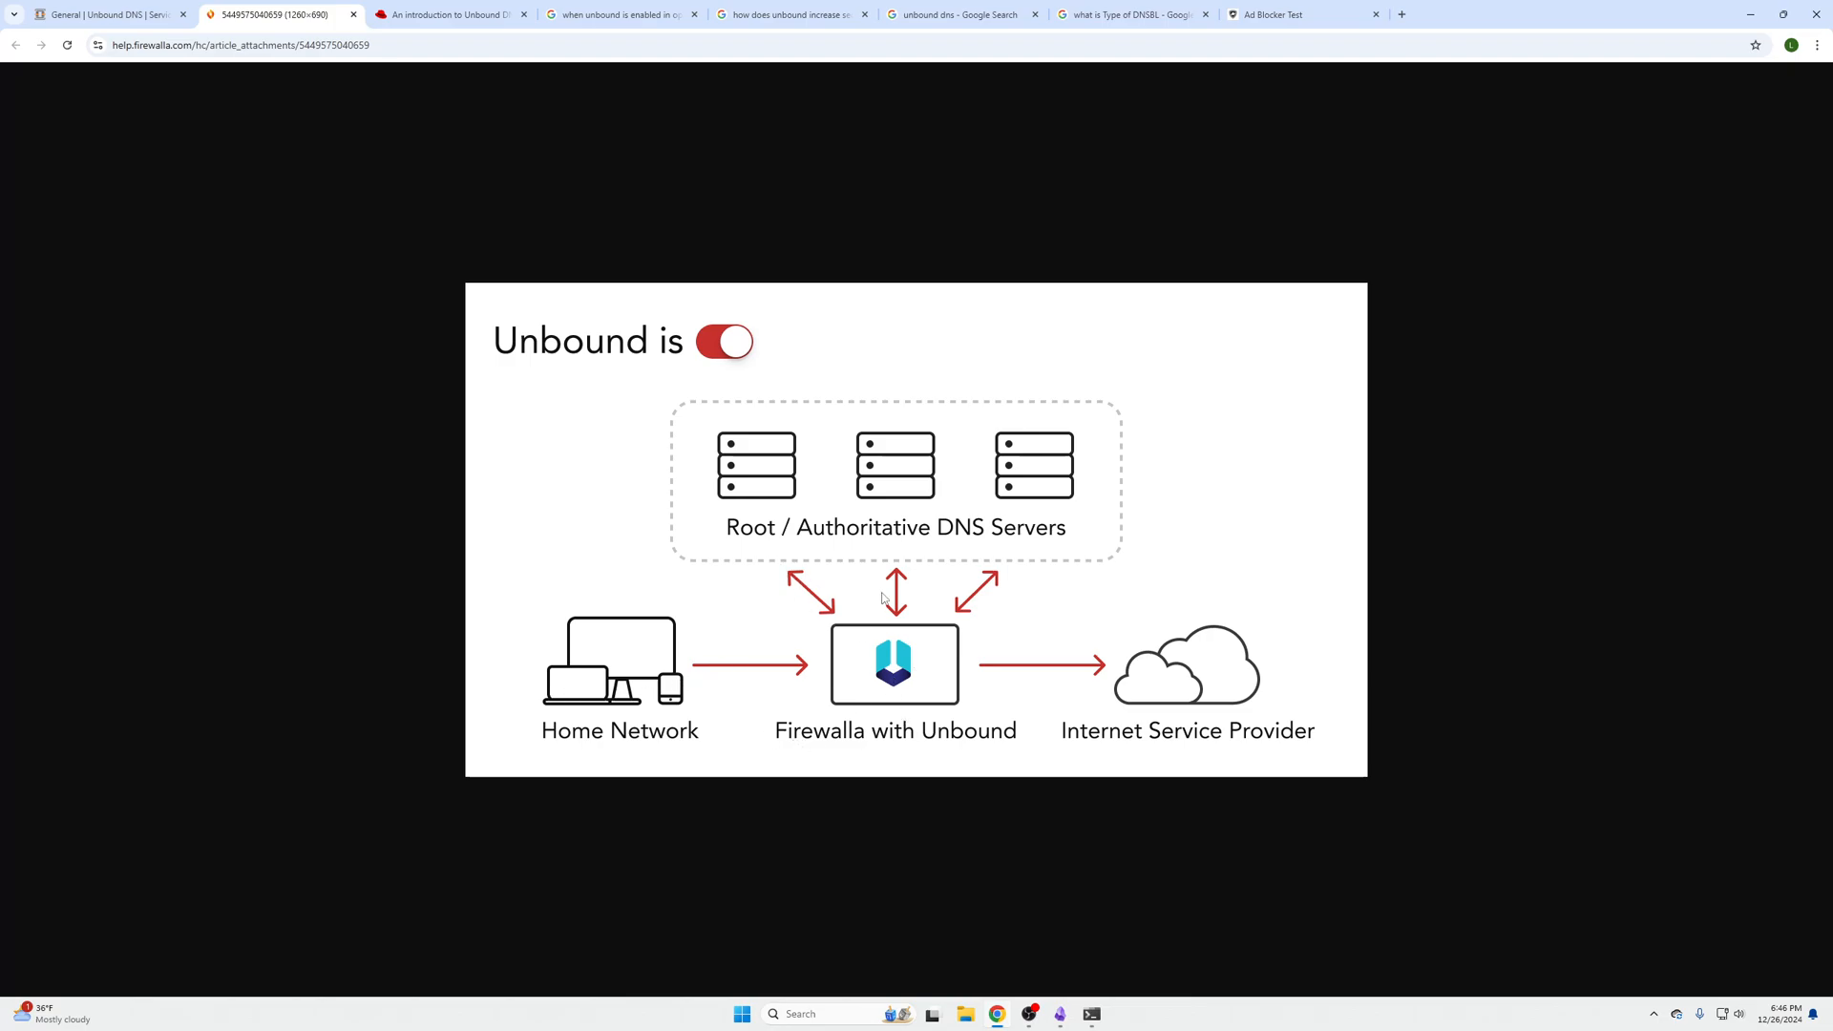
mouse_move(793, 535)
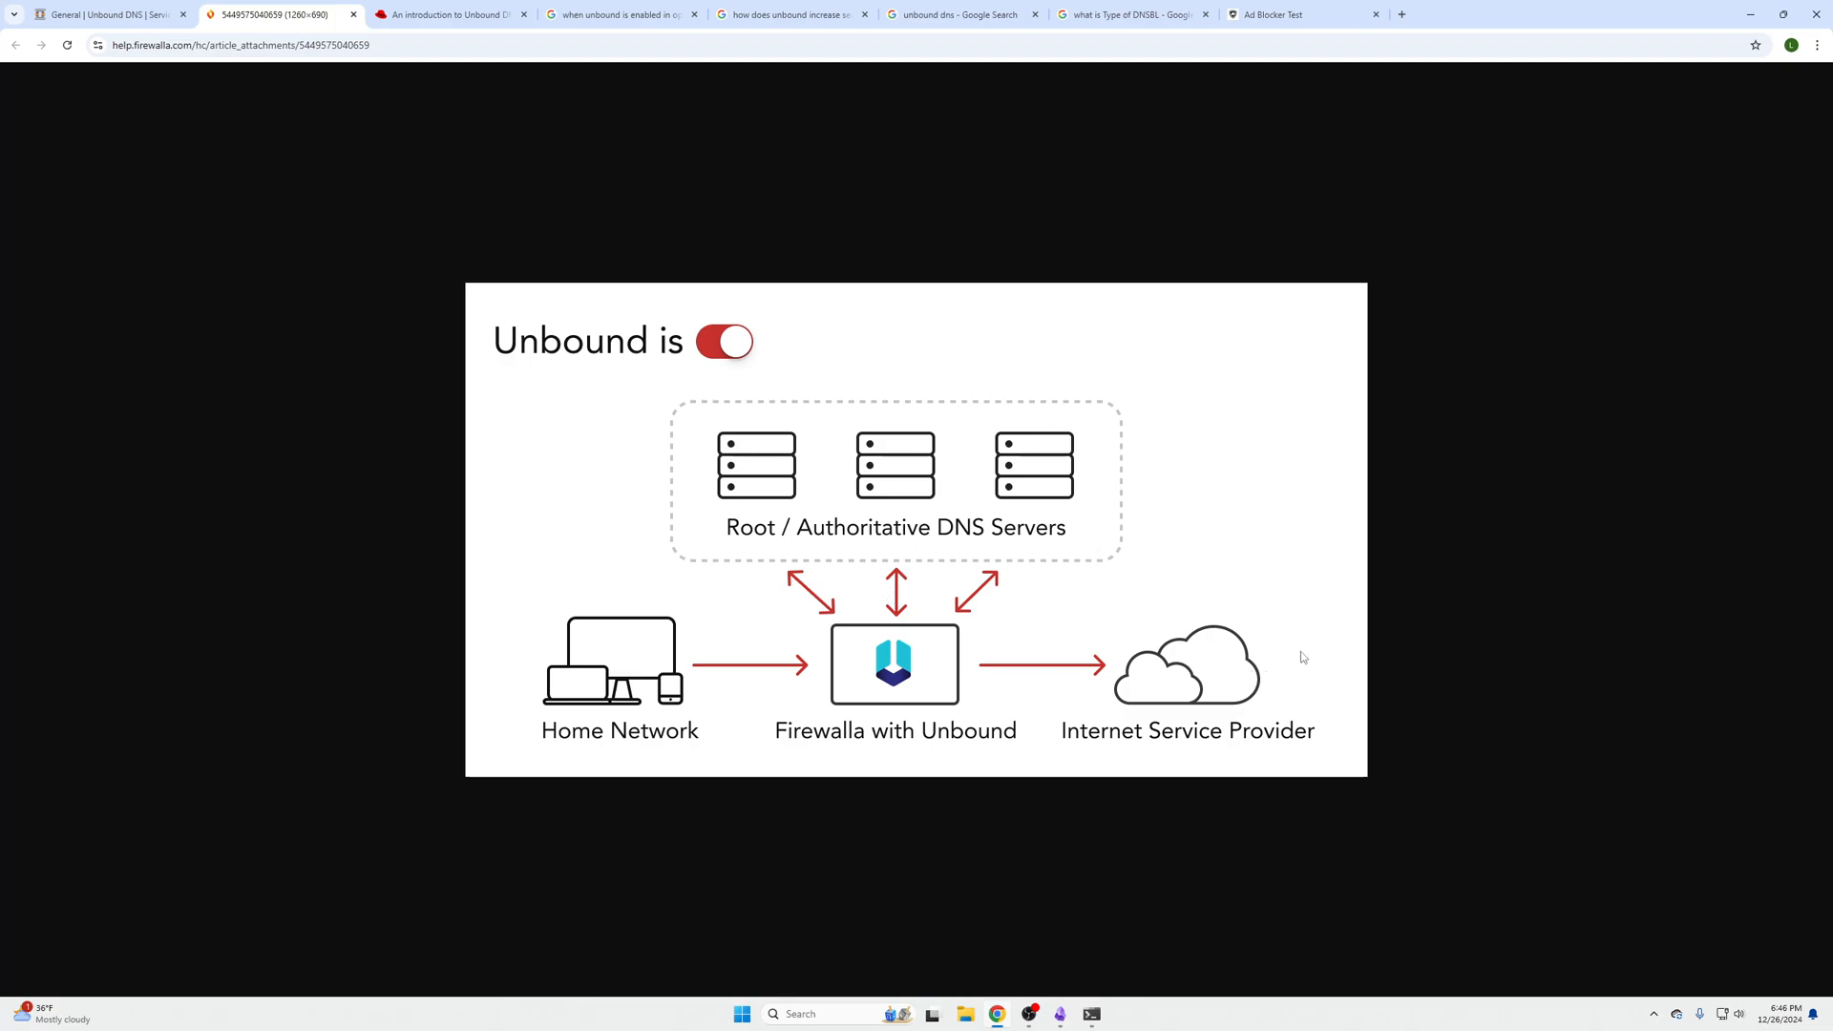
mouse_move(1194, 675)
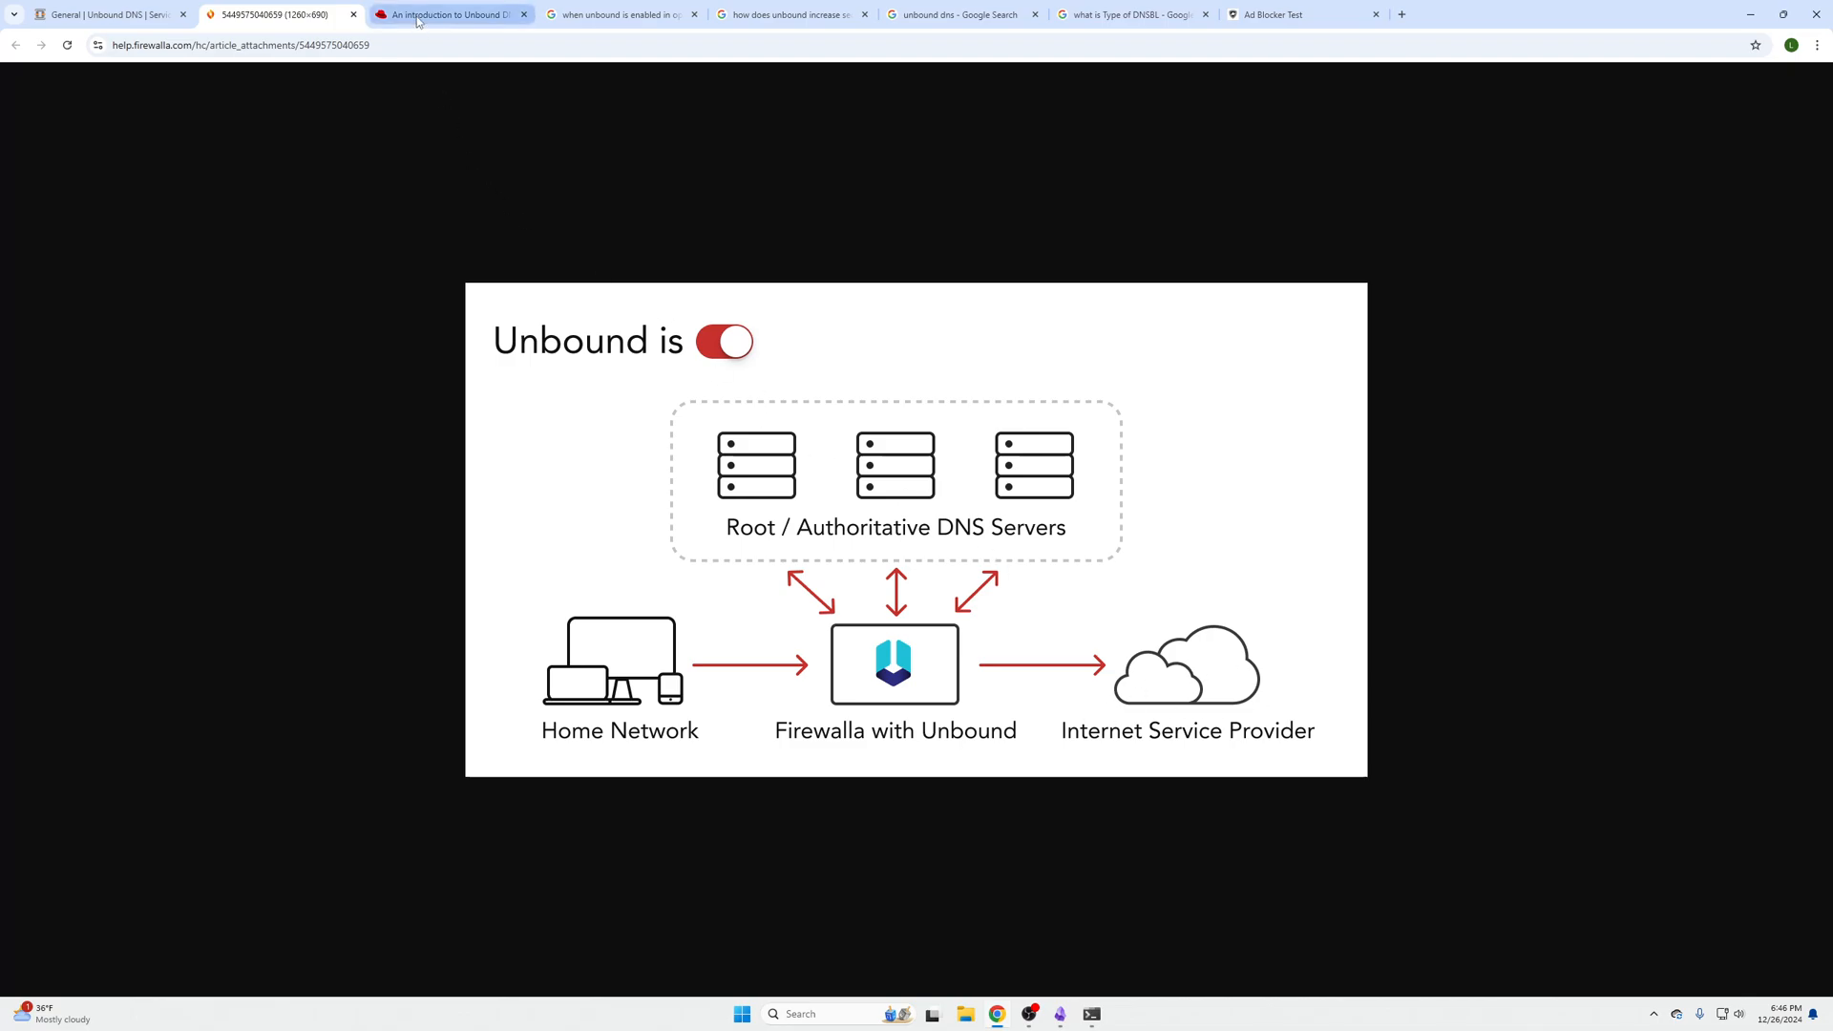
Open the Red Hat Unbound article and highlight the decreased response time and resource-use points.
left_click(449, 14)
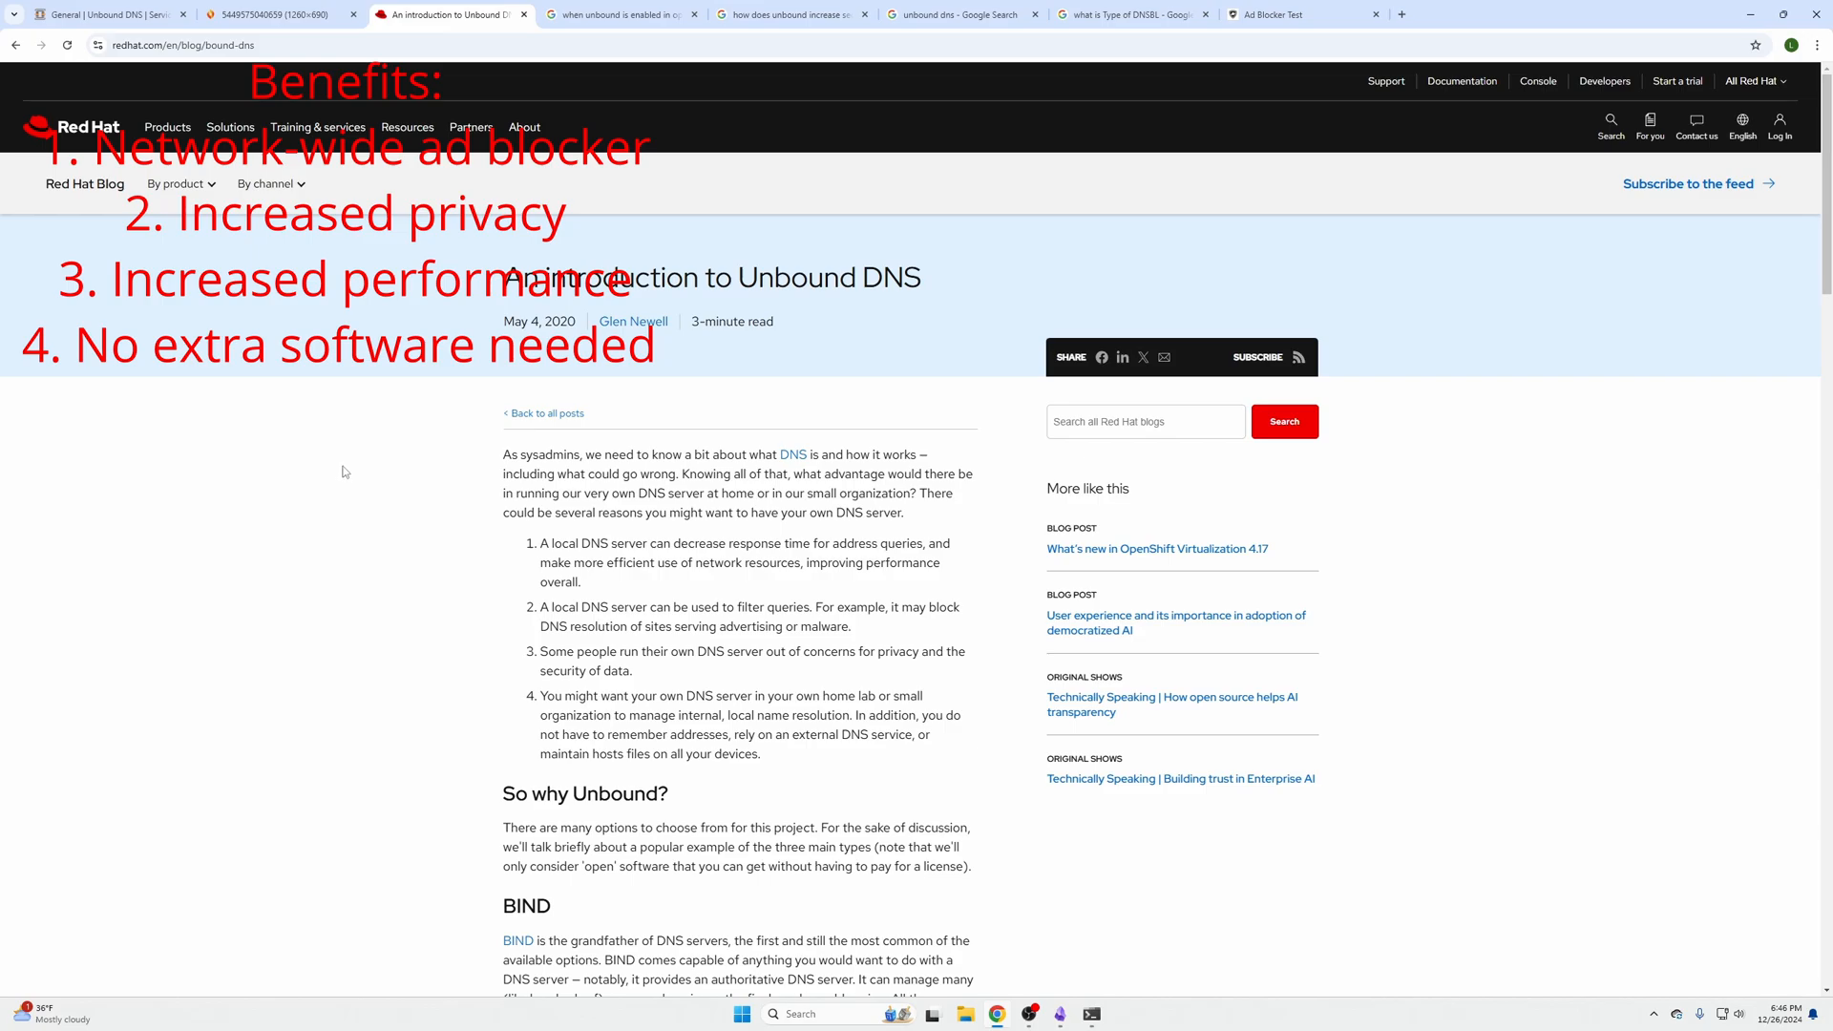
scroll("down", 3)
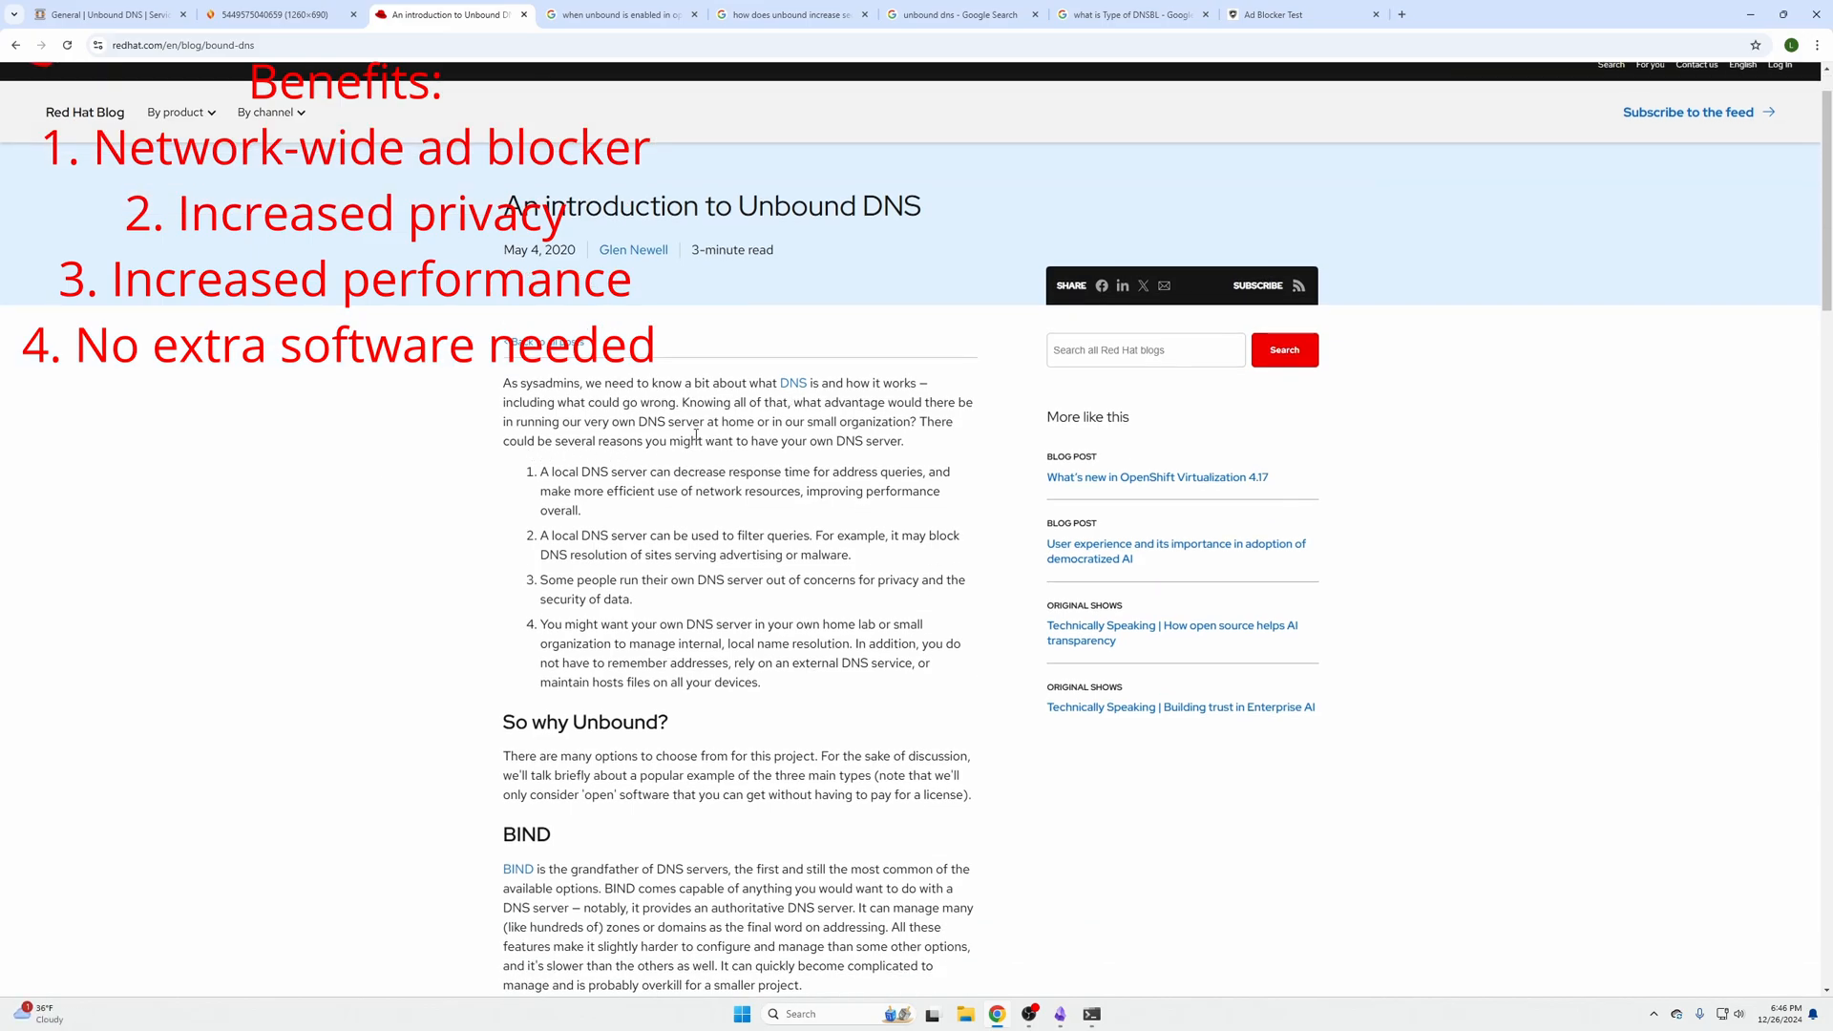
left_click_drag(619, 470, 839, 471)
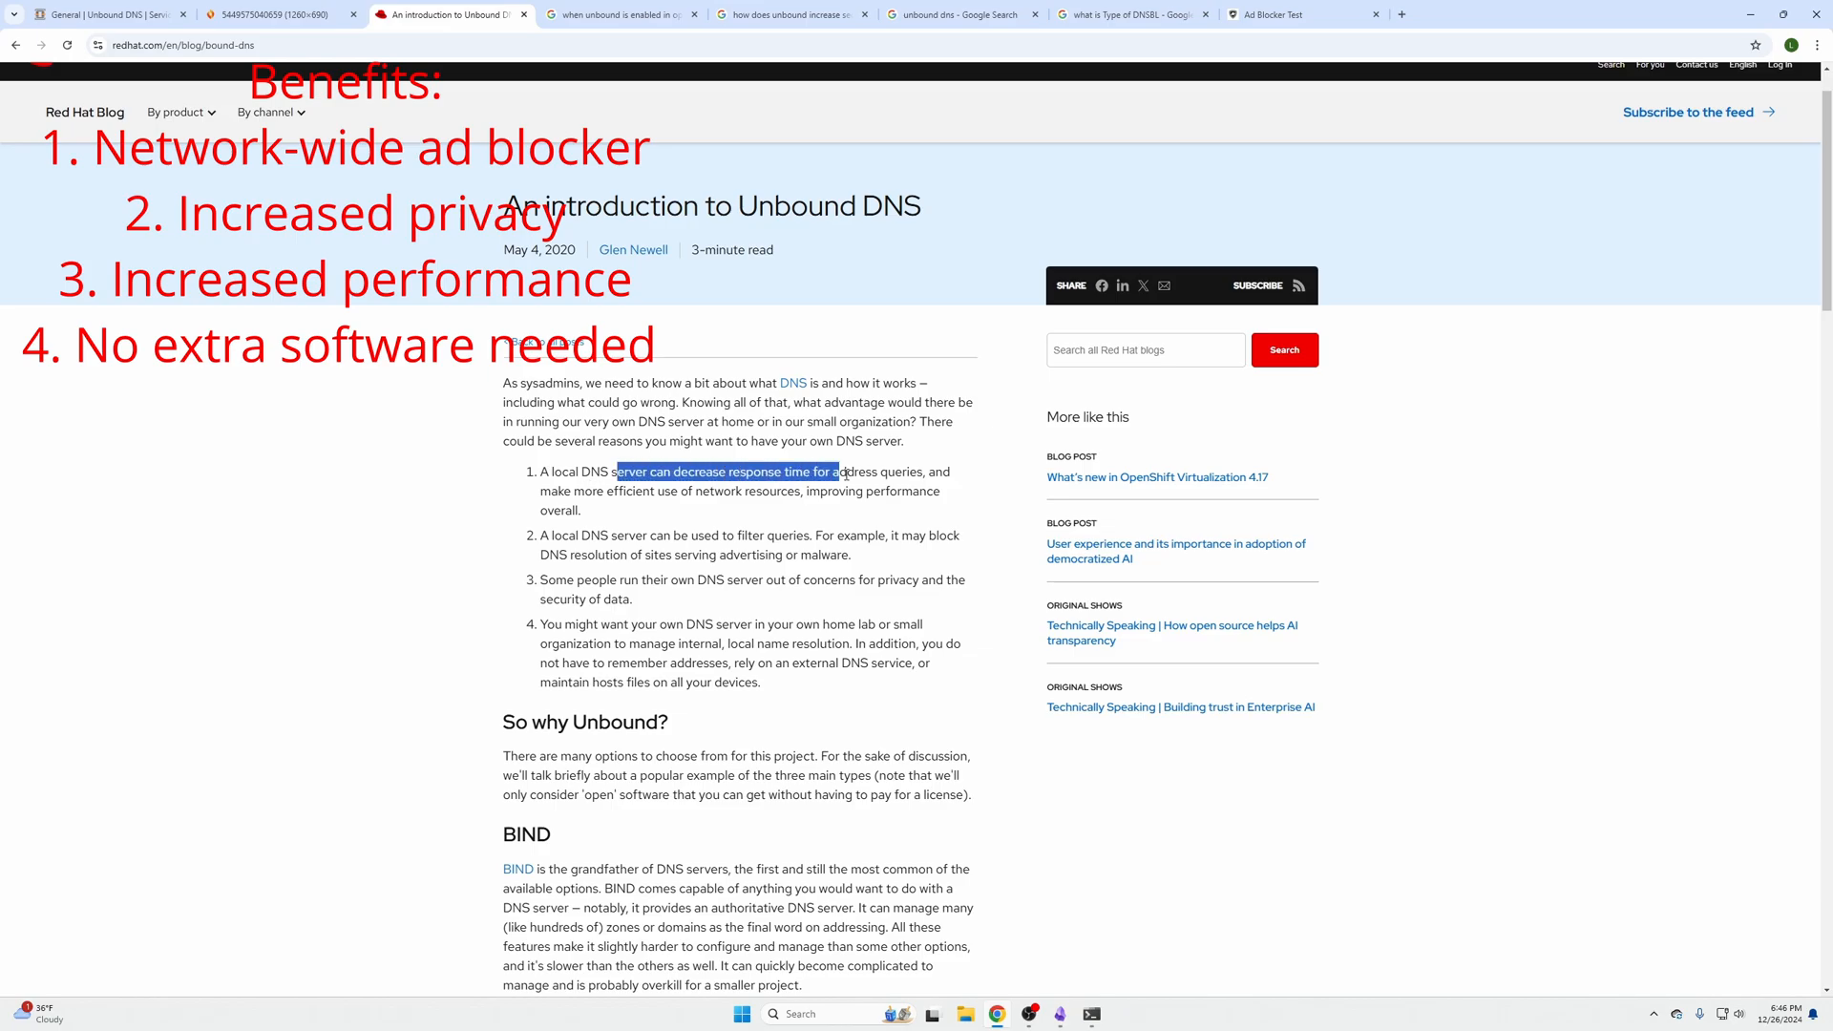
left_click_drag(842, 471, 771, 490)
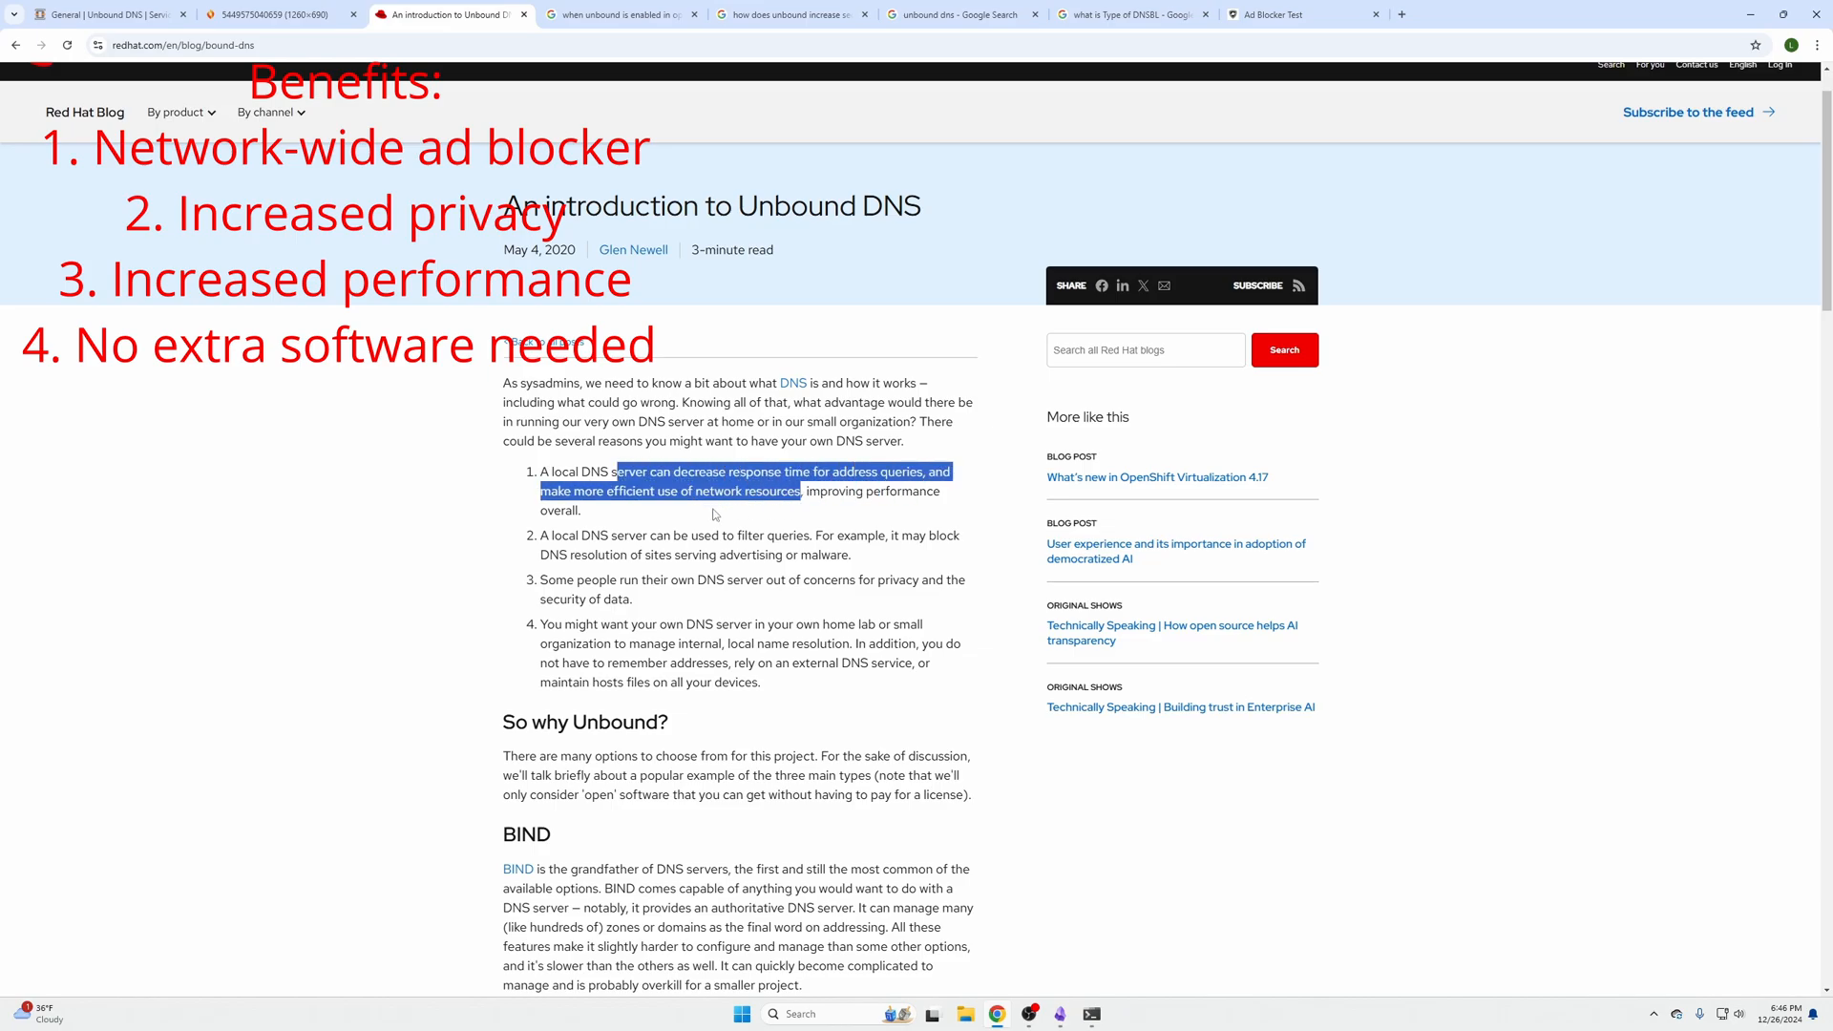
left_click(702, 518)
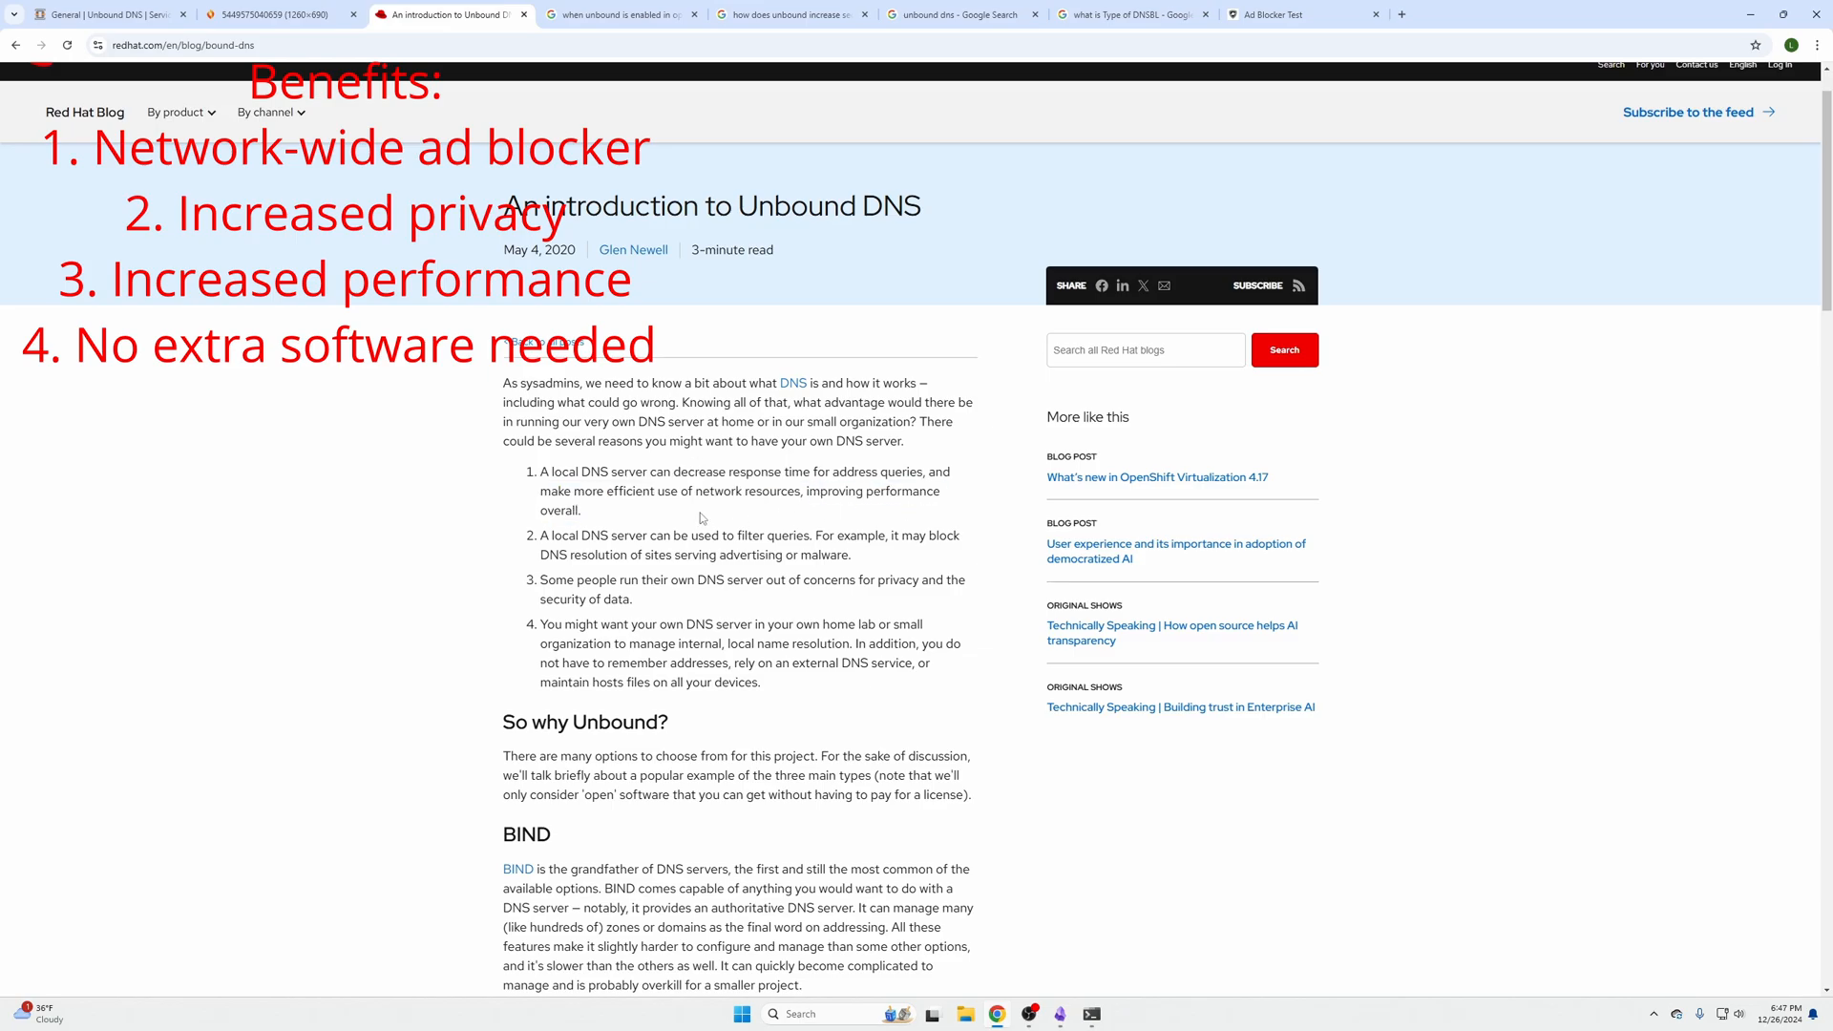
mouse_move(588, 524)
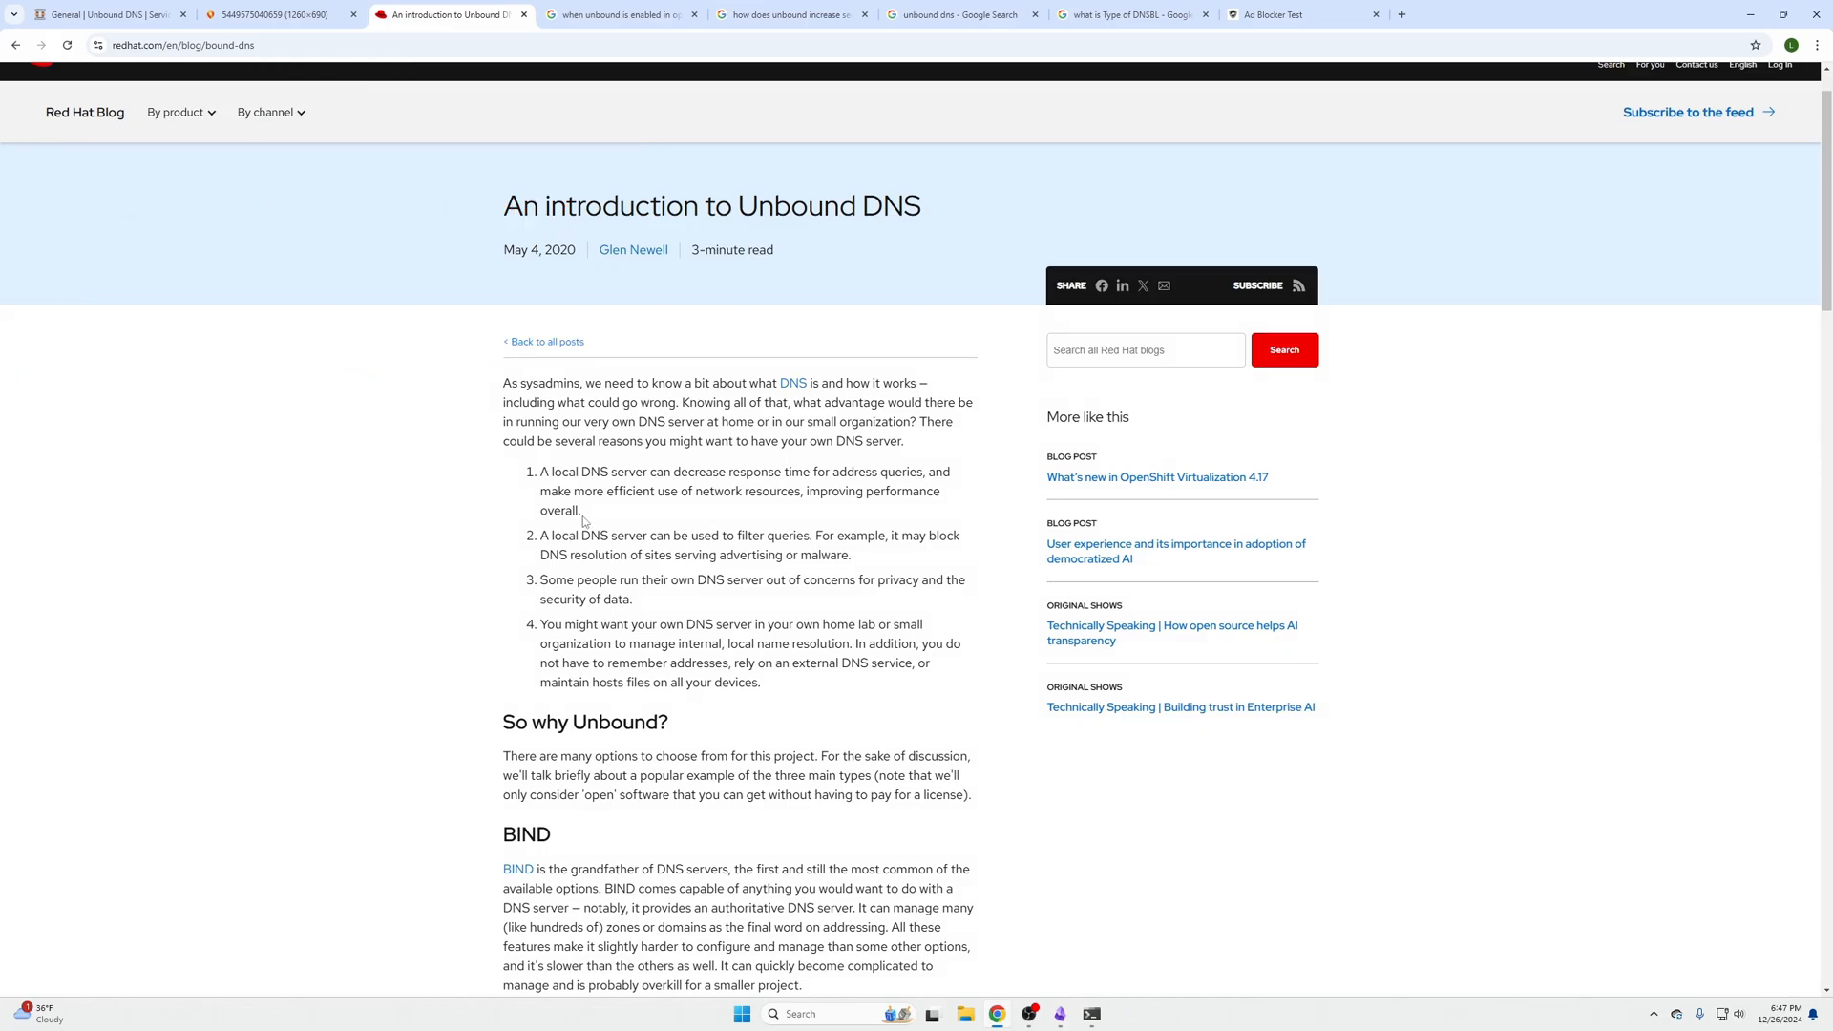
mouse_move(576, 496)
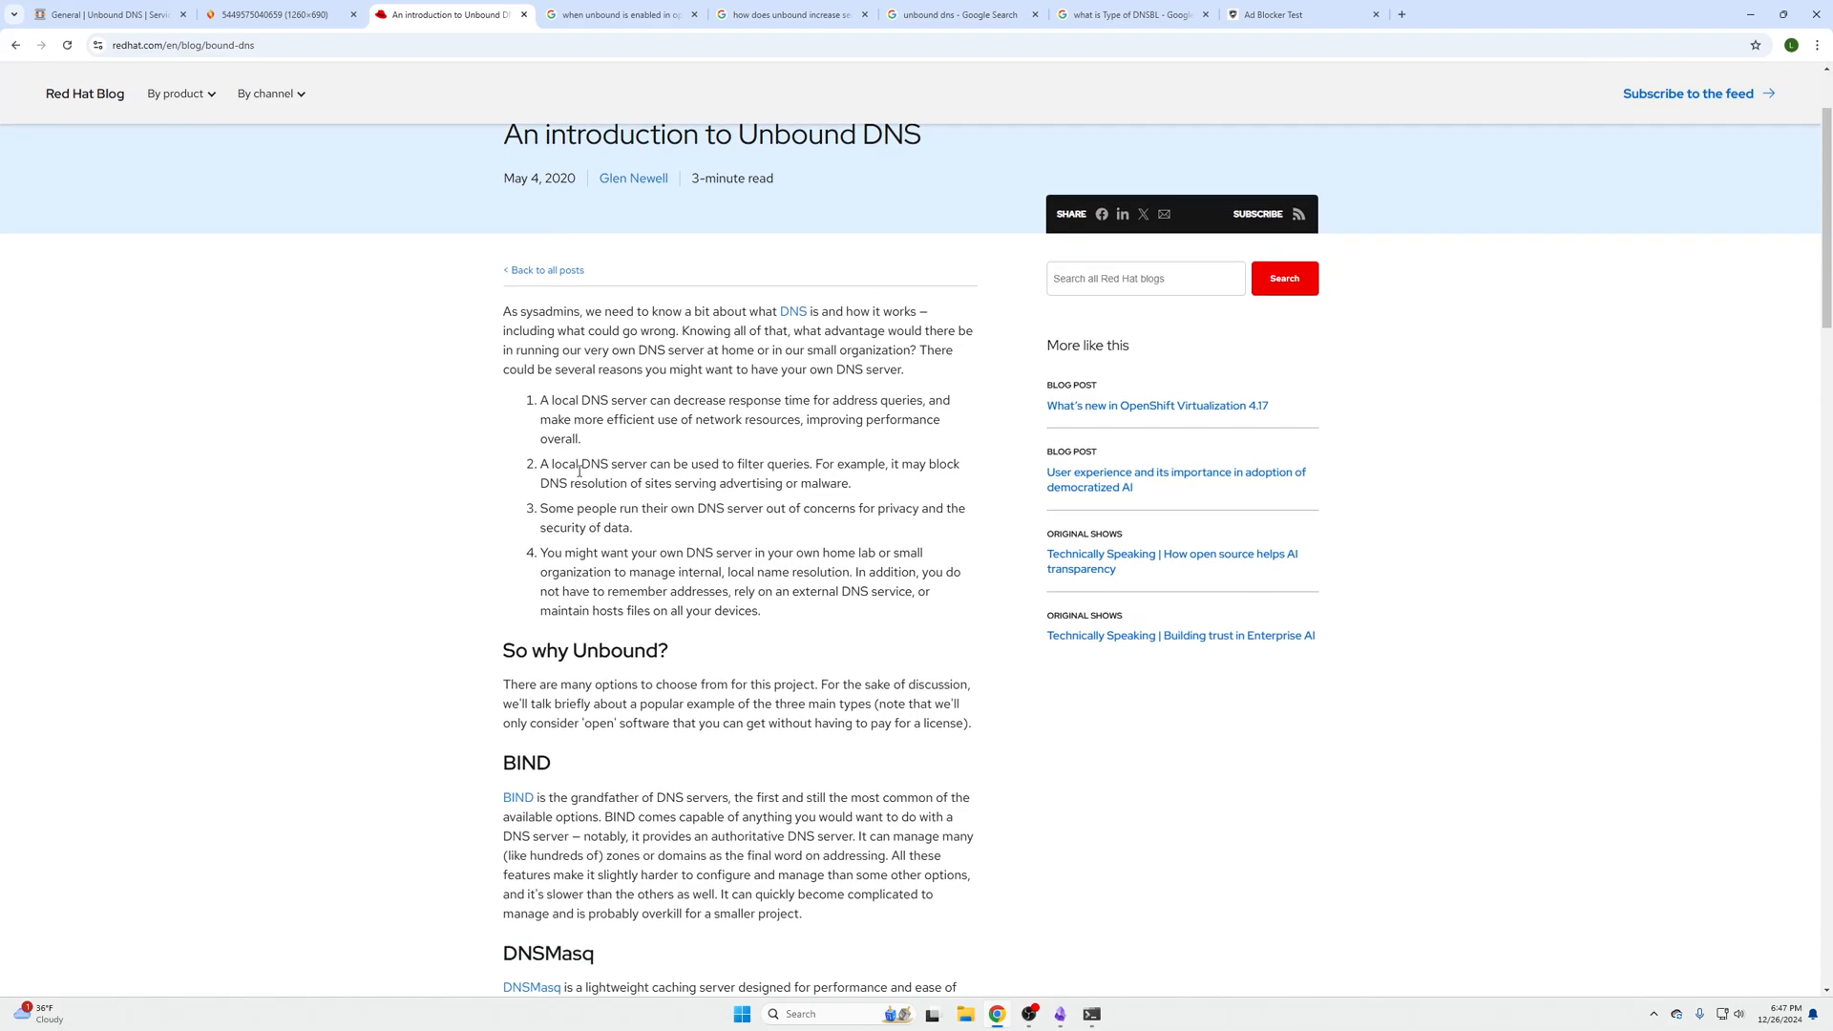
Highlight the article's sentence about filtering DNS queries.
left_click_drag(571, 464, 819, 464)
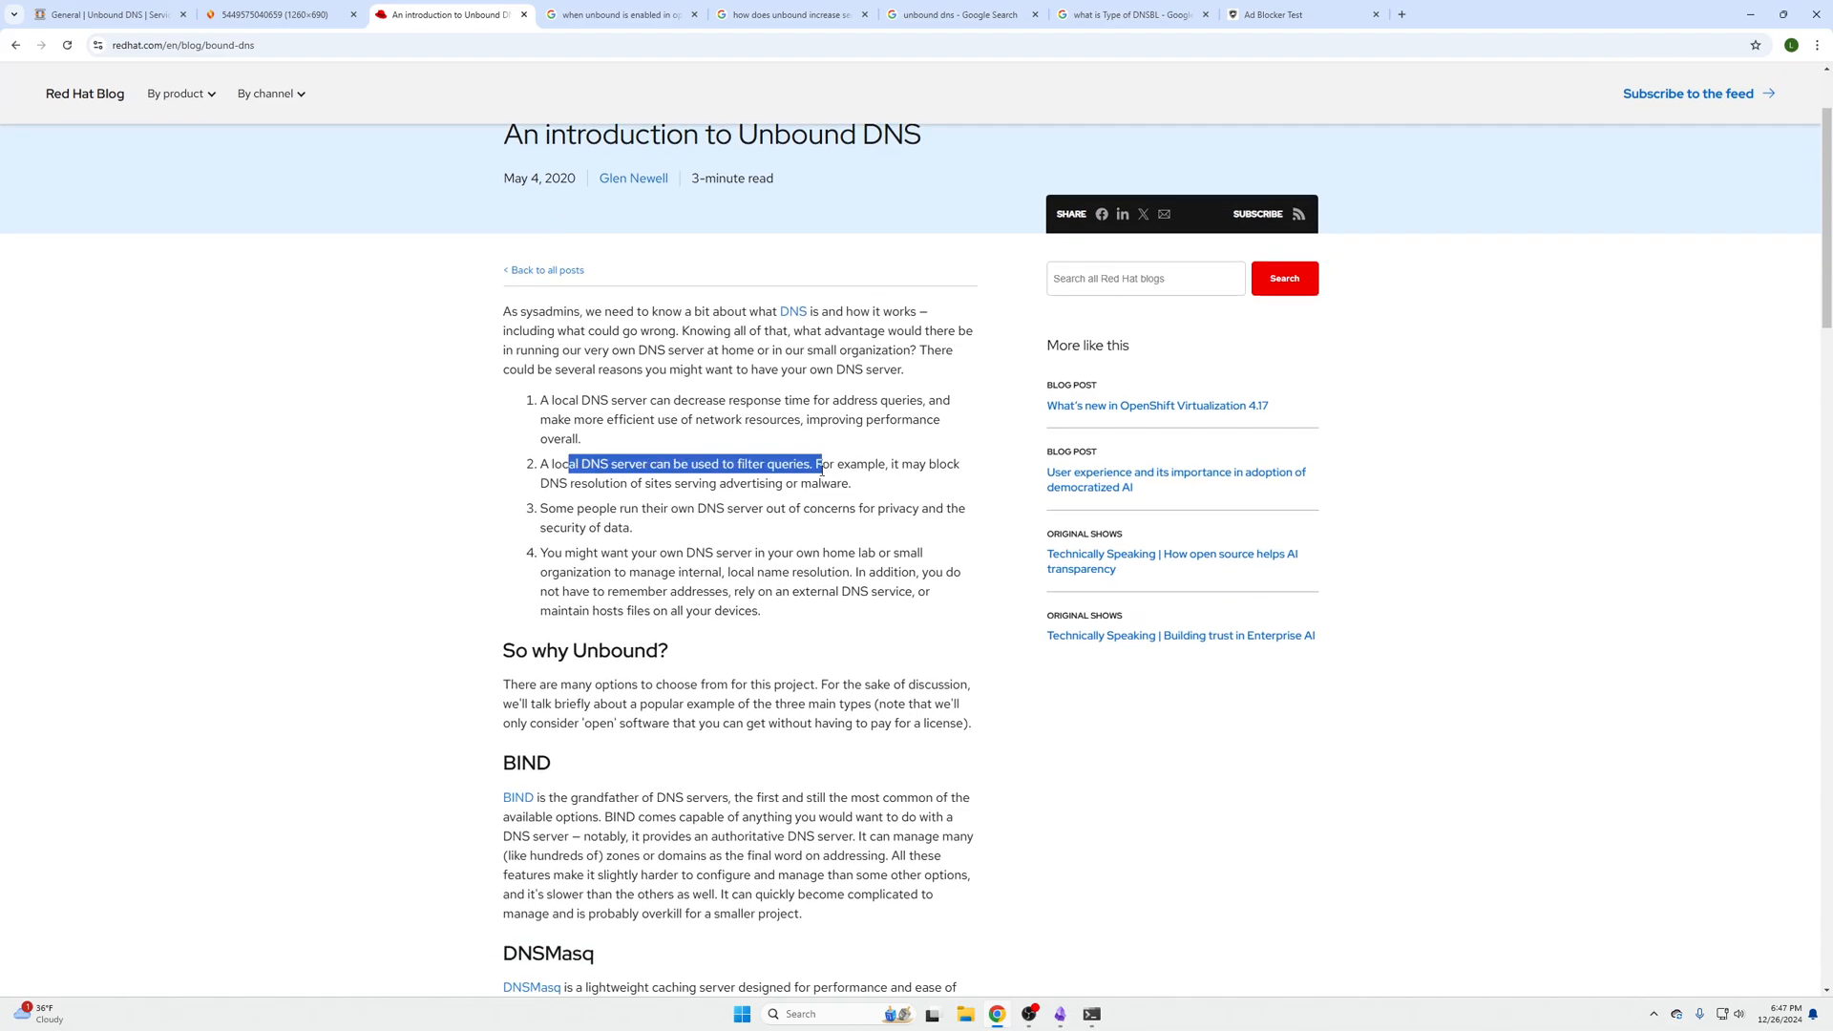
left_click_drag(819, 464, 870, 464)
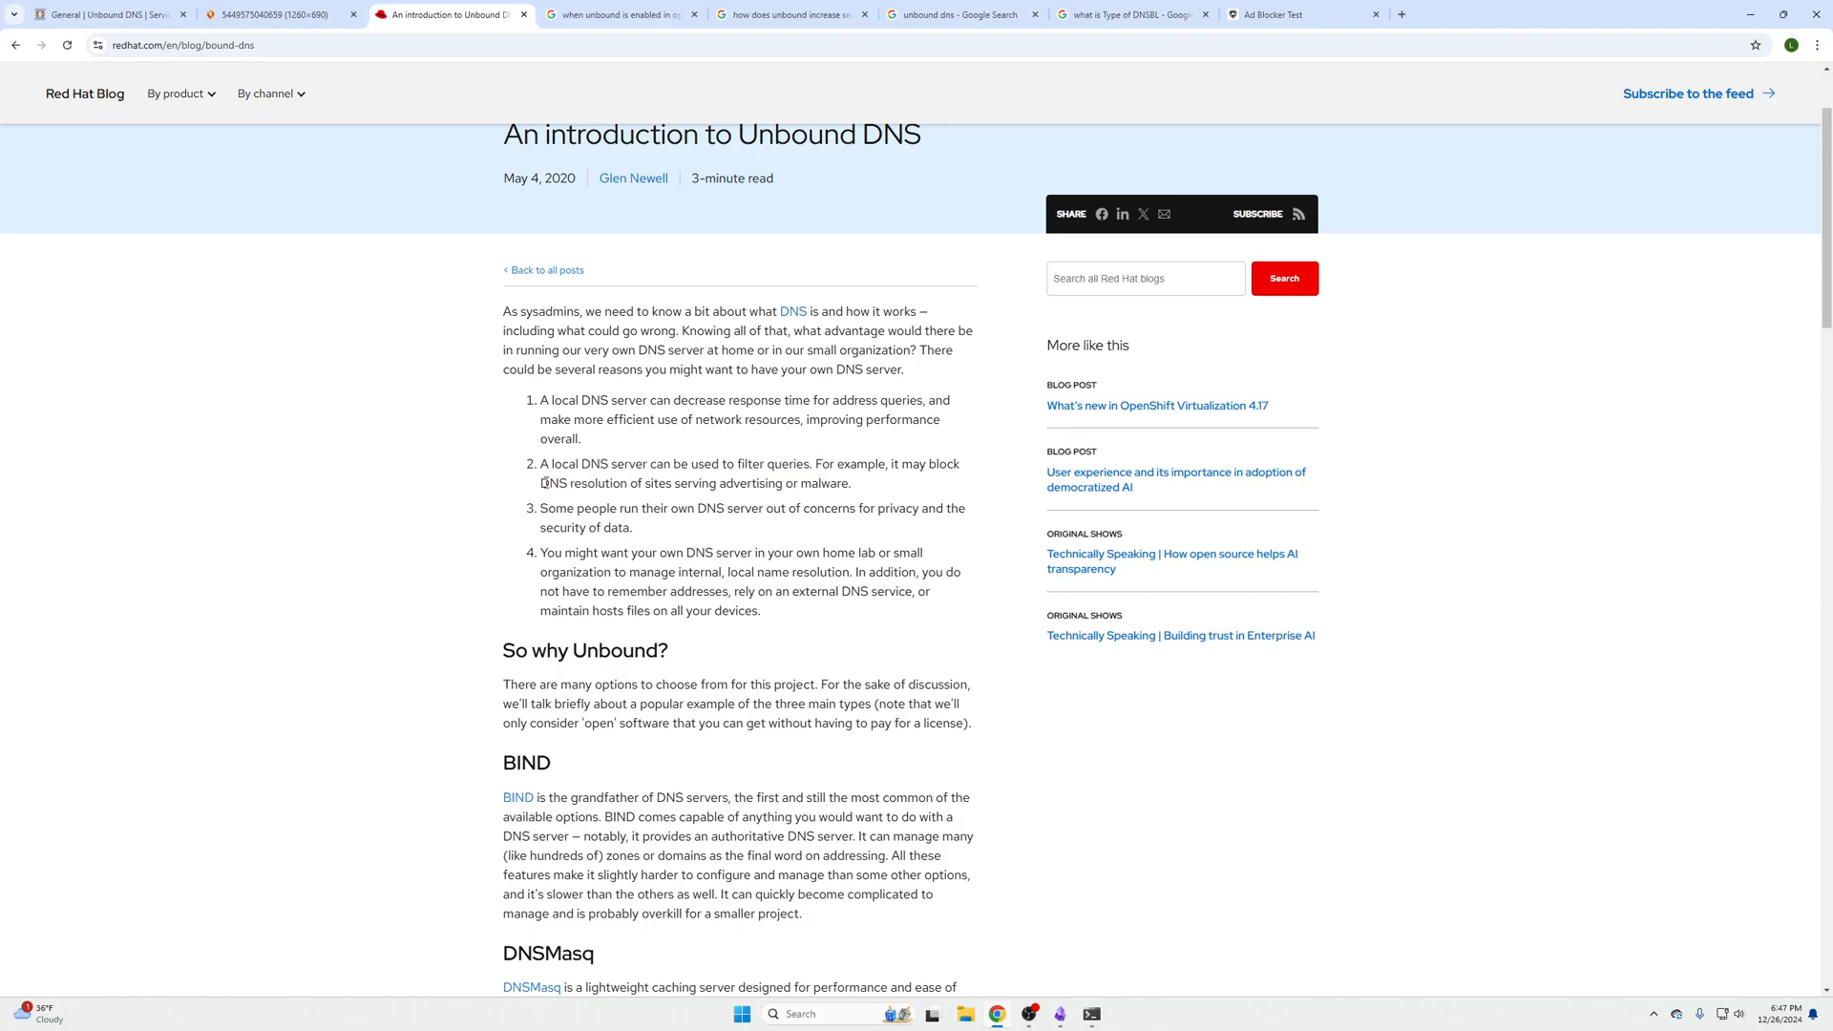
left_click_drag(546, 483, 661, 483)
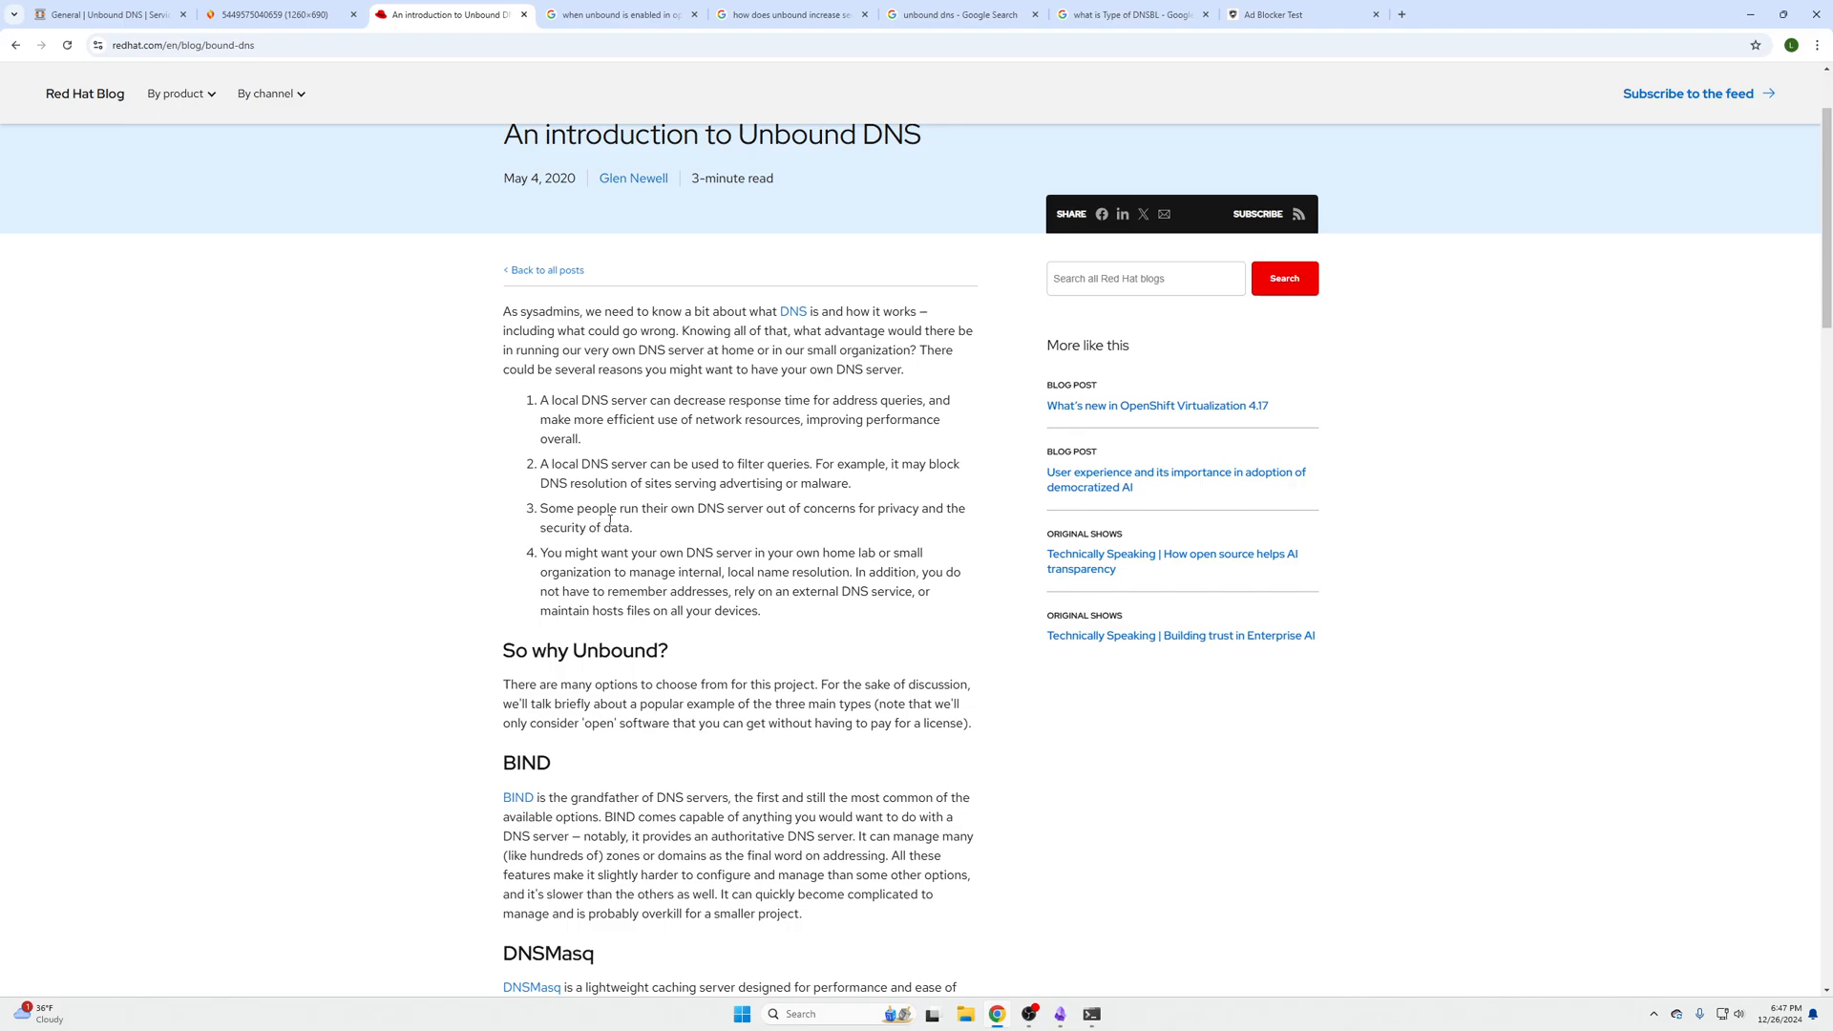
Show the Firewalla 'Unbound is on' diagram of home network, root servers and provider.
left_click(280, 14)
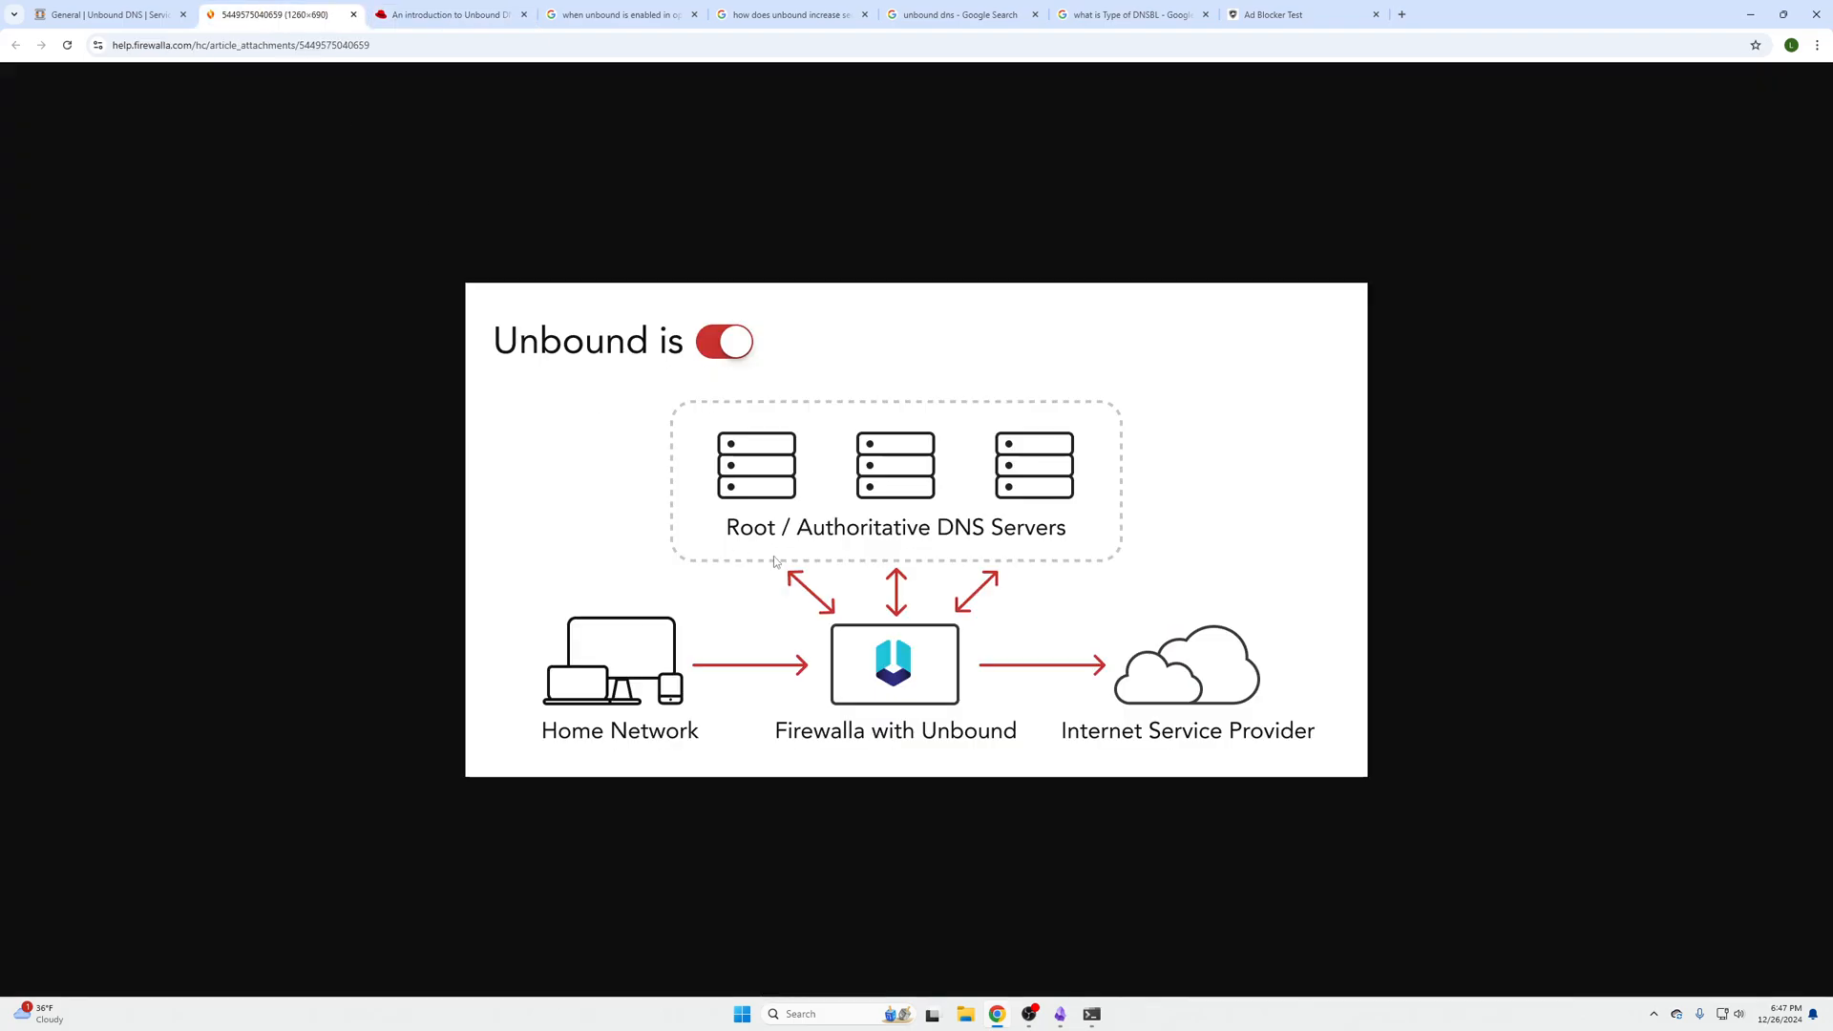
mouse_move(590, 656)
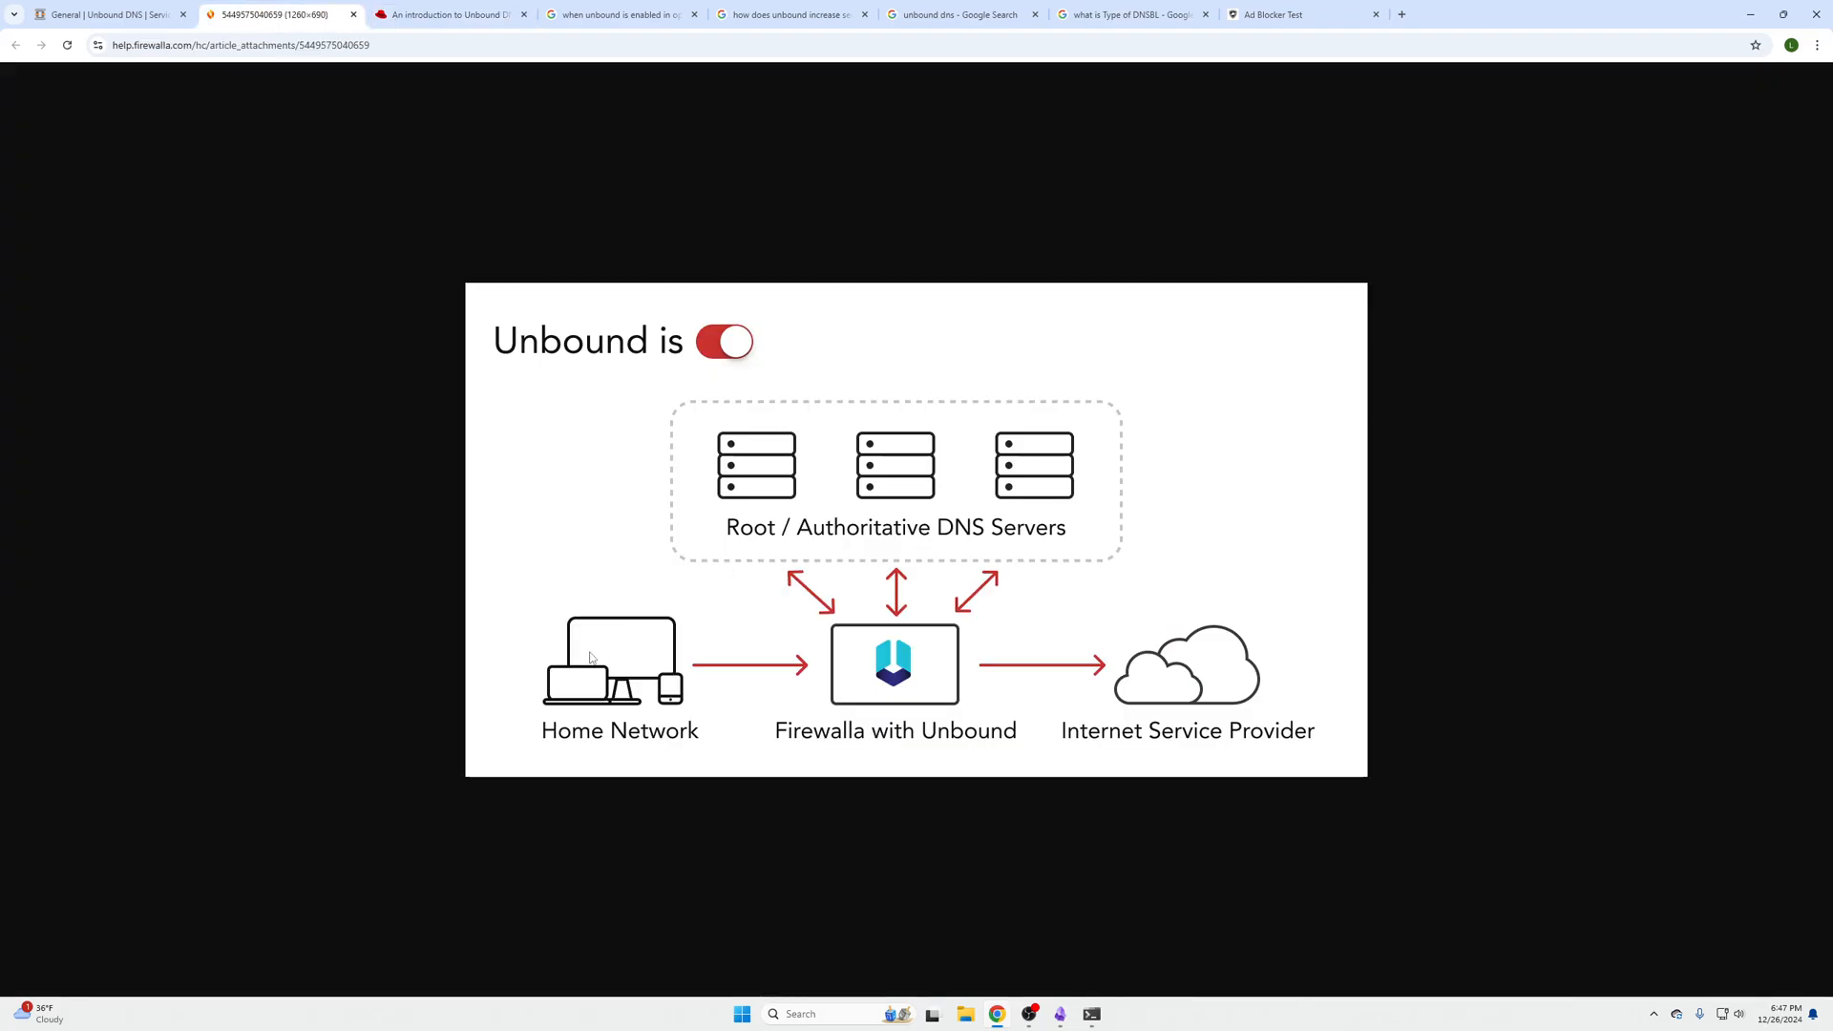
mouse_move(853, 698)
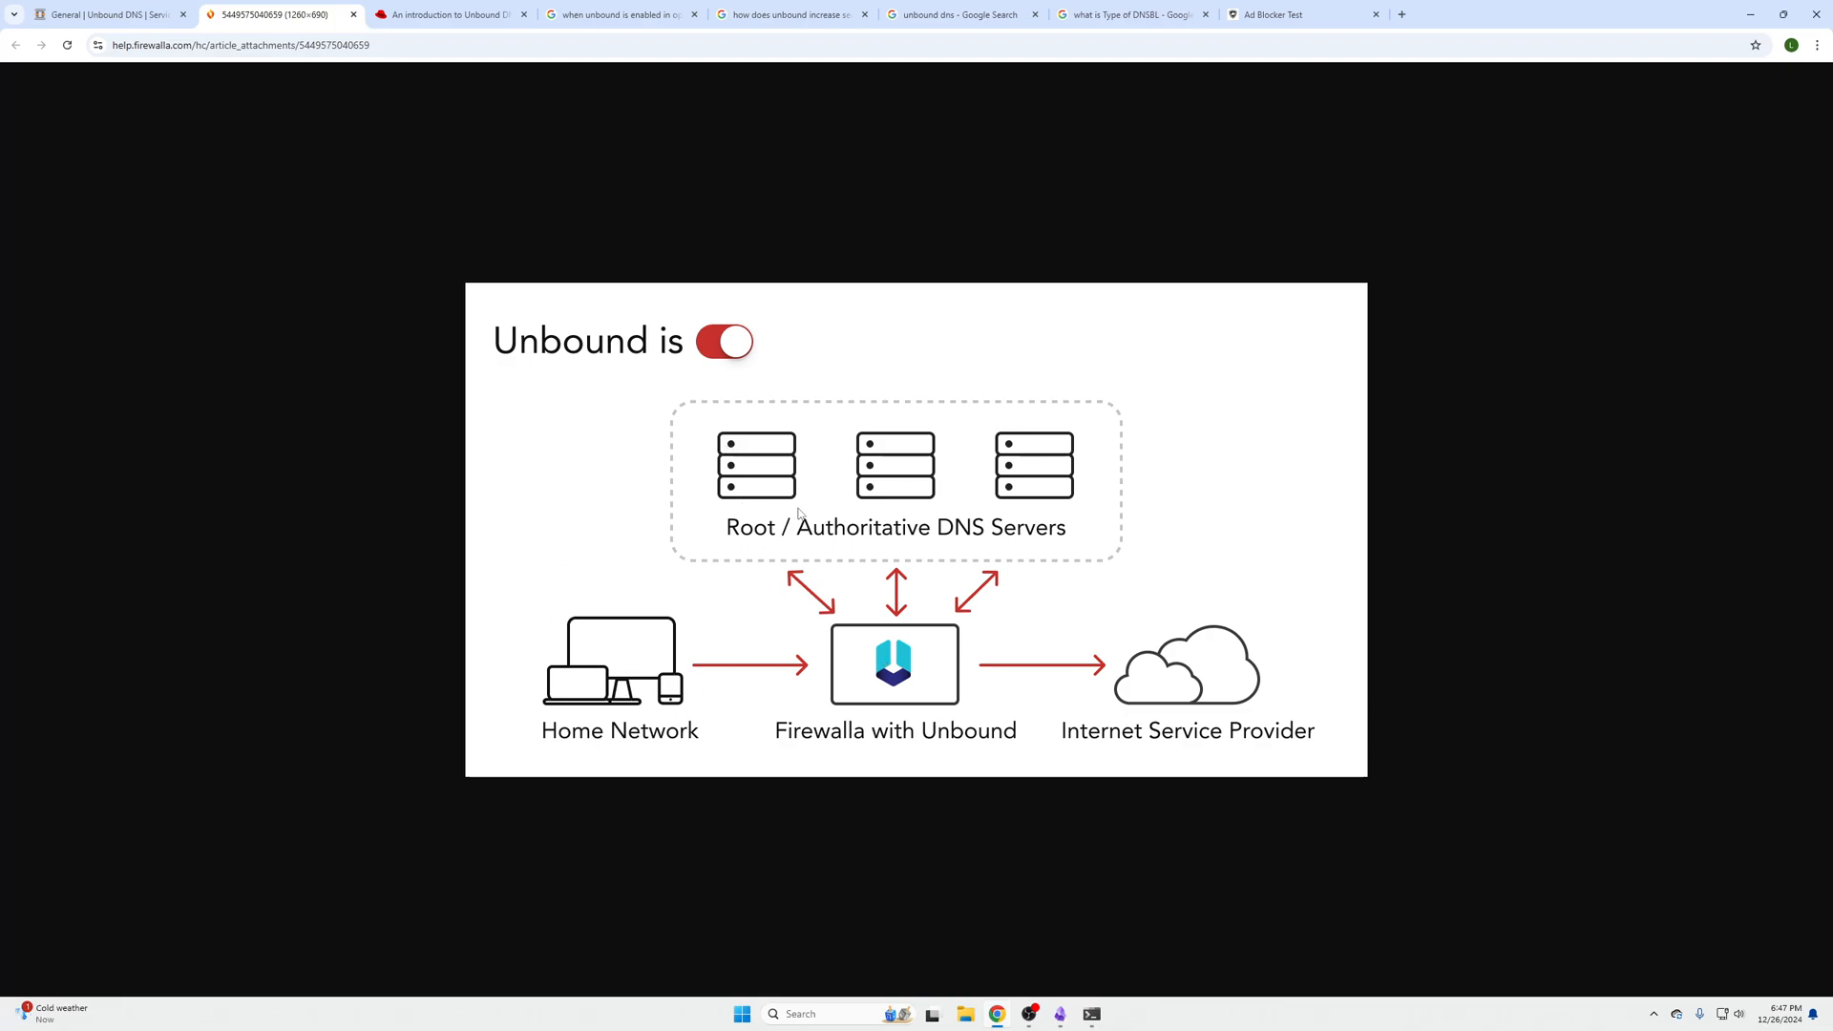
mouse_move(757, 535)
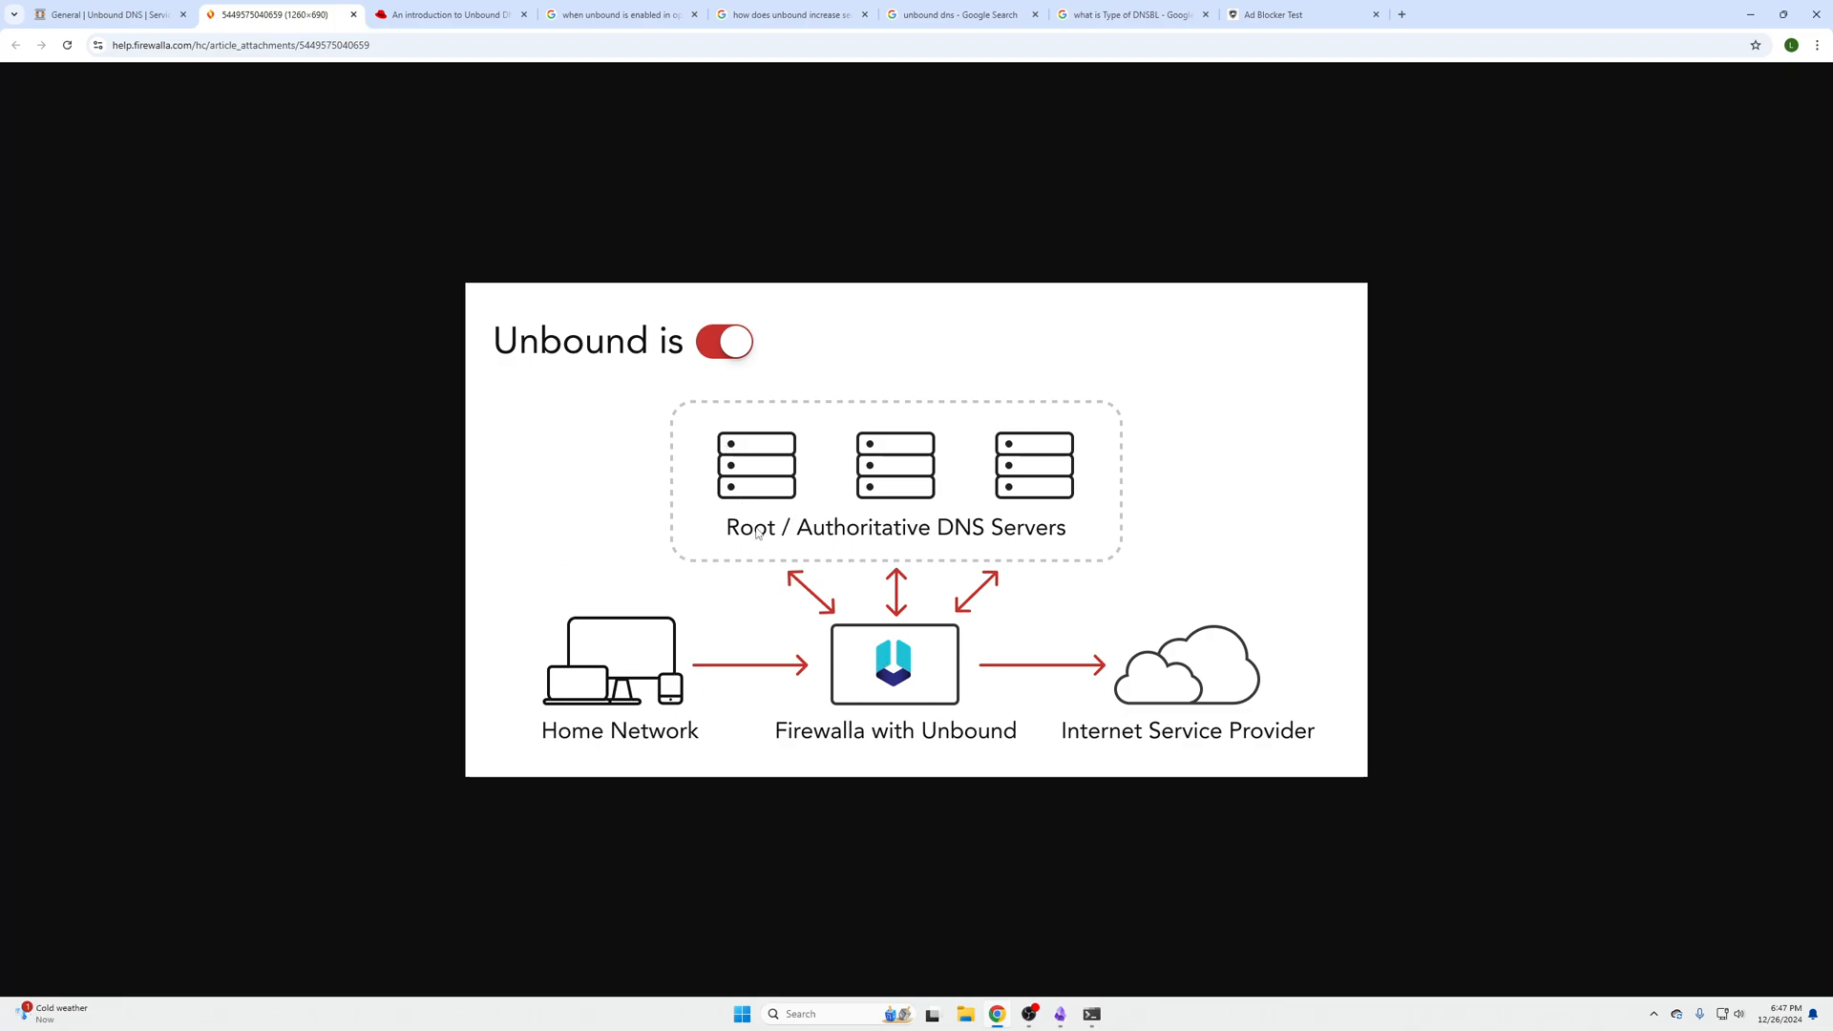
mouse_move(1072, 479)
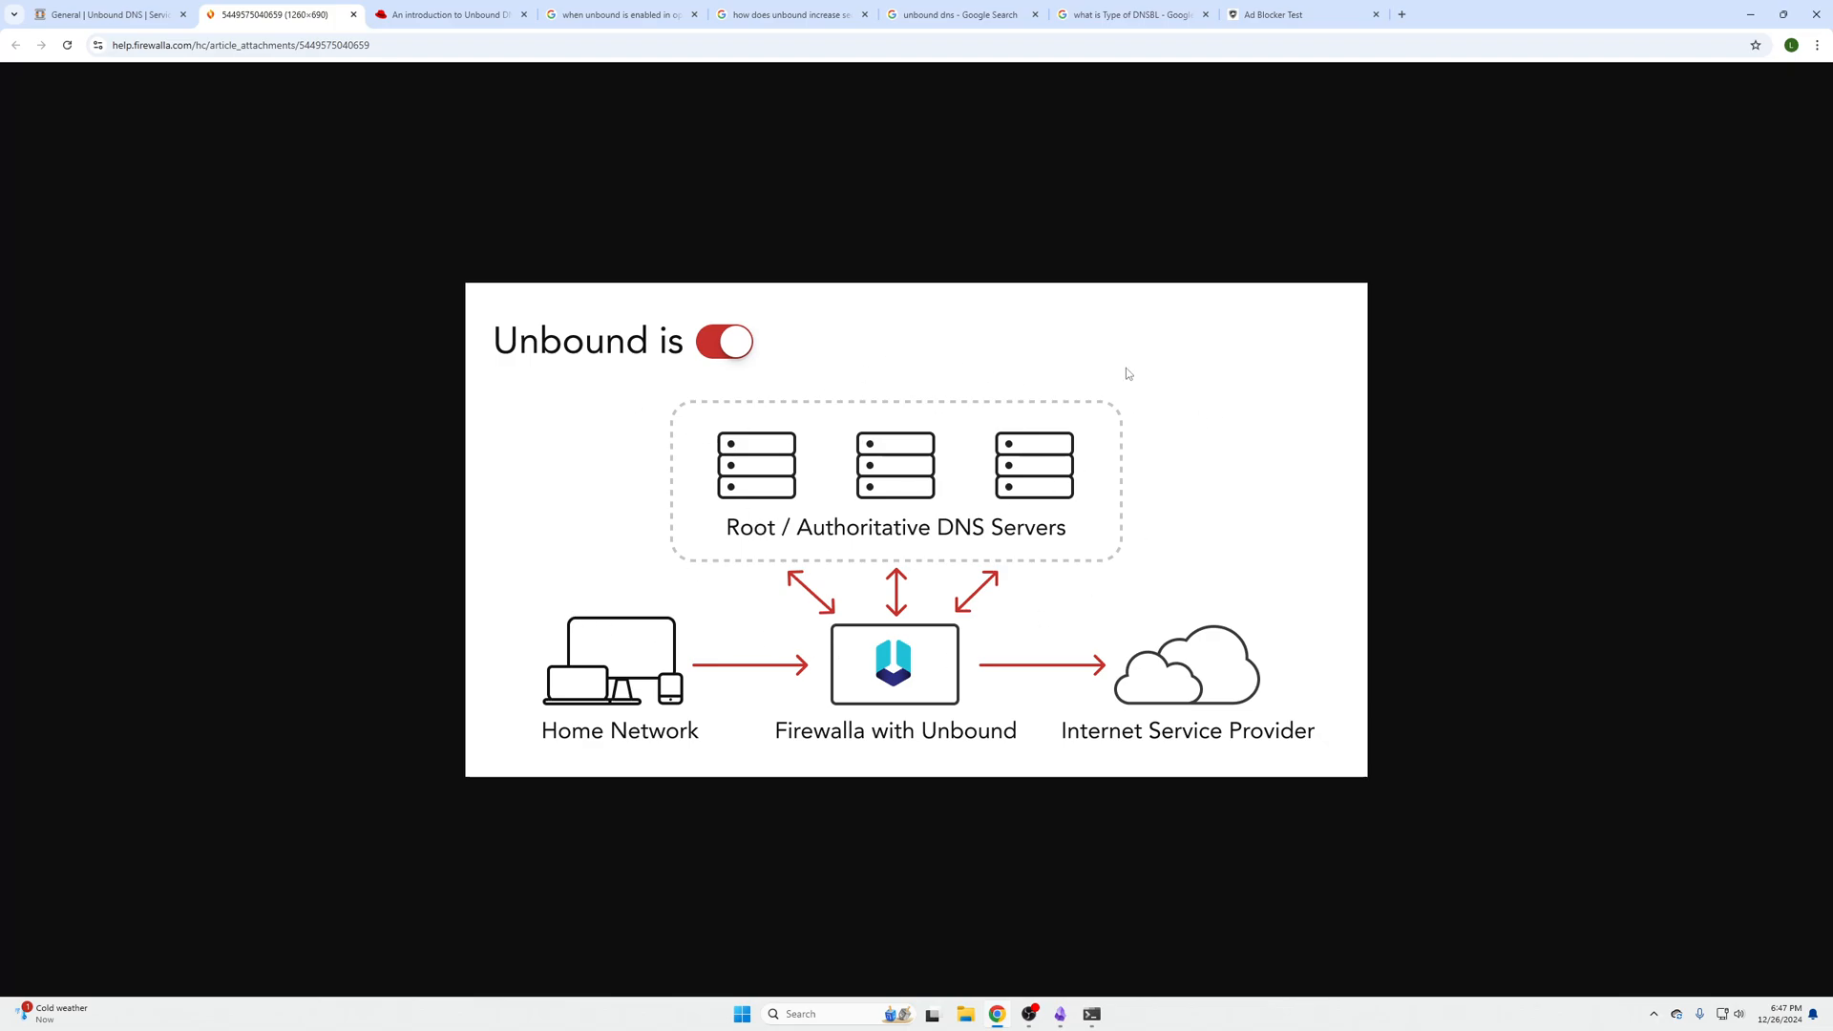
mouse_move(713, 768)
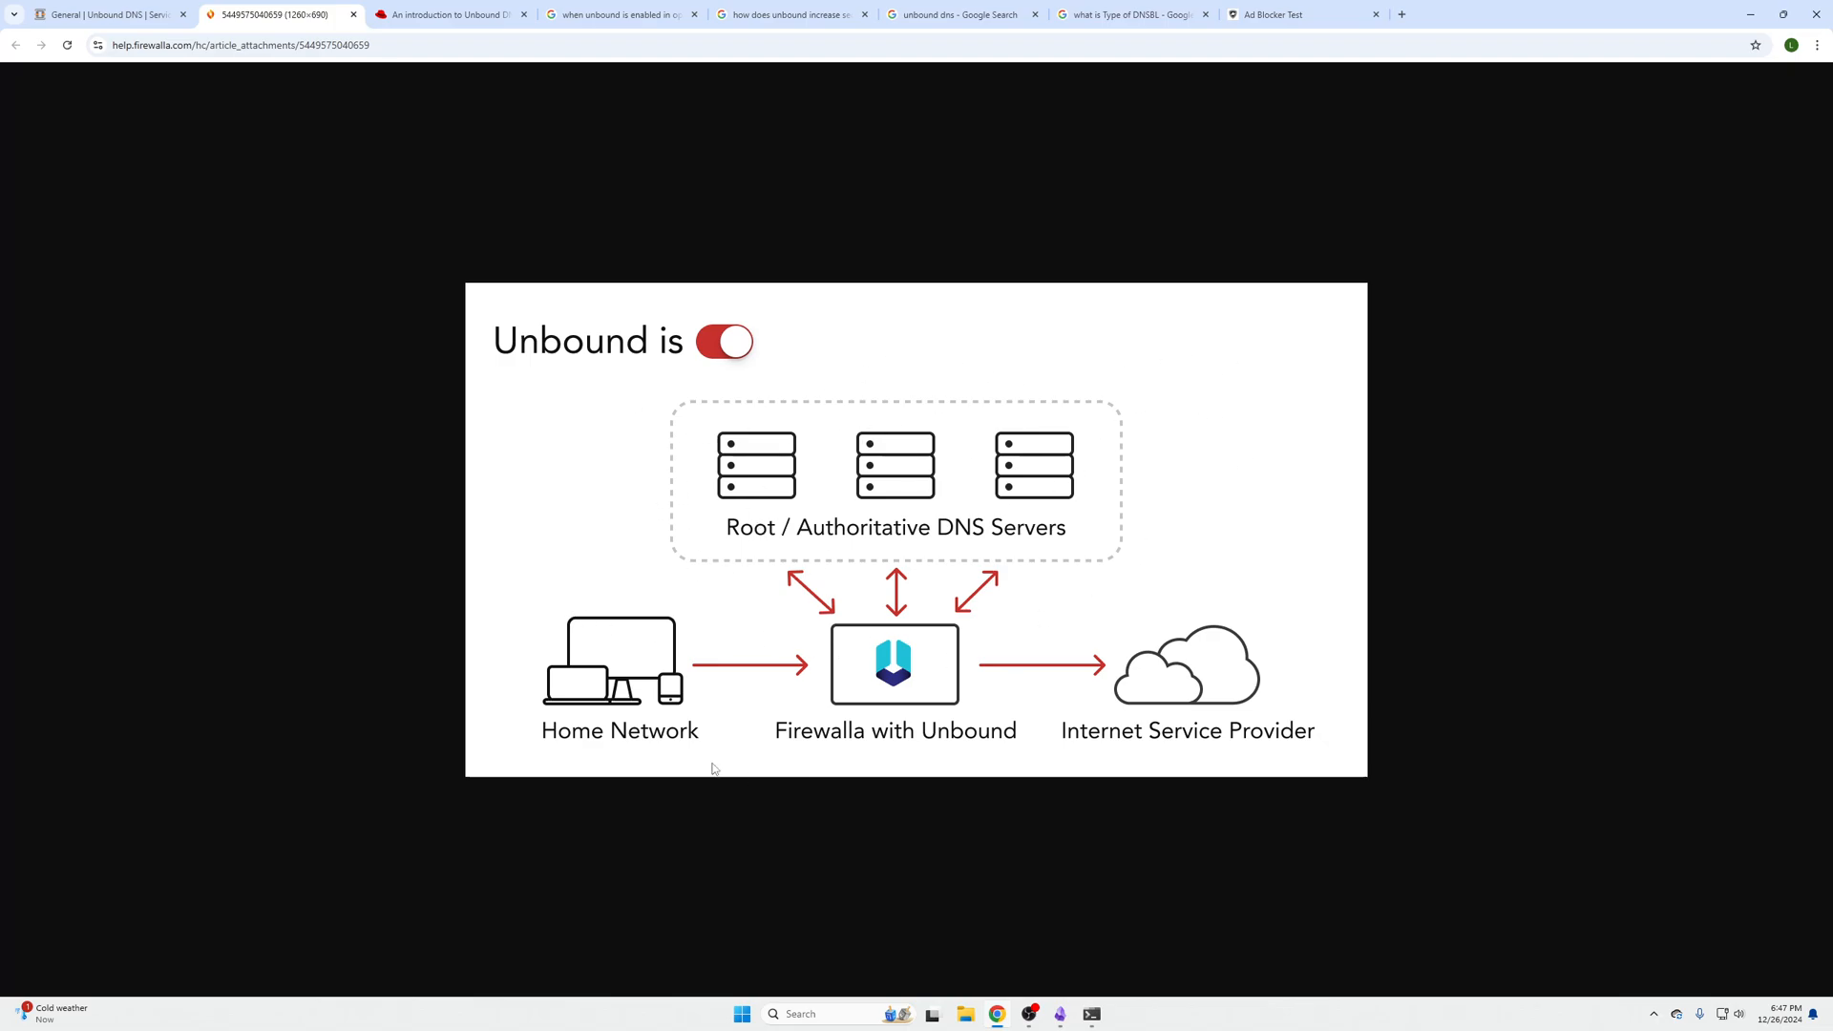
mouse_move(902, 662)
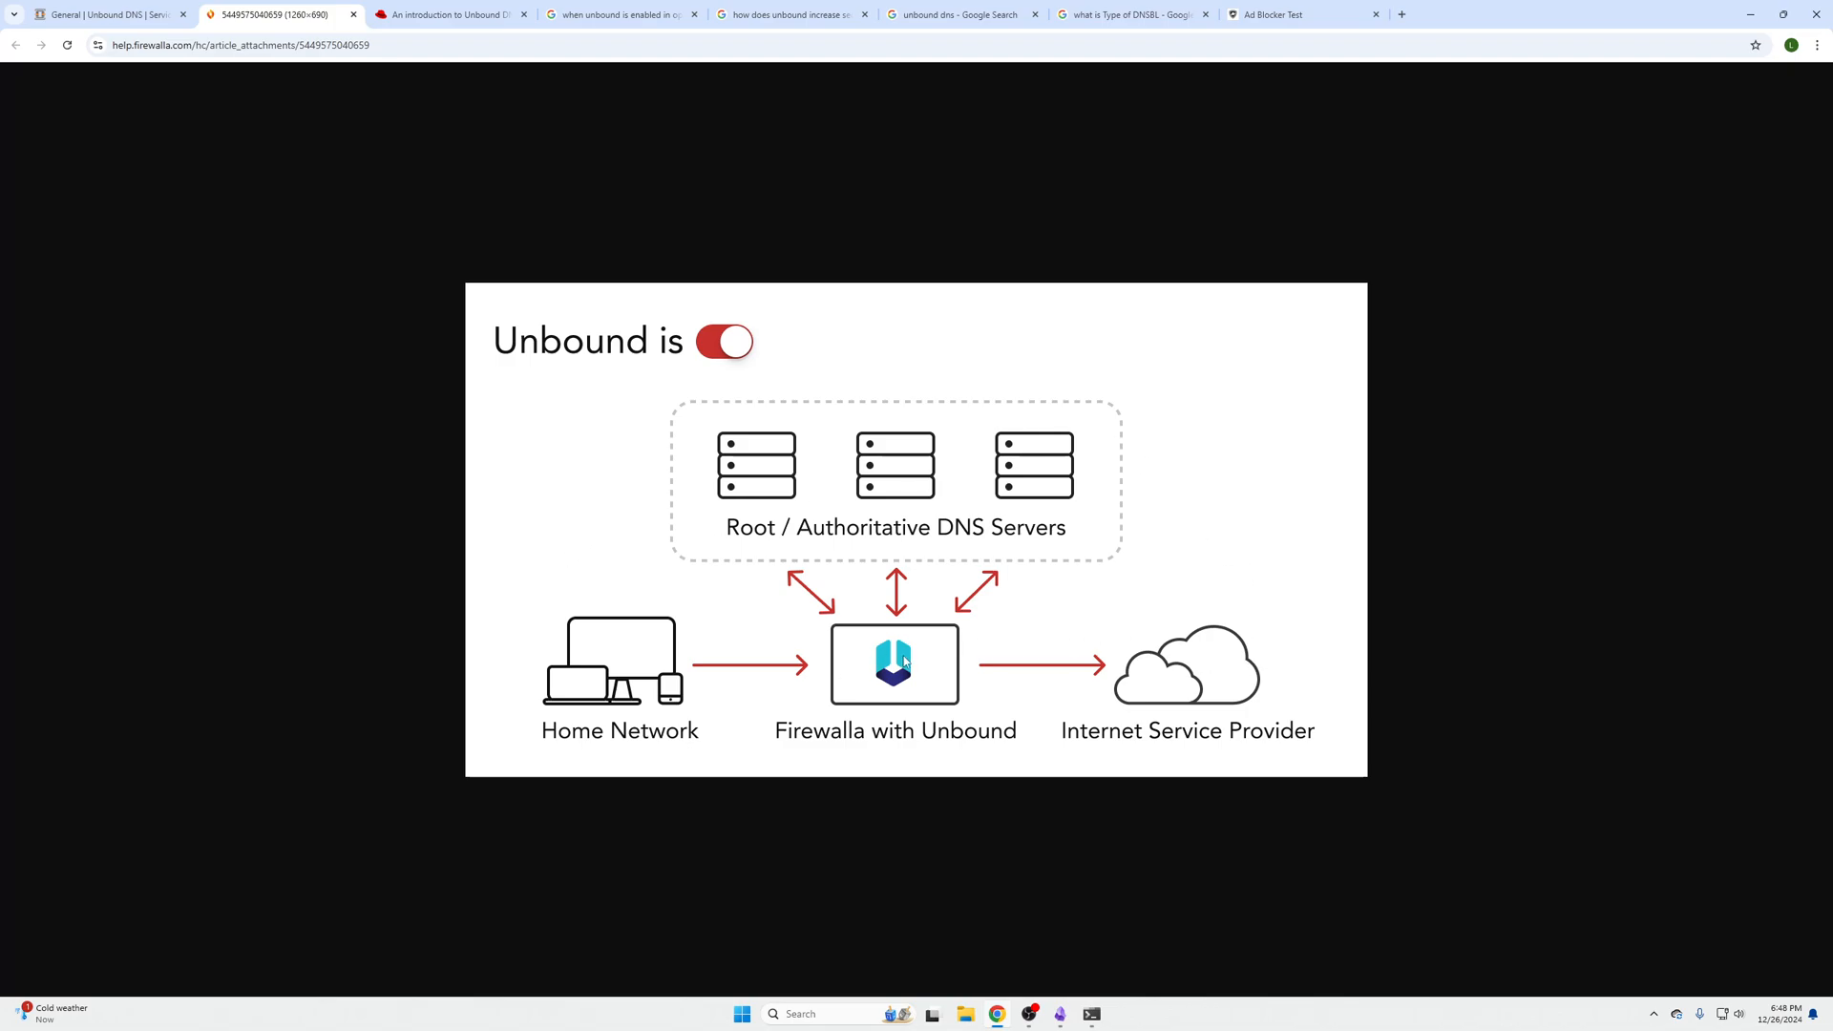
mouse_move(748, 453)
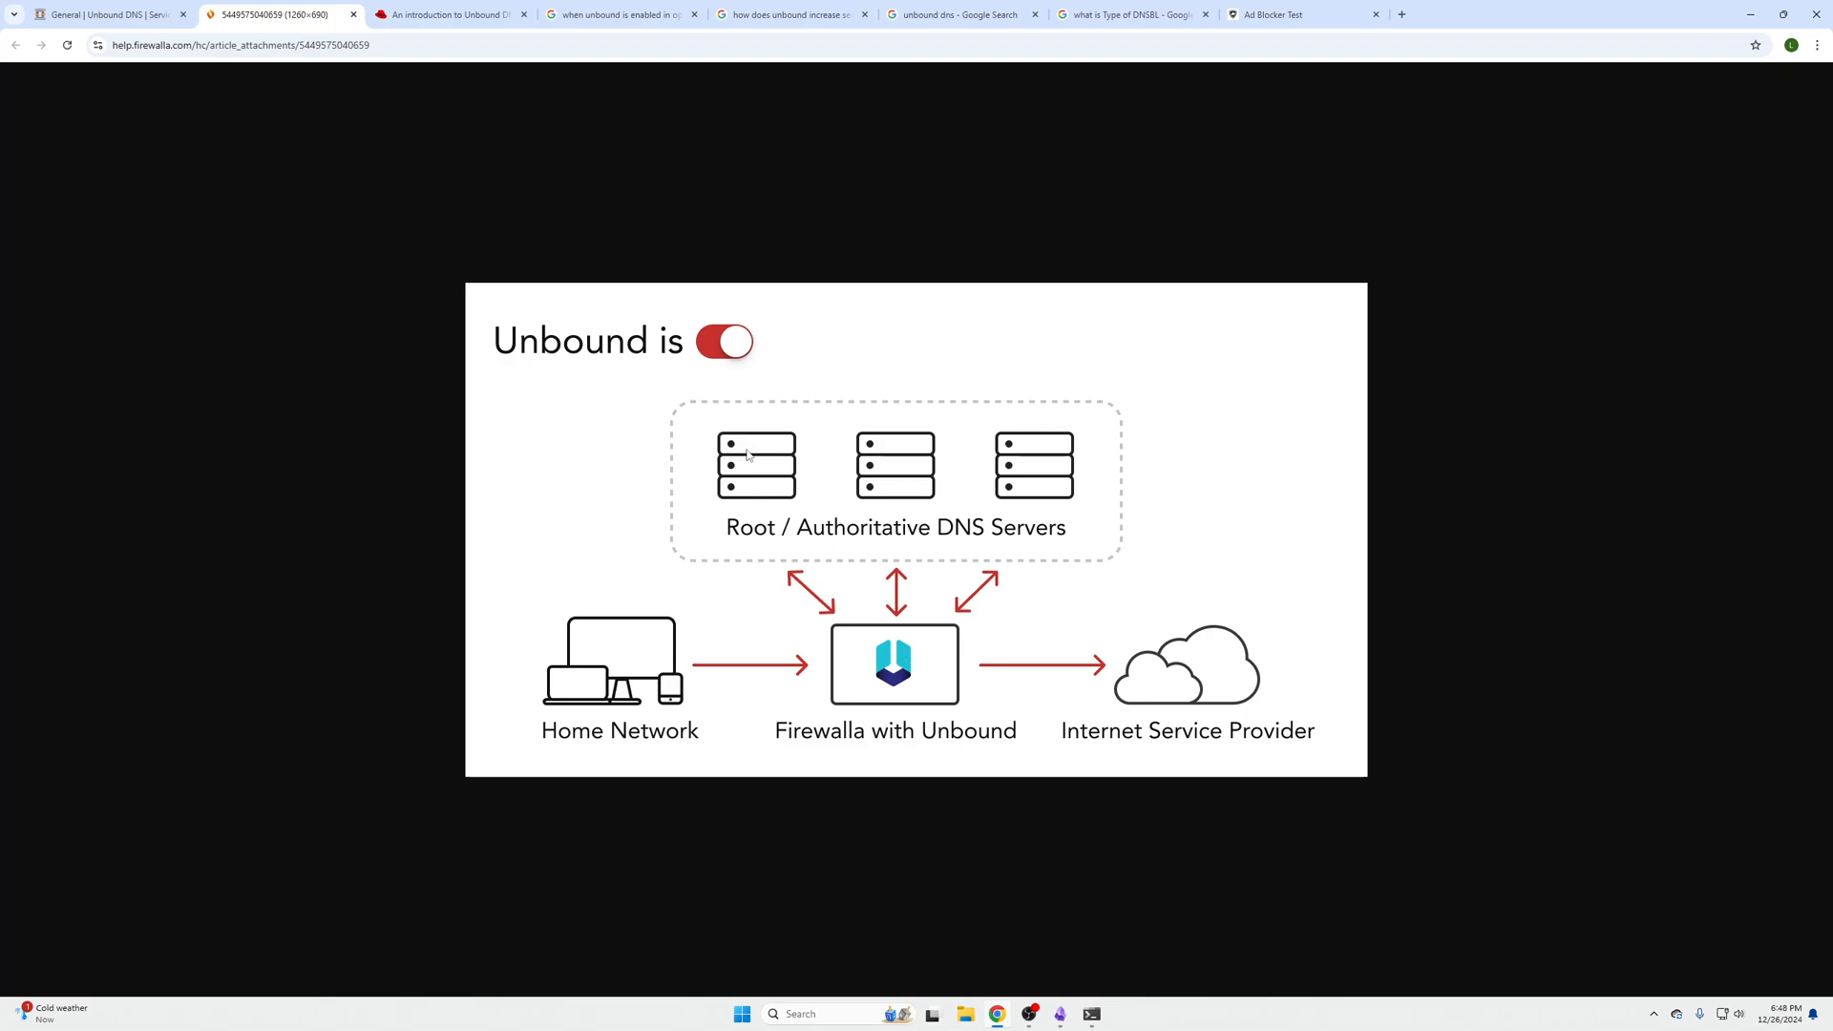
mouse_move(1068, 380)
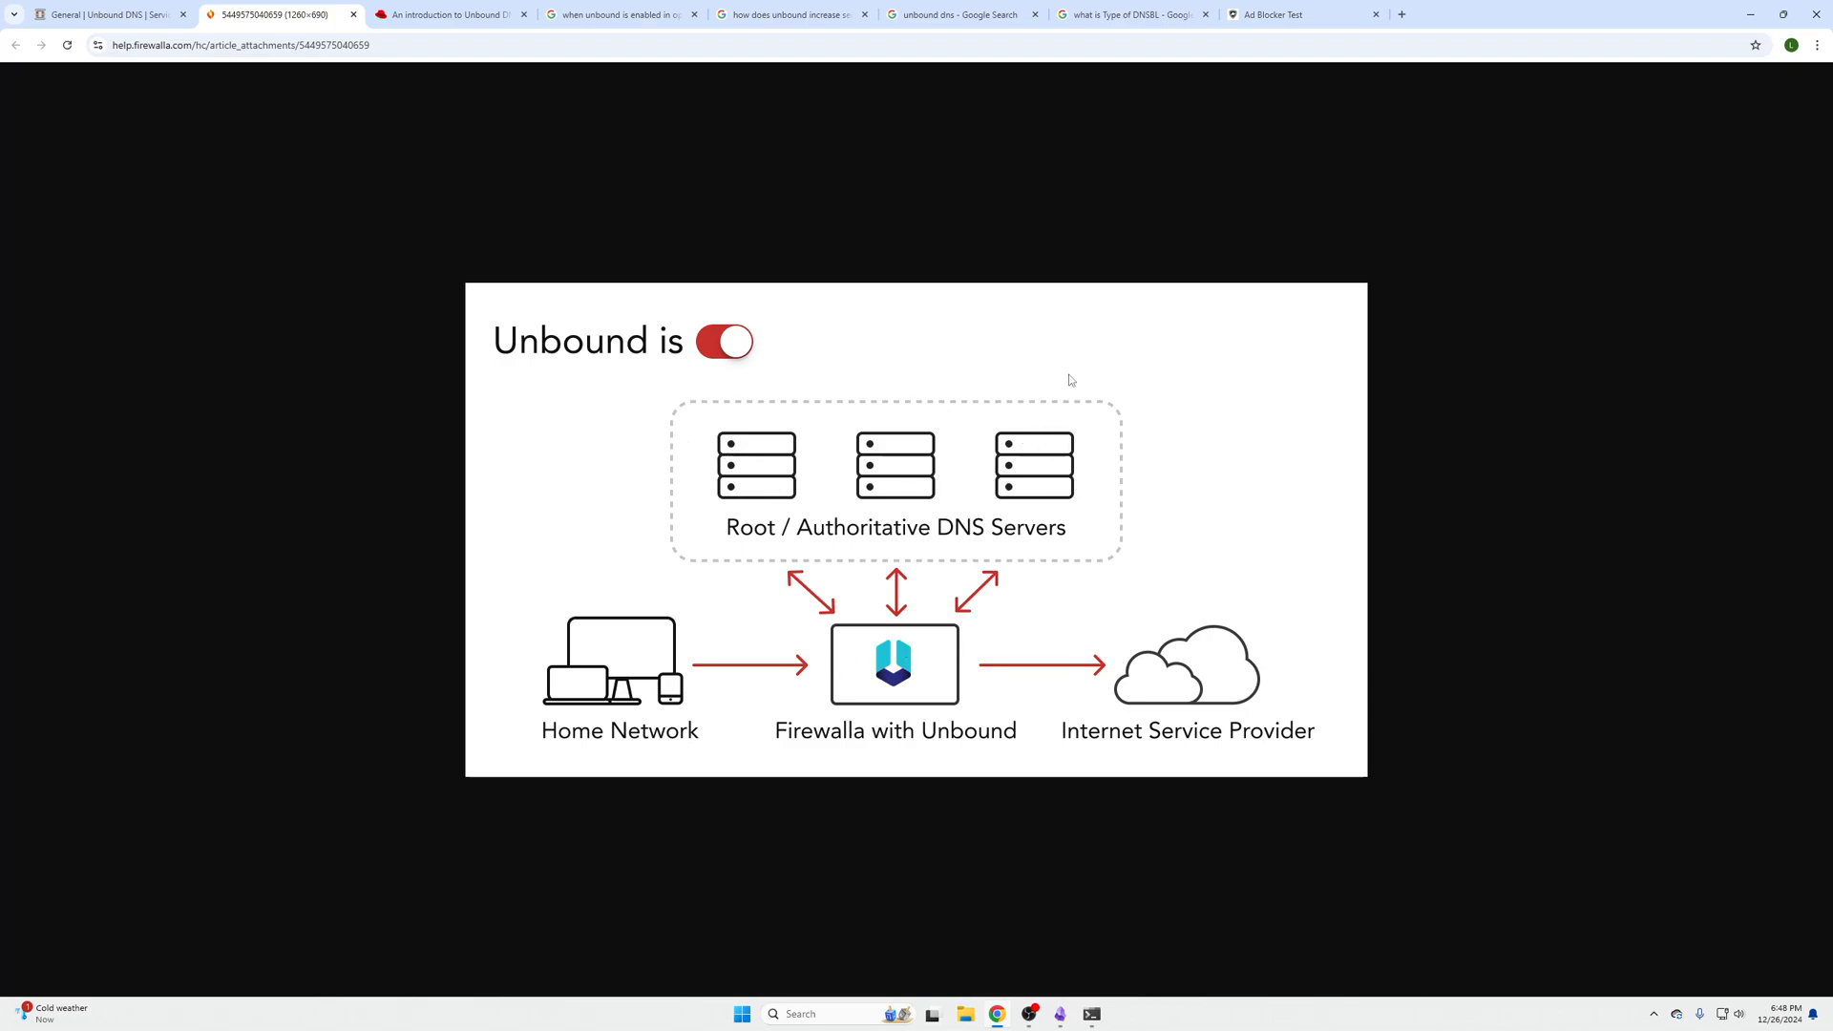
mouse_move(1100, 546)
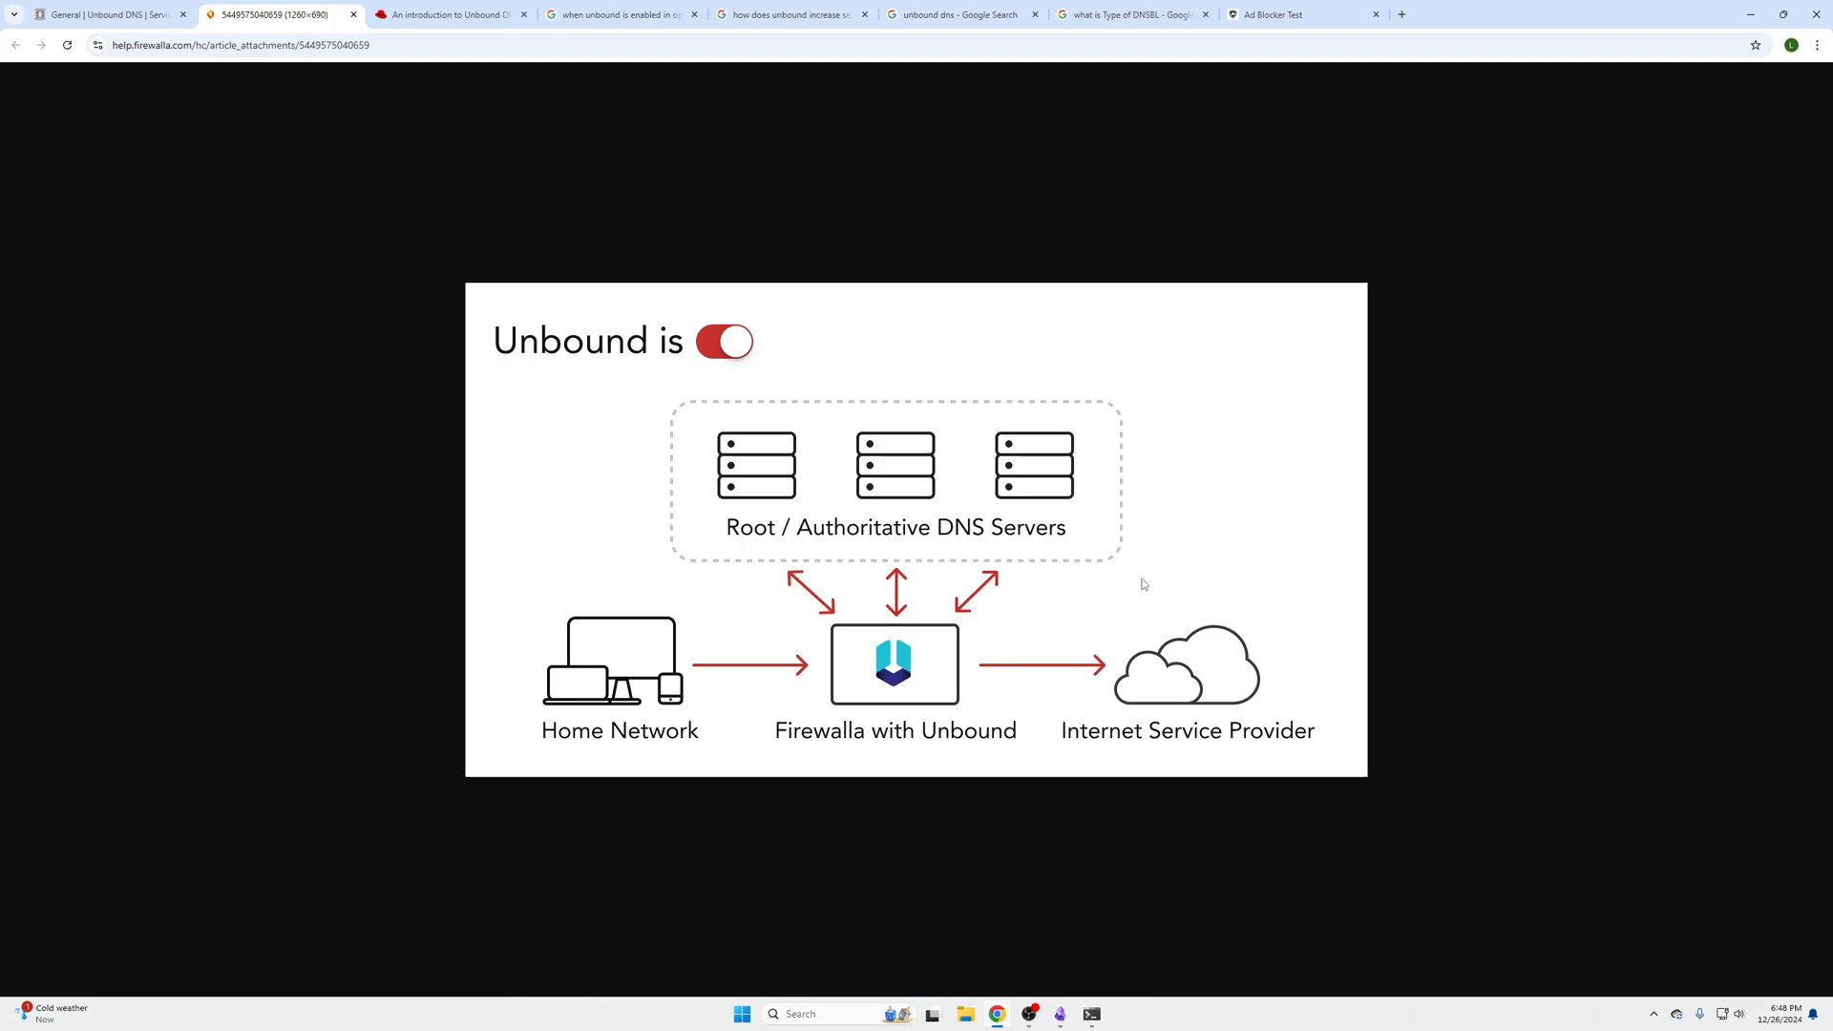
Revisit the Red Hat local name resolution passage, then view the Unbound caching search answer.
left_click(449, 14)
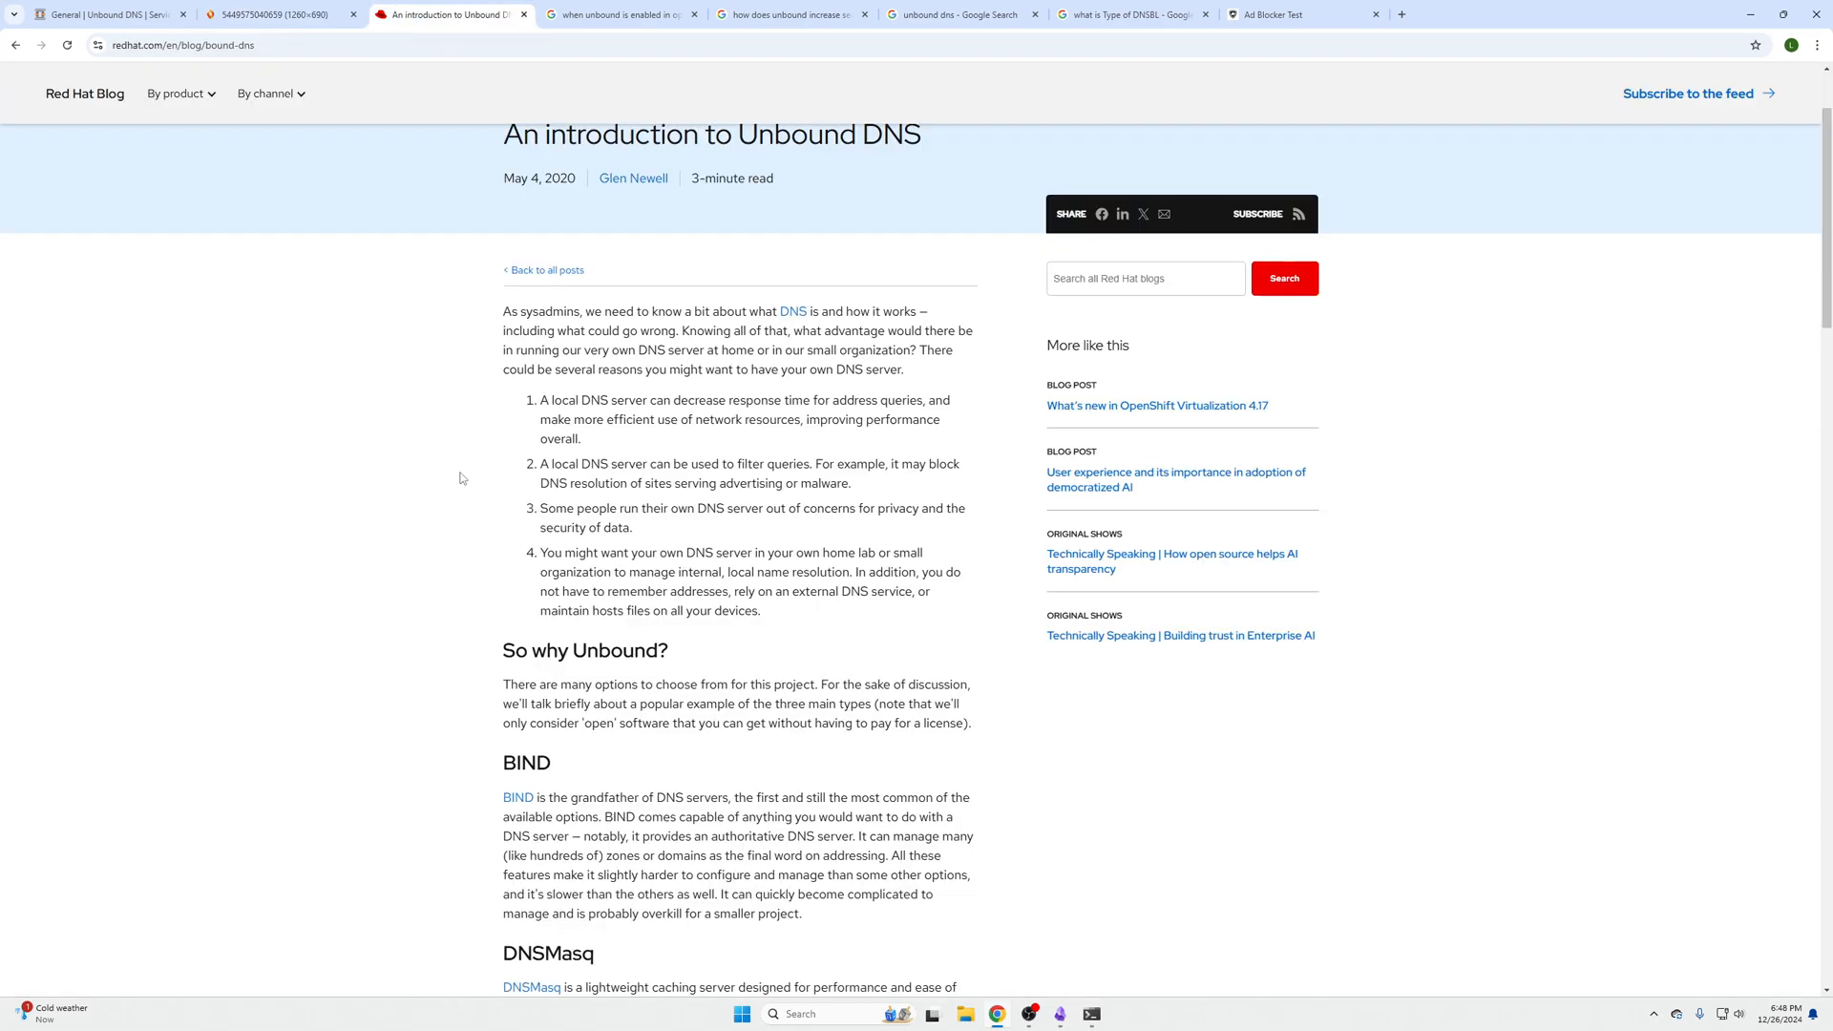
left_click_drag(688, 552, 891, 551)
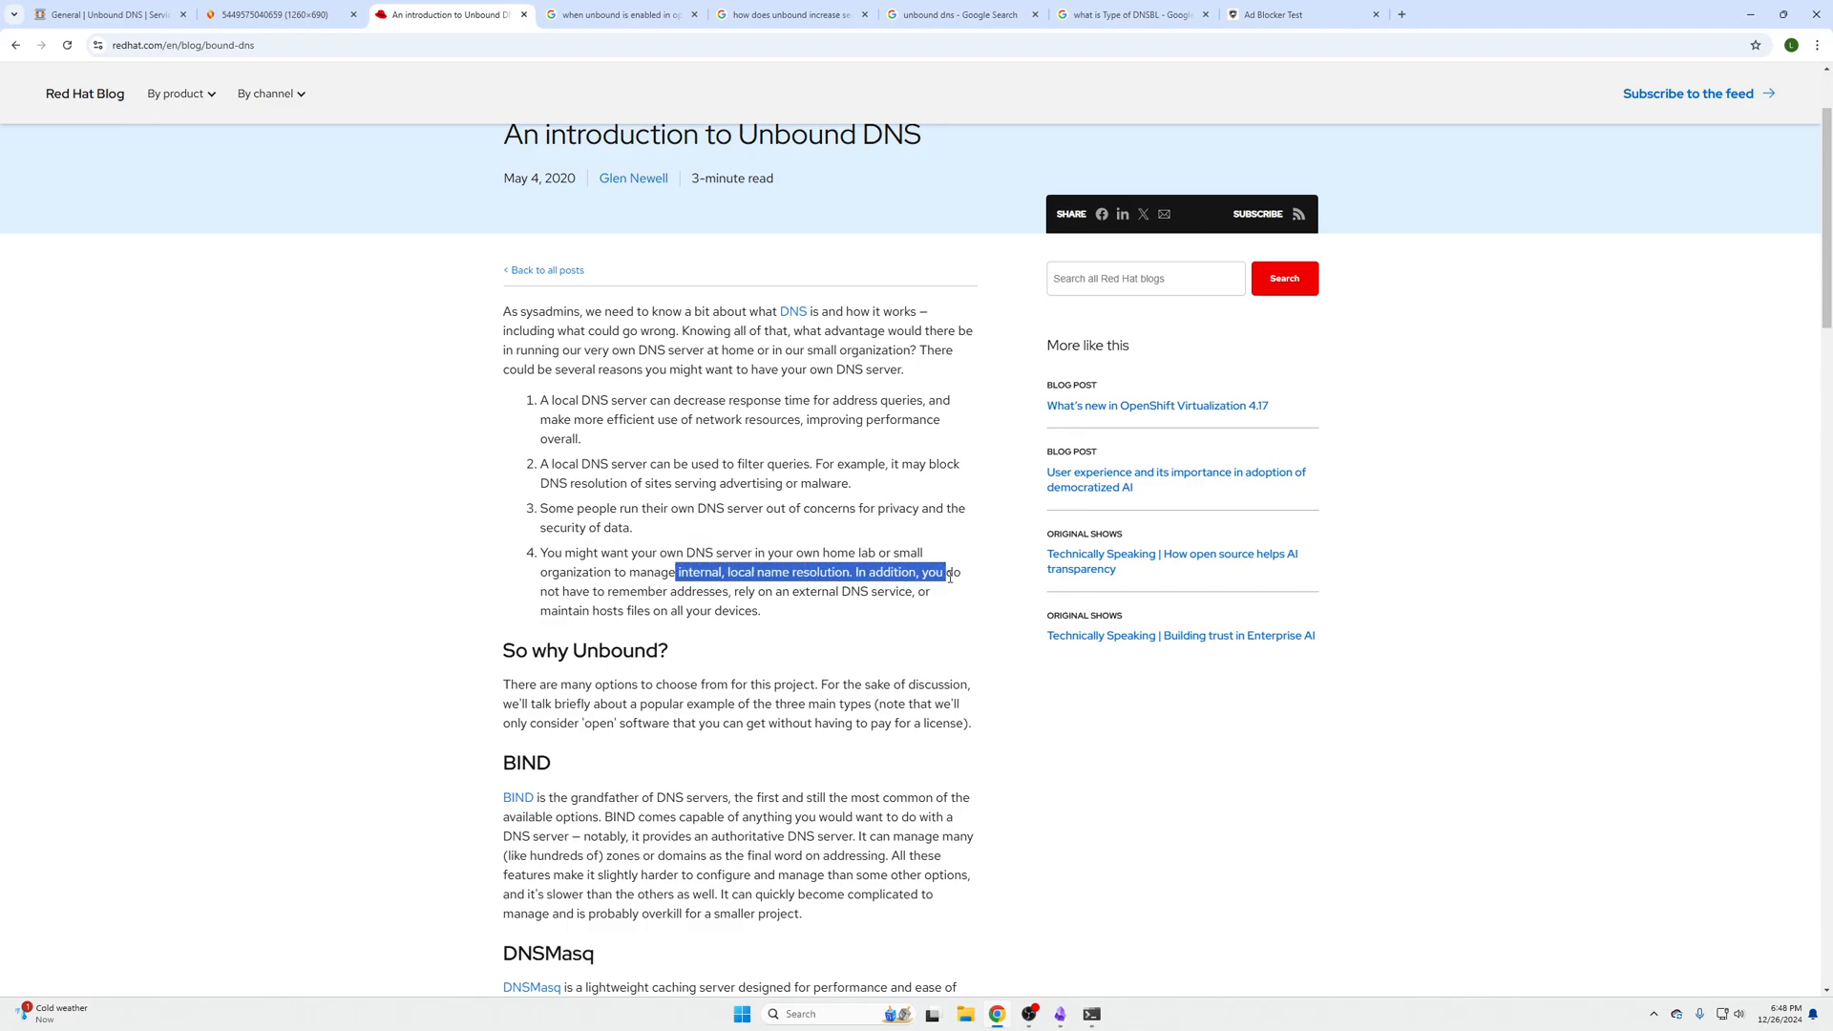
left_click(667, 587)
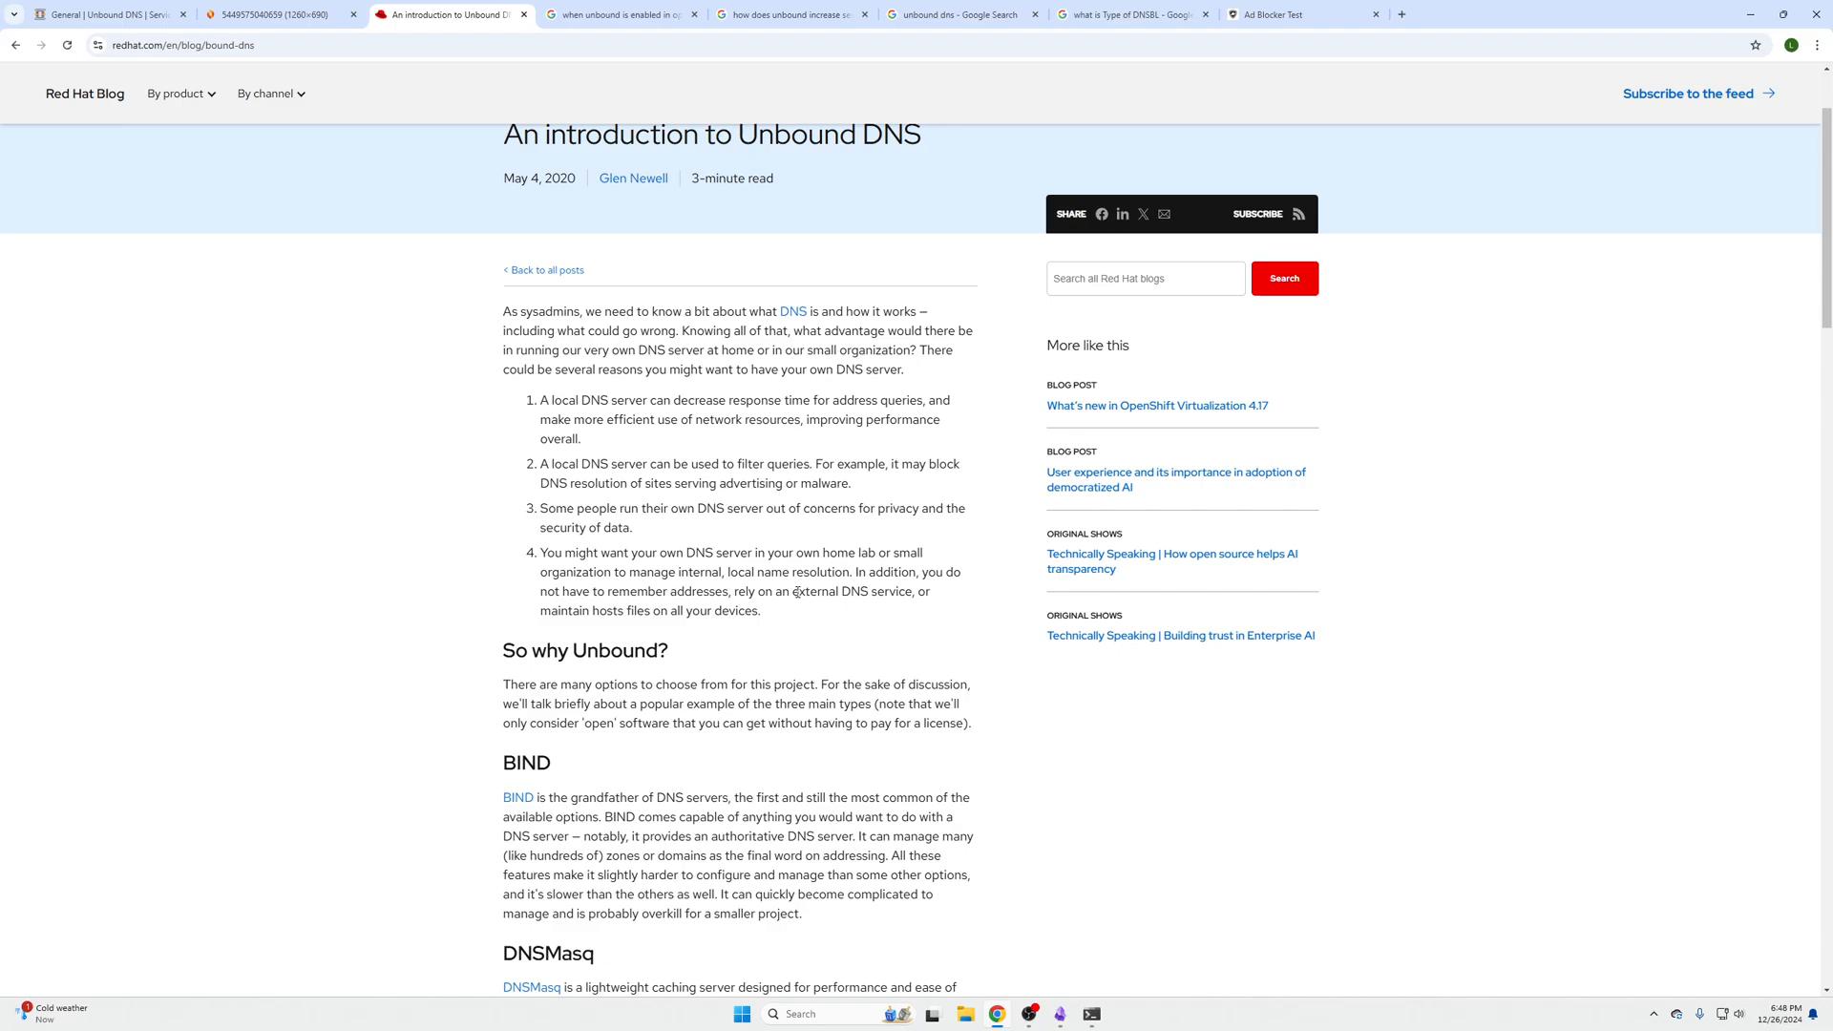
left_click_drag(756, 592, 759, 611)
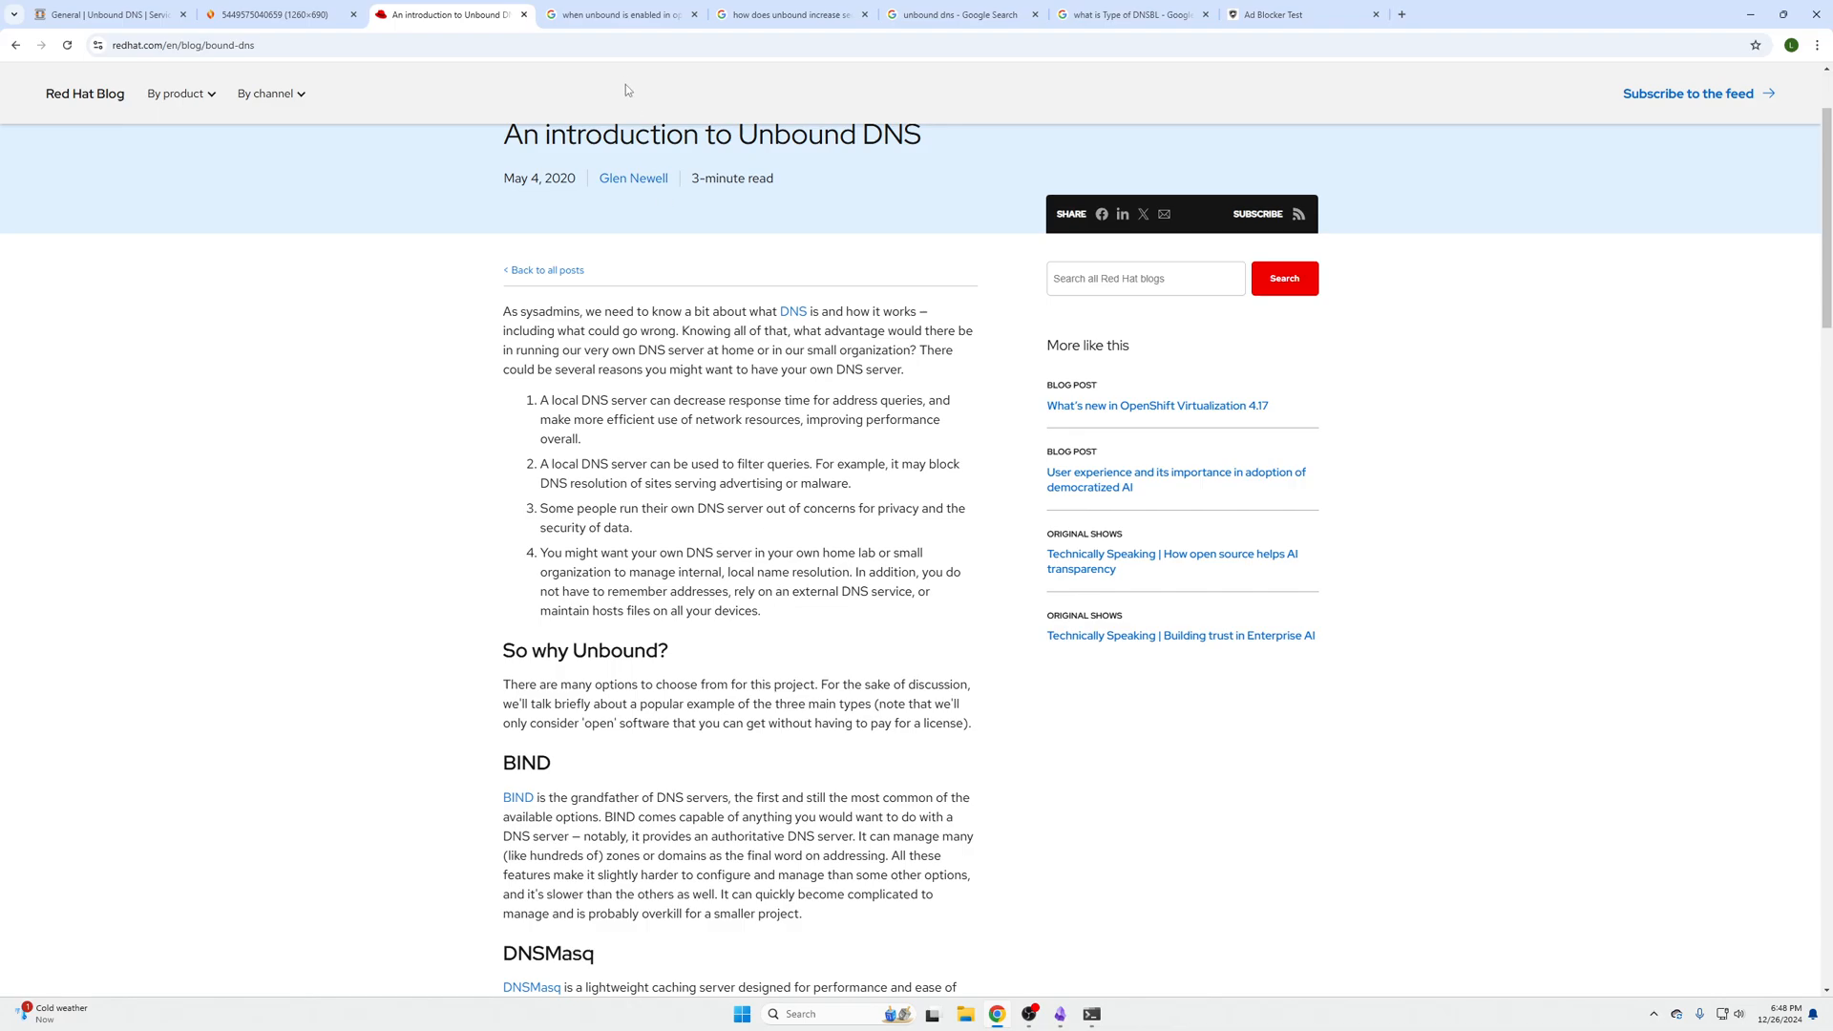
left_click(621, 15)
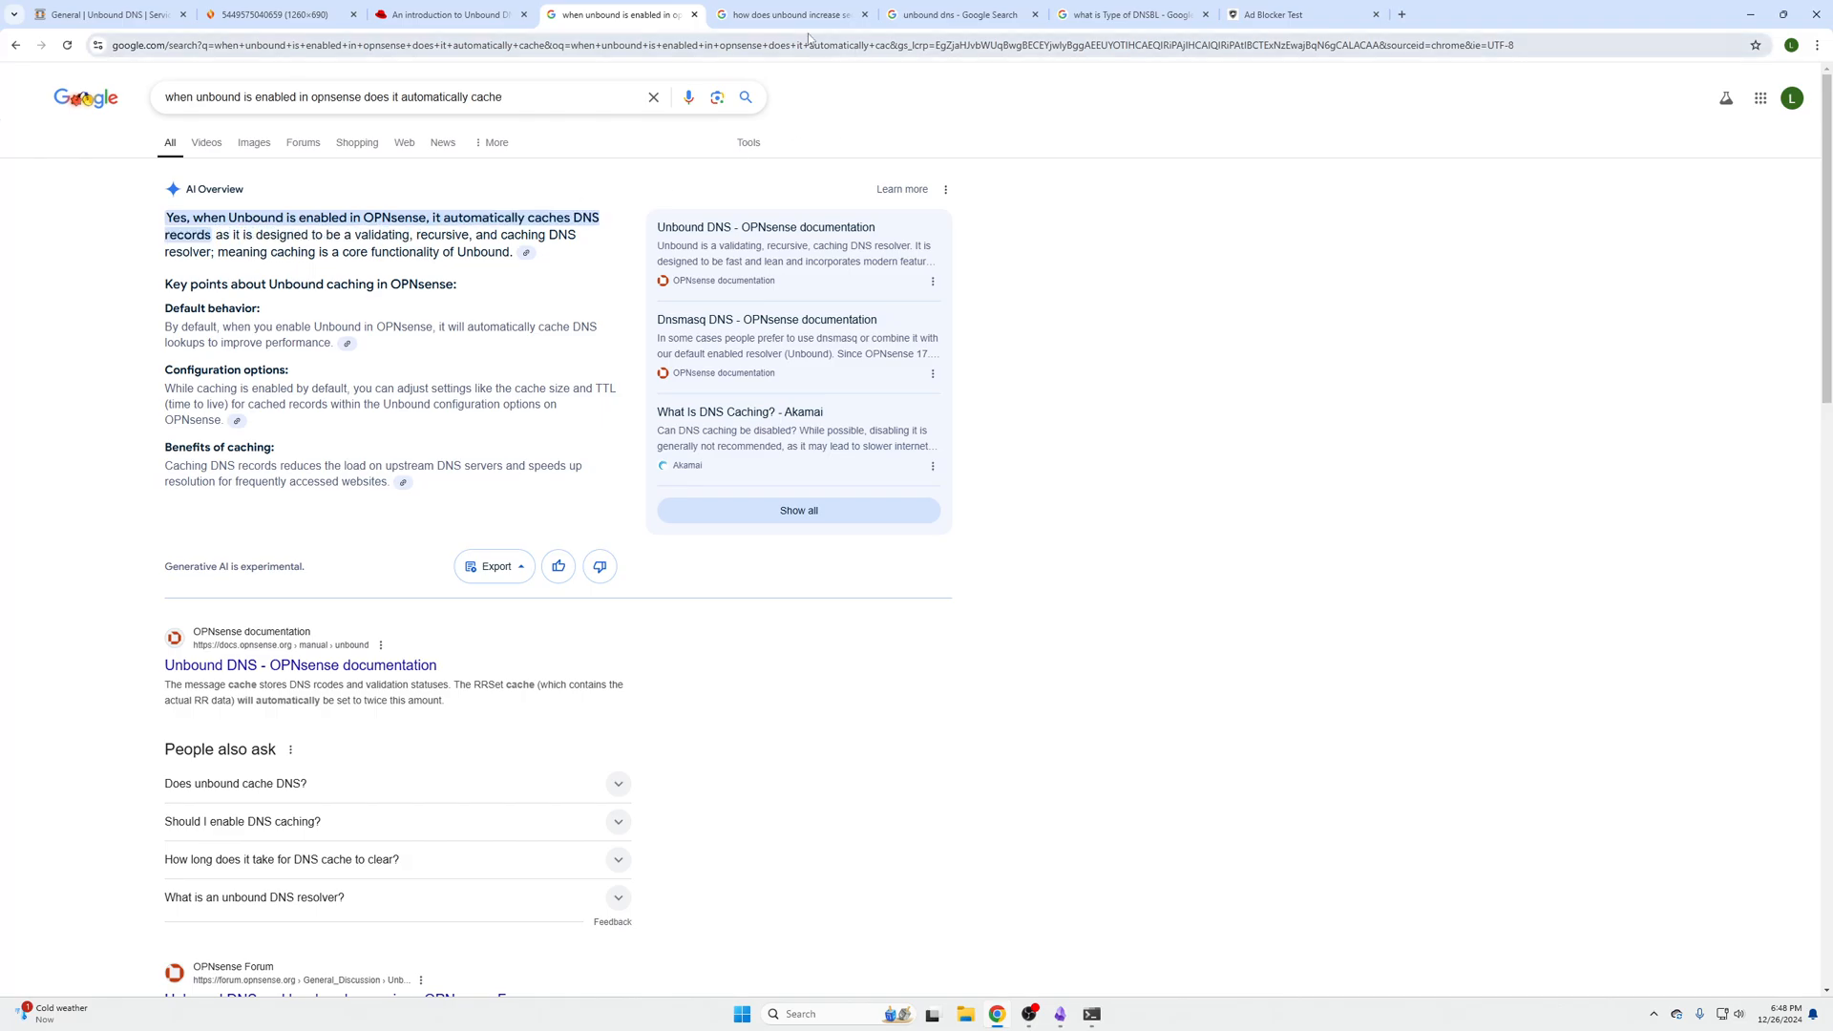
Review how Unbound increases security, then view the 'what is Type of DNSBL' results.
left_click(792, 15)
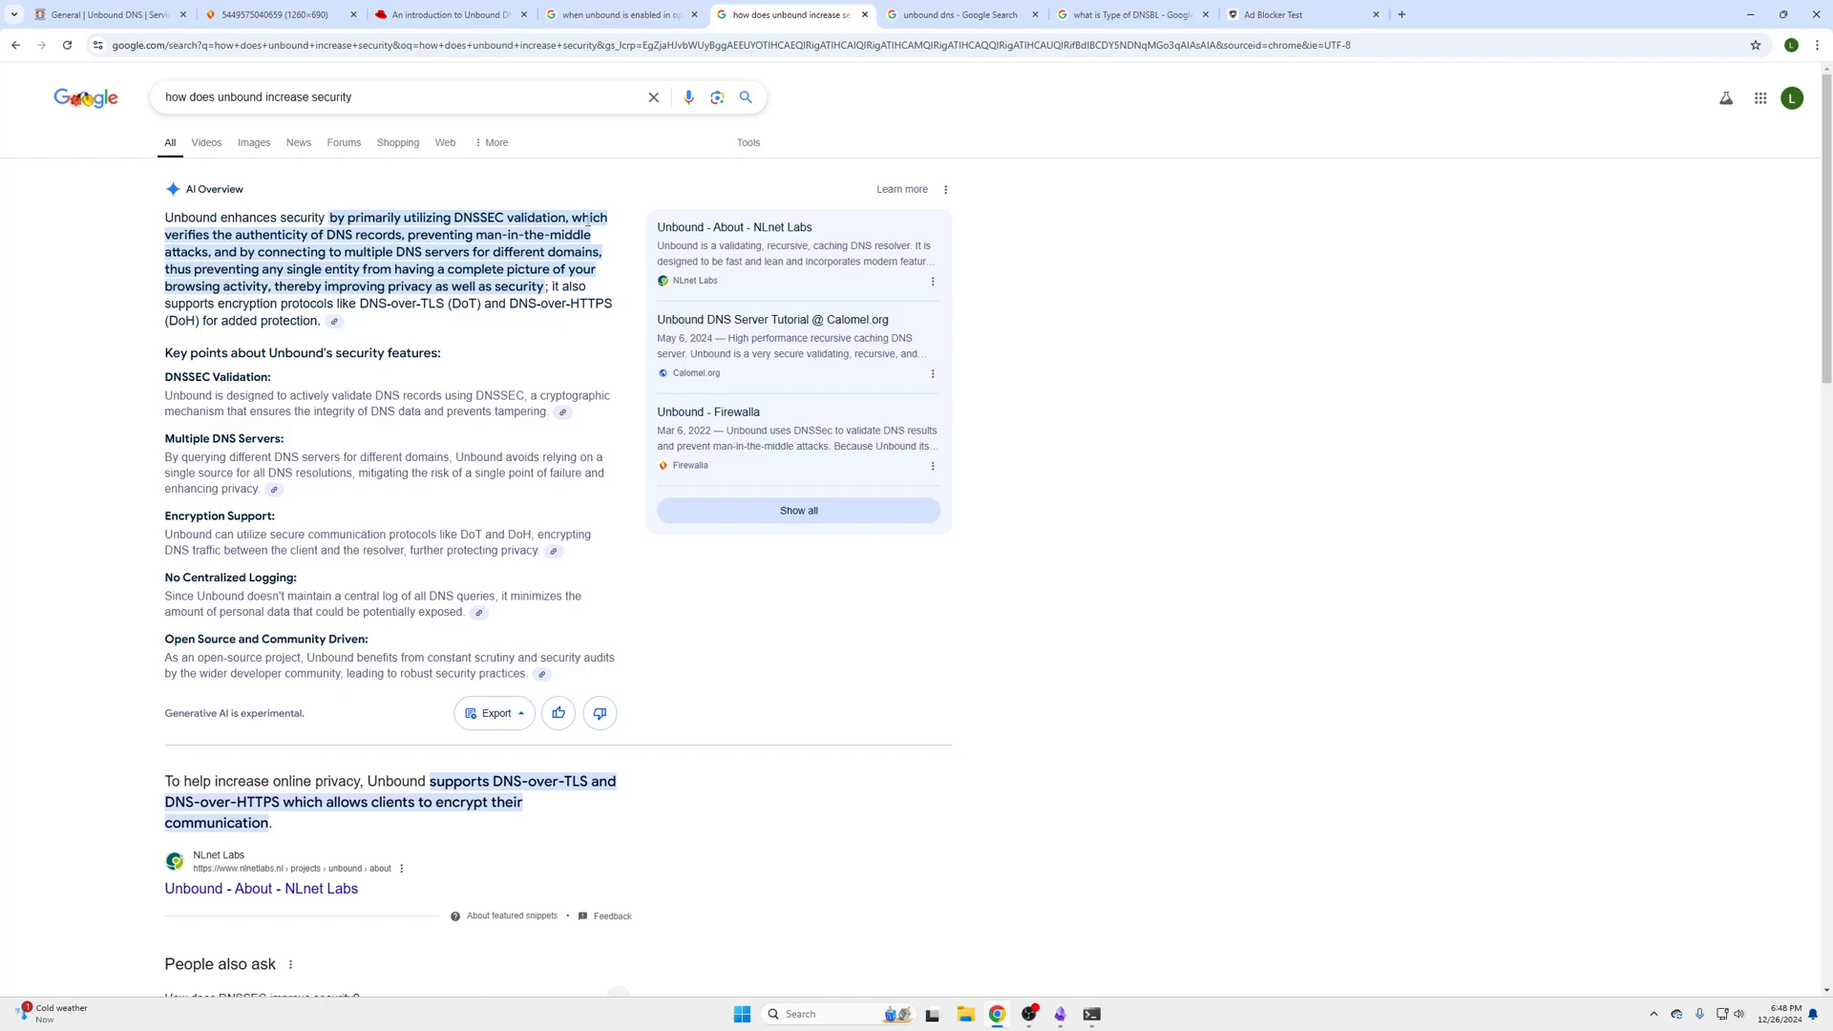
mouse_move(588, 219)
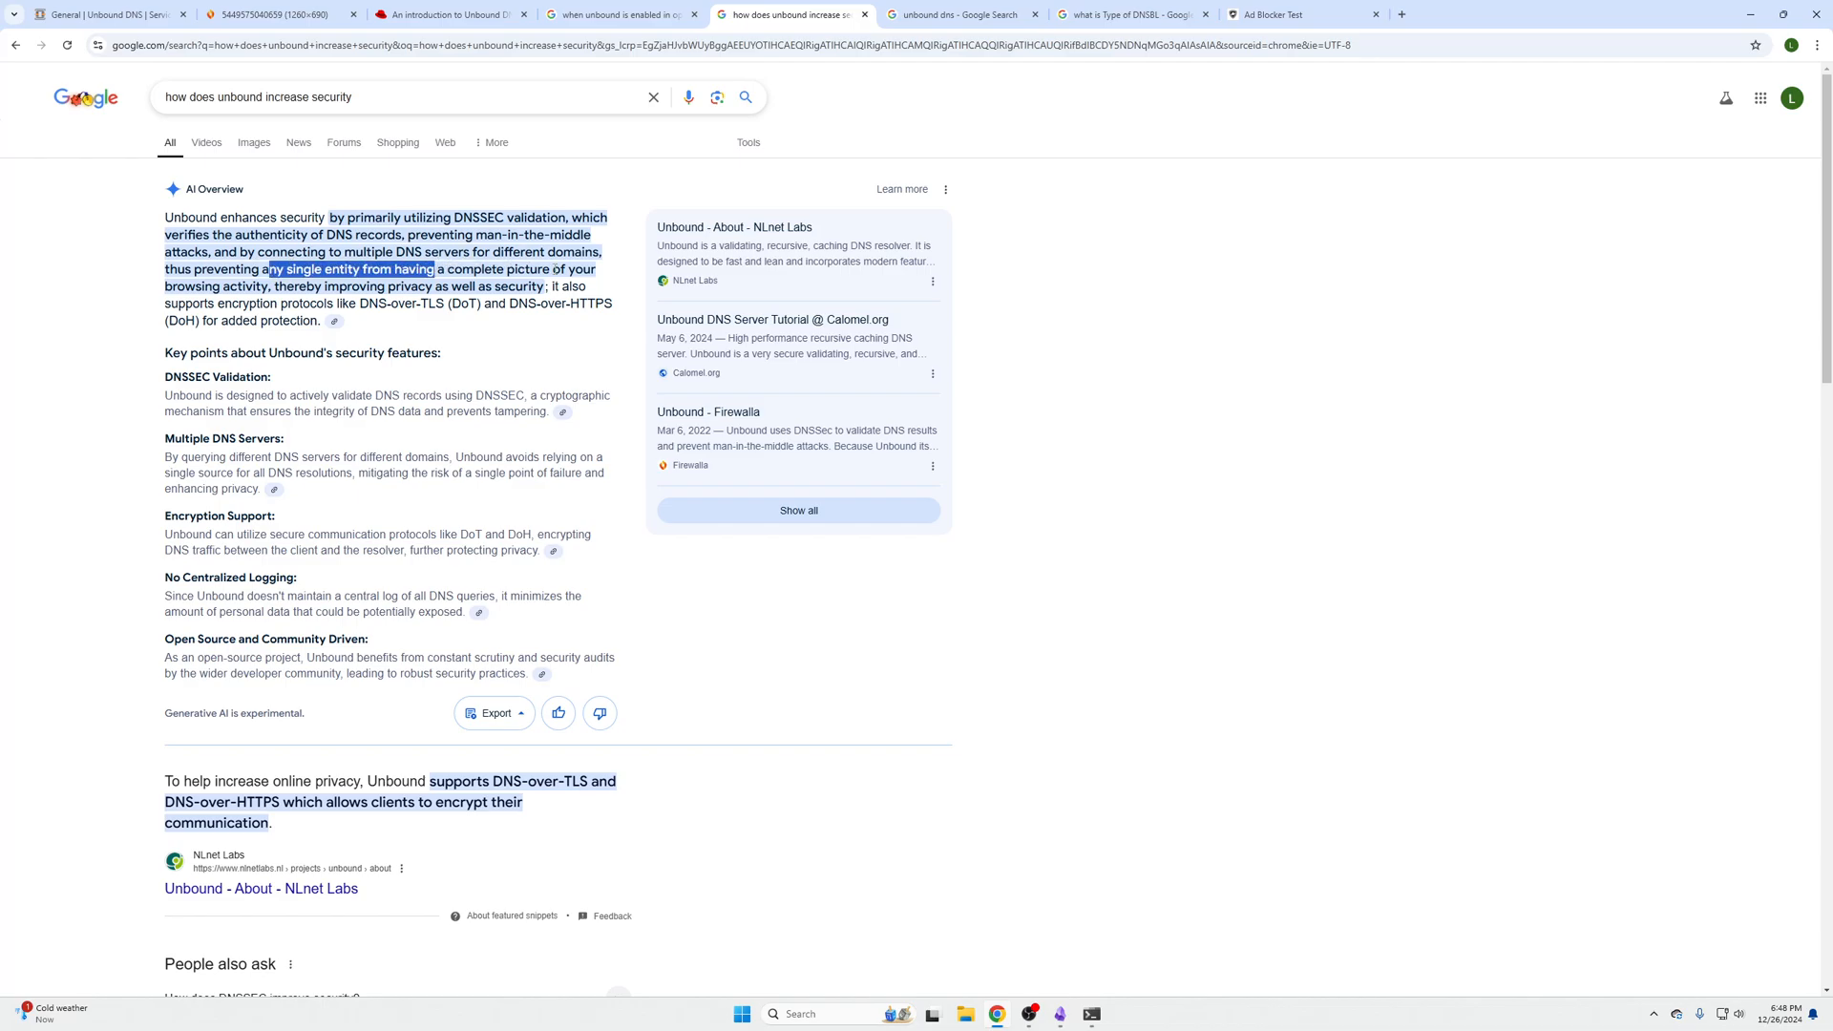
left_click_drag(331, 218, 349, 321)
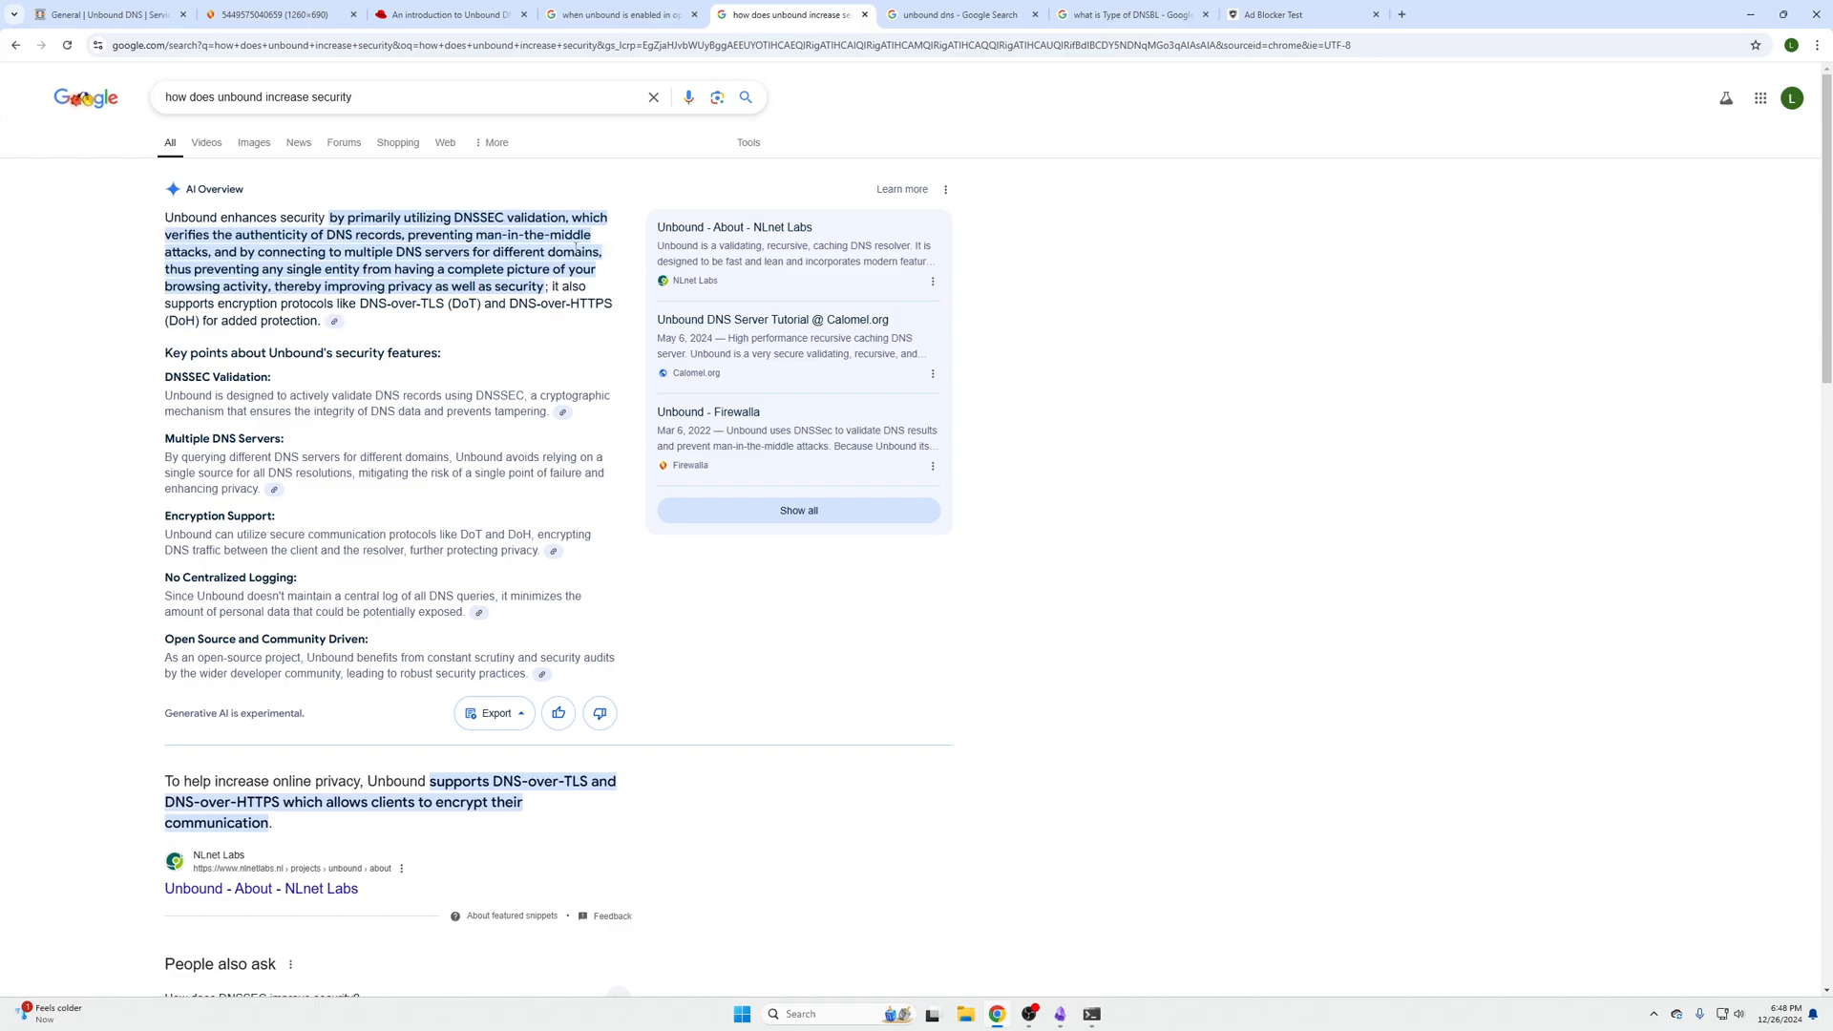
left_click(1130, 14)
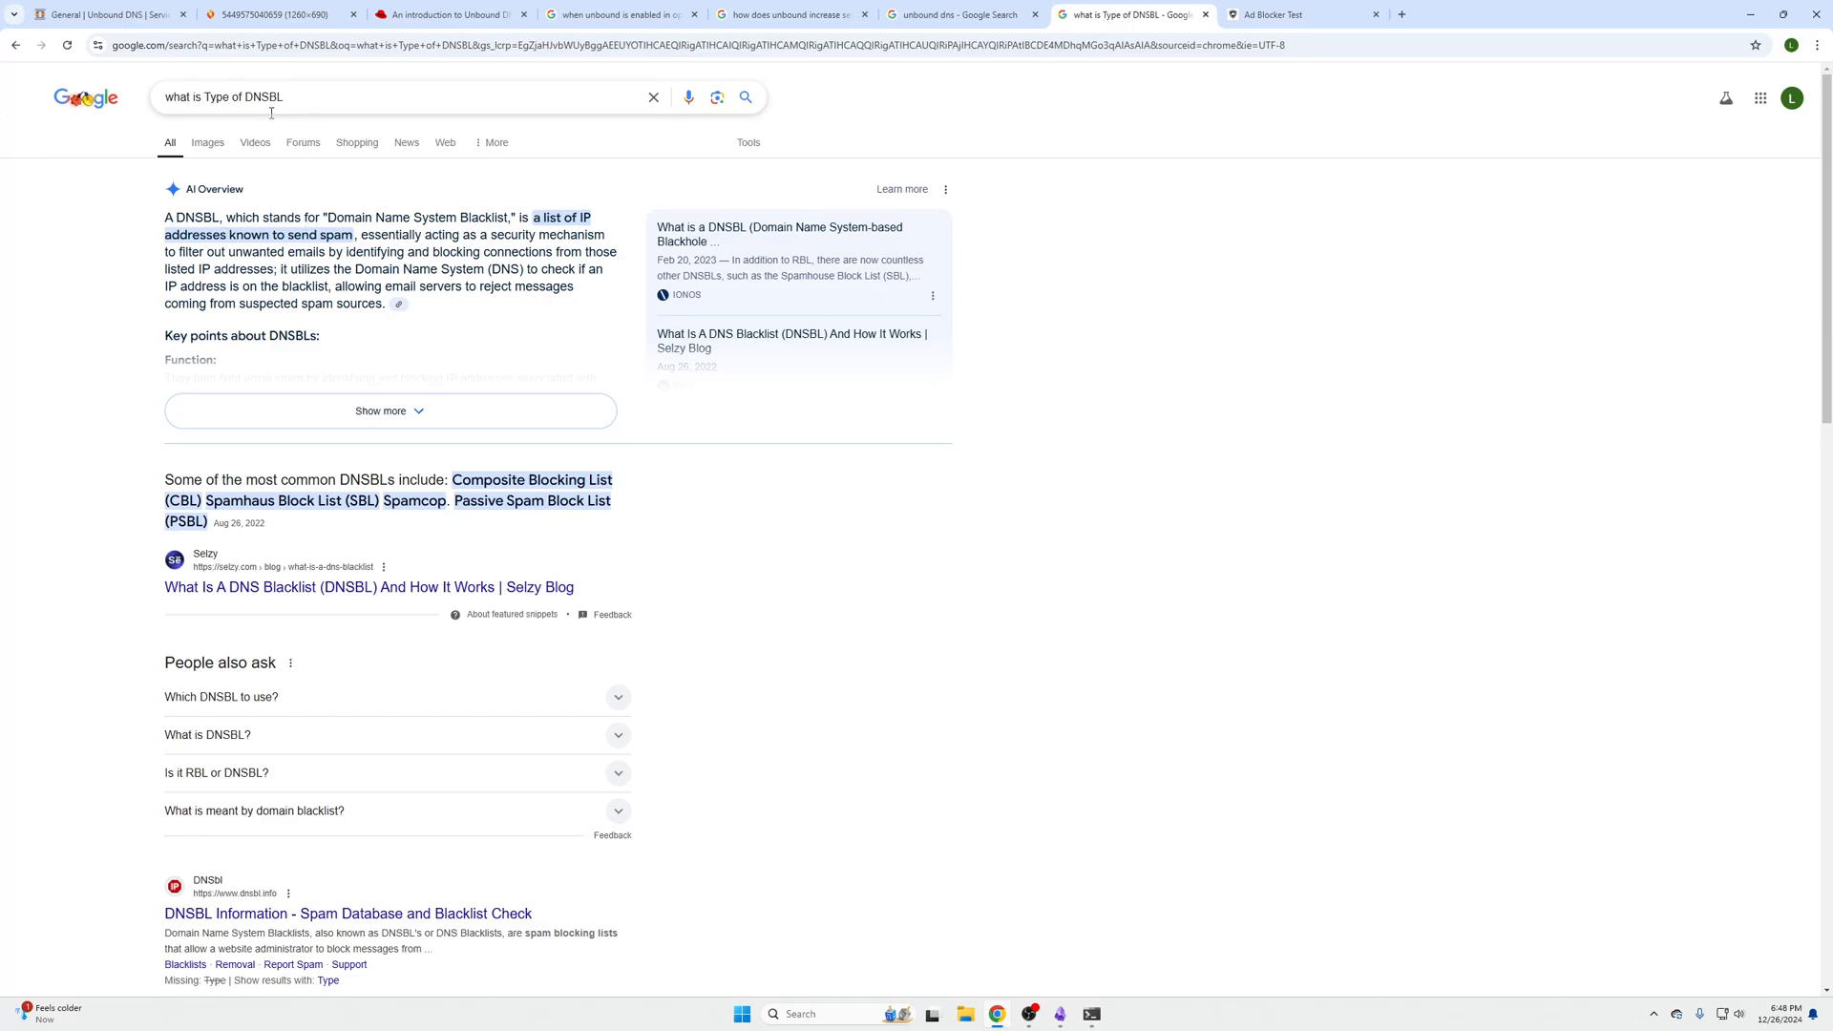
mouse_move(392, 201)
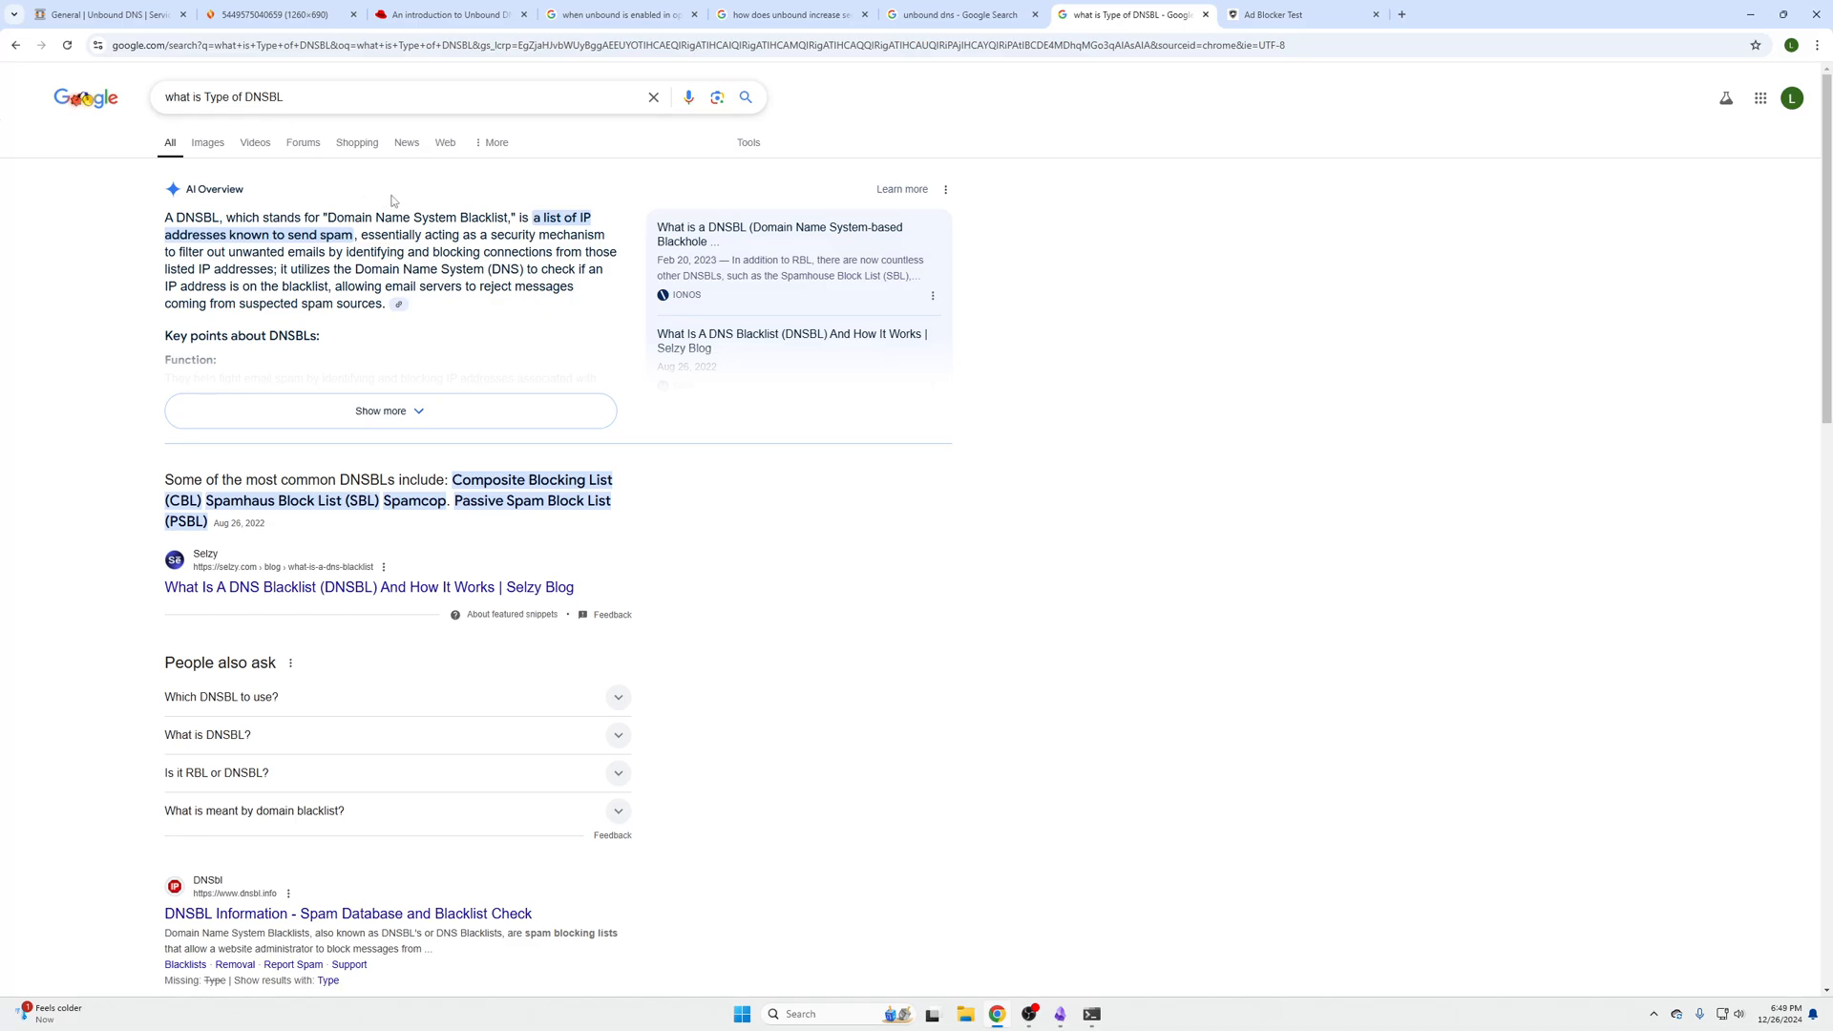
mouse_move(396, 202)
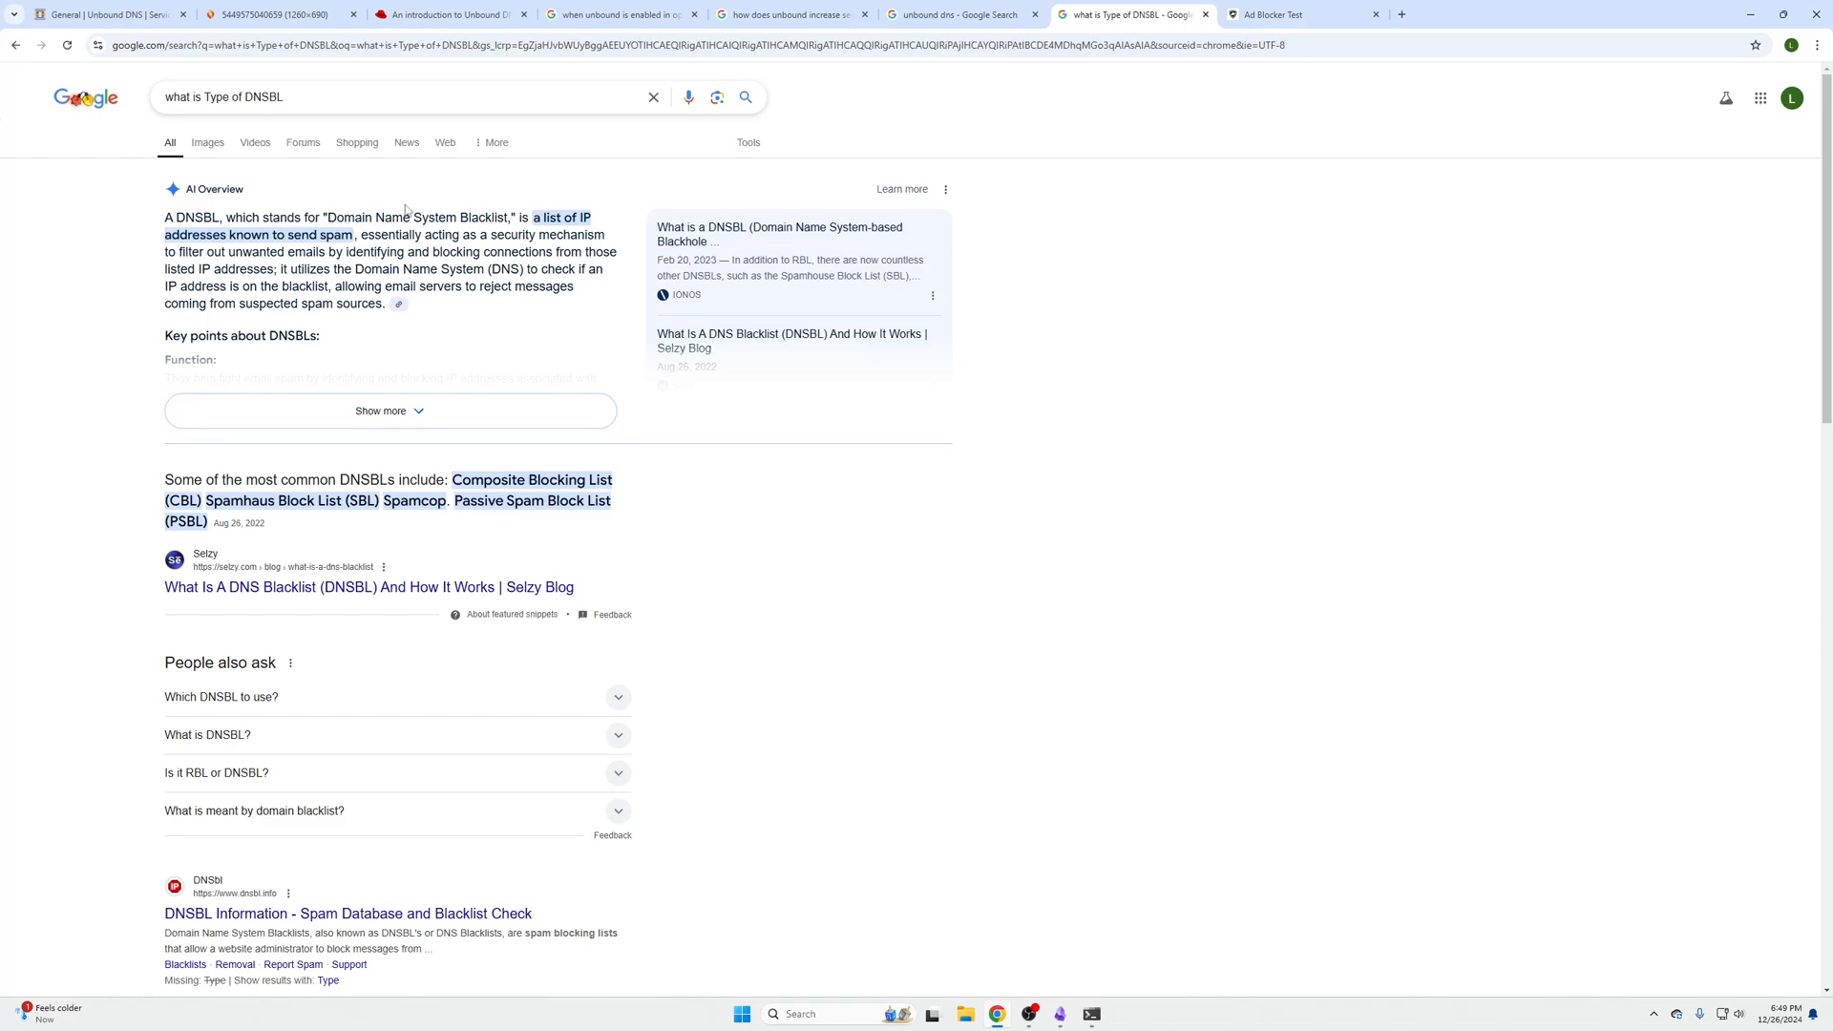
Tick Enable Unbound in OPNsense's Unbound DNS General settings and apply.
left_click(105, 14)
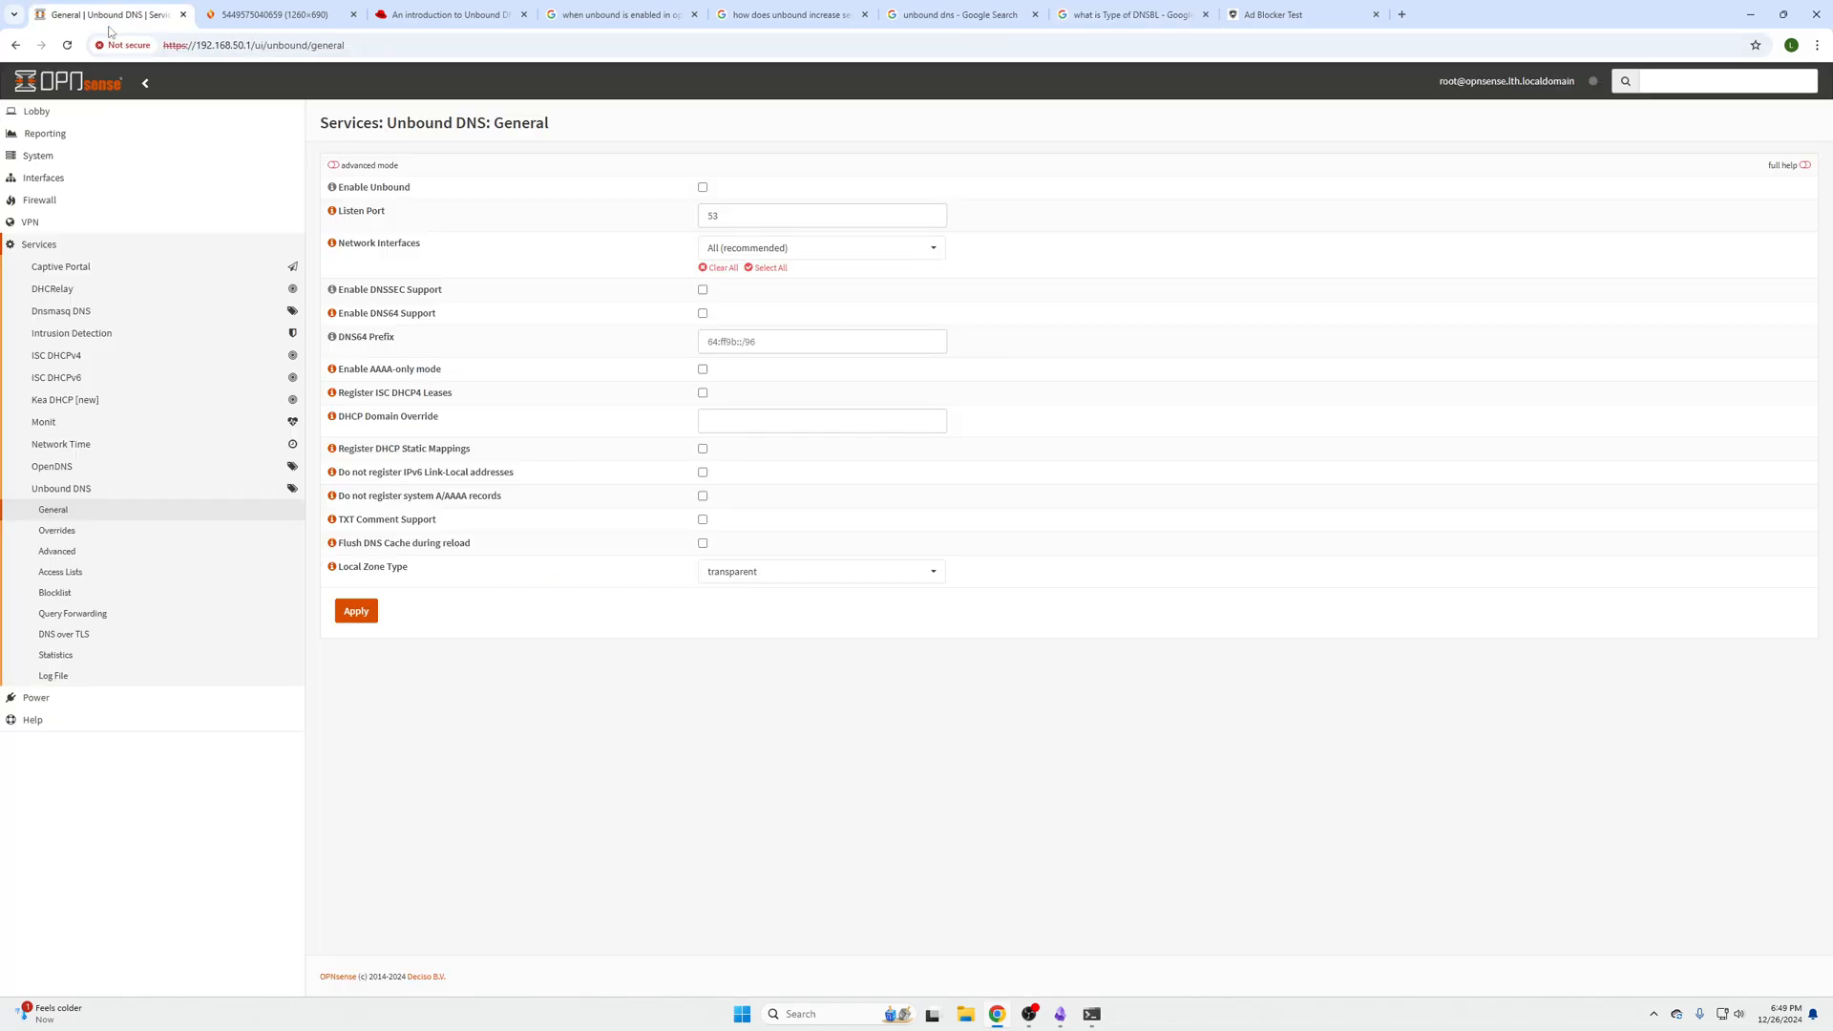
mouse_move(140, 104)
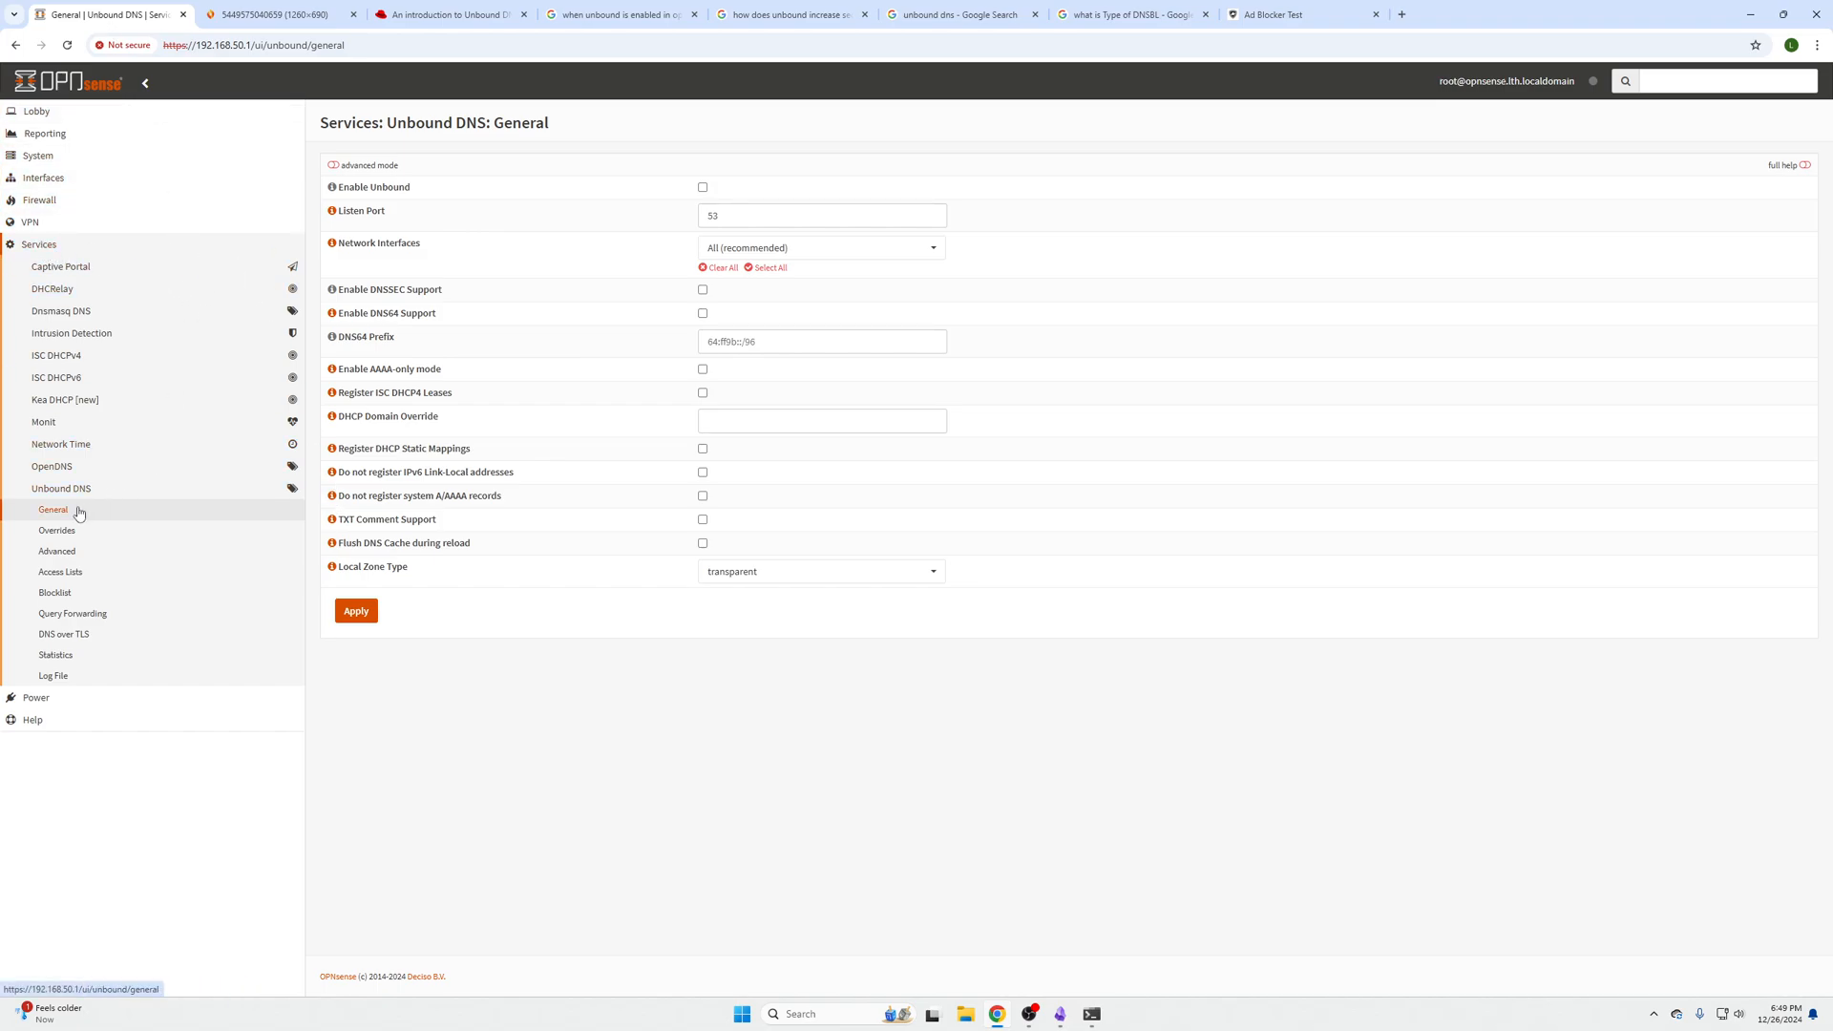
mouse_move(41, 518)
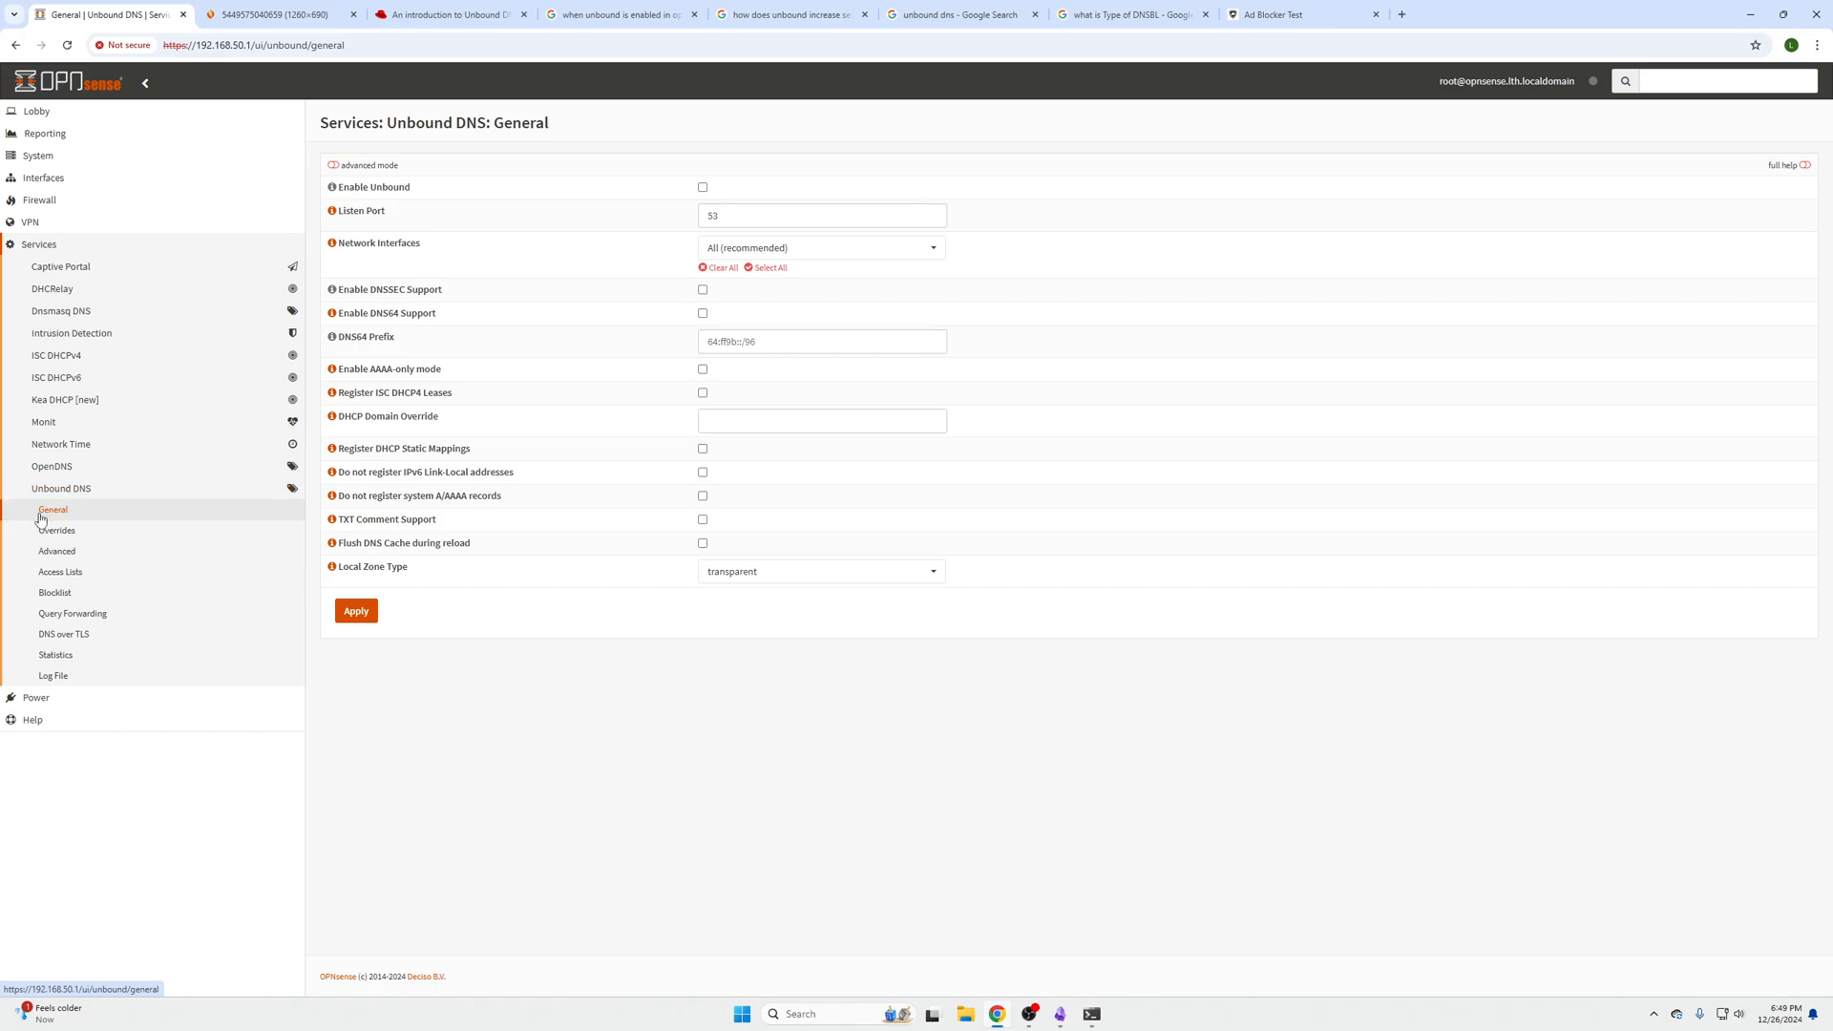
left_click(702, 187)
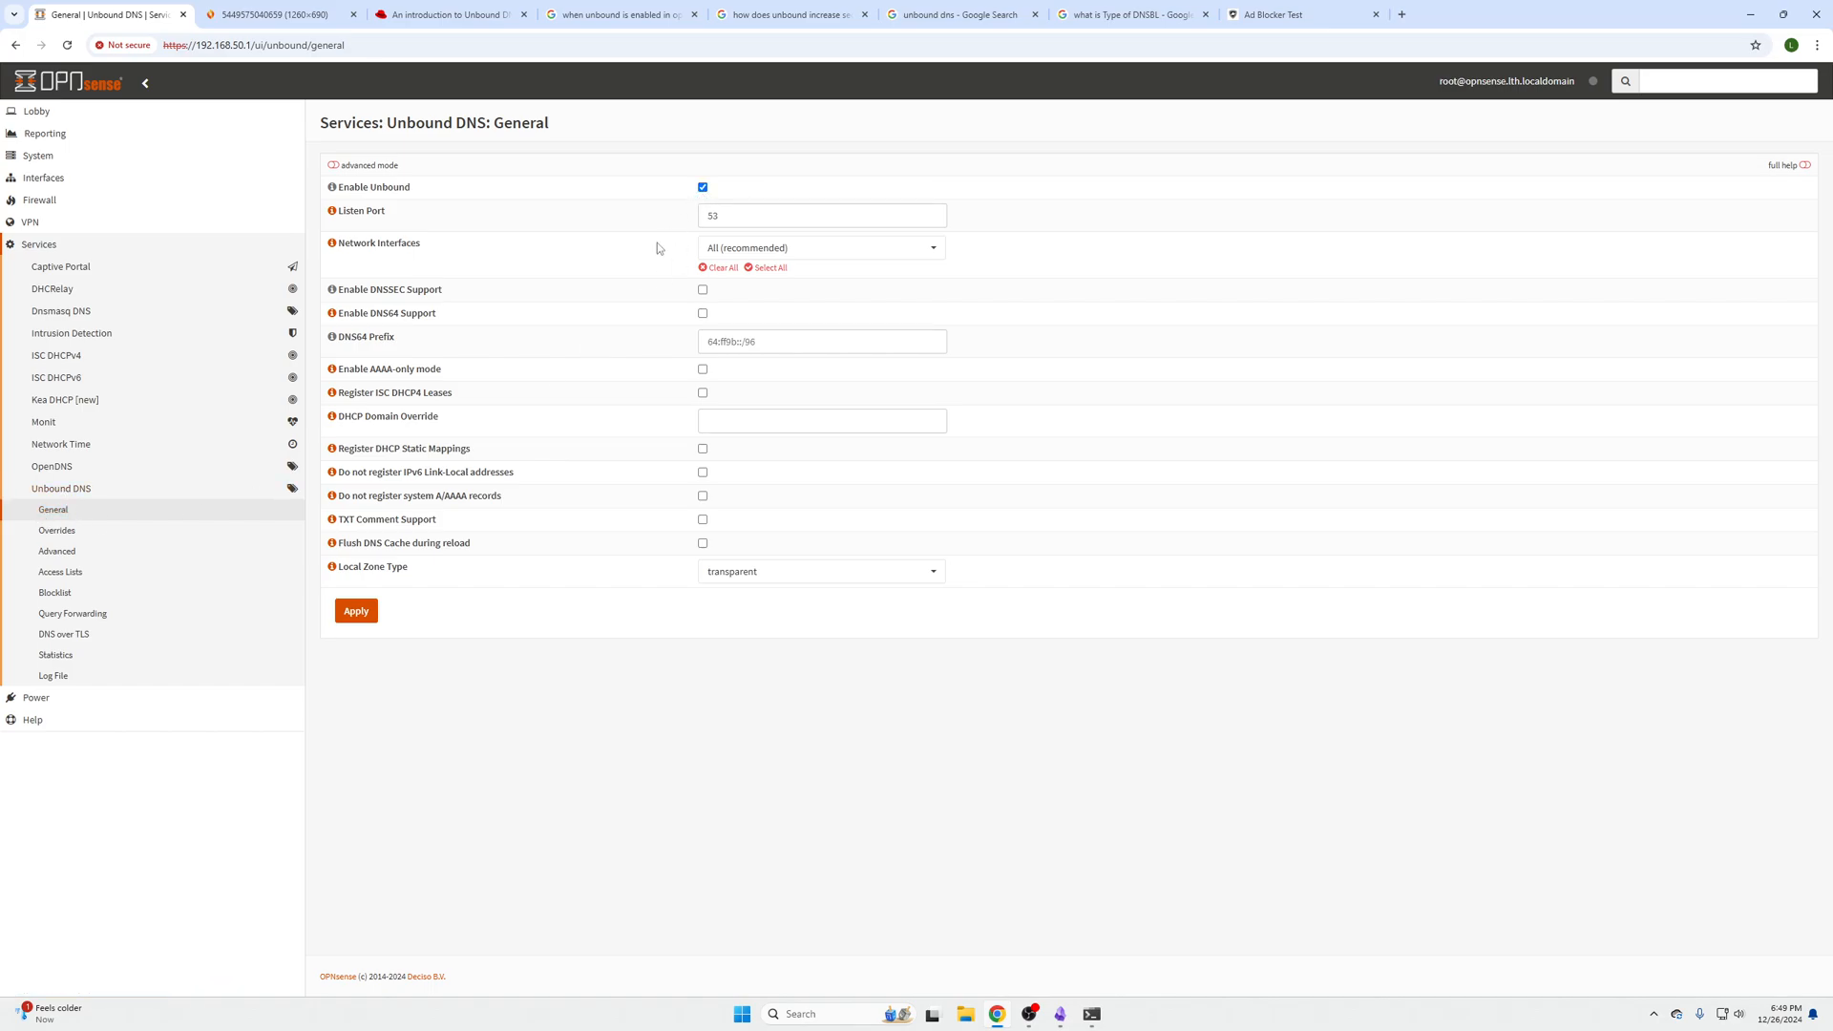
left_click(355, 610)
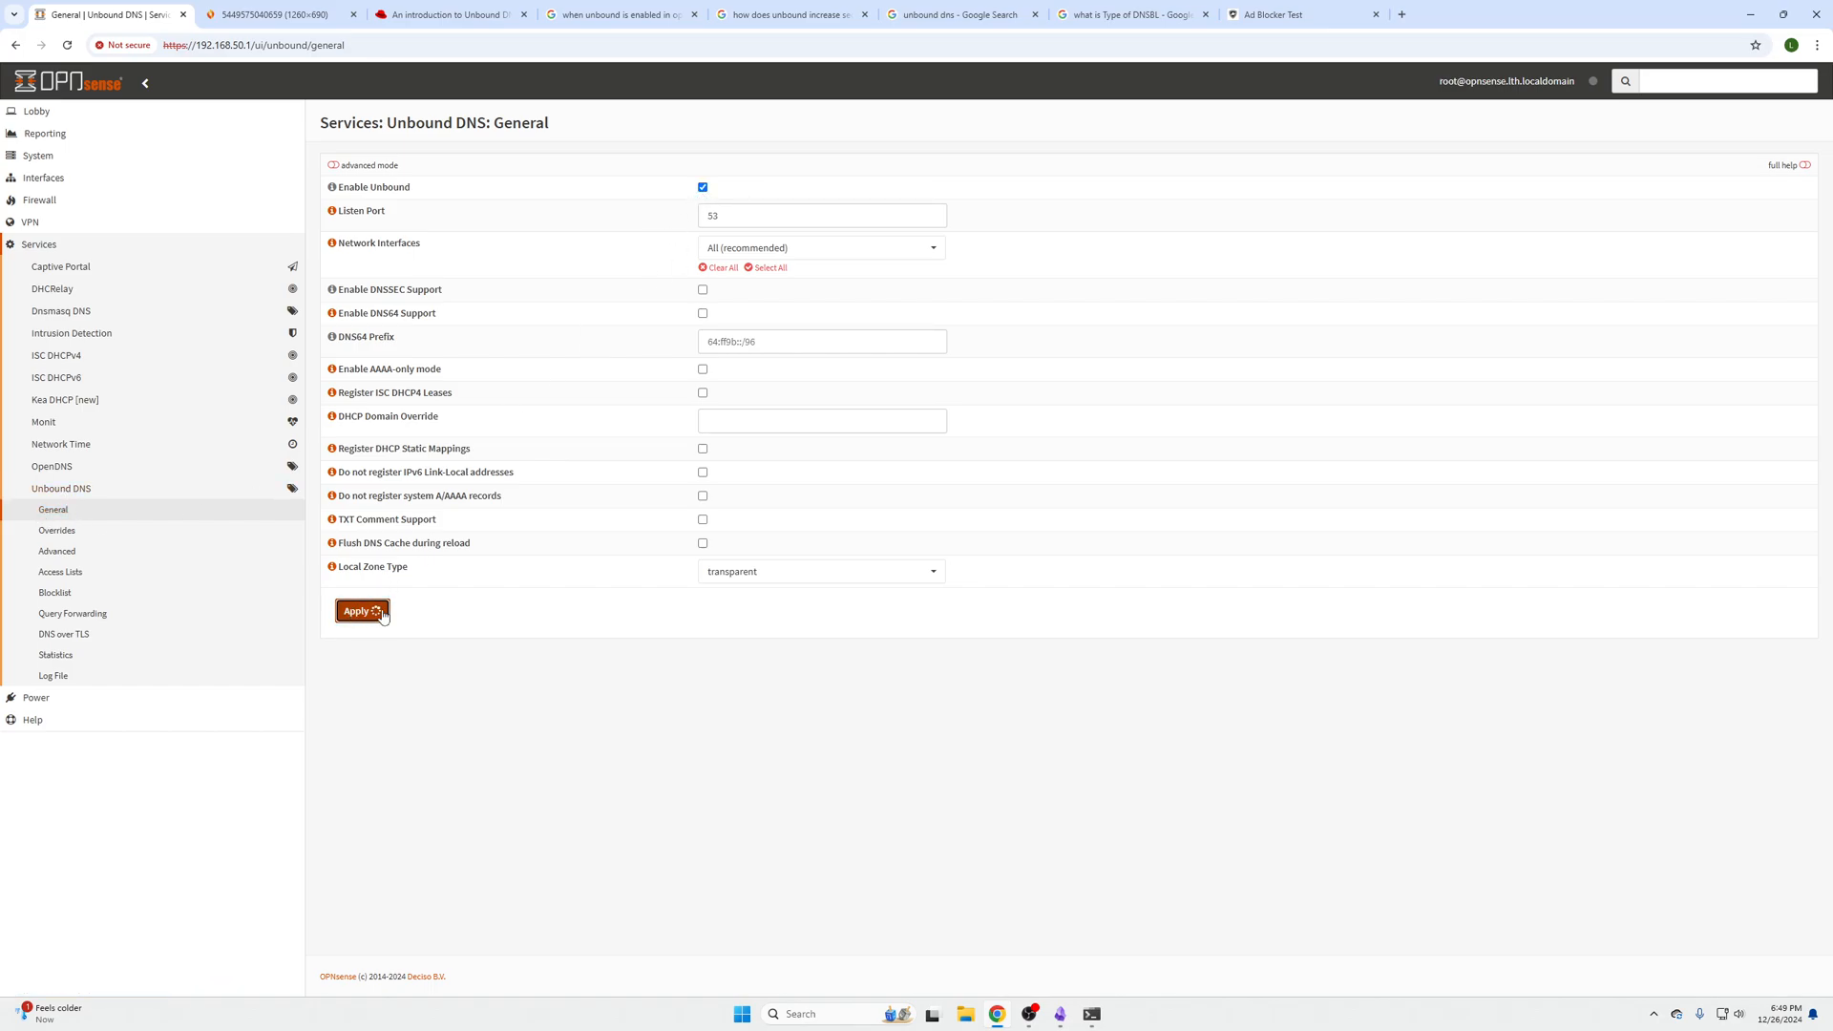
left_click(355, 610)
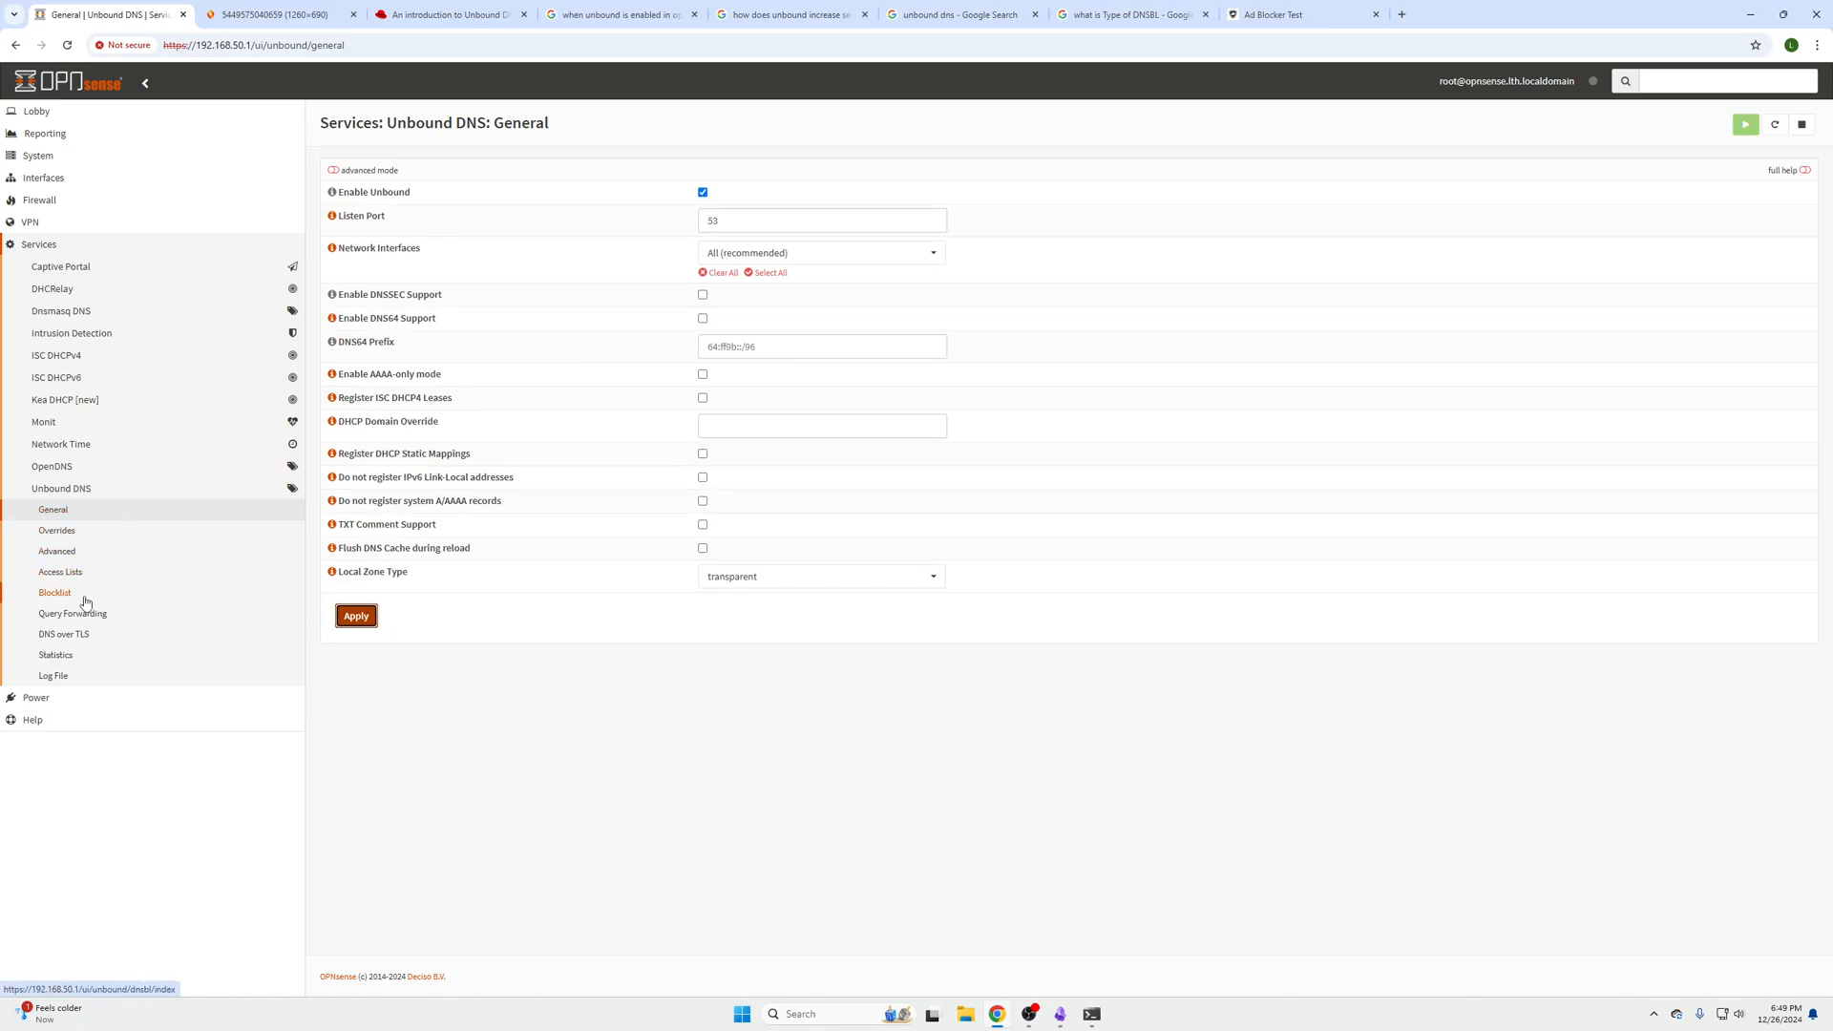
Enable the Unbound Blocklist and browse the Type of DNSBL list to Steven Black List.
left_click(55, 592)
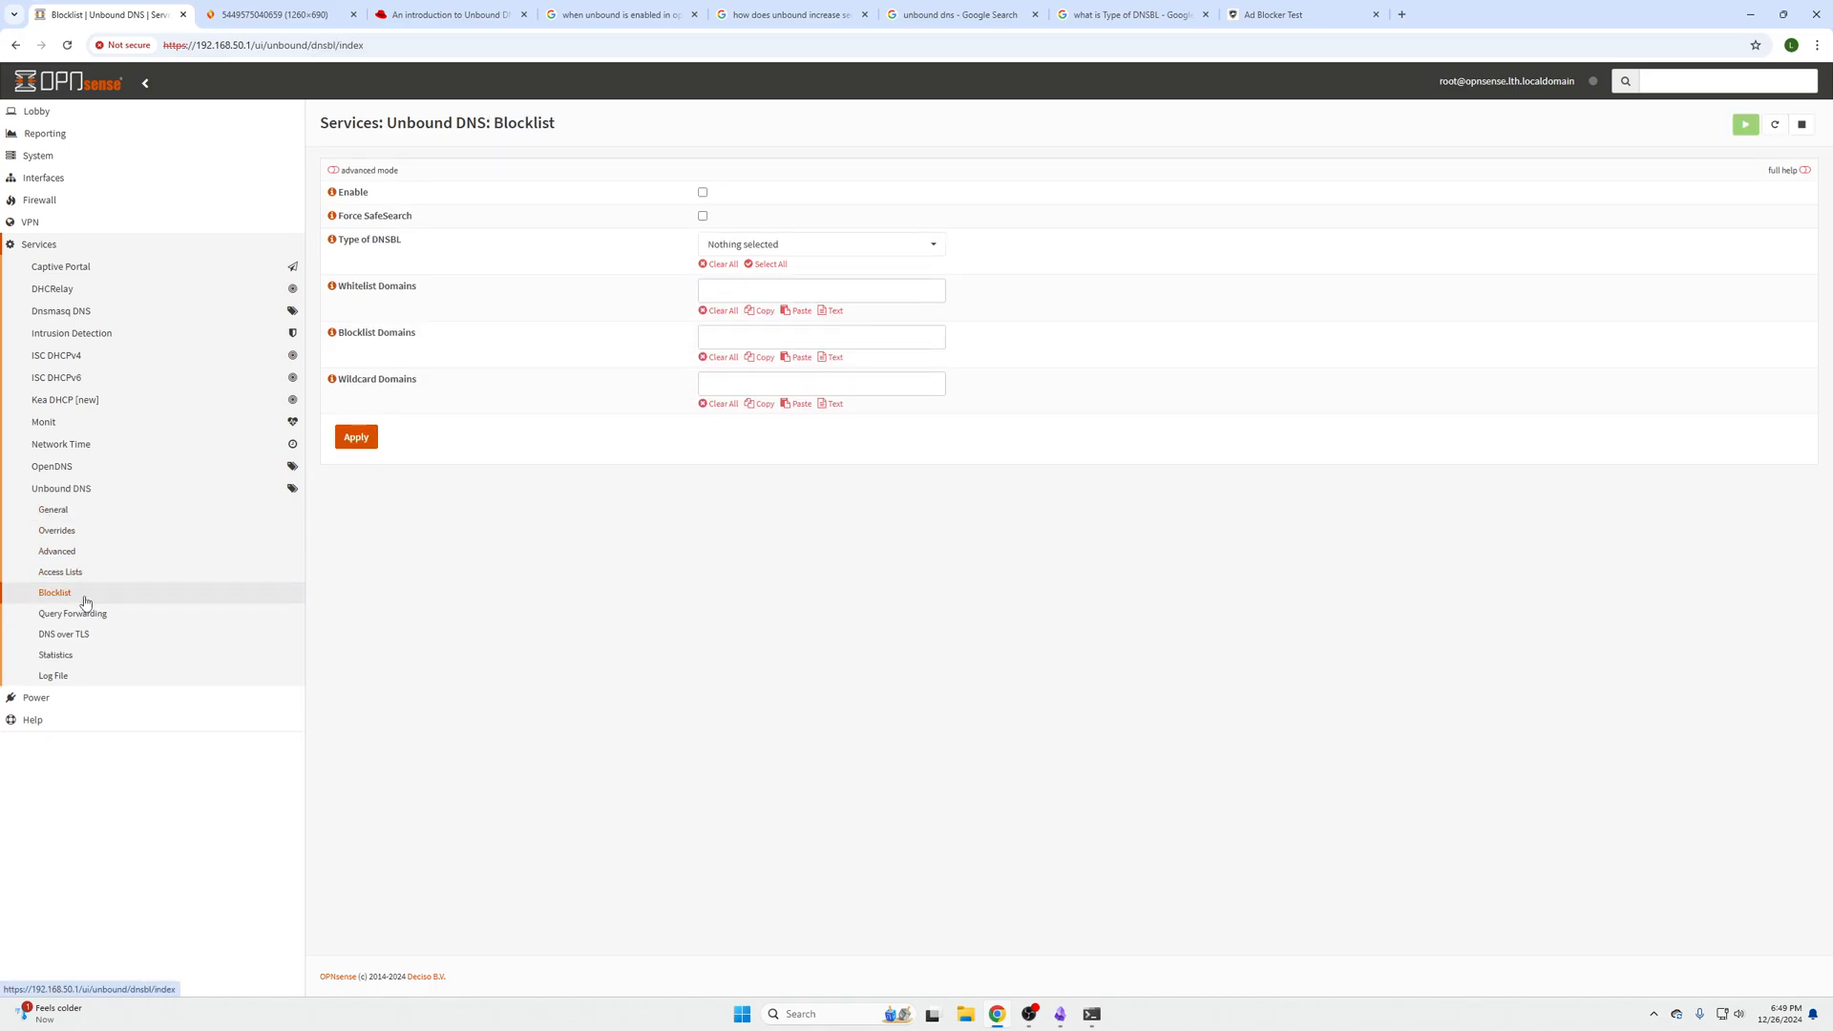
left_click(702, 191)
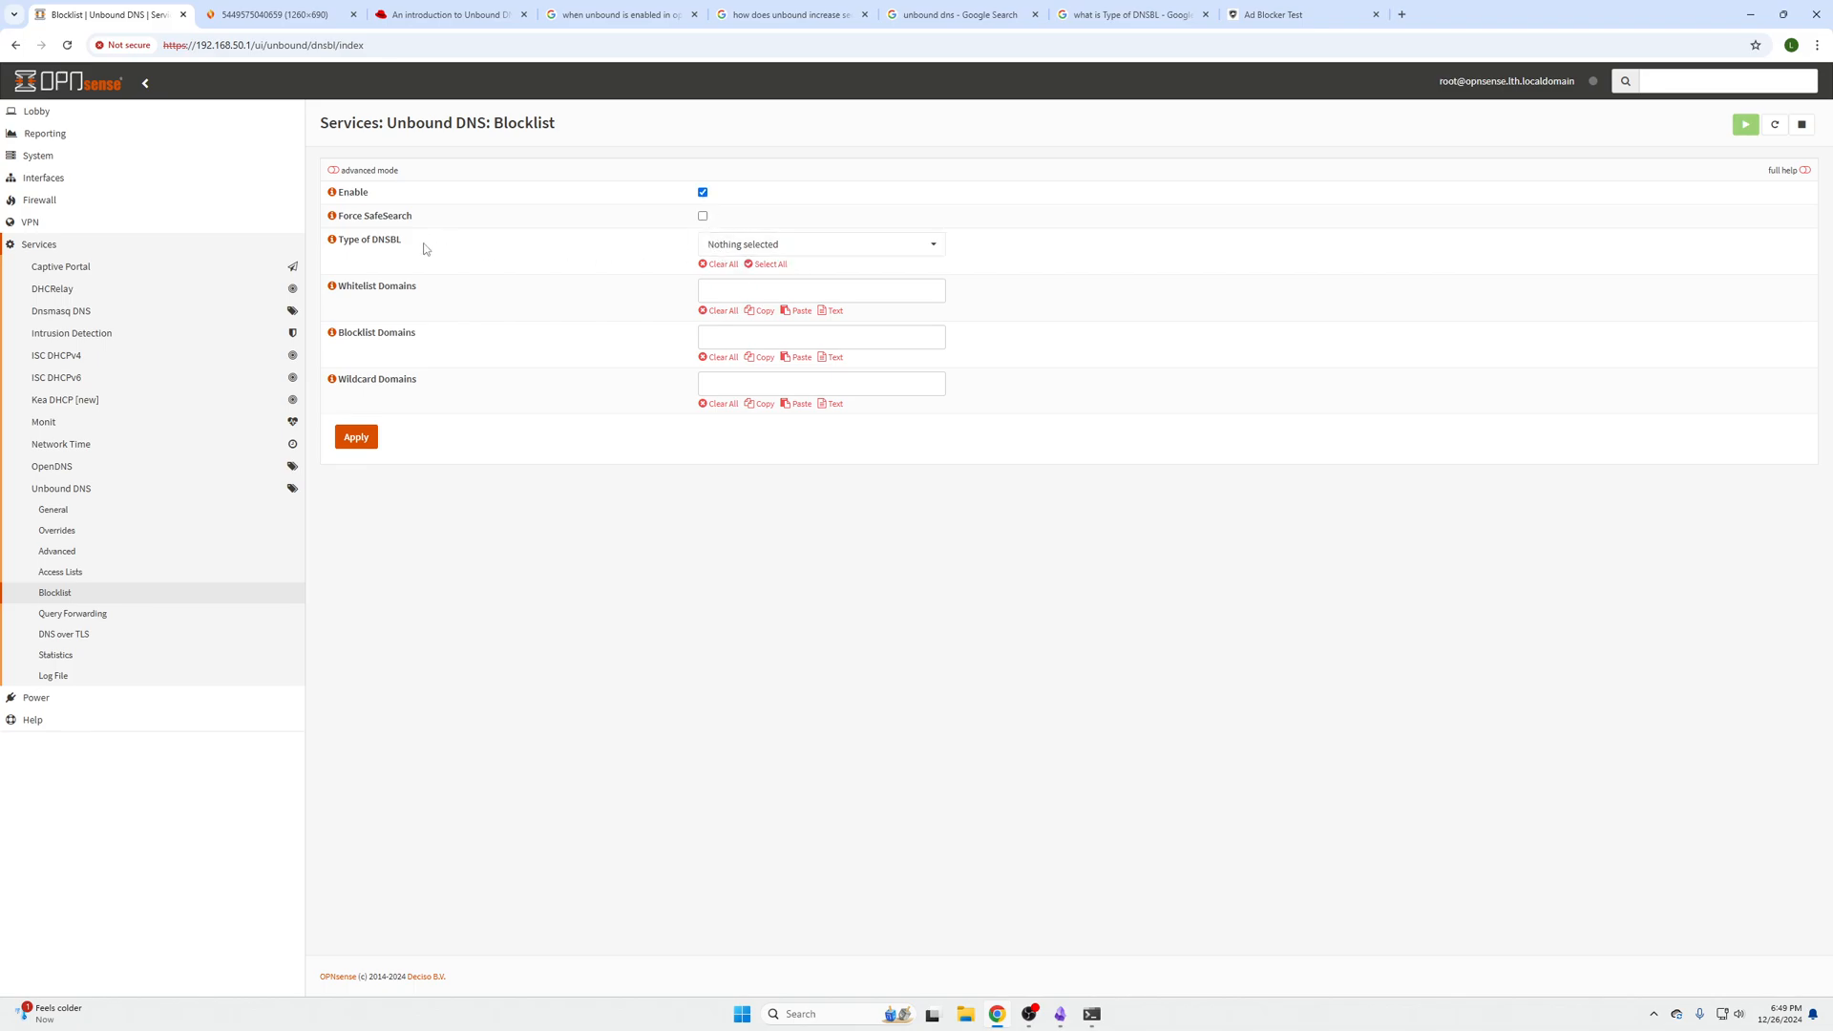
left_click(819, 243)
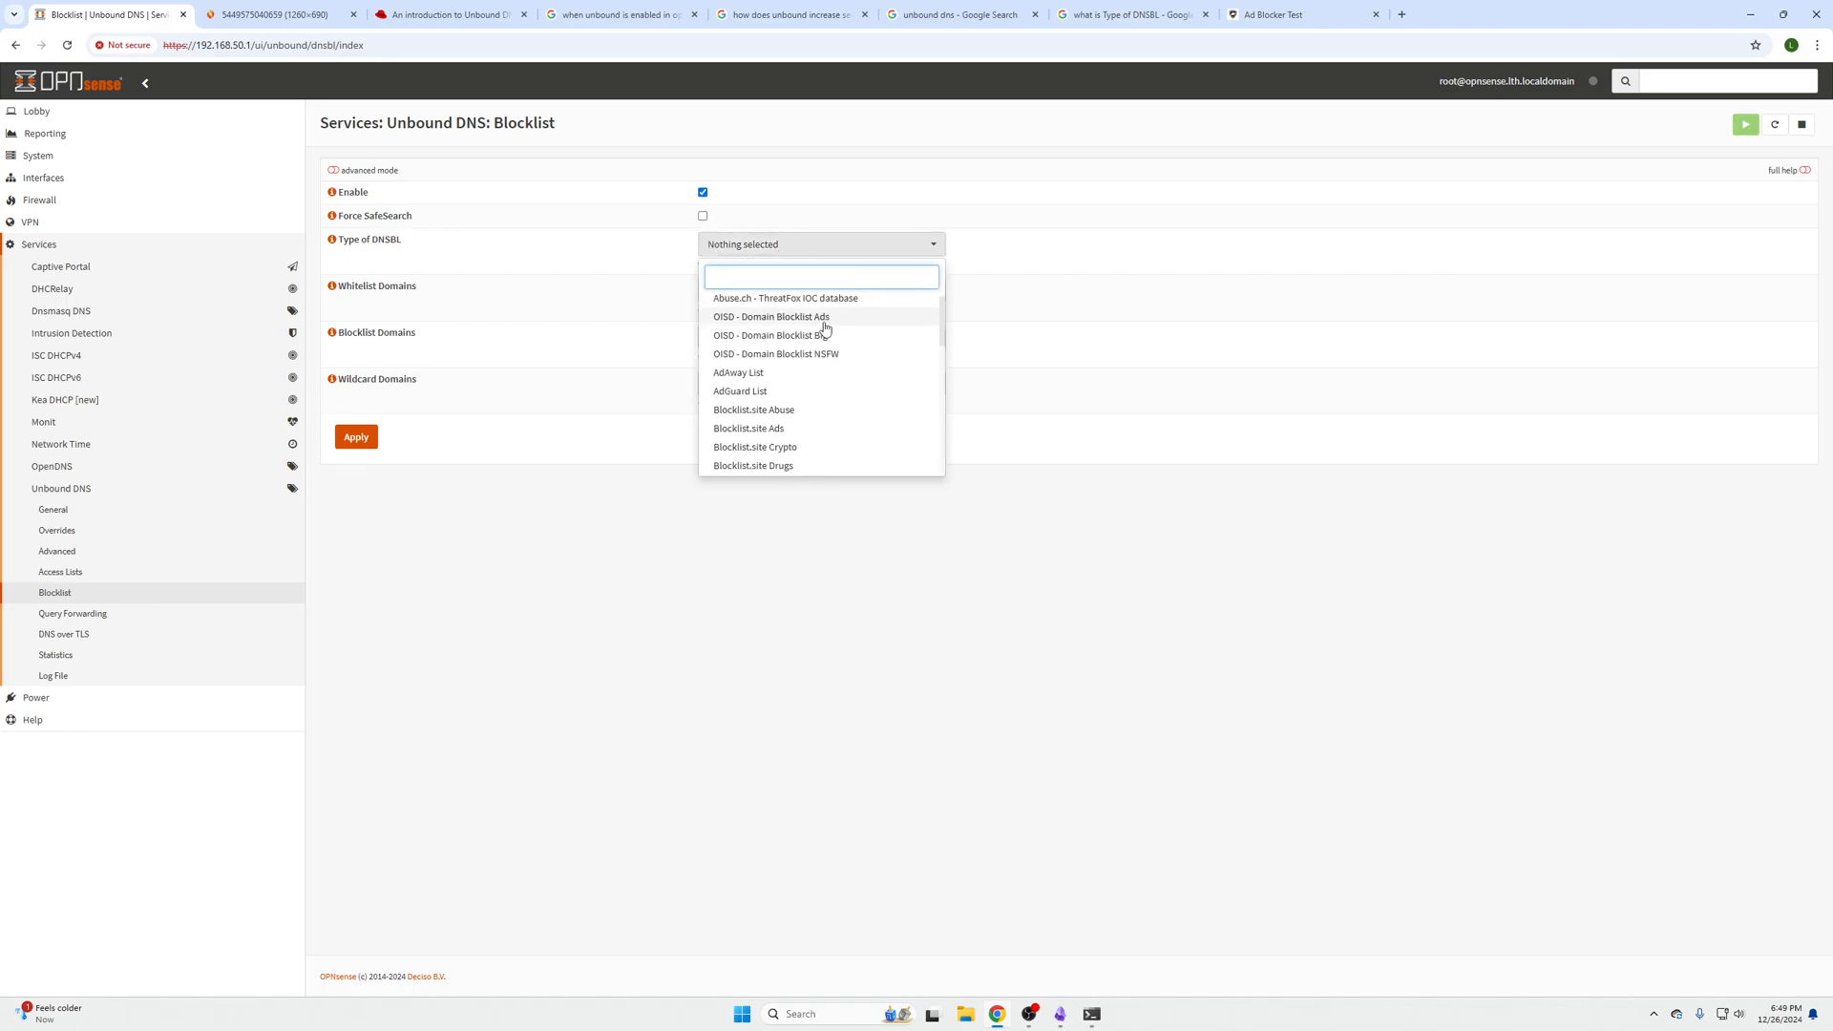
mouse_move(834, 373)
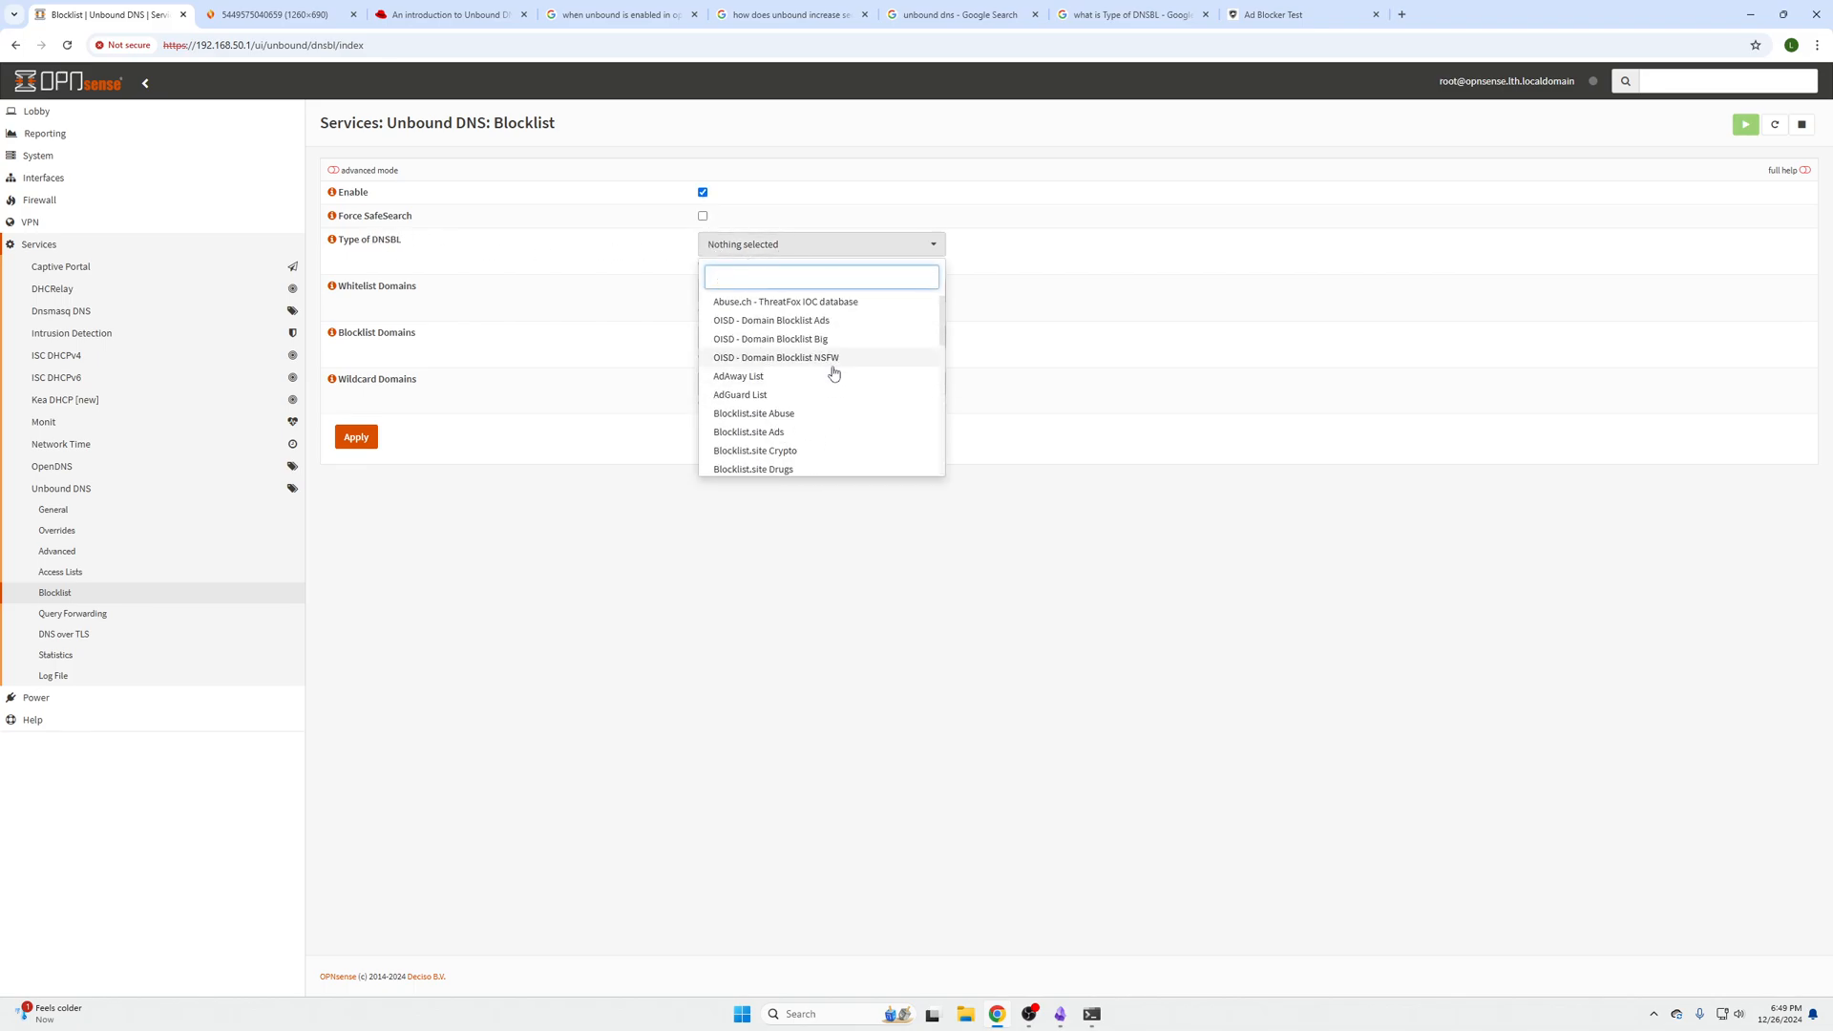
scroll("down", 3)
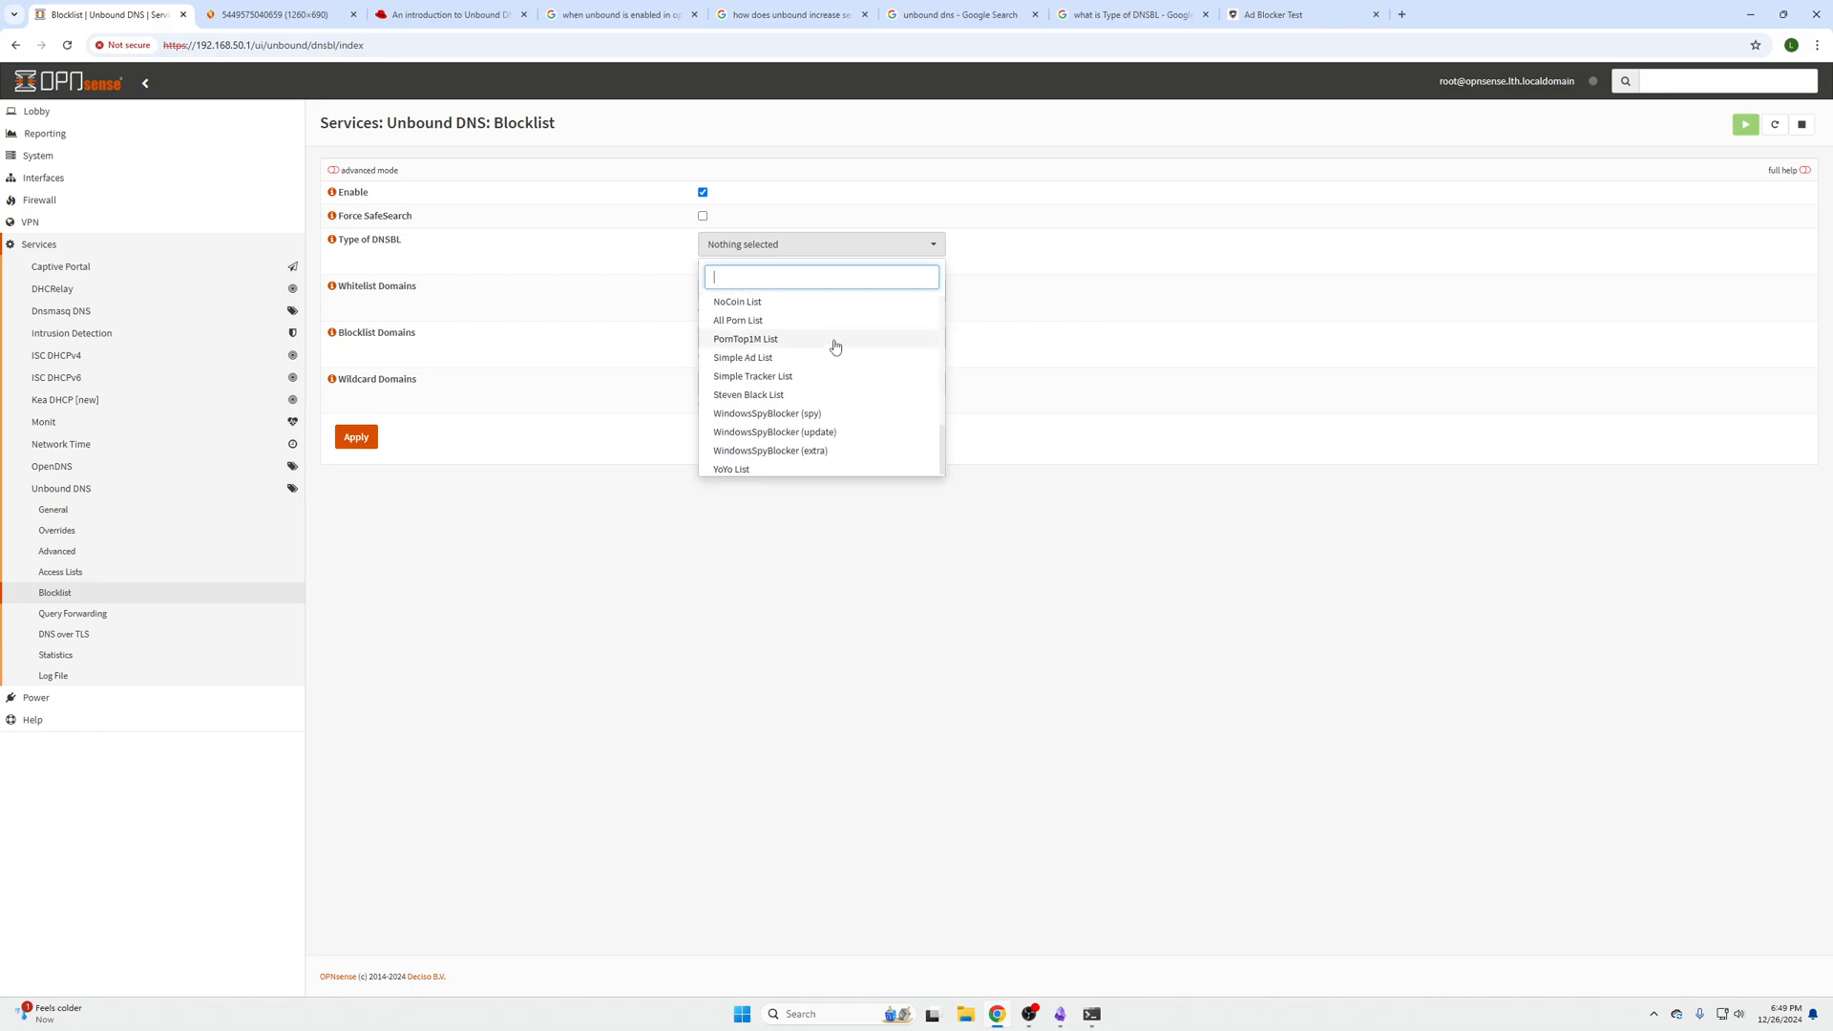
mouse_move(837, 345)
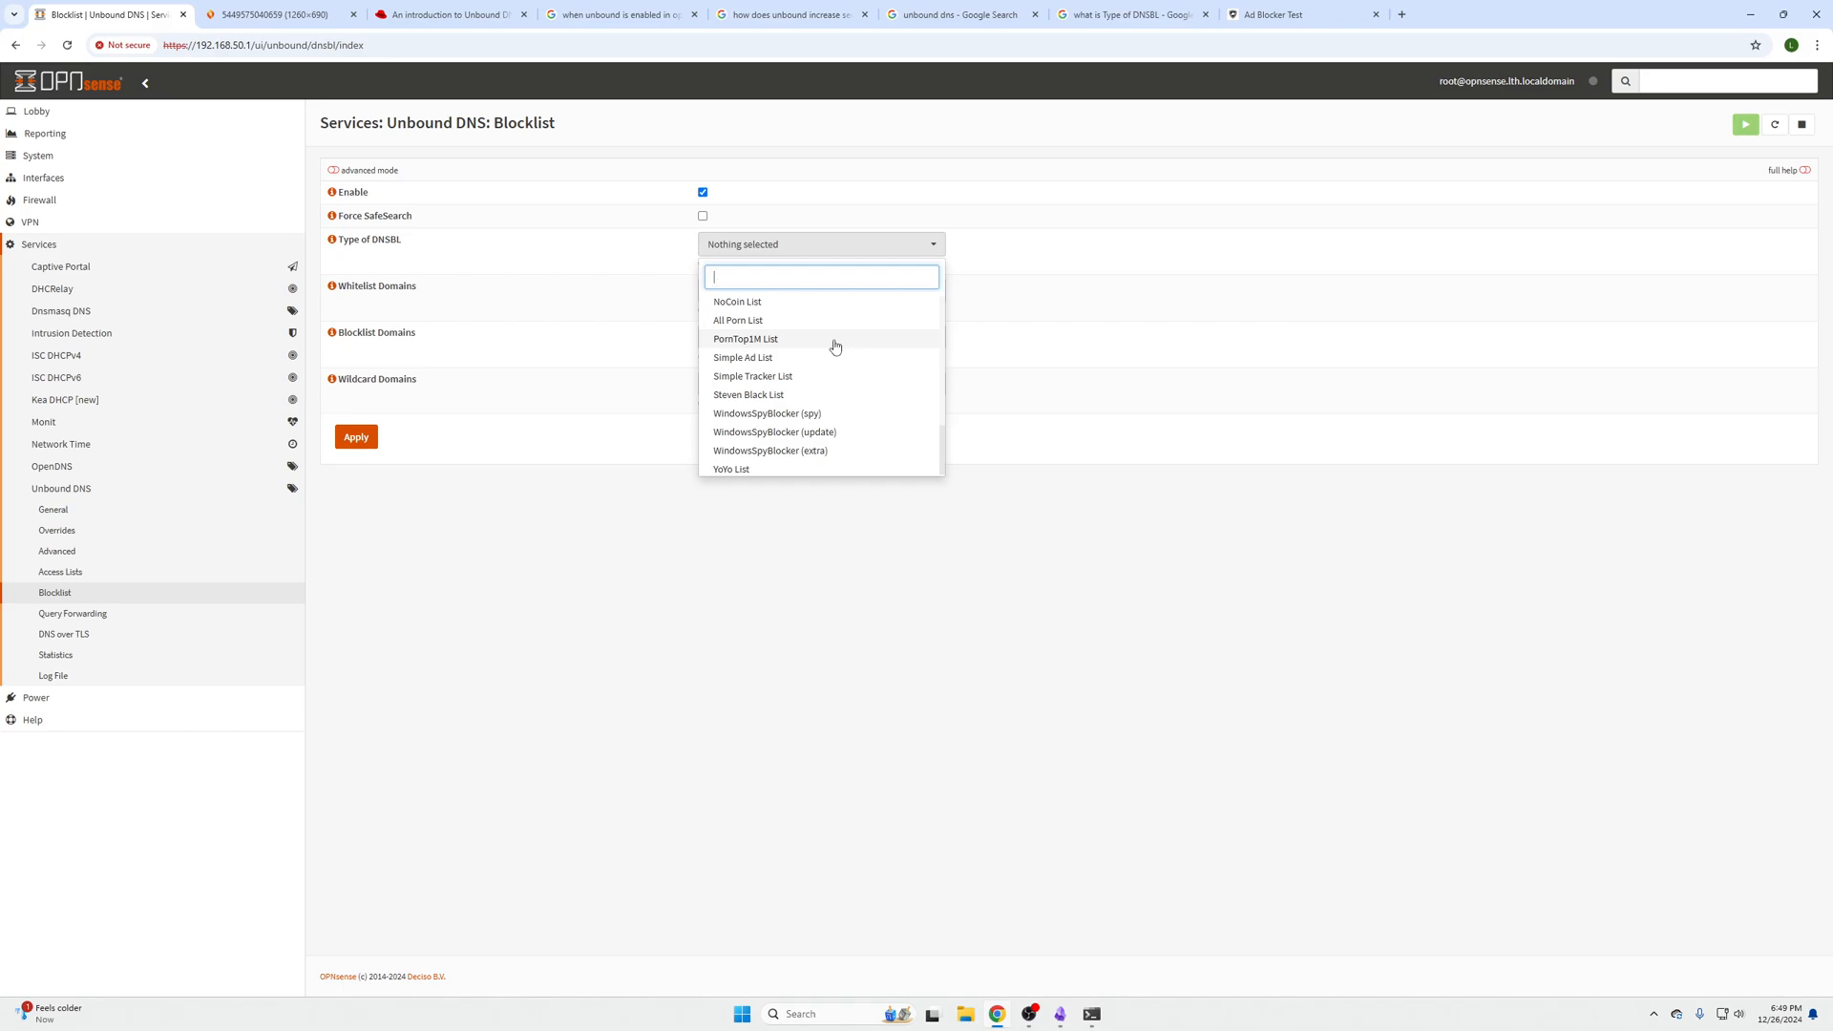
mouse_move(822, 353)
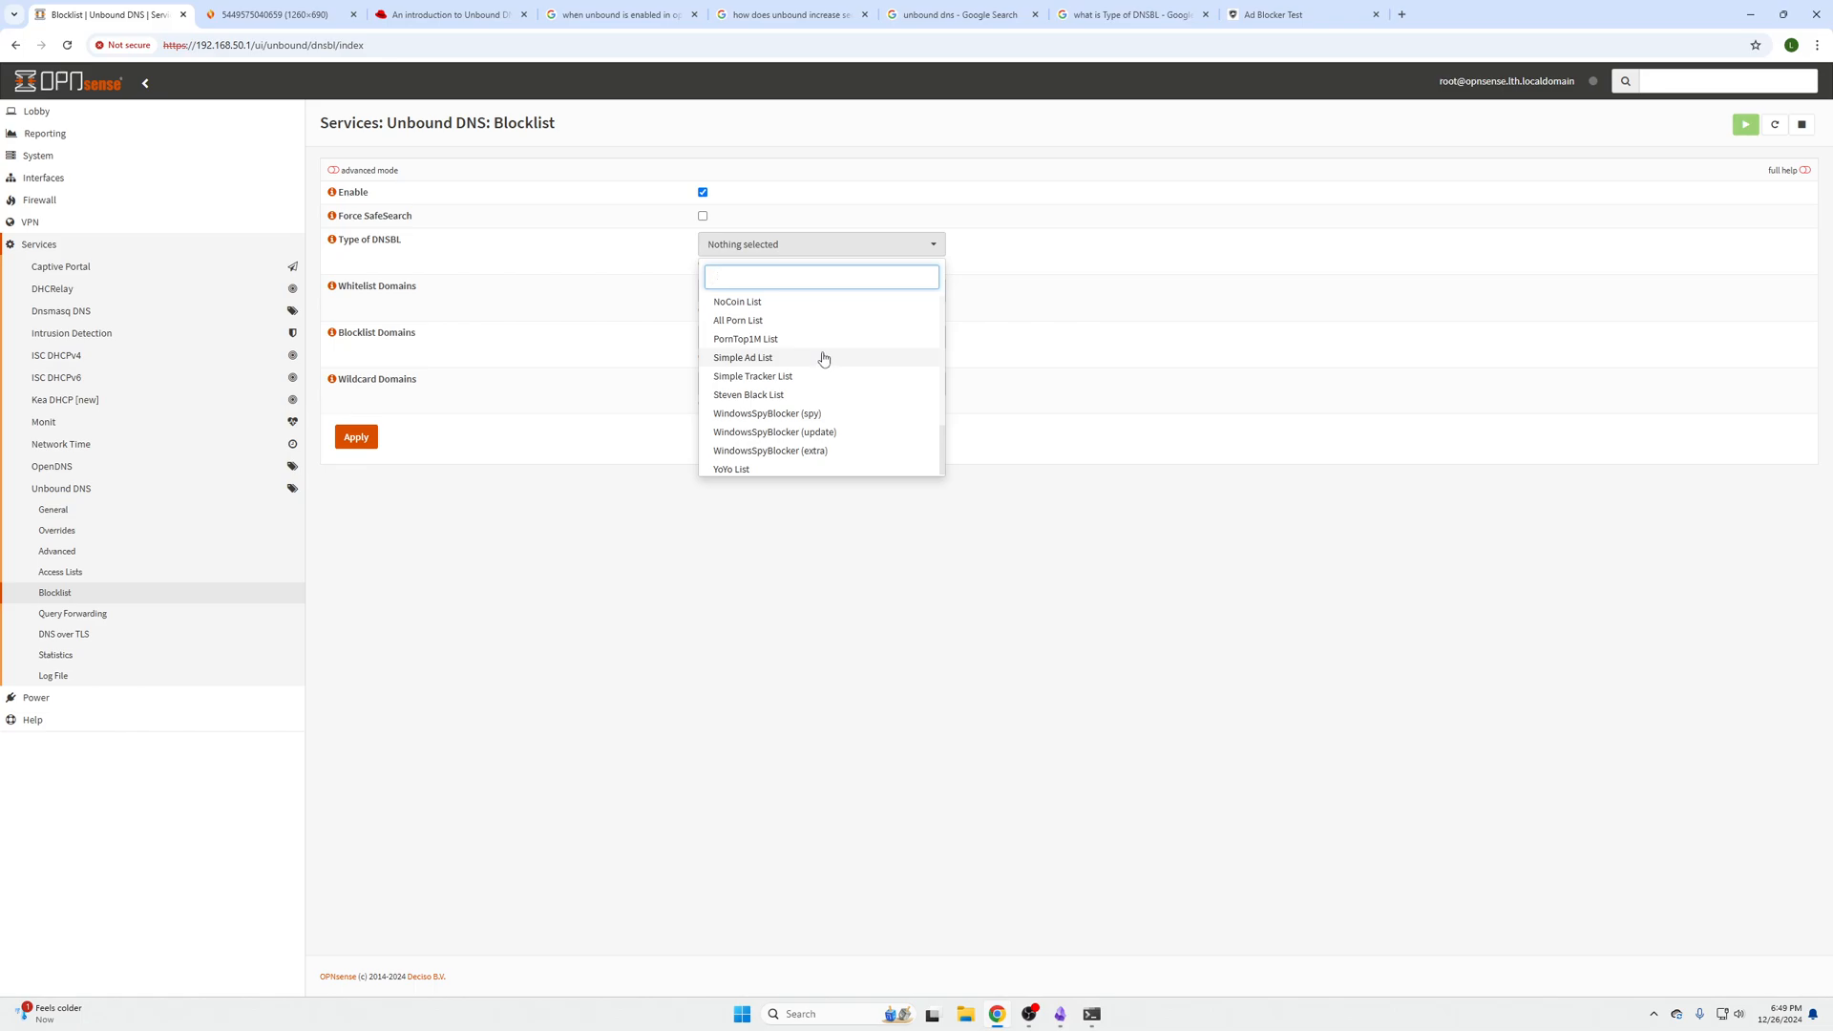
mouse_move(821, 338)
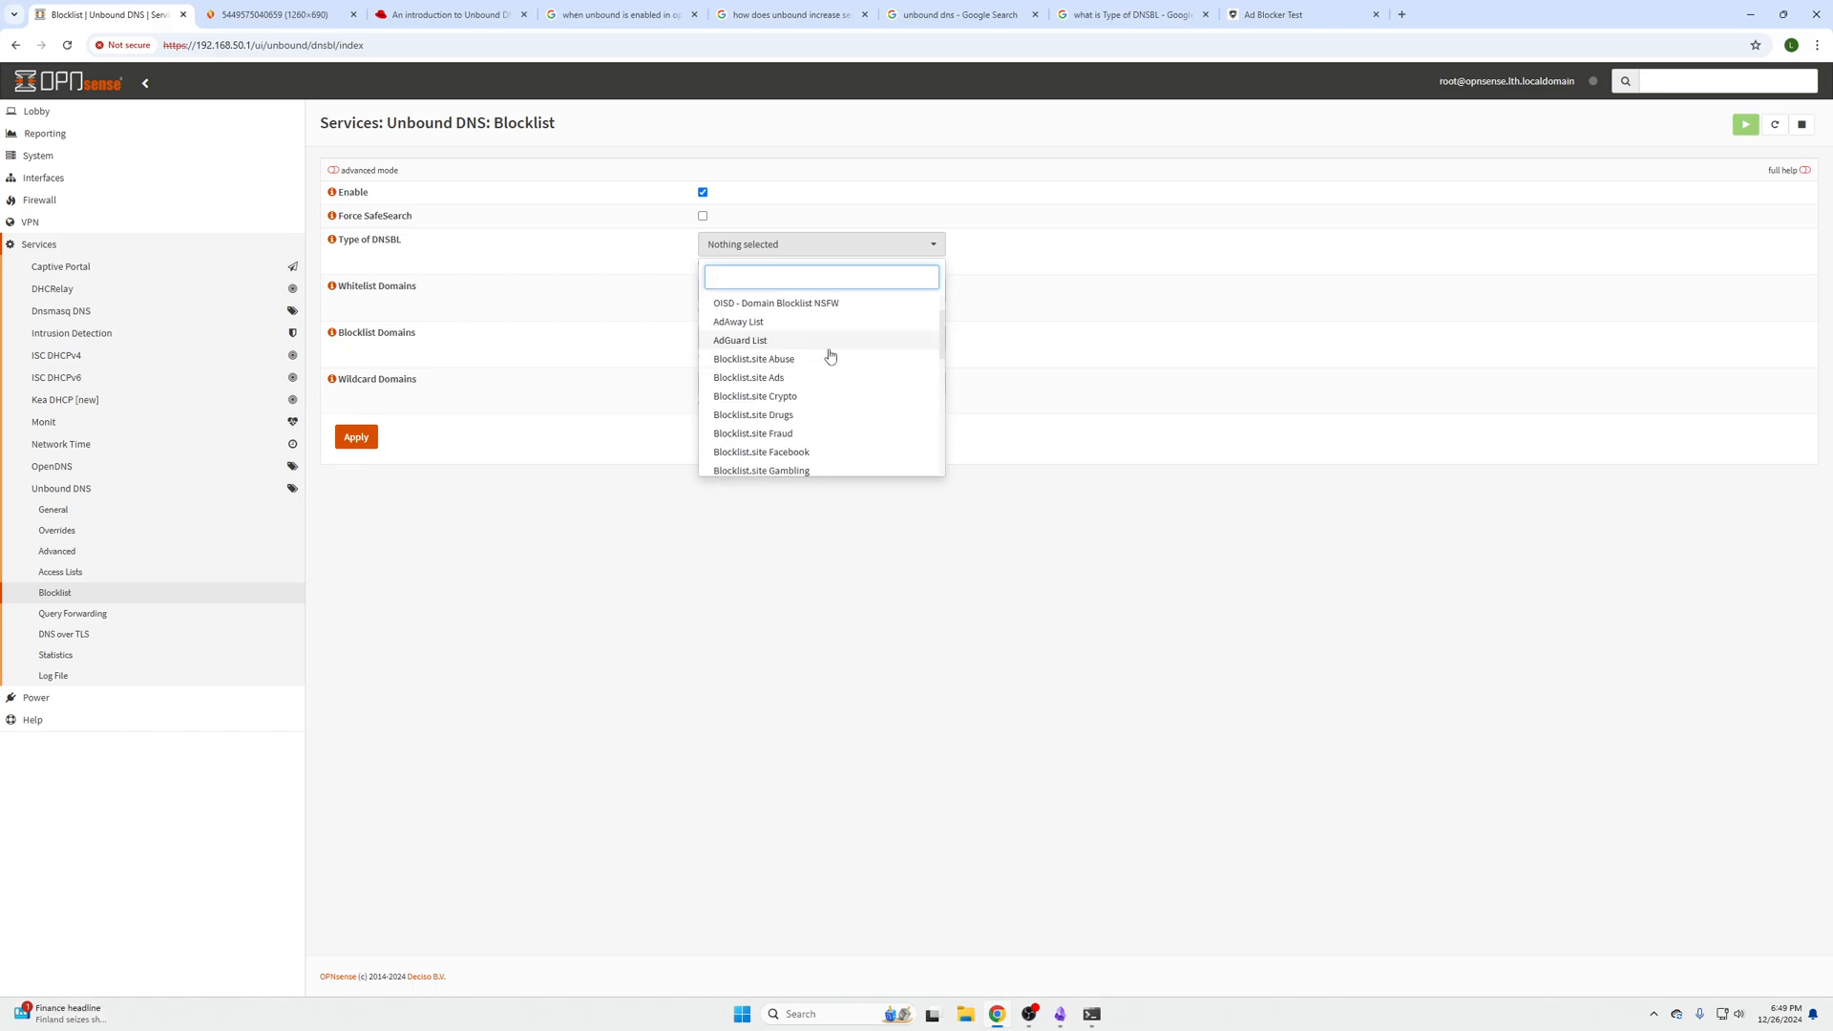
scroll("down", 3)
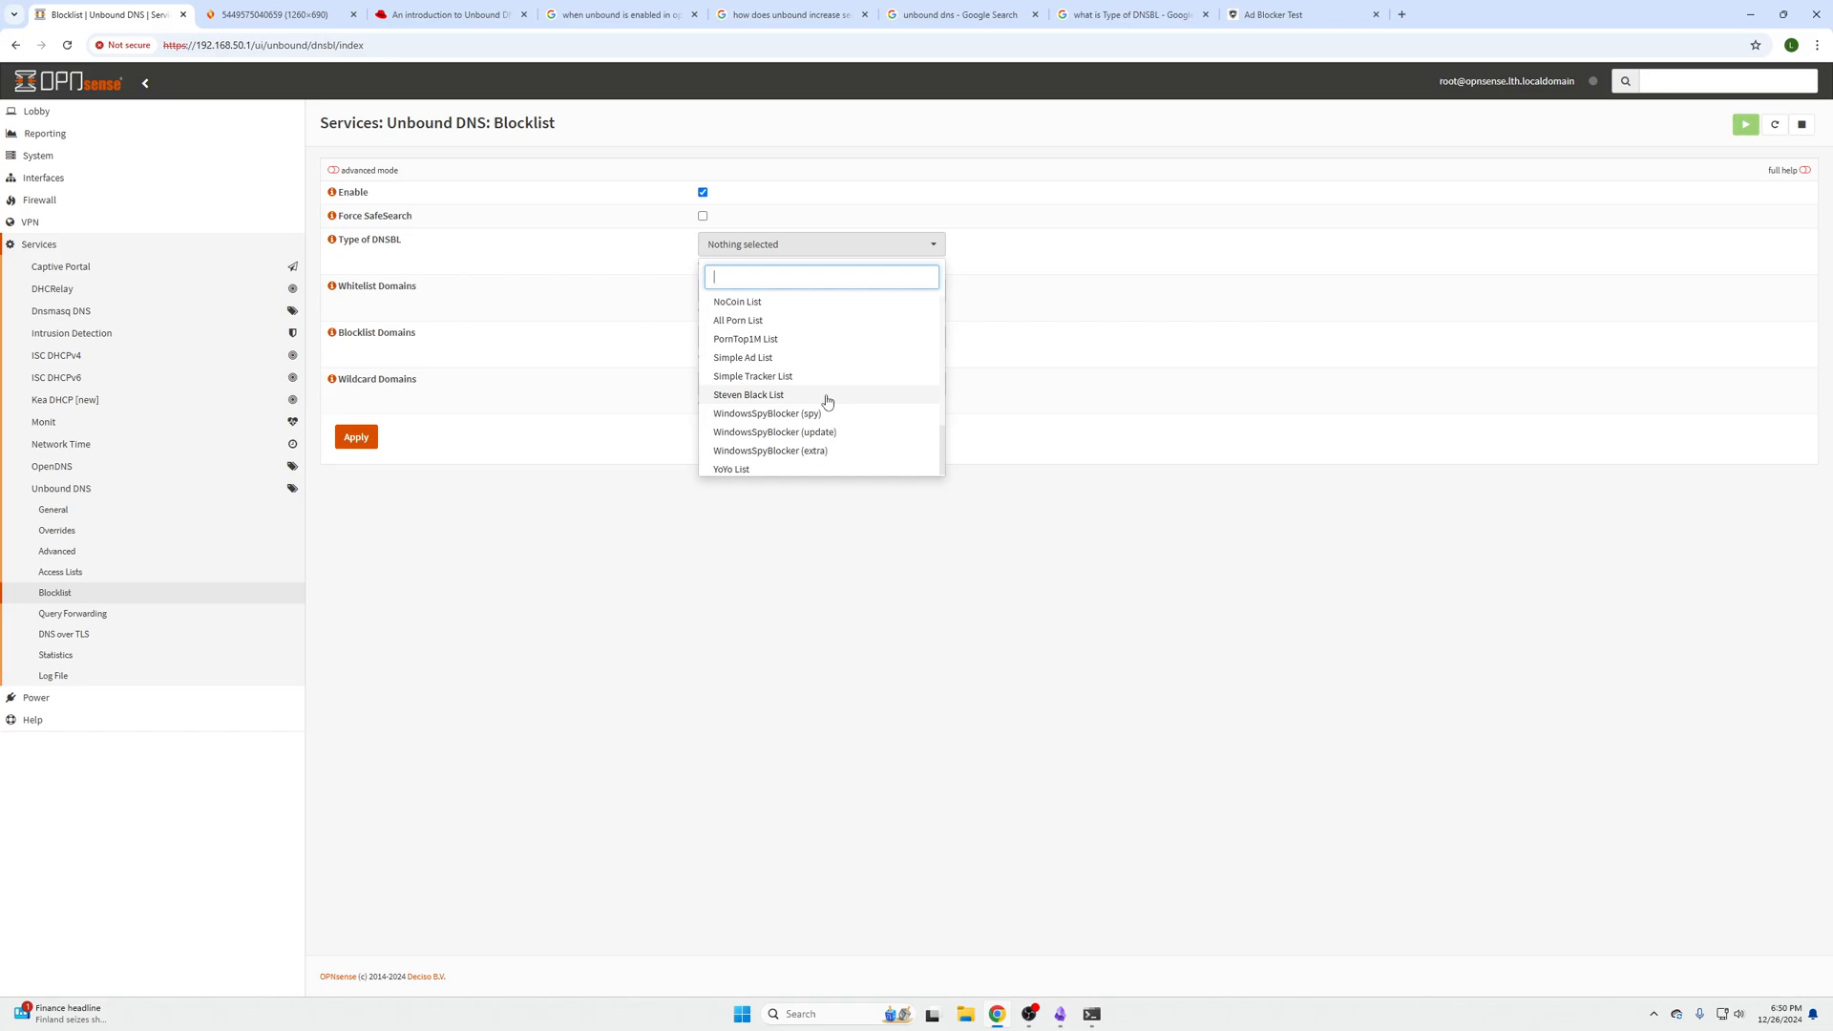
Select Steven Black List as the DNSBL type, apply, and note the firewall's IP address.
left_click(748, 394)
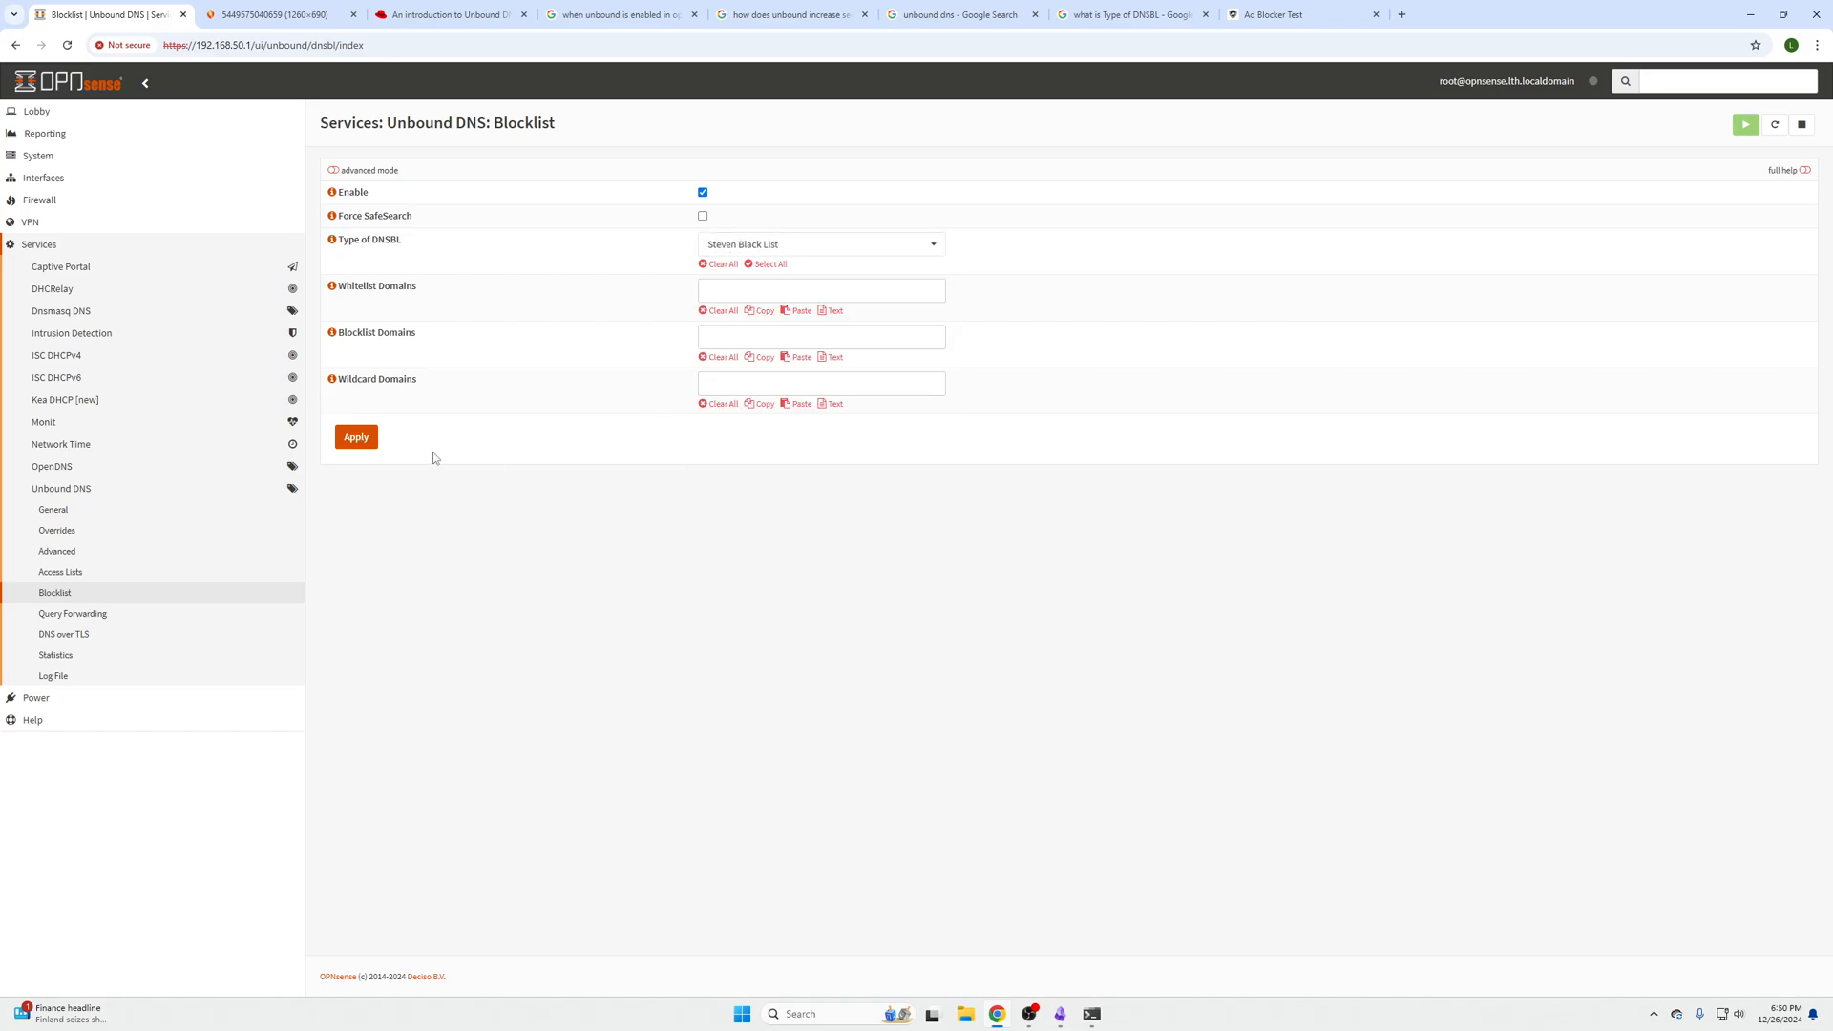
left_click(356, 437)
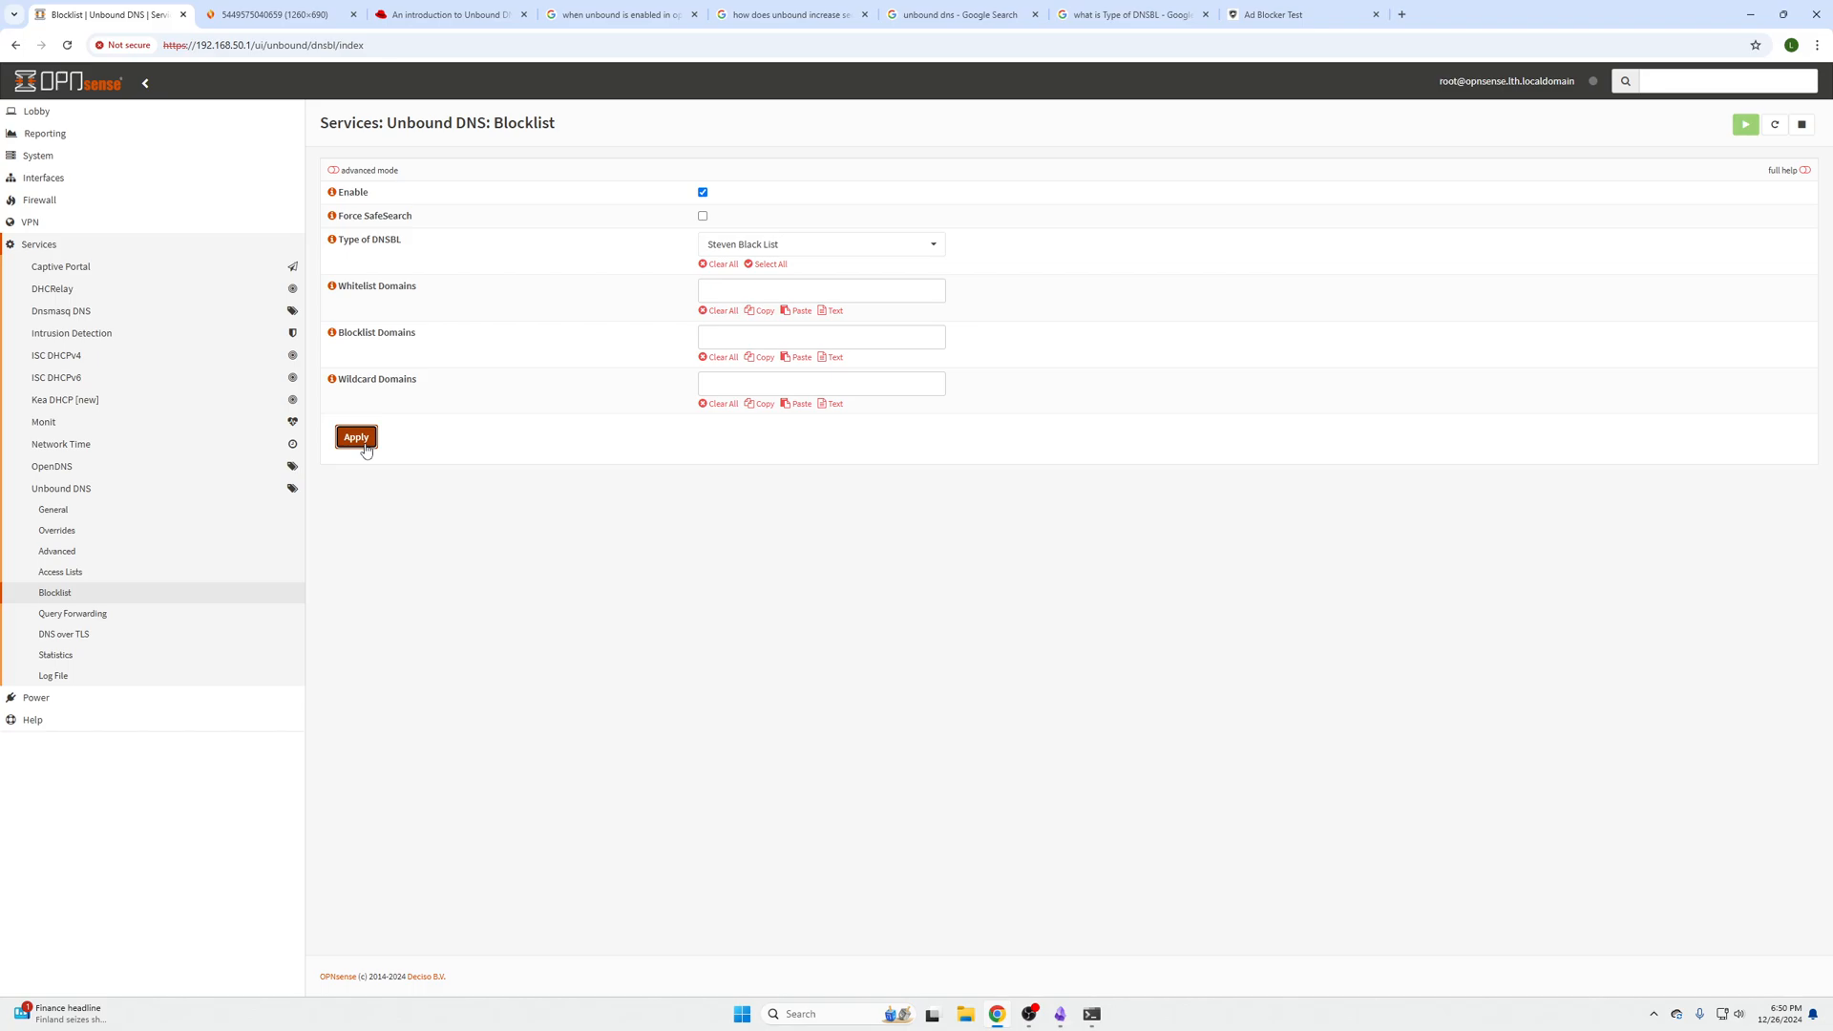
mouse_move(428, 503)
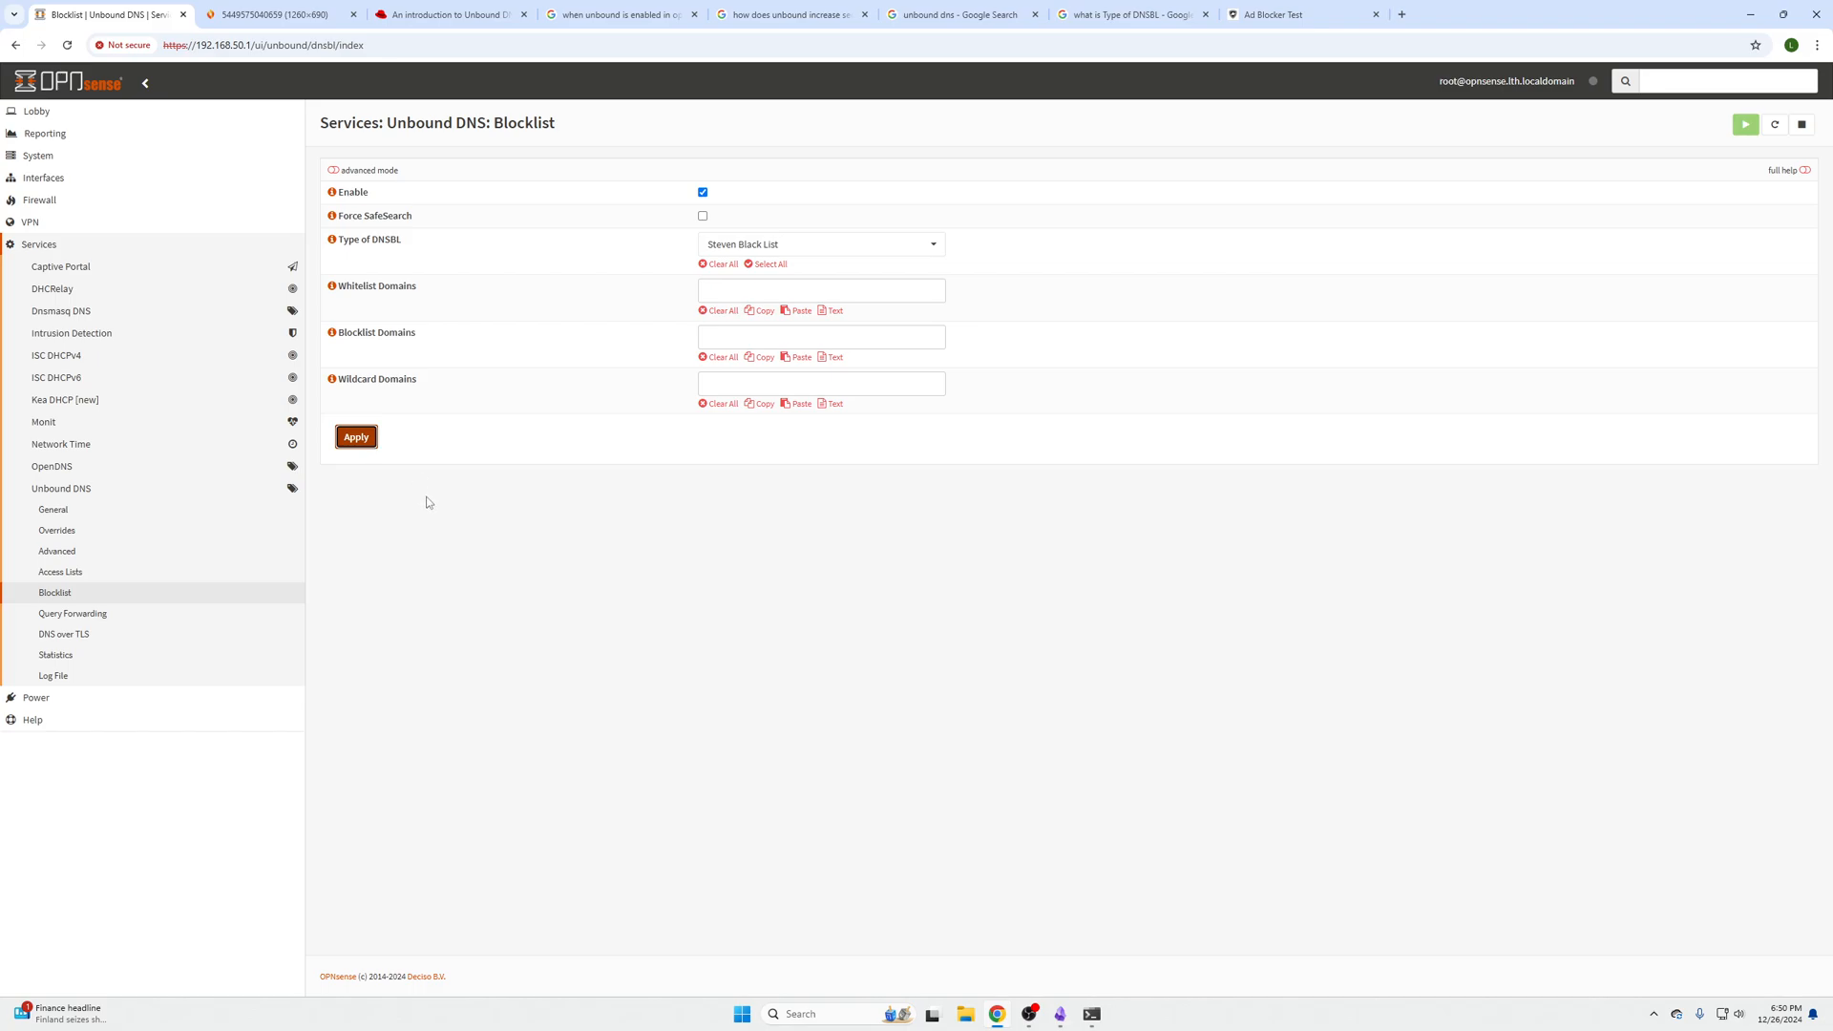
mouse_move(439, 503)
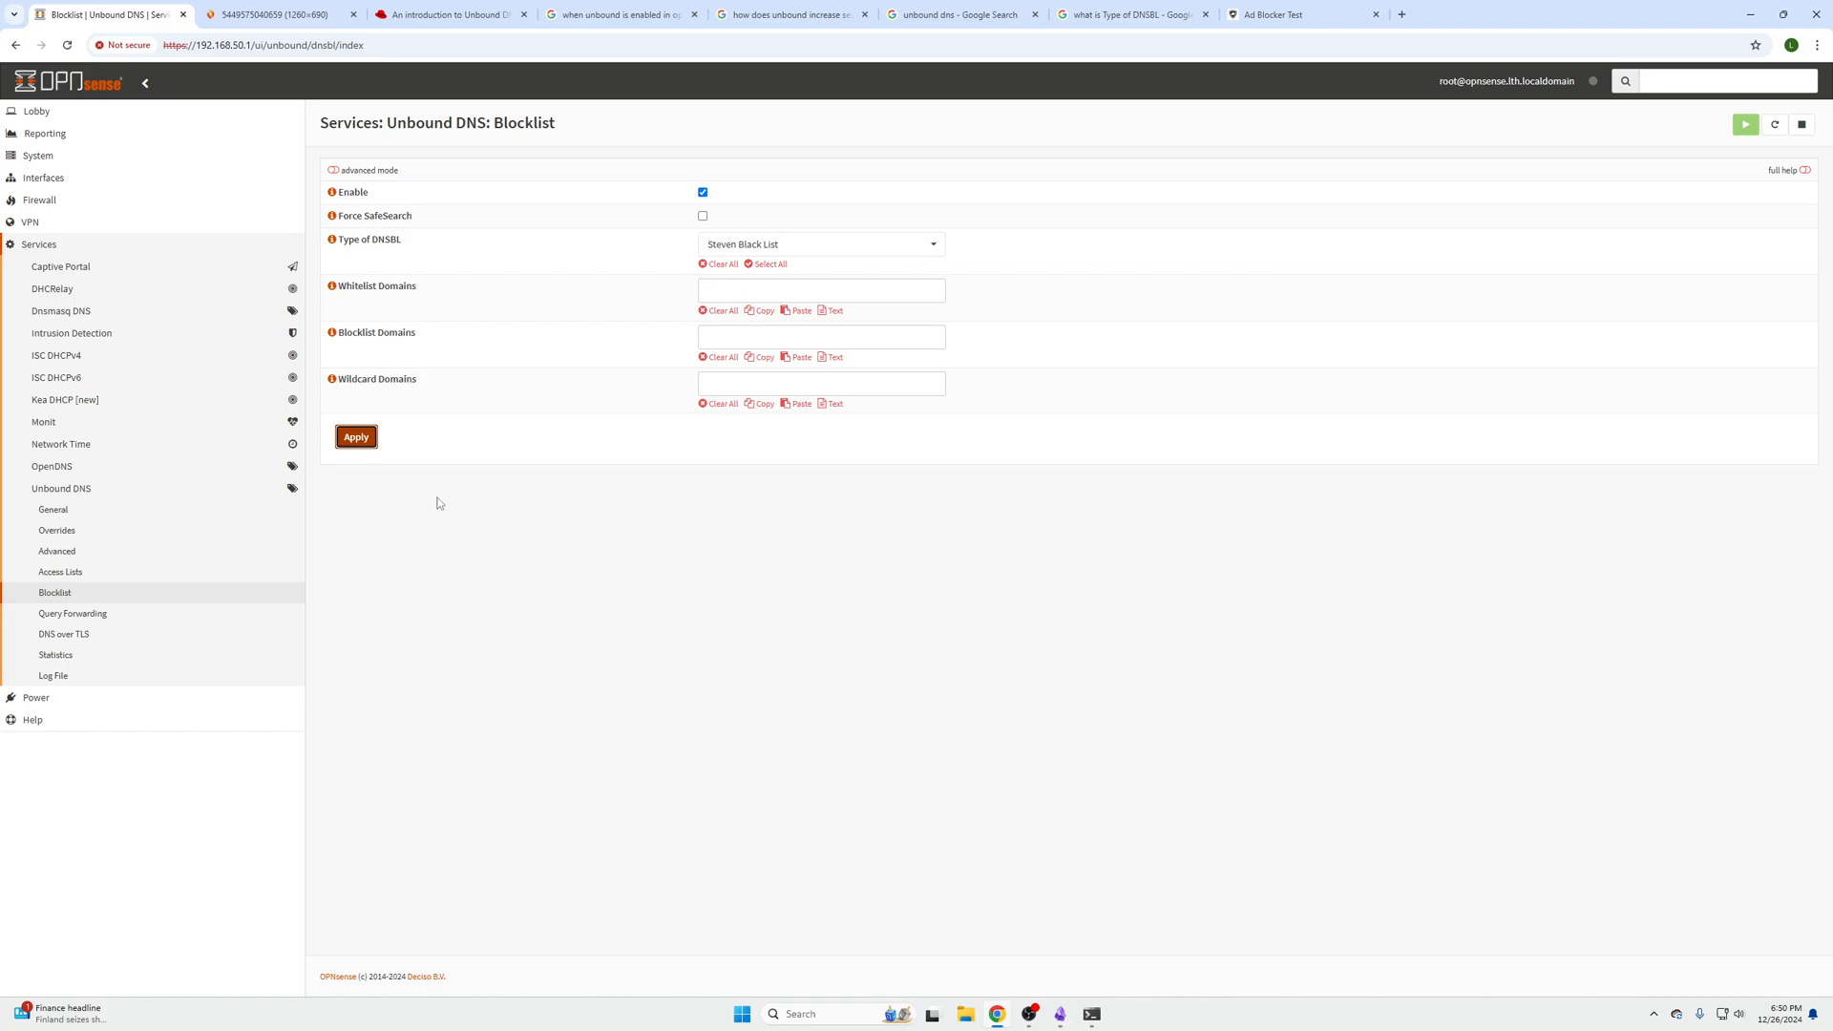
mouse_move(442, 516)
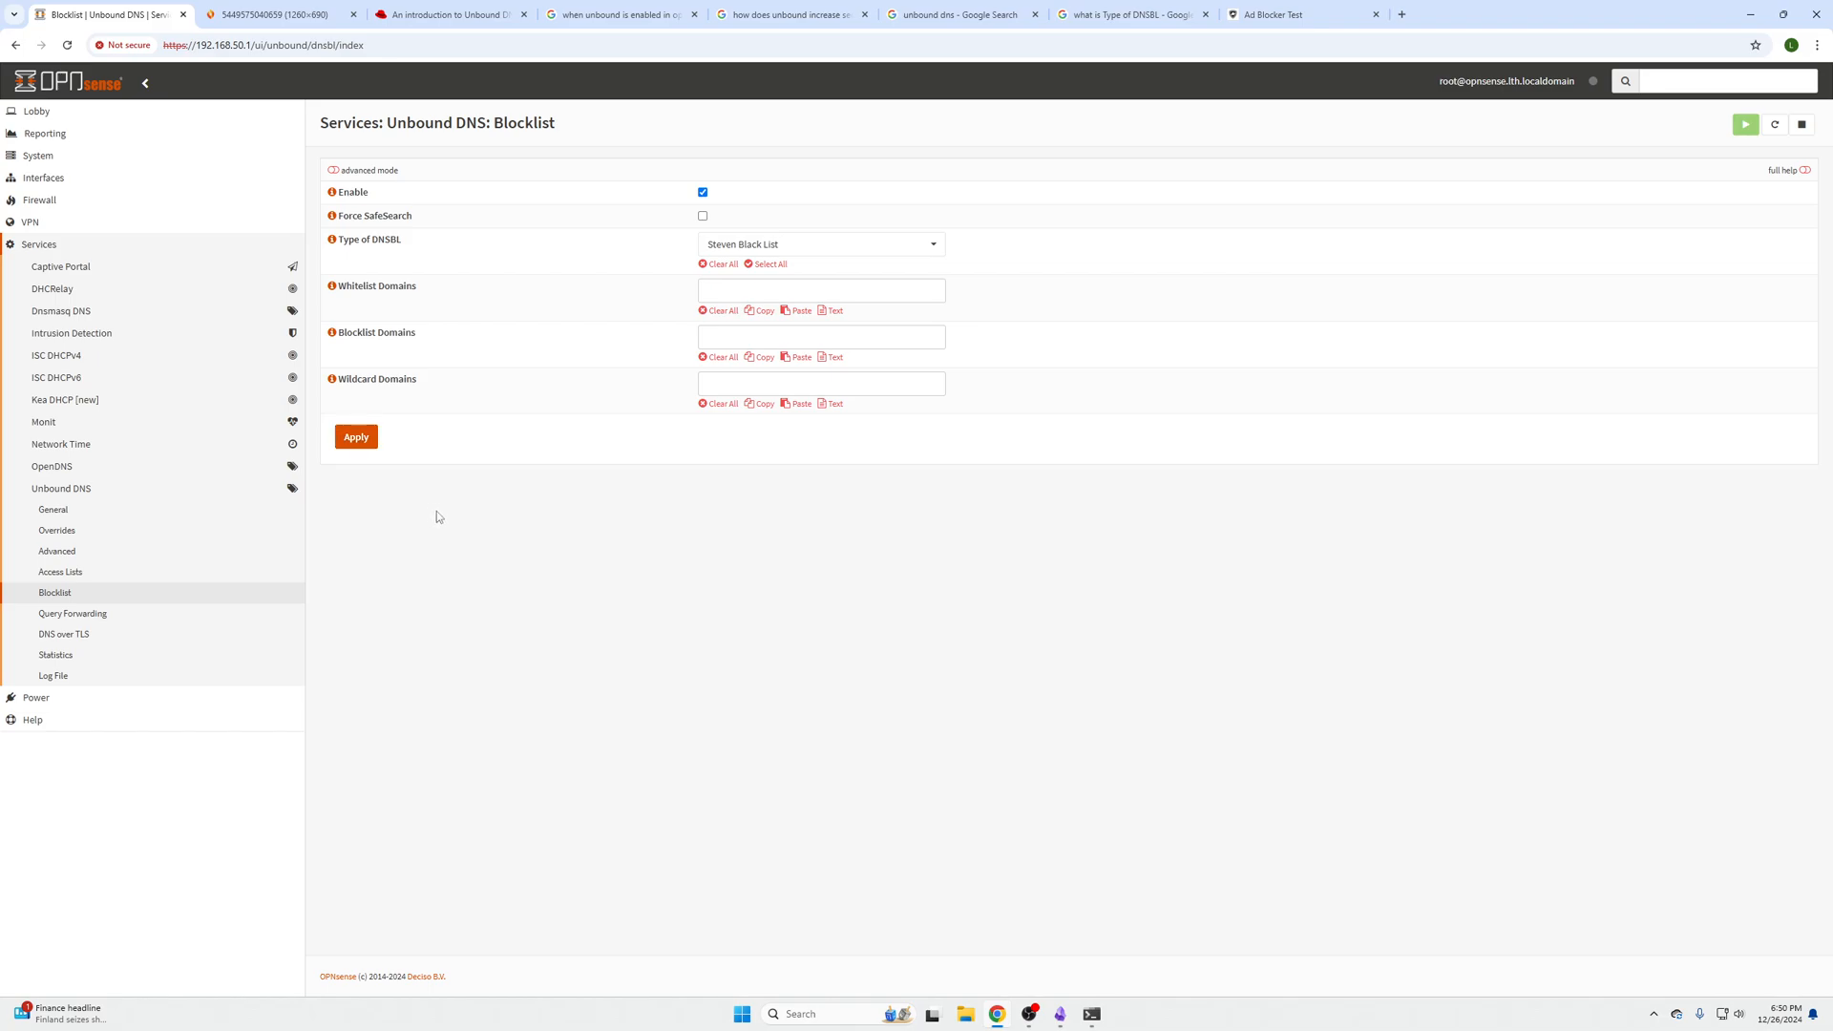
mouse_move(451, 470)
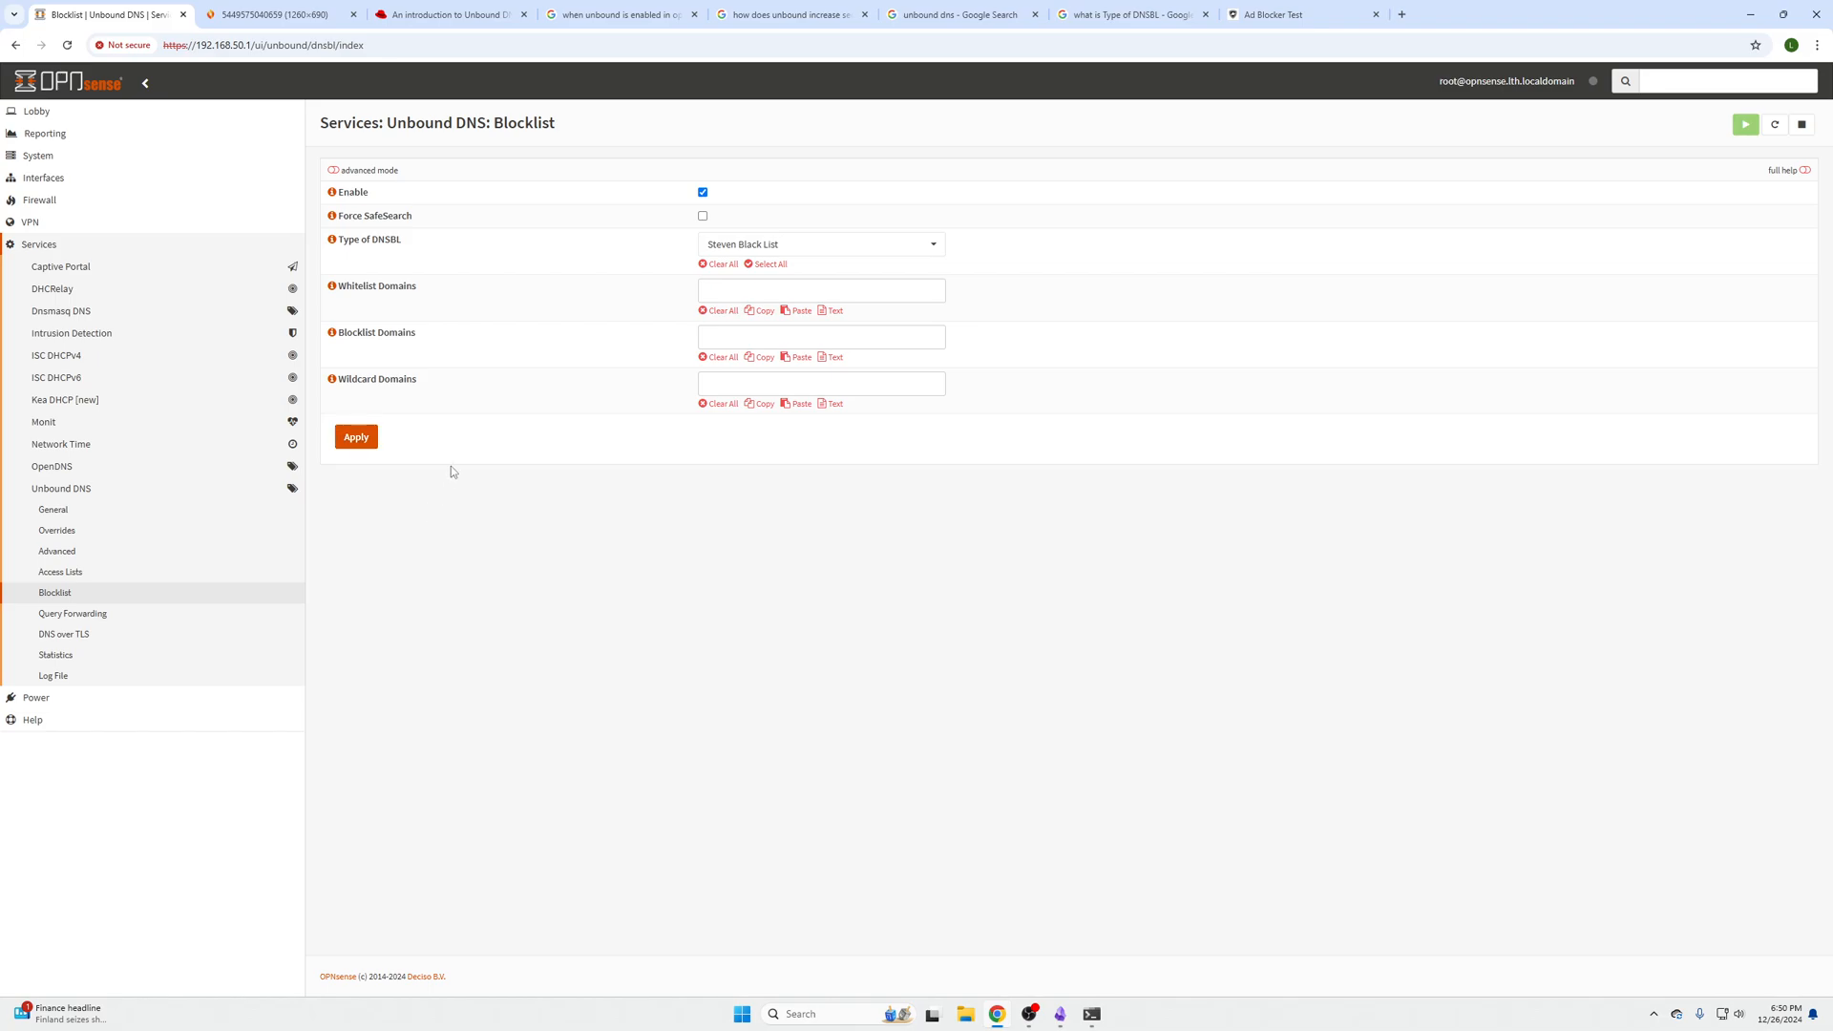
mouse_move(256, 598)
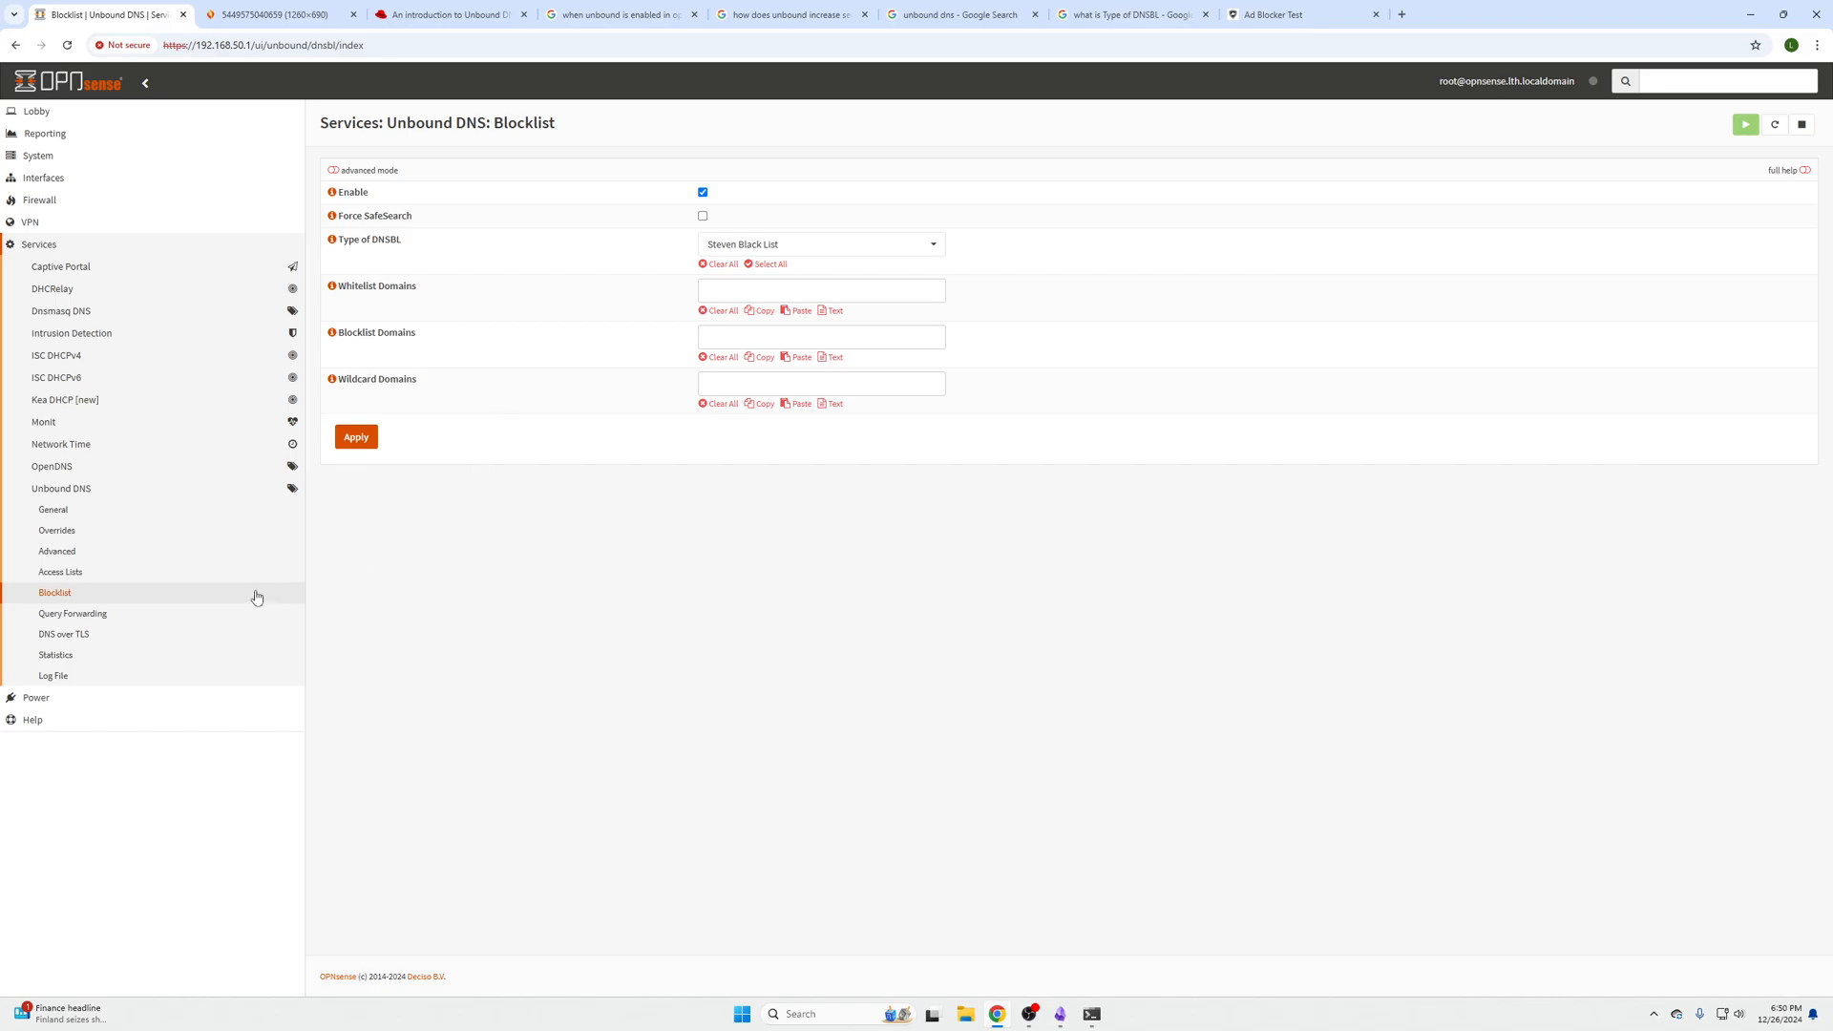
mouse_move(420, 581)
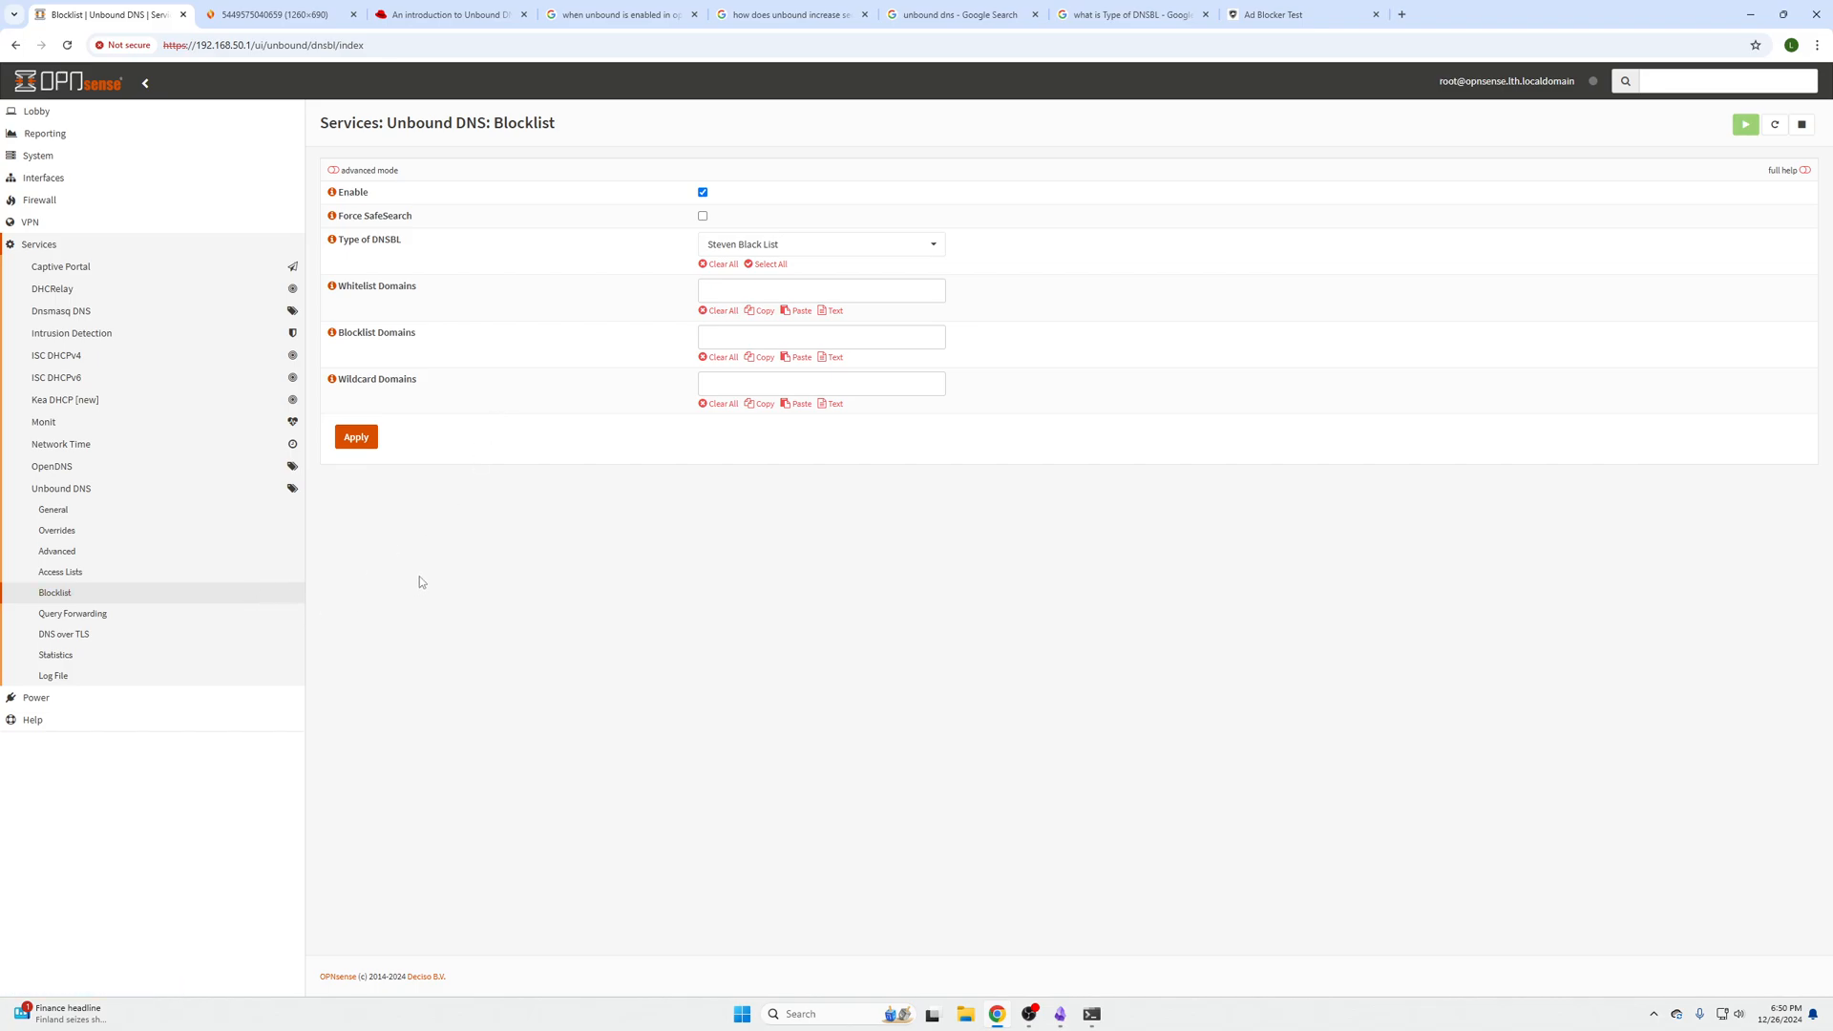
mouse_move(424, 562)
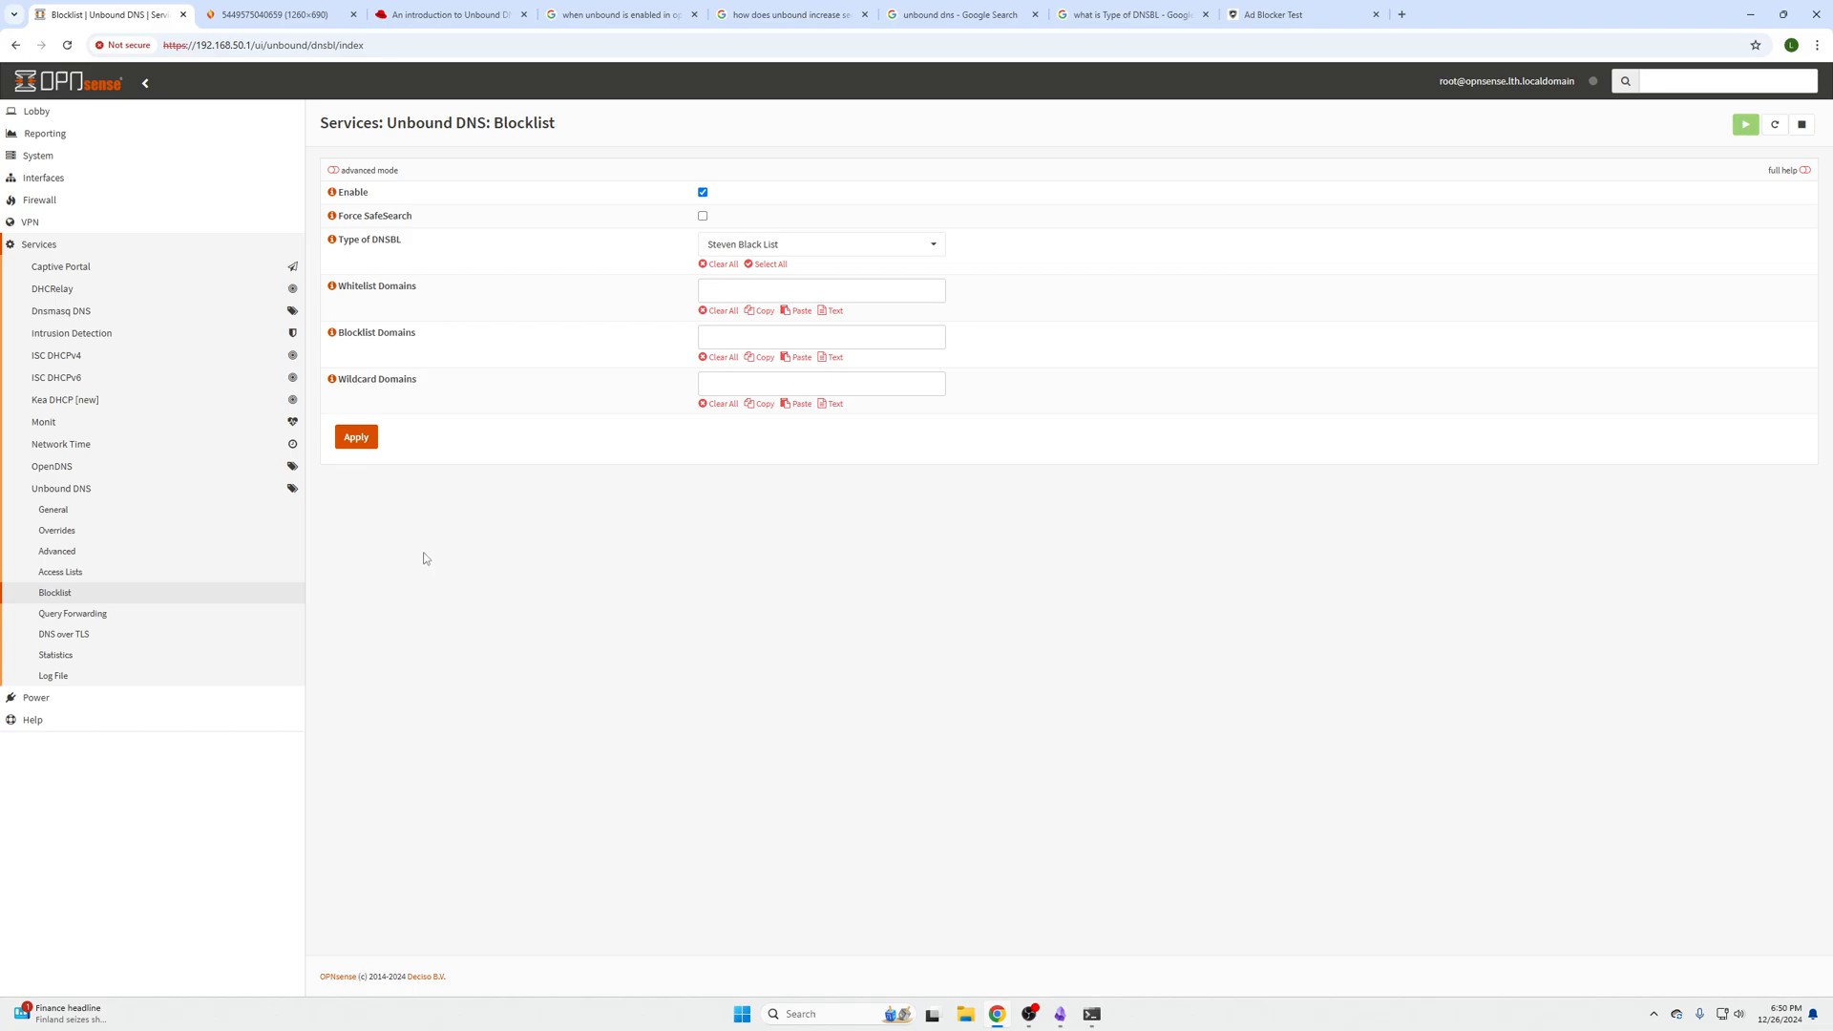
double_click(223, 45)
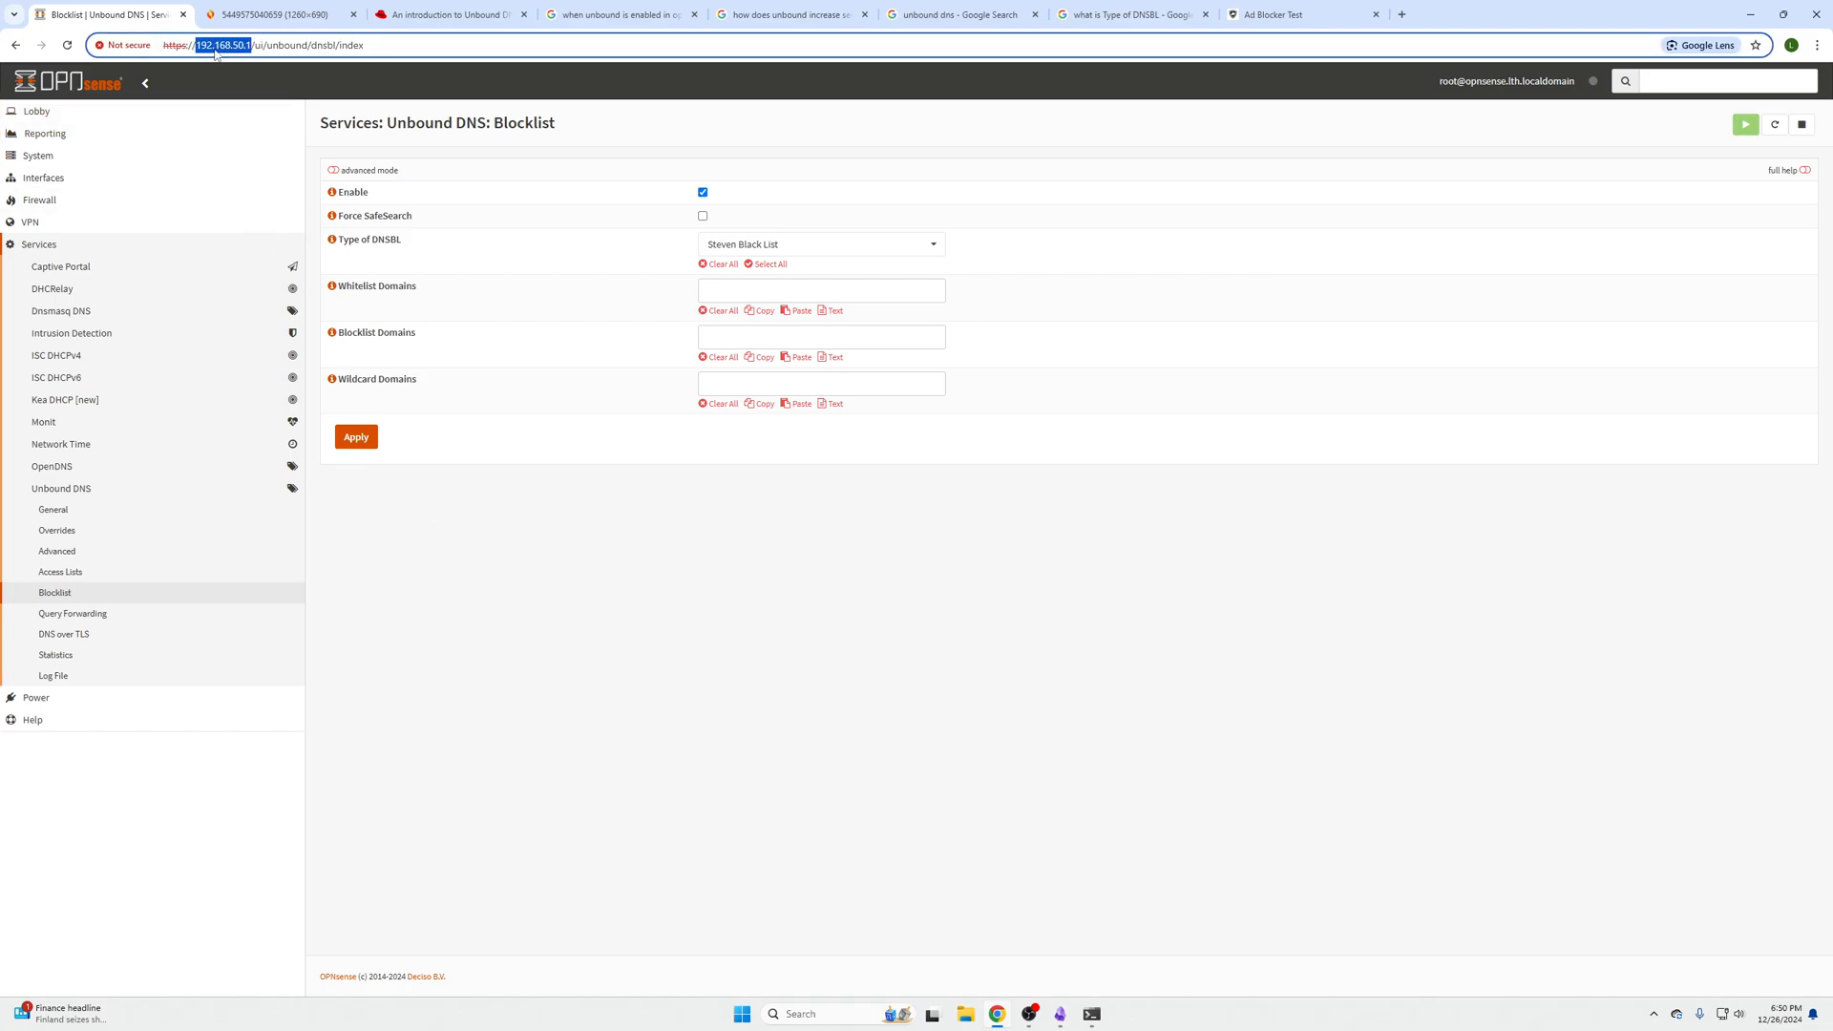
left_click(509, 551)
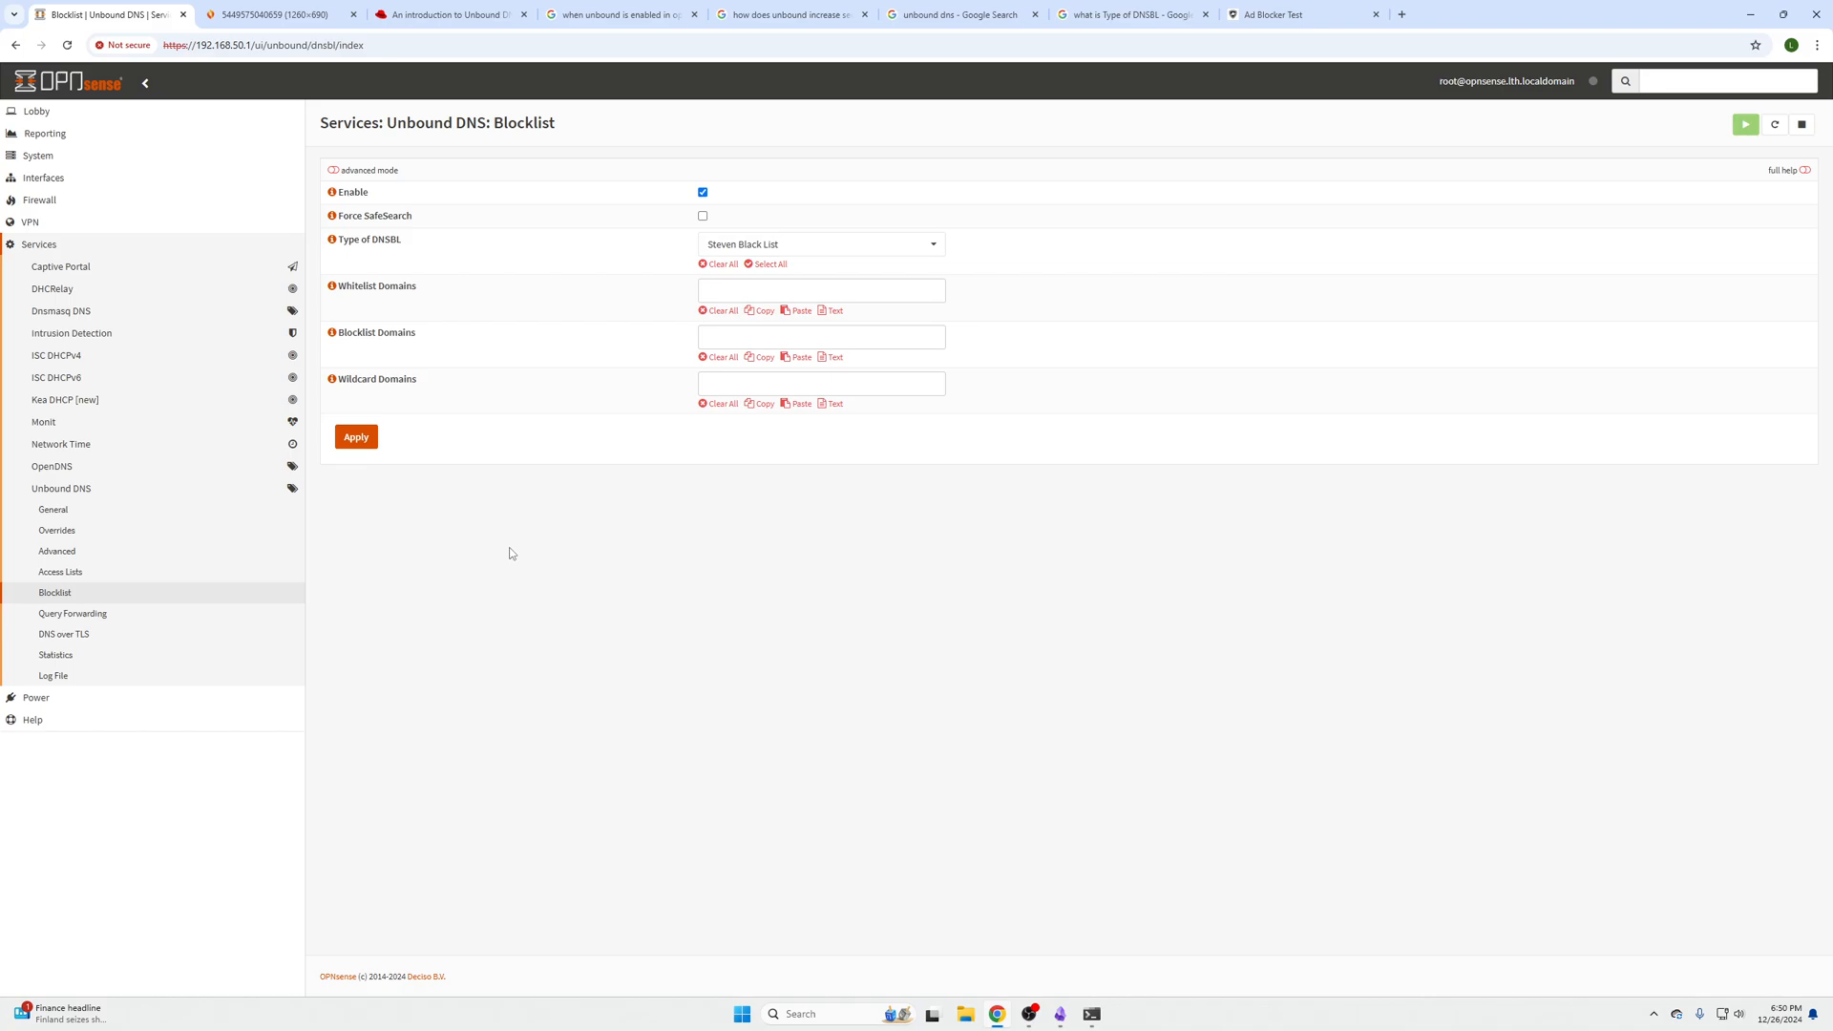
mouse_move(522, 547)
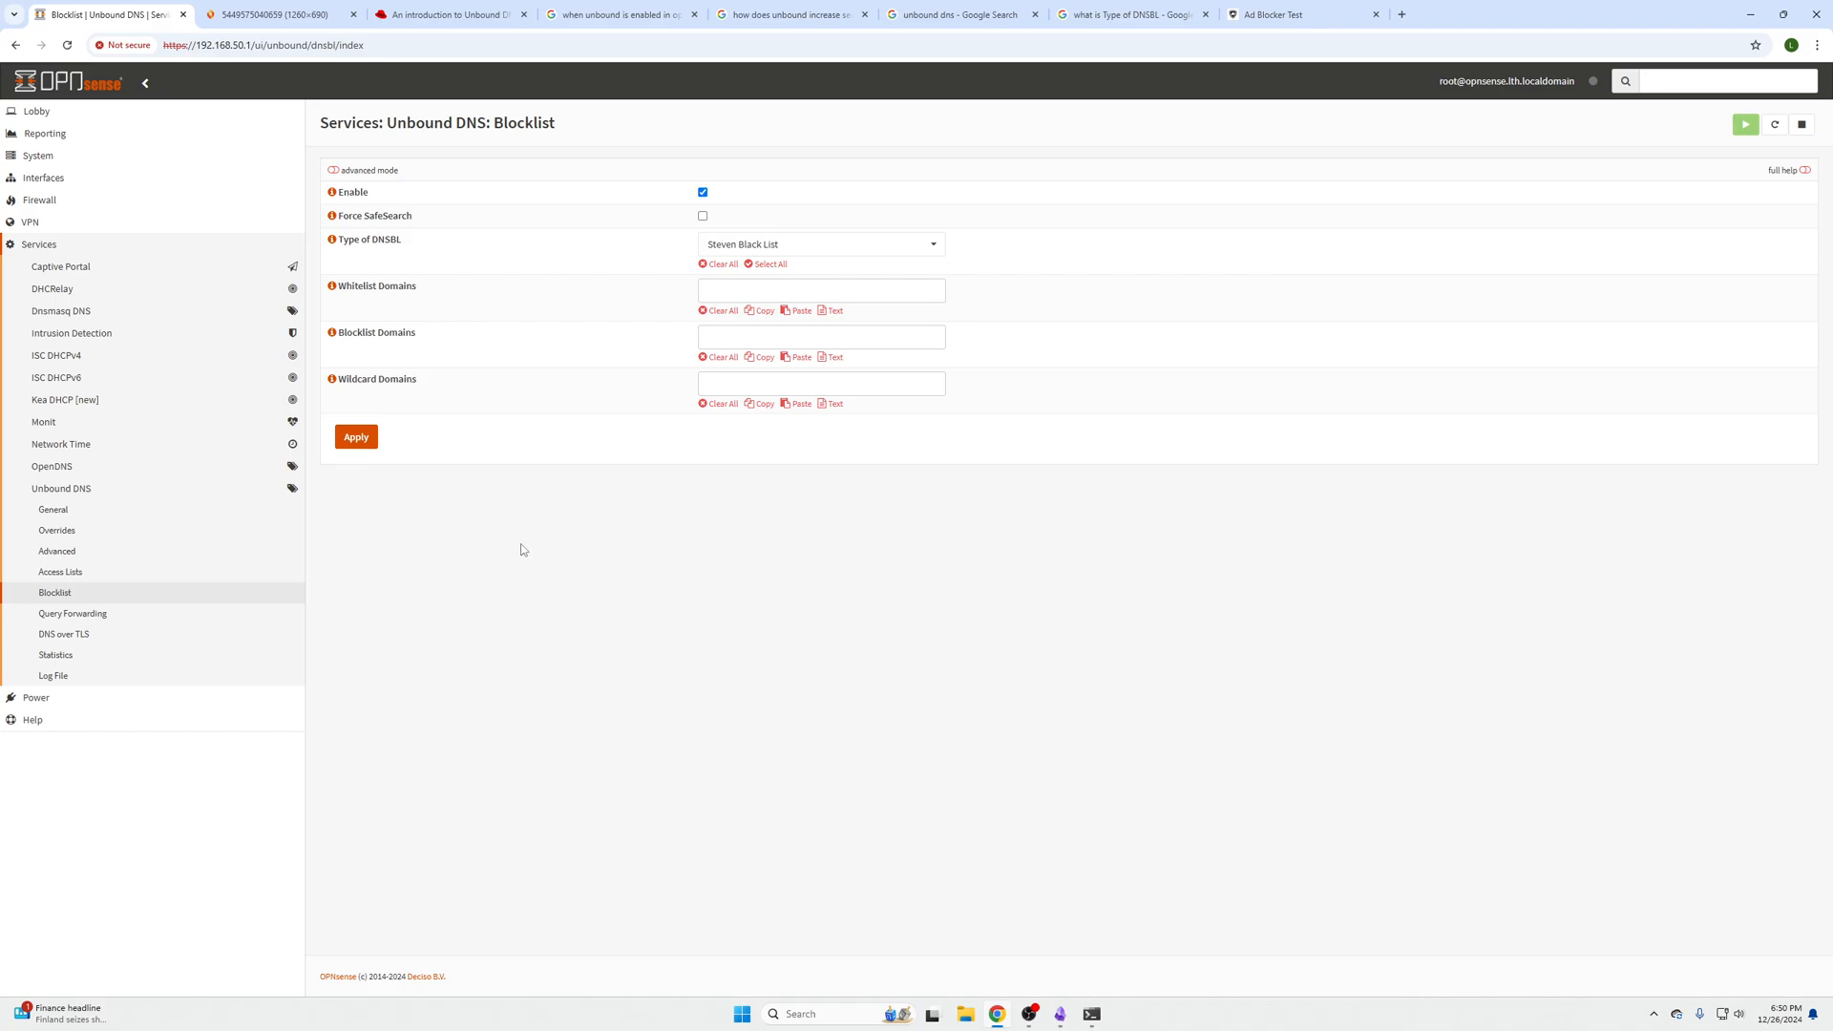
mouse_move(38, 244)
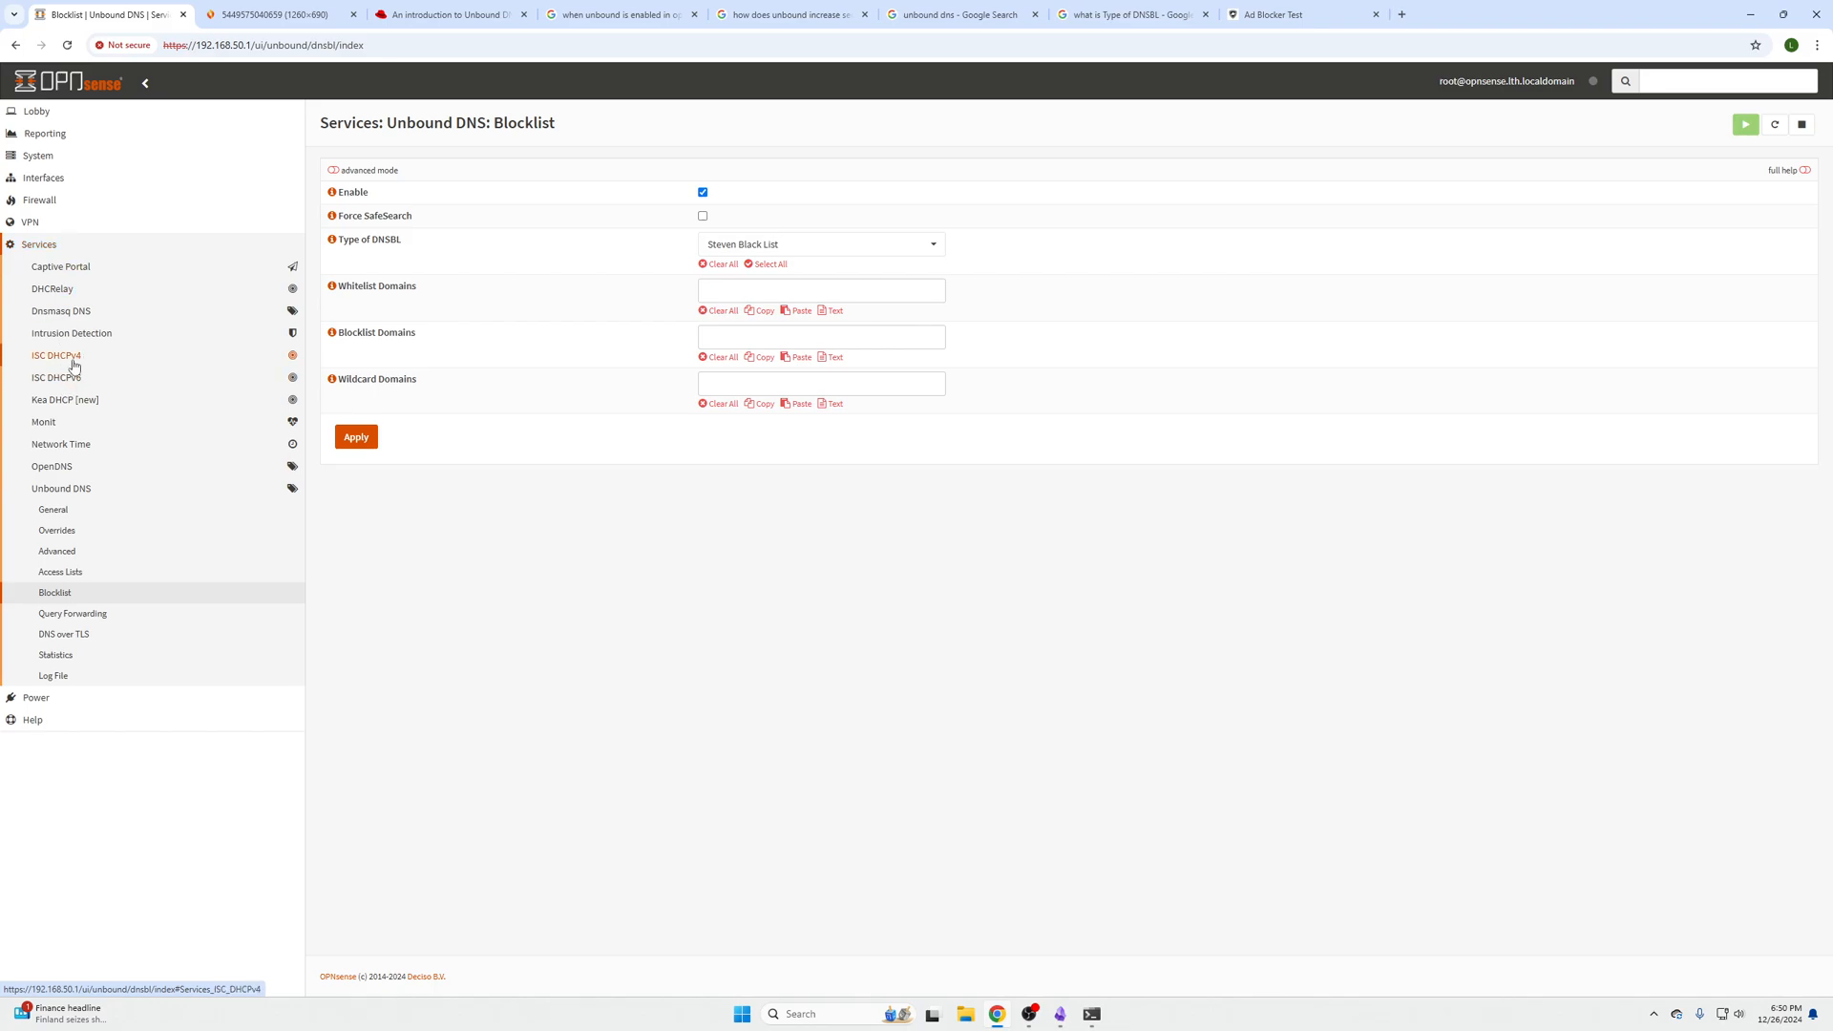
Check that ISC DHCPv4 [LAN] hands out 192.168.50.1 as the DNS server.
left_click(49, 375)
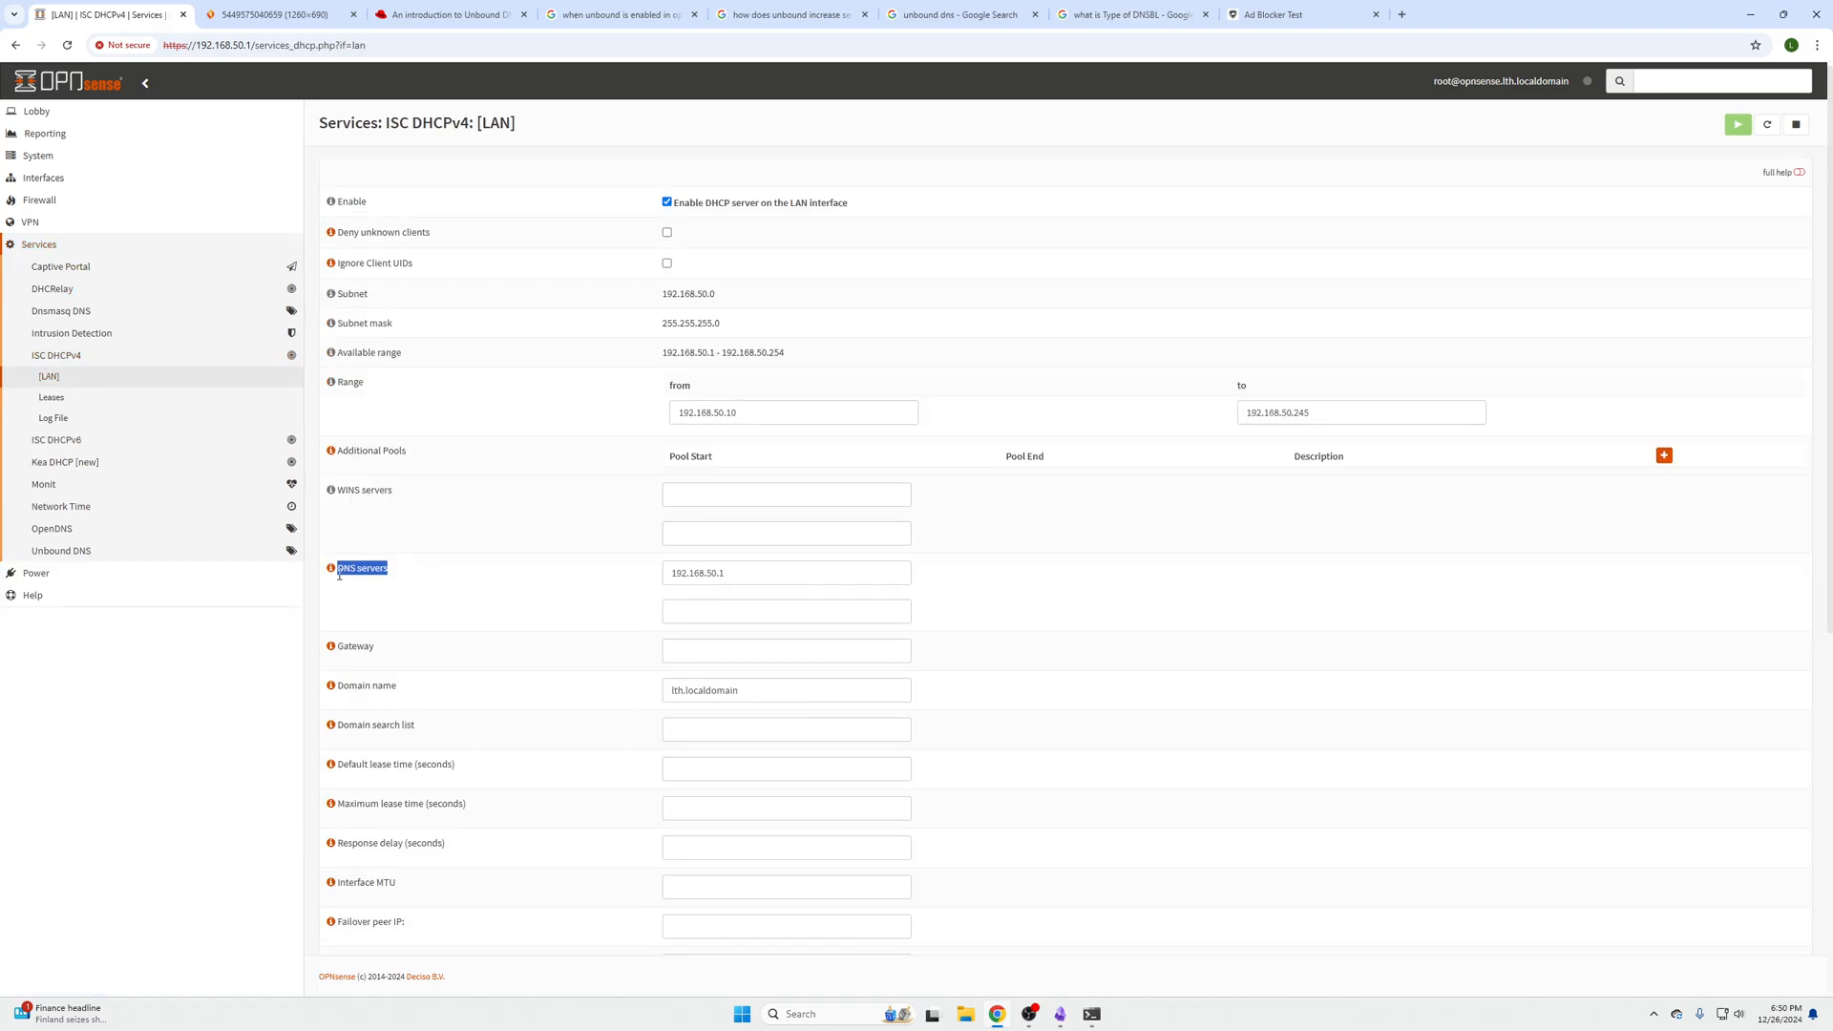
scroll("down", 3)
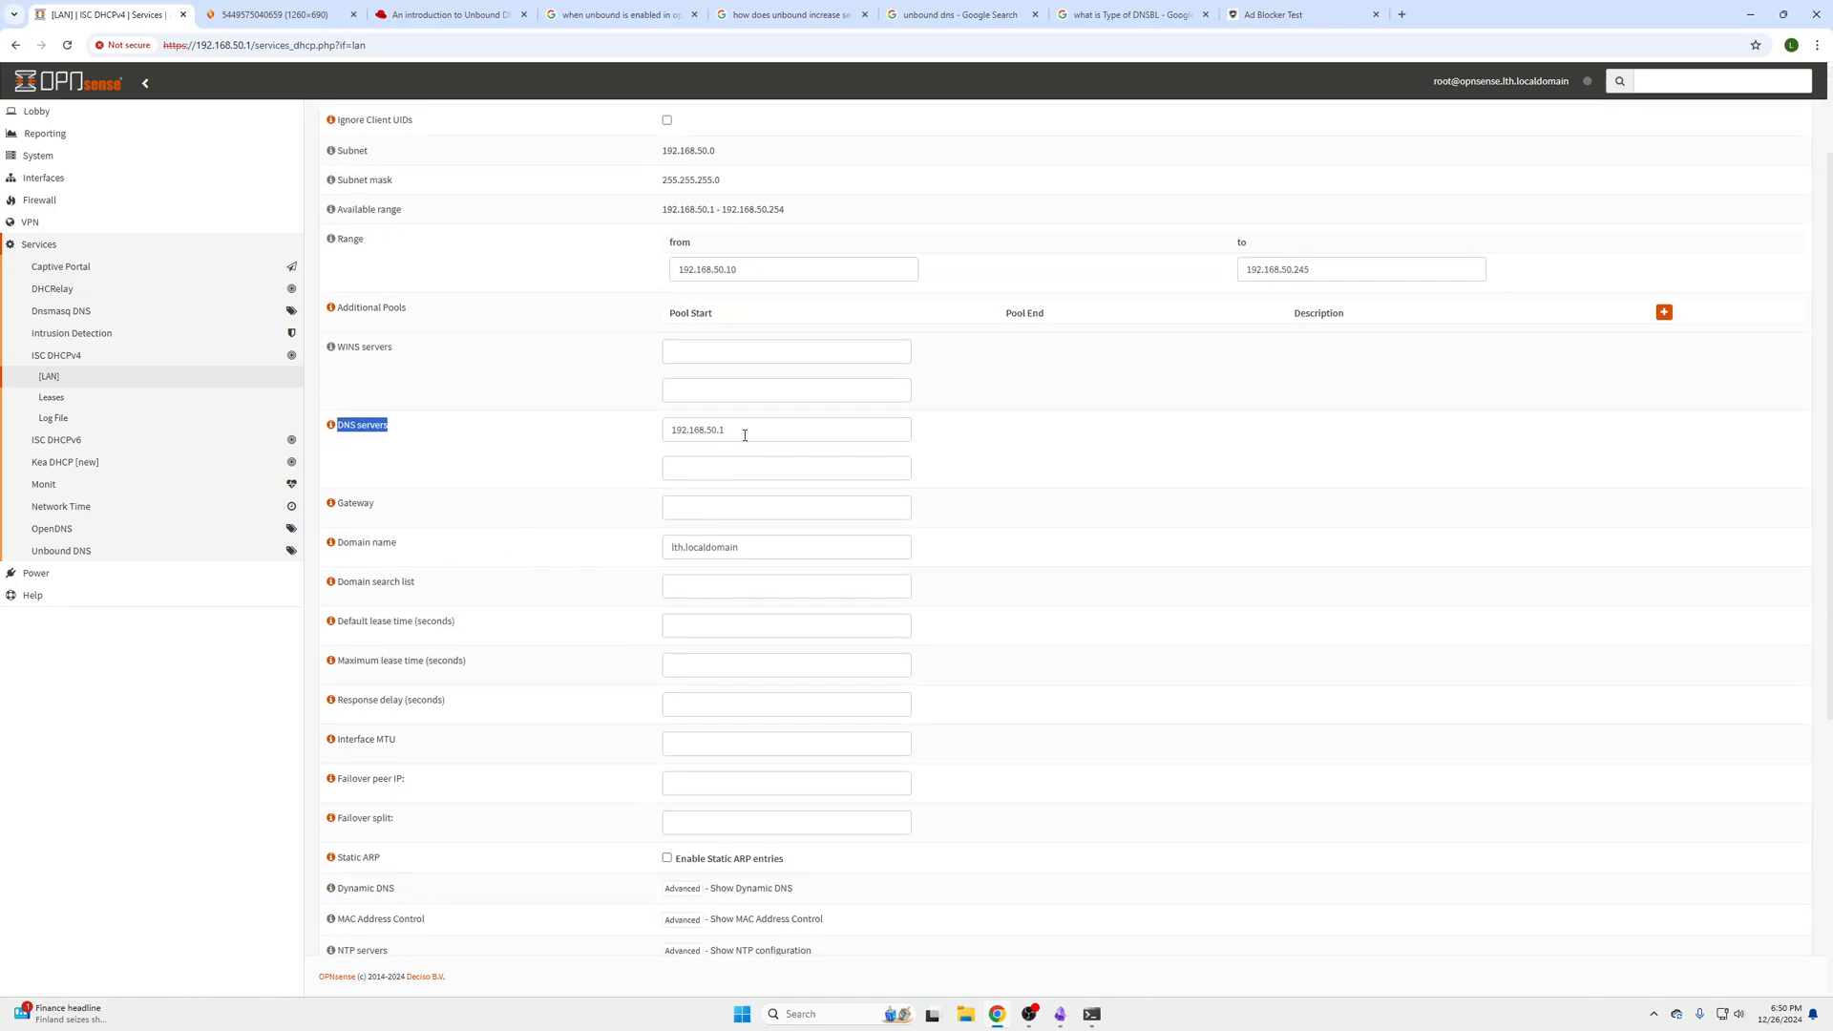
left_click(785, 428)
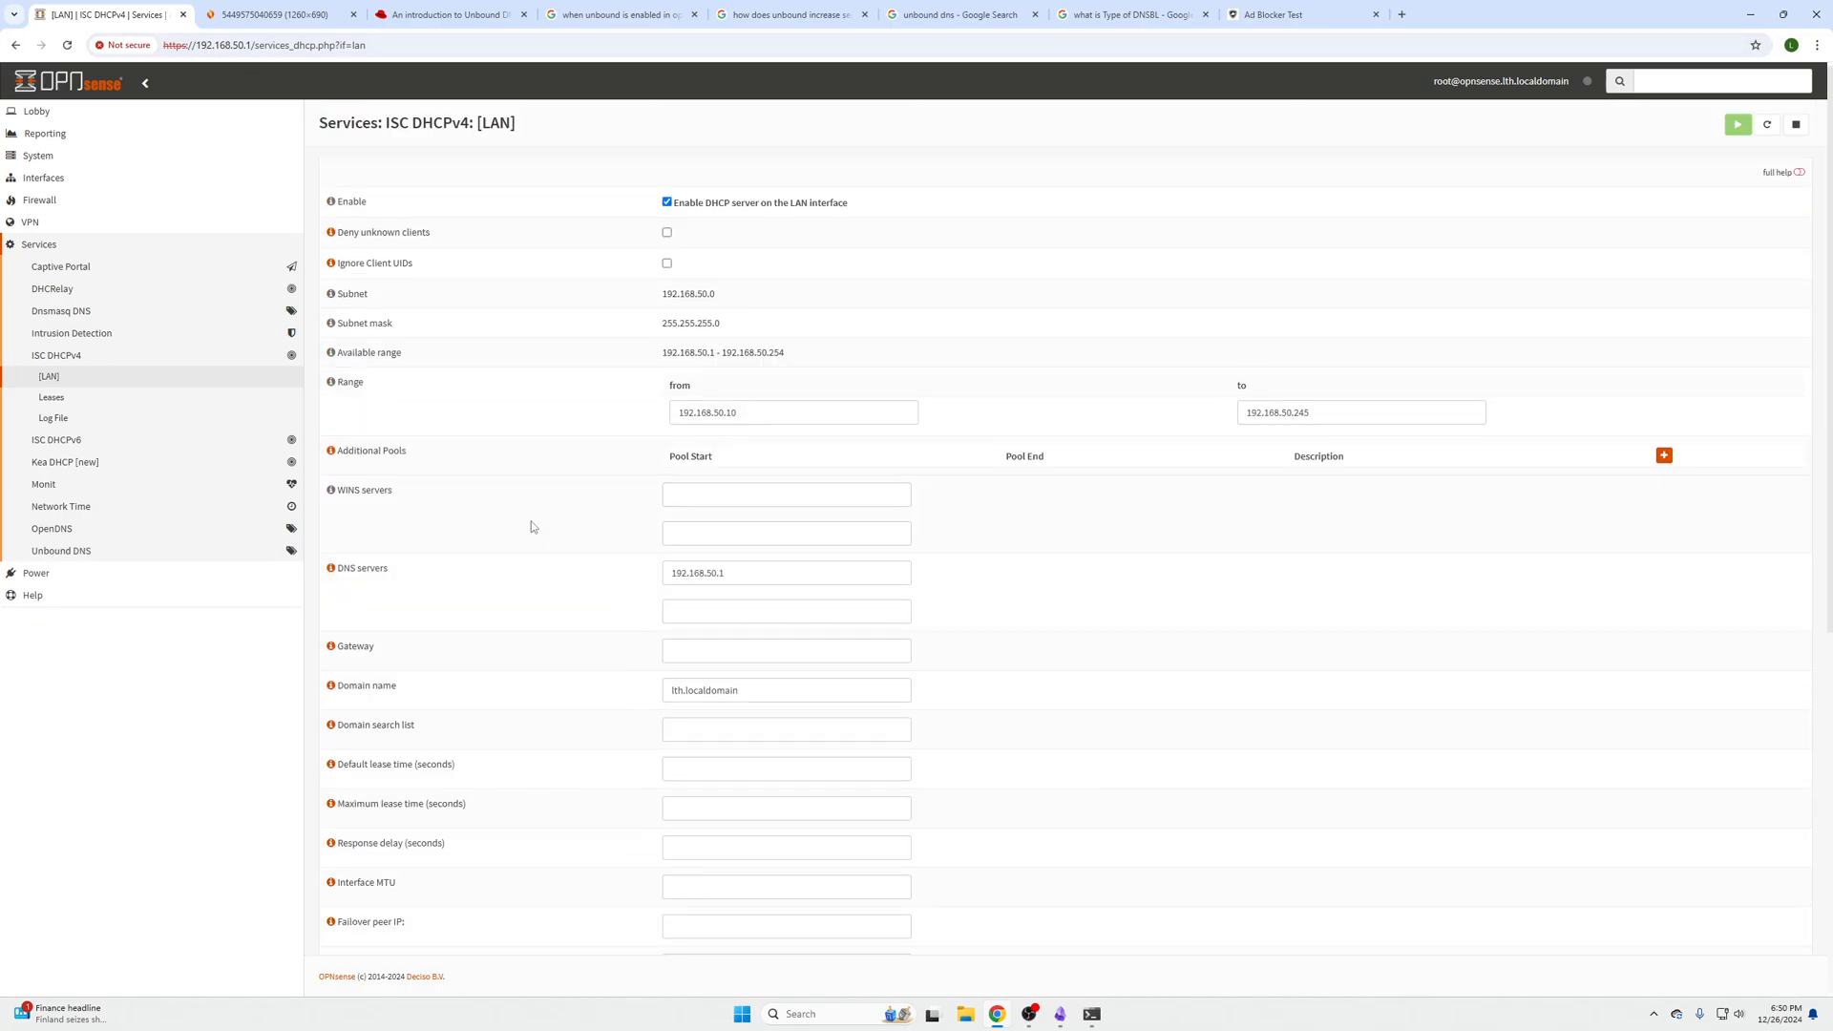
left_click(37, 155)
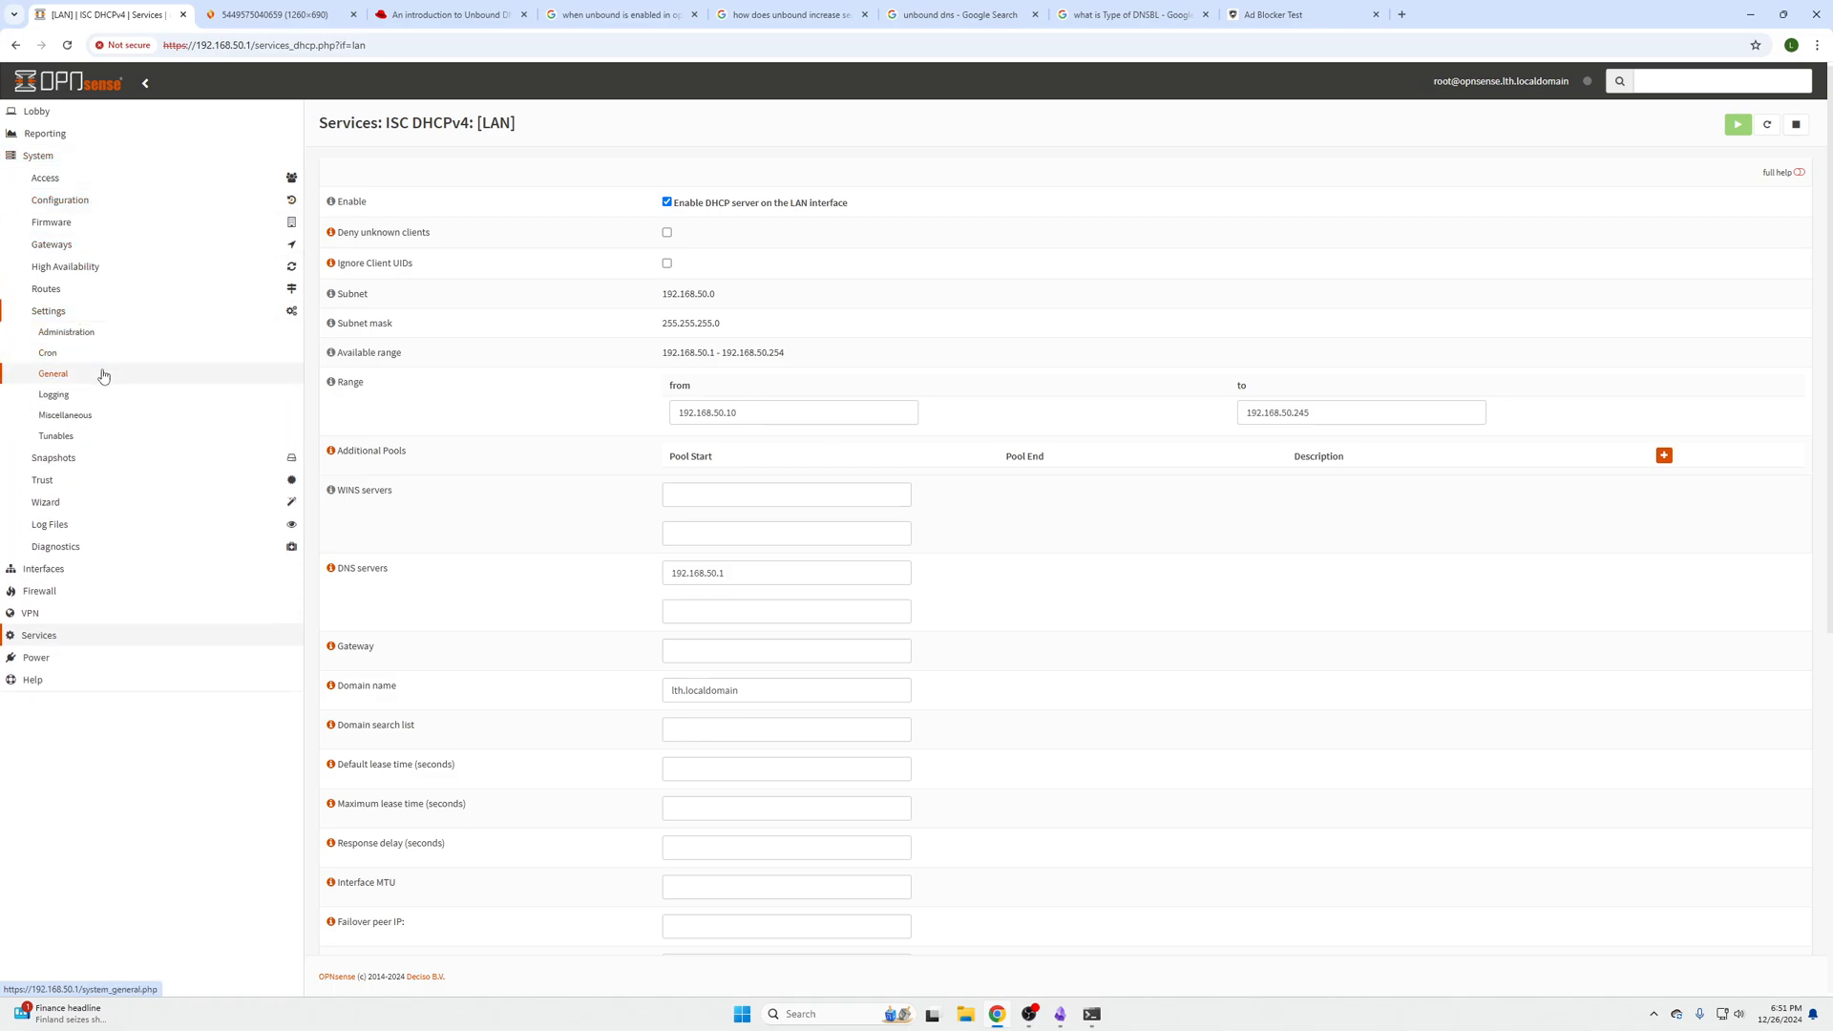
Verify System > Settings > General DNS servers read 192.168.50.1 and save.
left_click(52, 374)
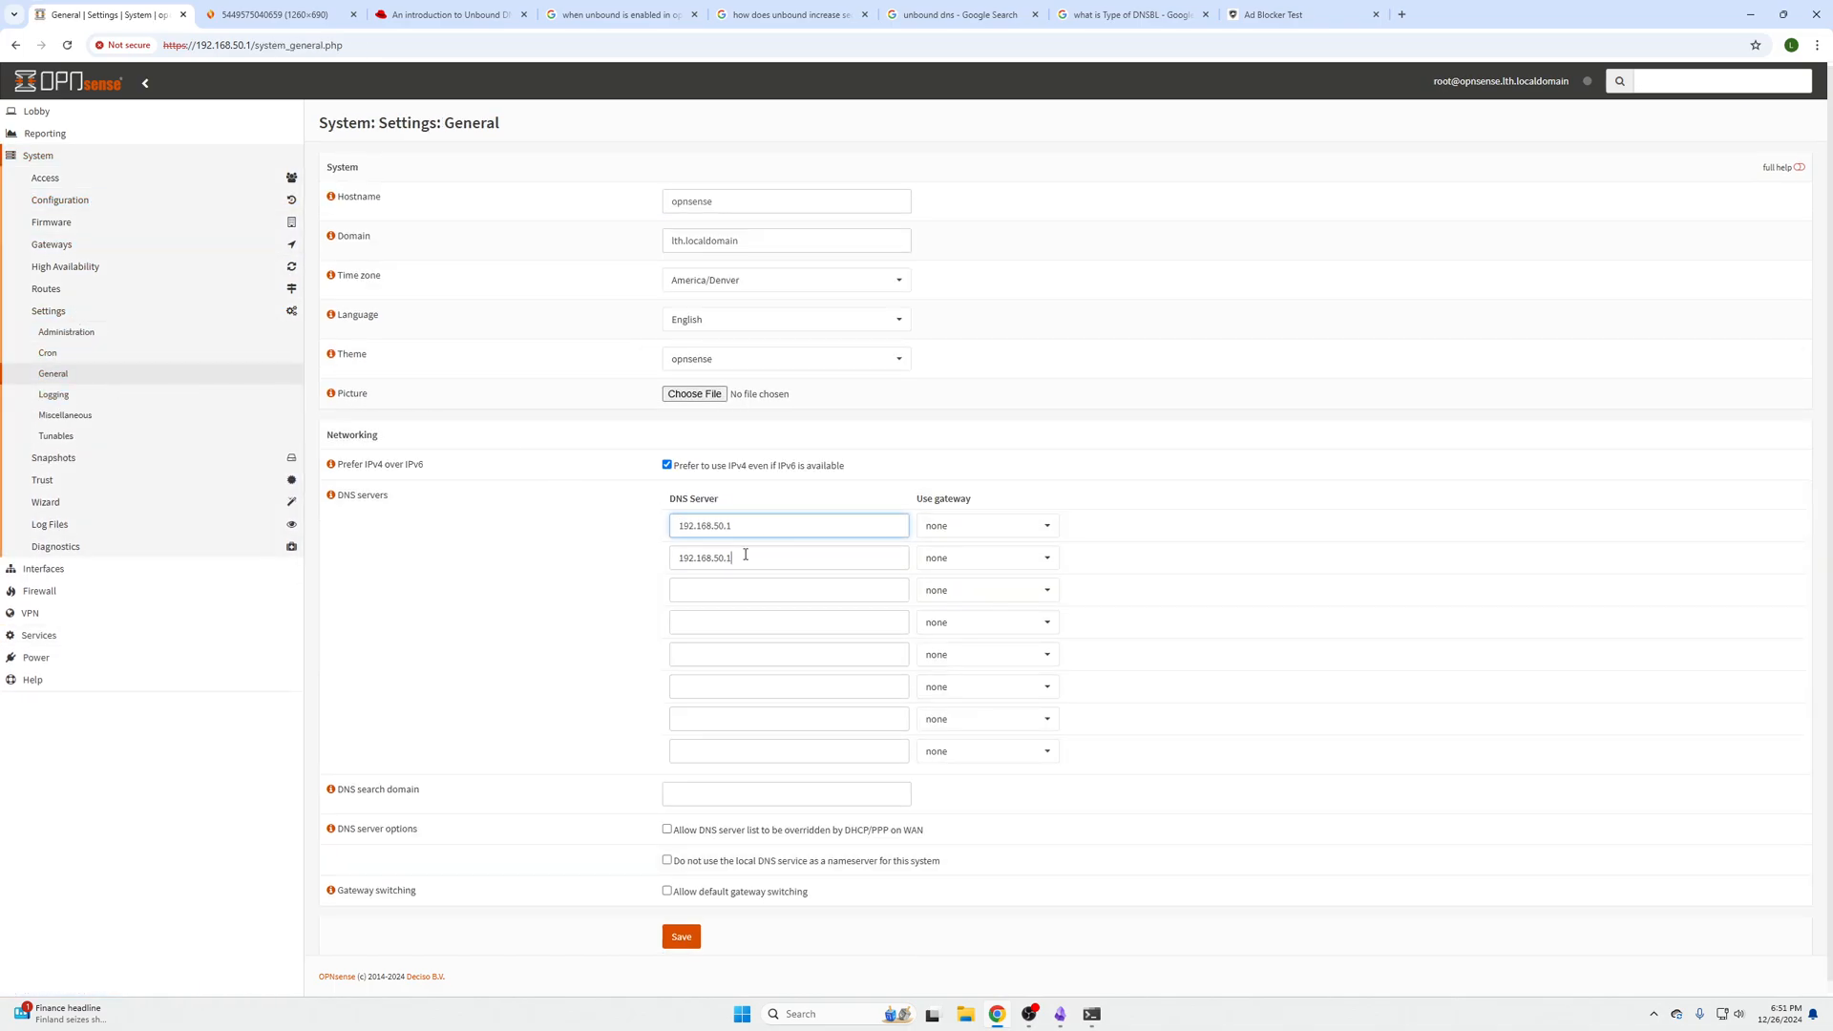
left_click(787, 525)
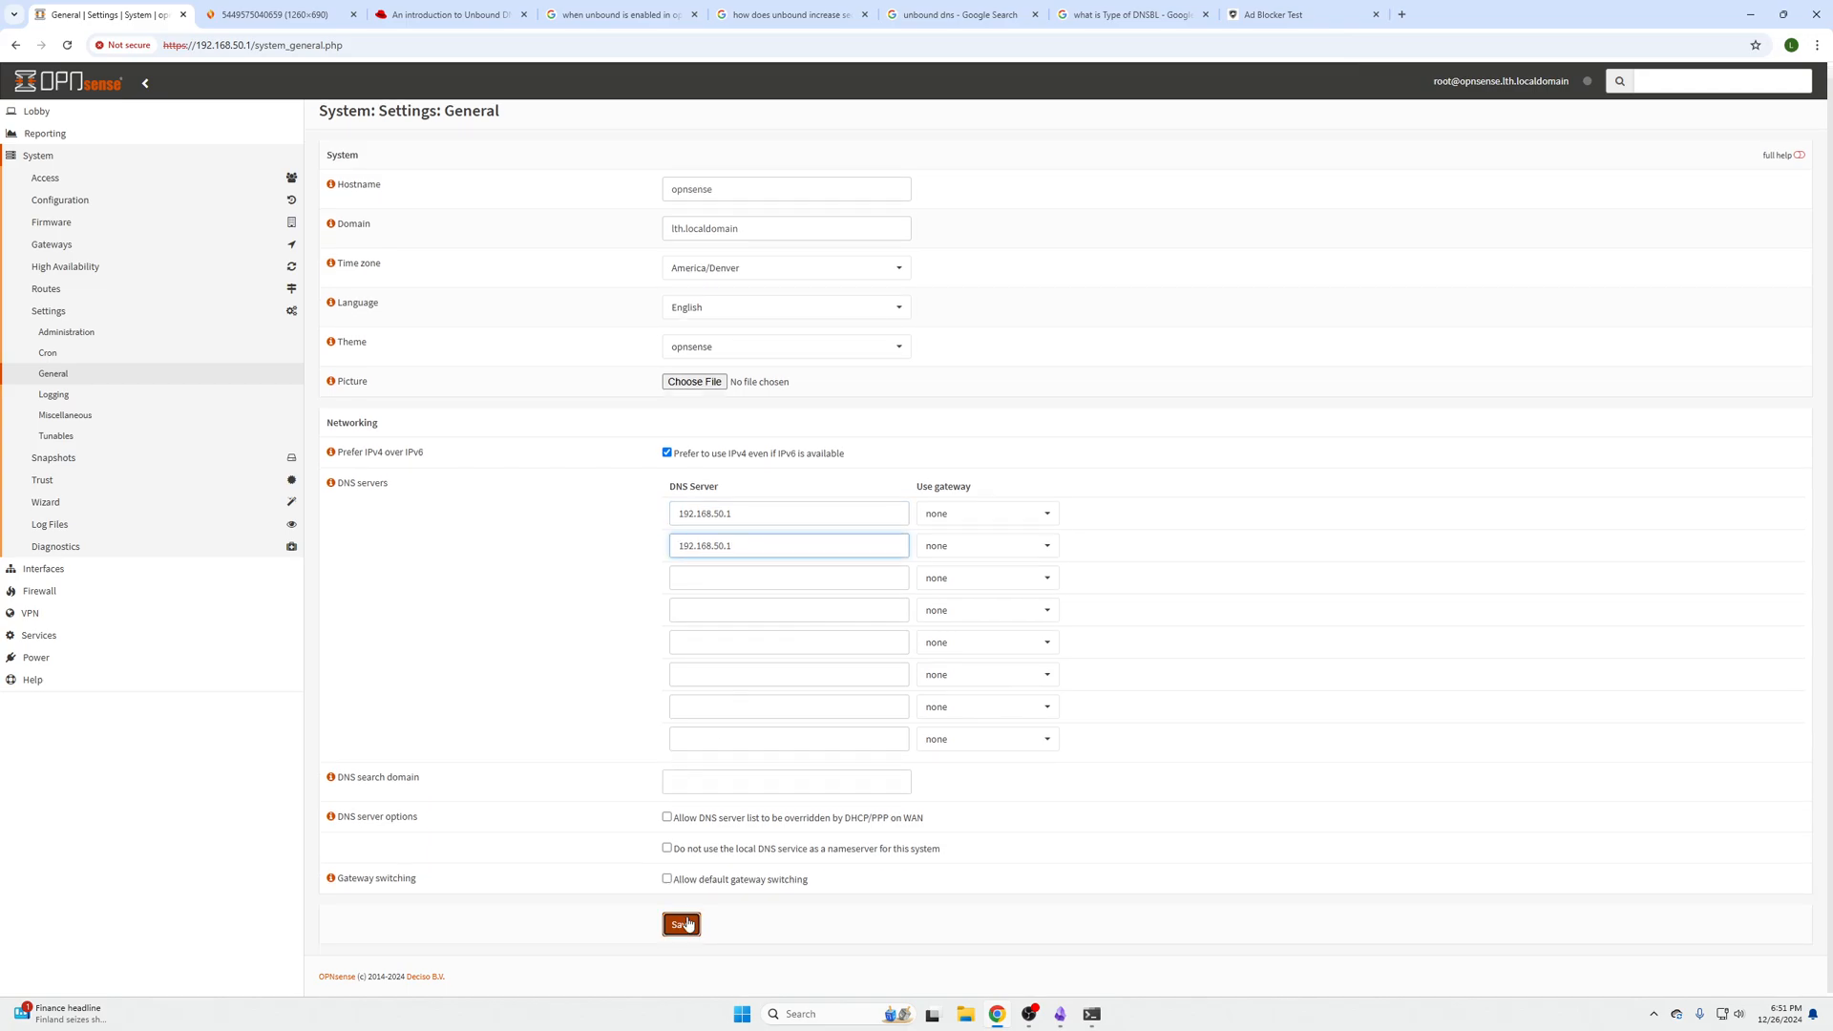
left_click(682, 923)
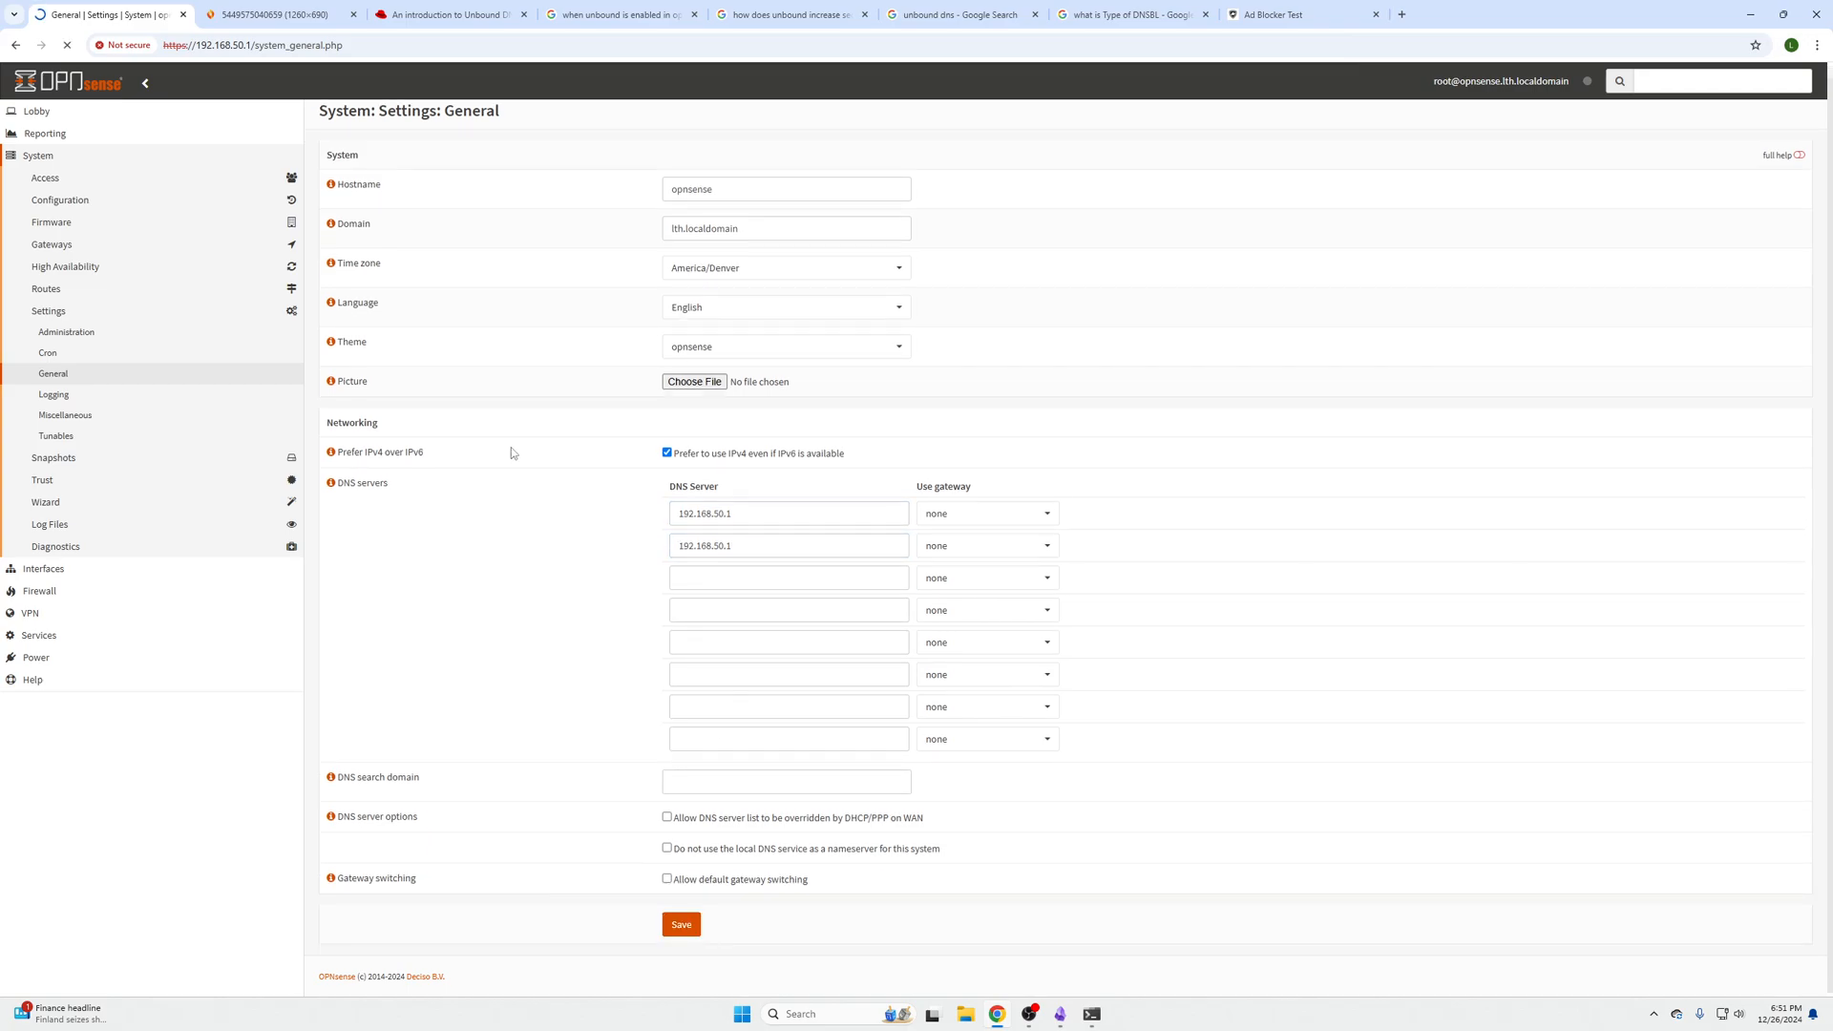
left_click(681, 925)
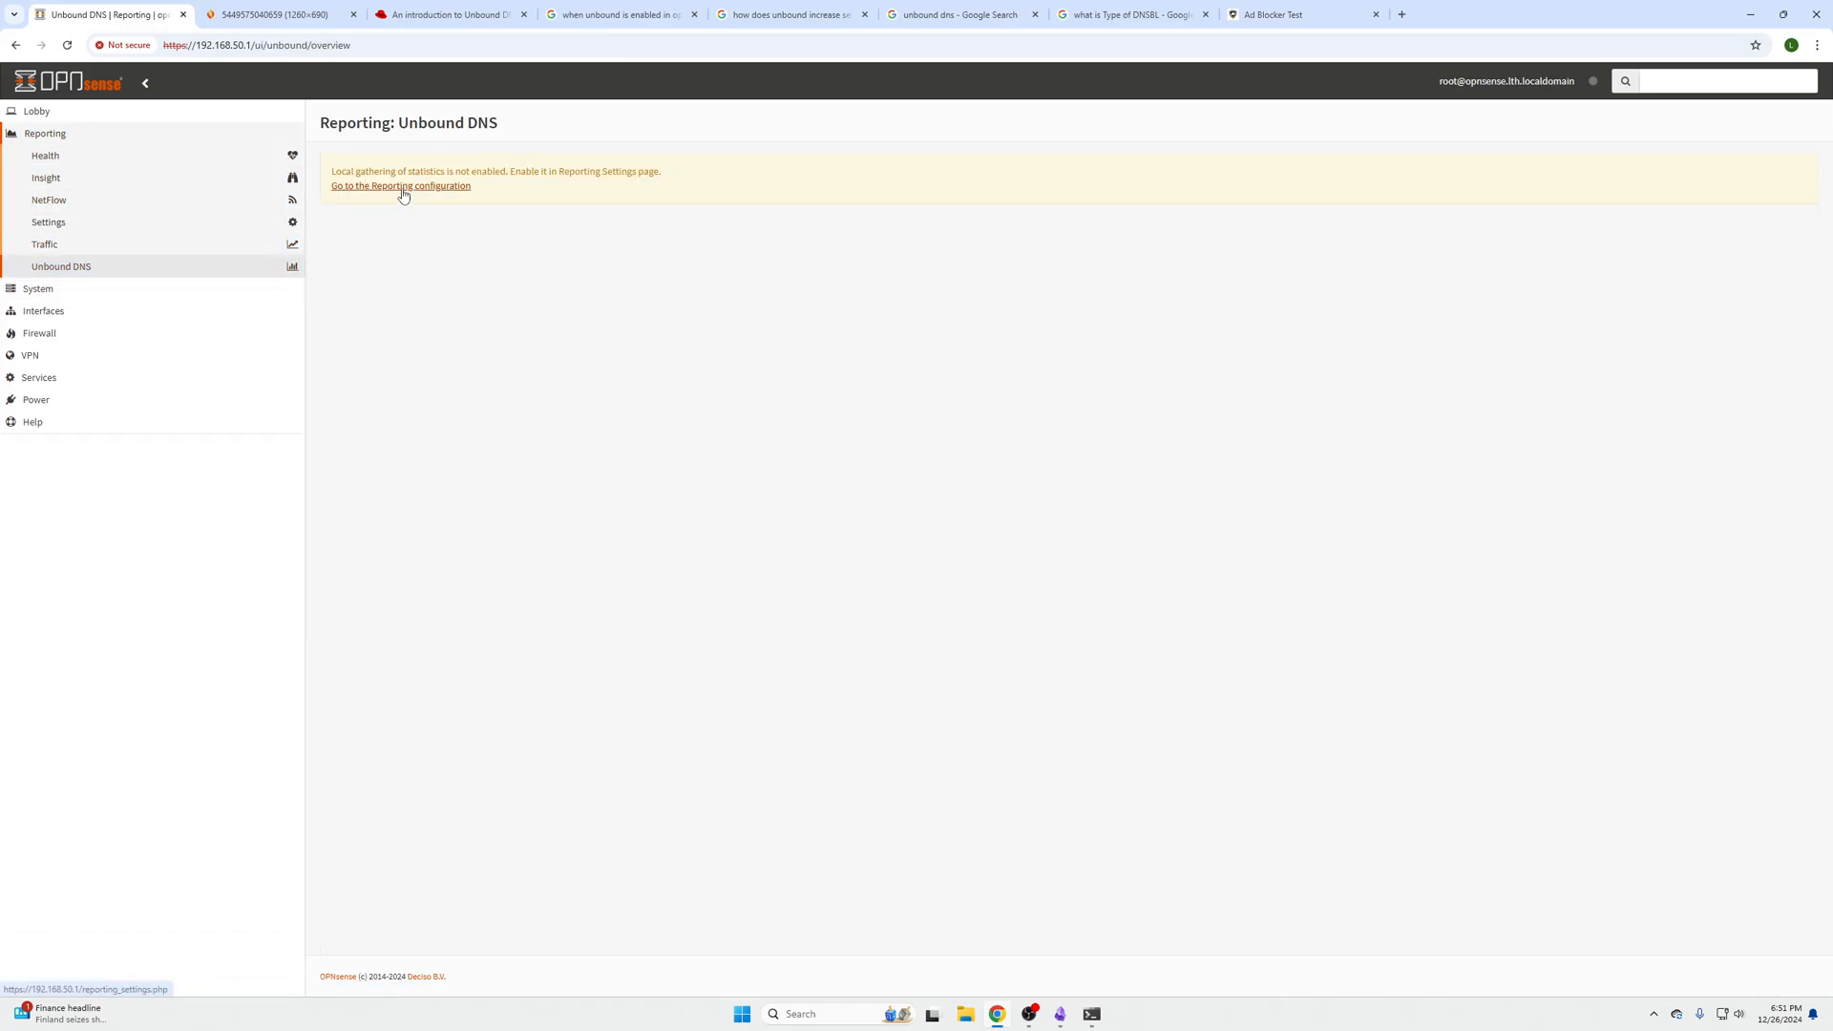
Tick 'Enables local gathering of statistics' in Unbound reporting, save, and open the query report.
left_click(400, 186)
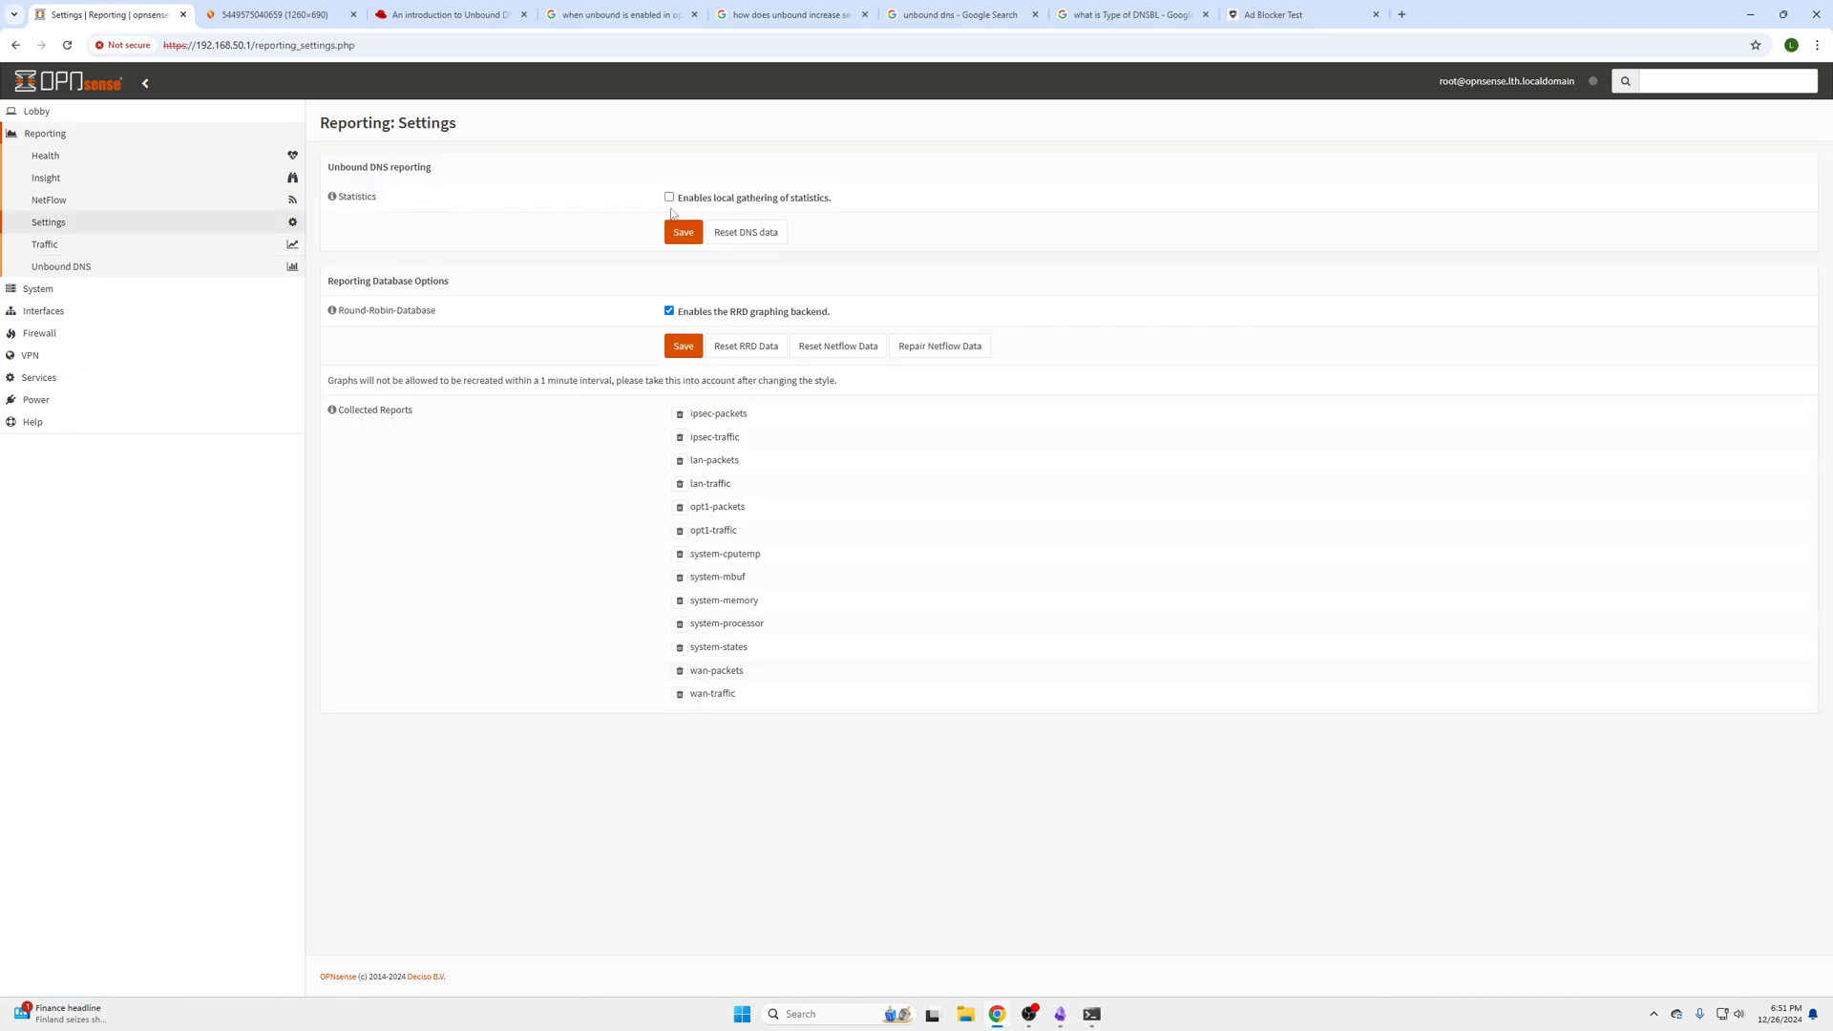
left_click(683, 231)
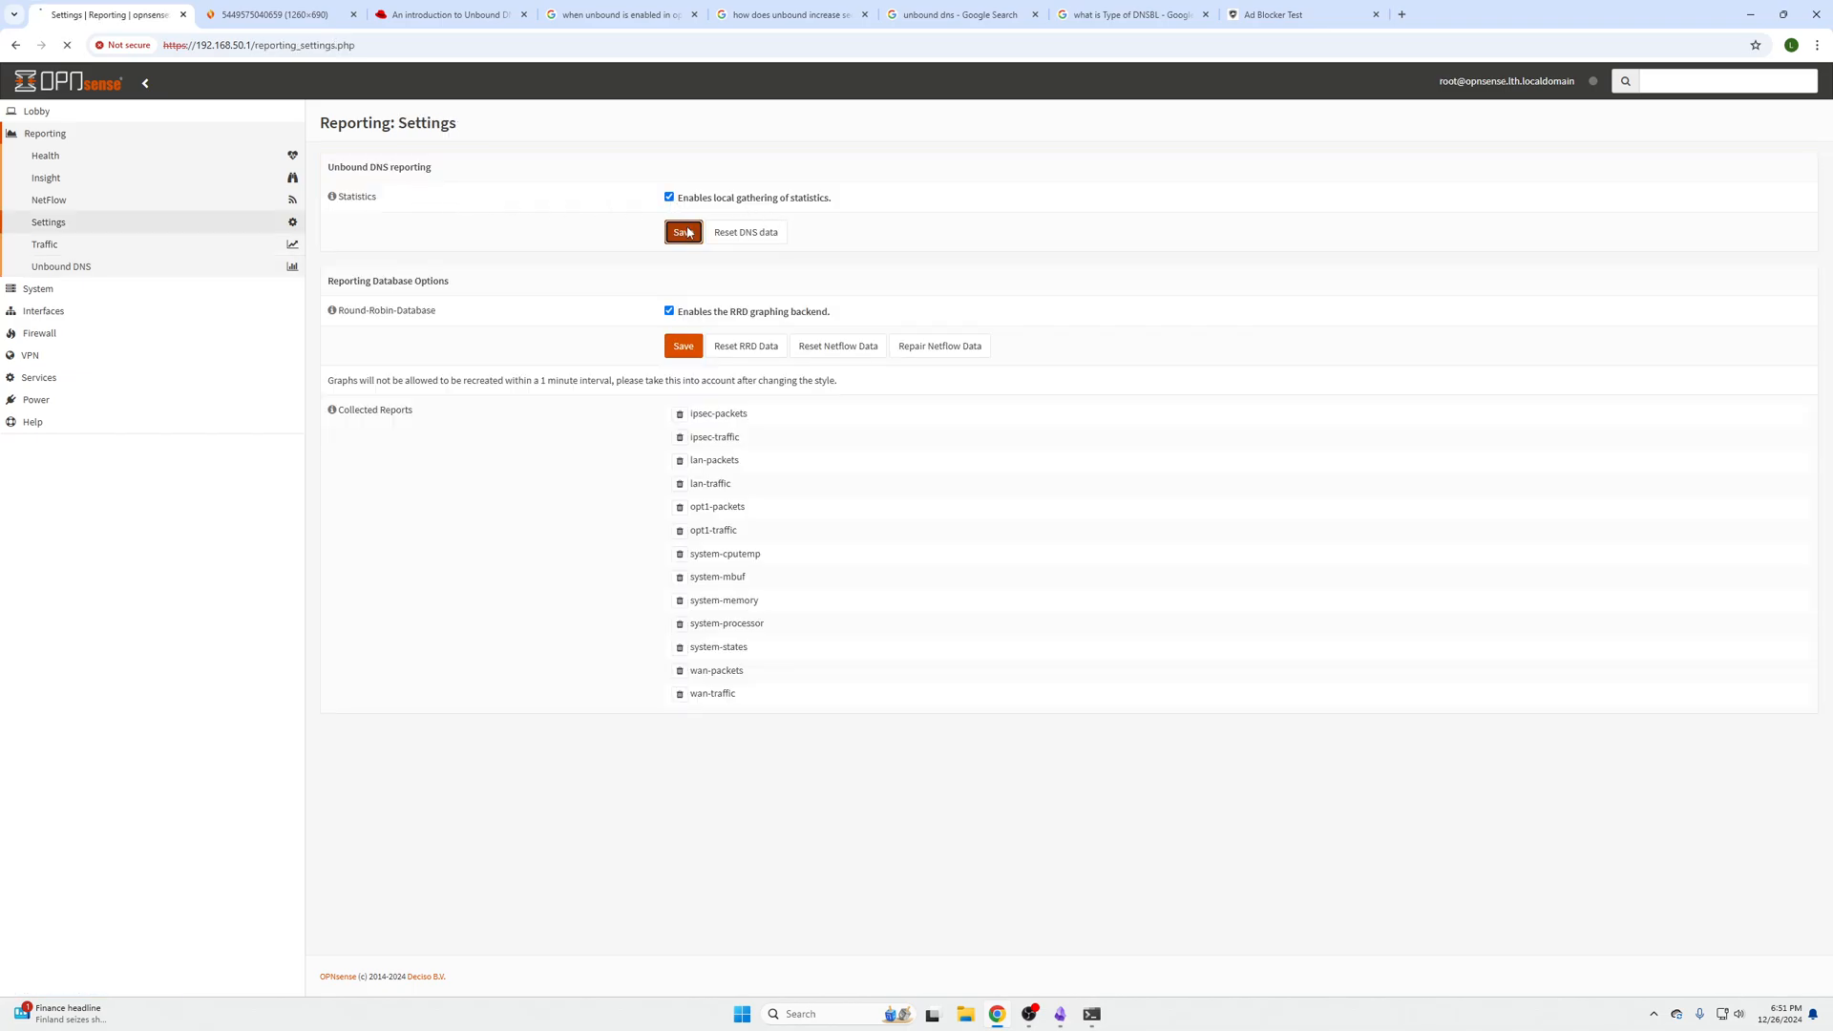
left_click(682, 231)
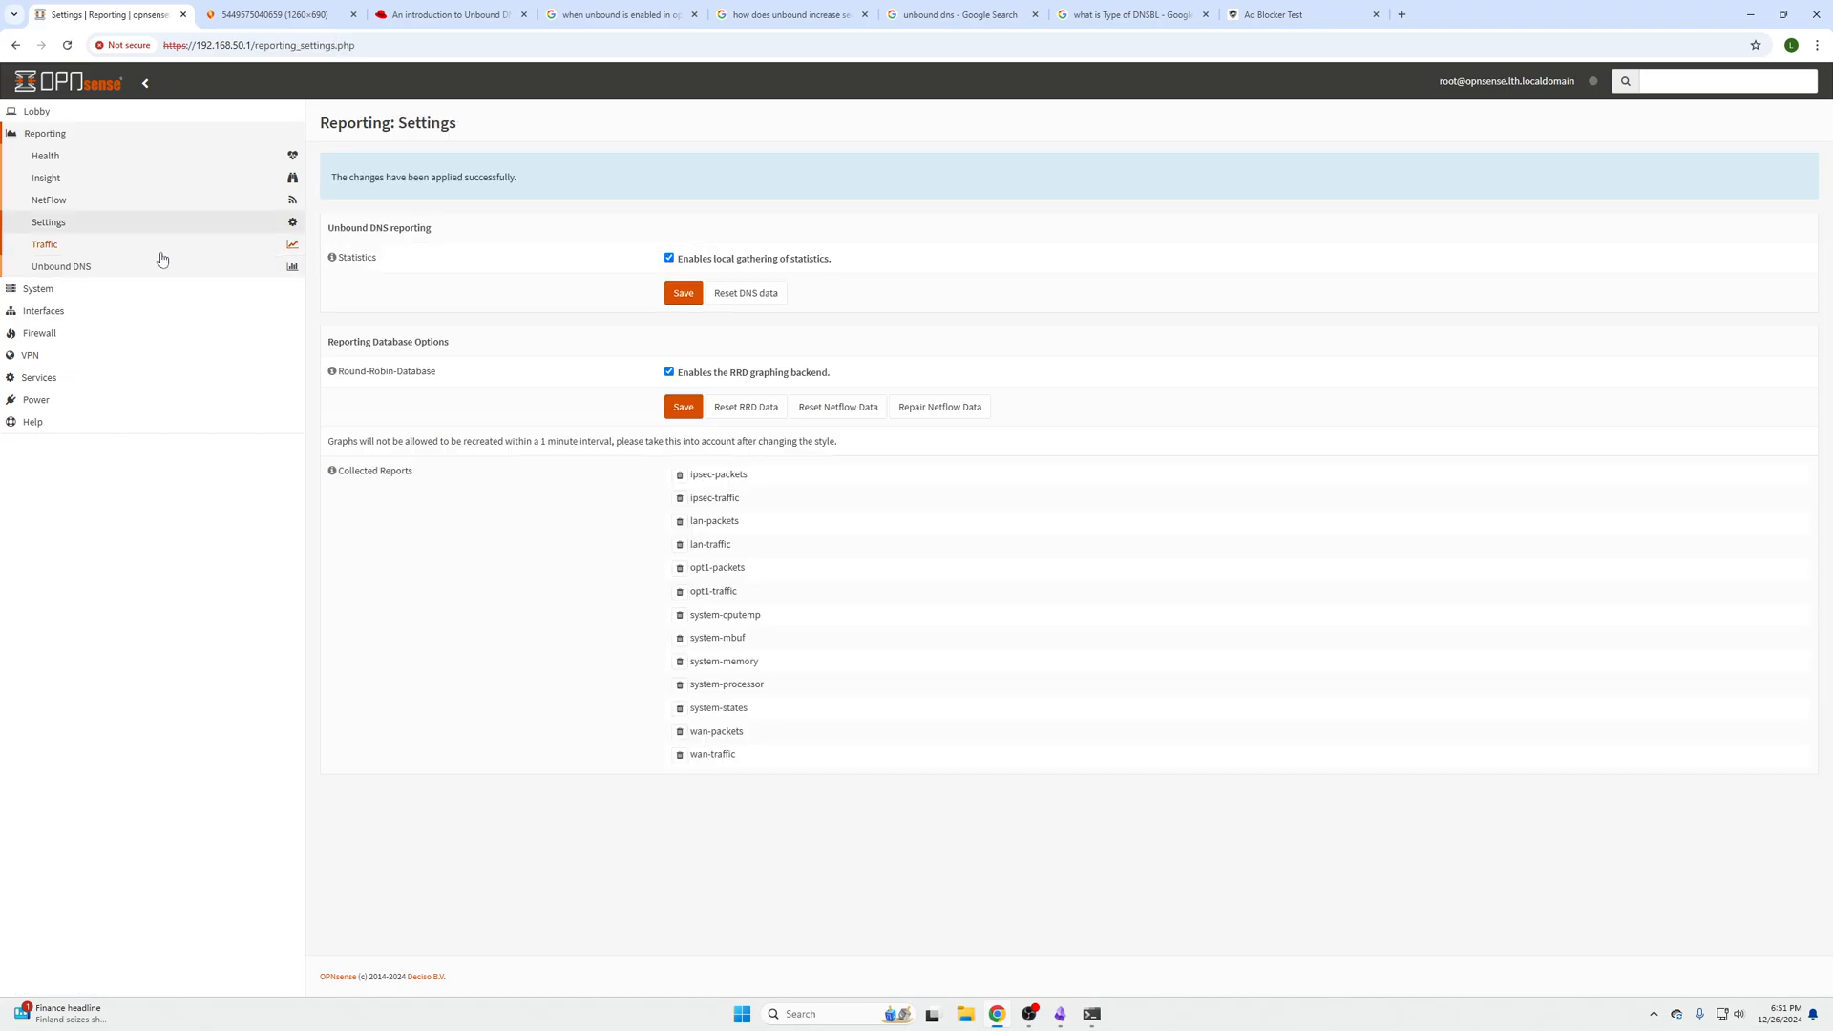
mouse_move(48, 223)
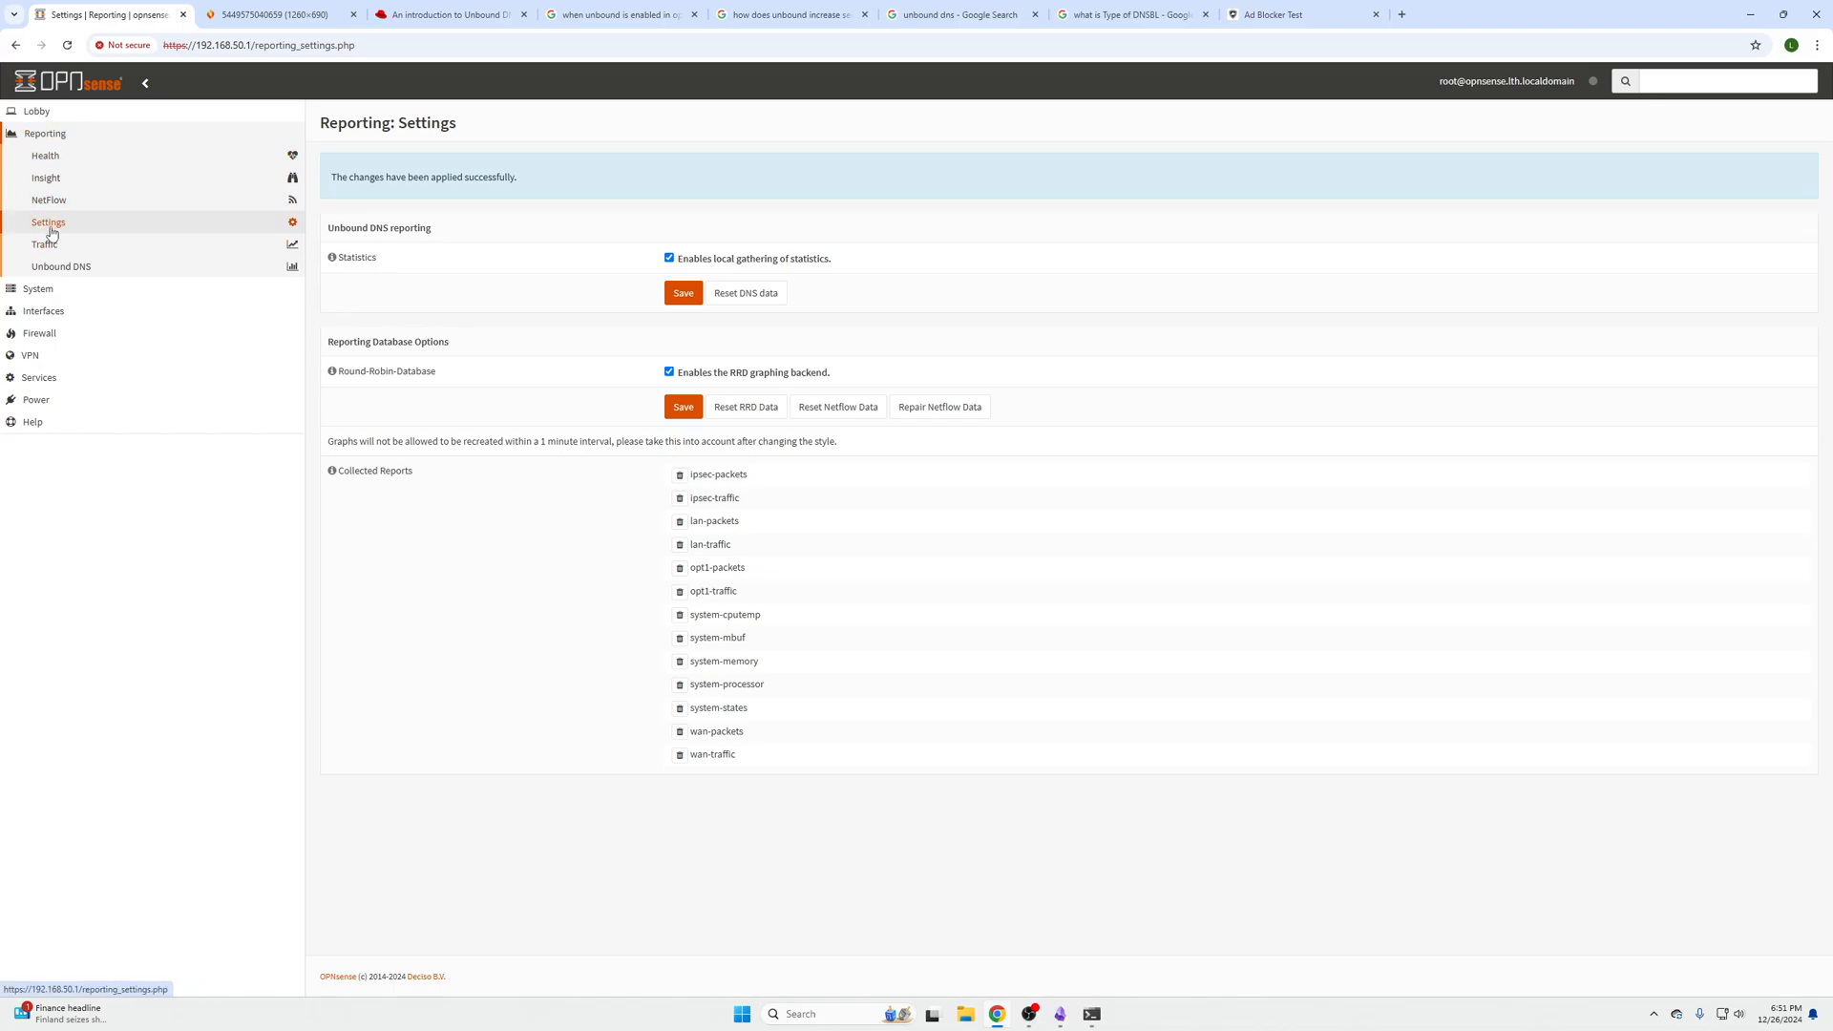
left_click(59, 266)
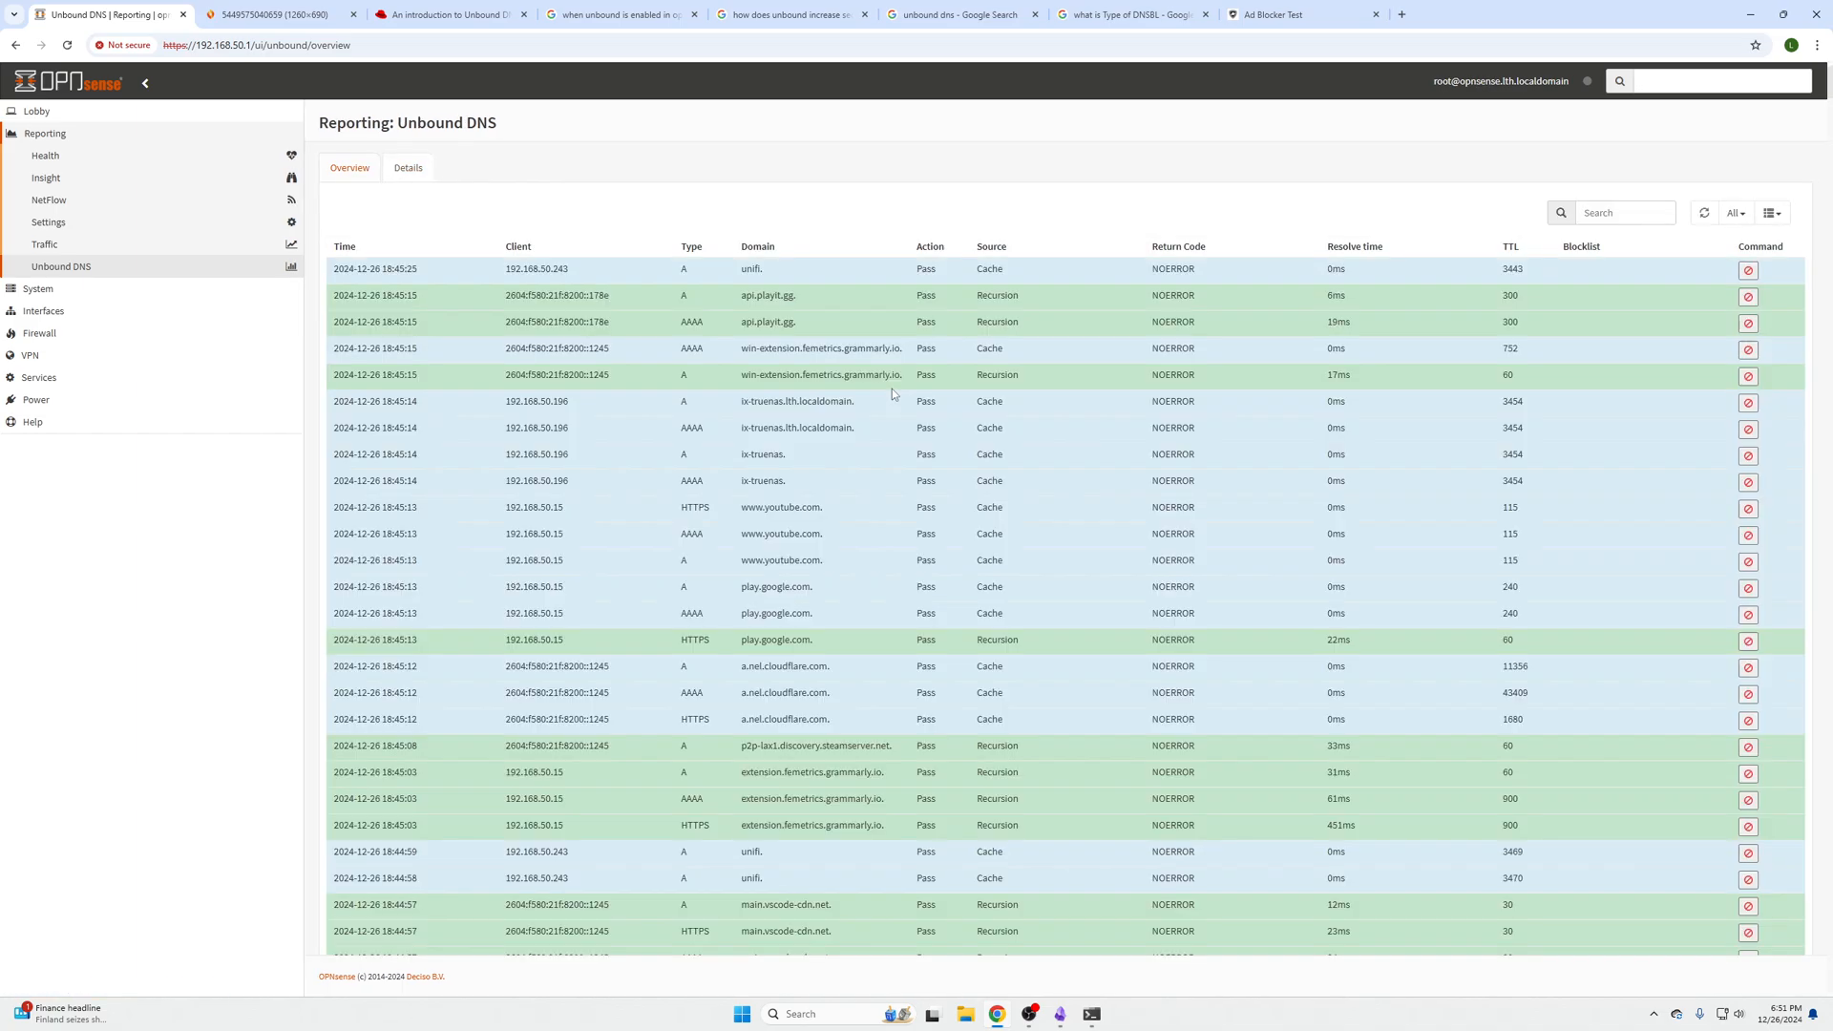
mouse_move(1501, 978)
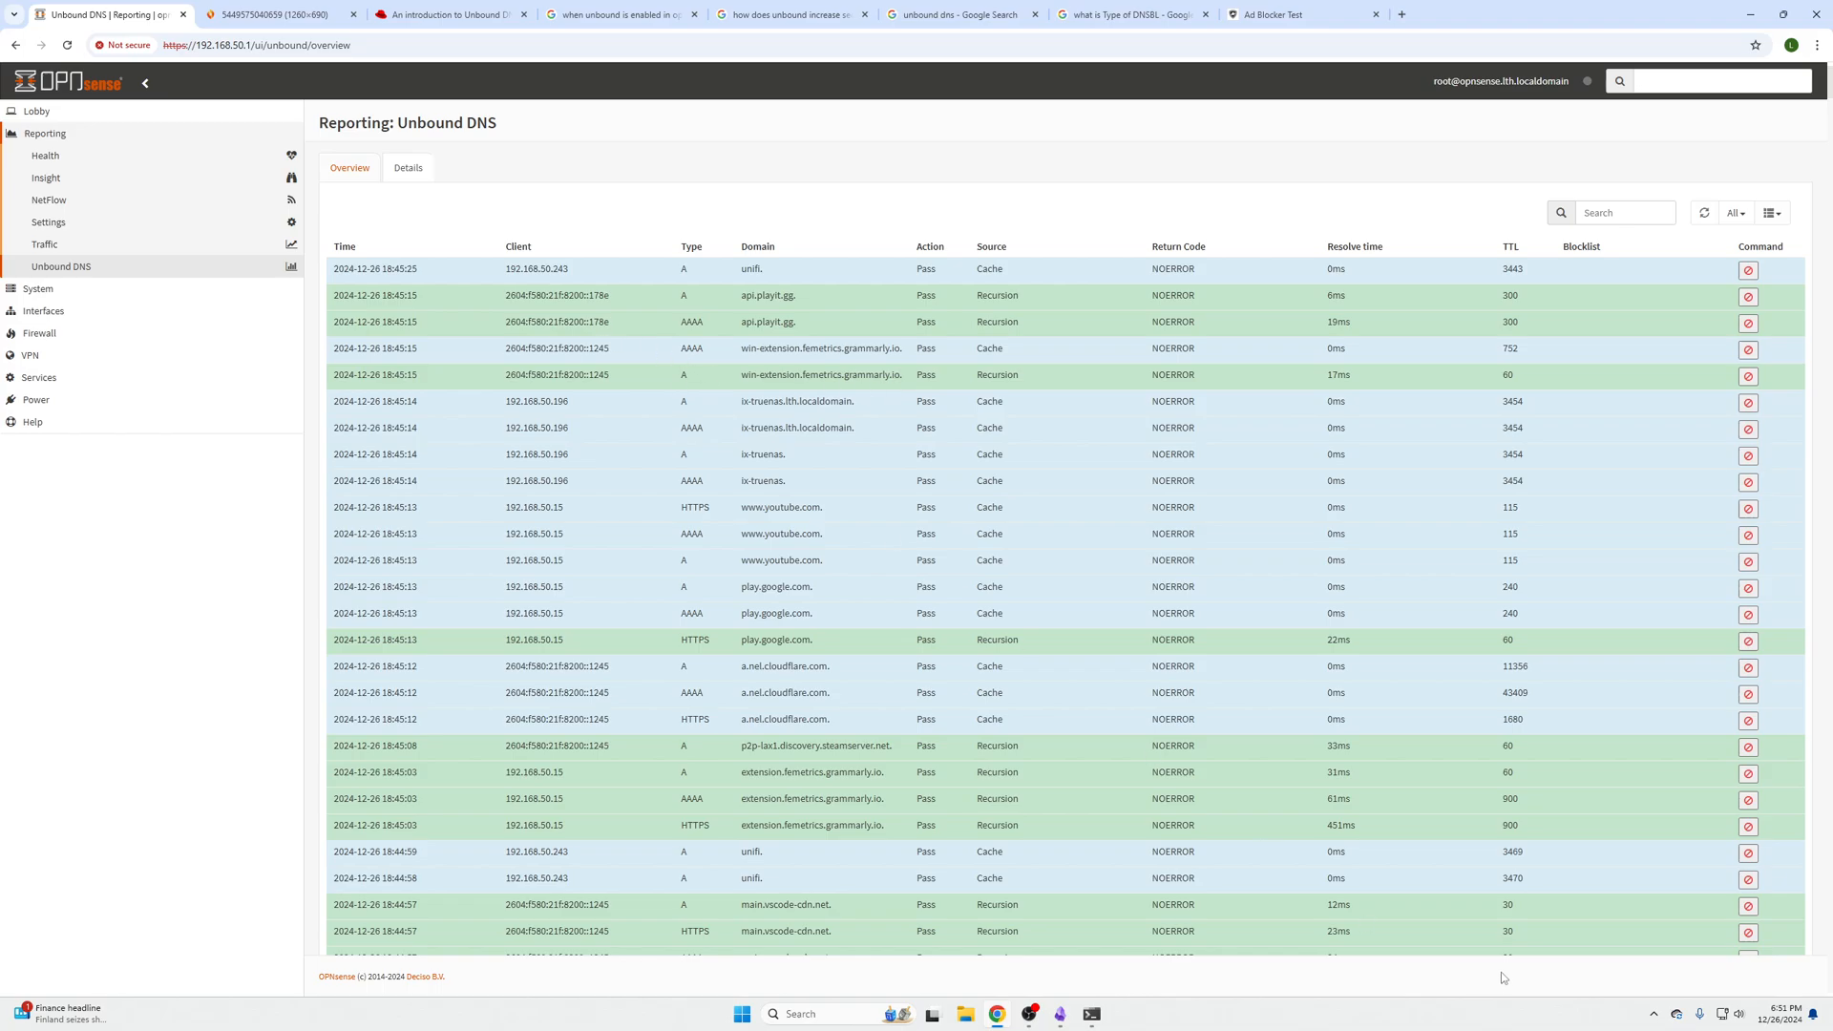
mouse_move(609, 386)
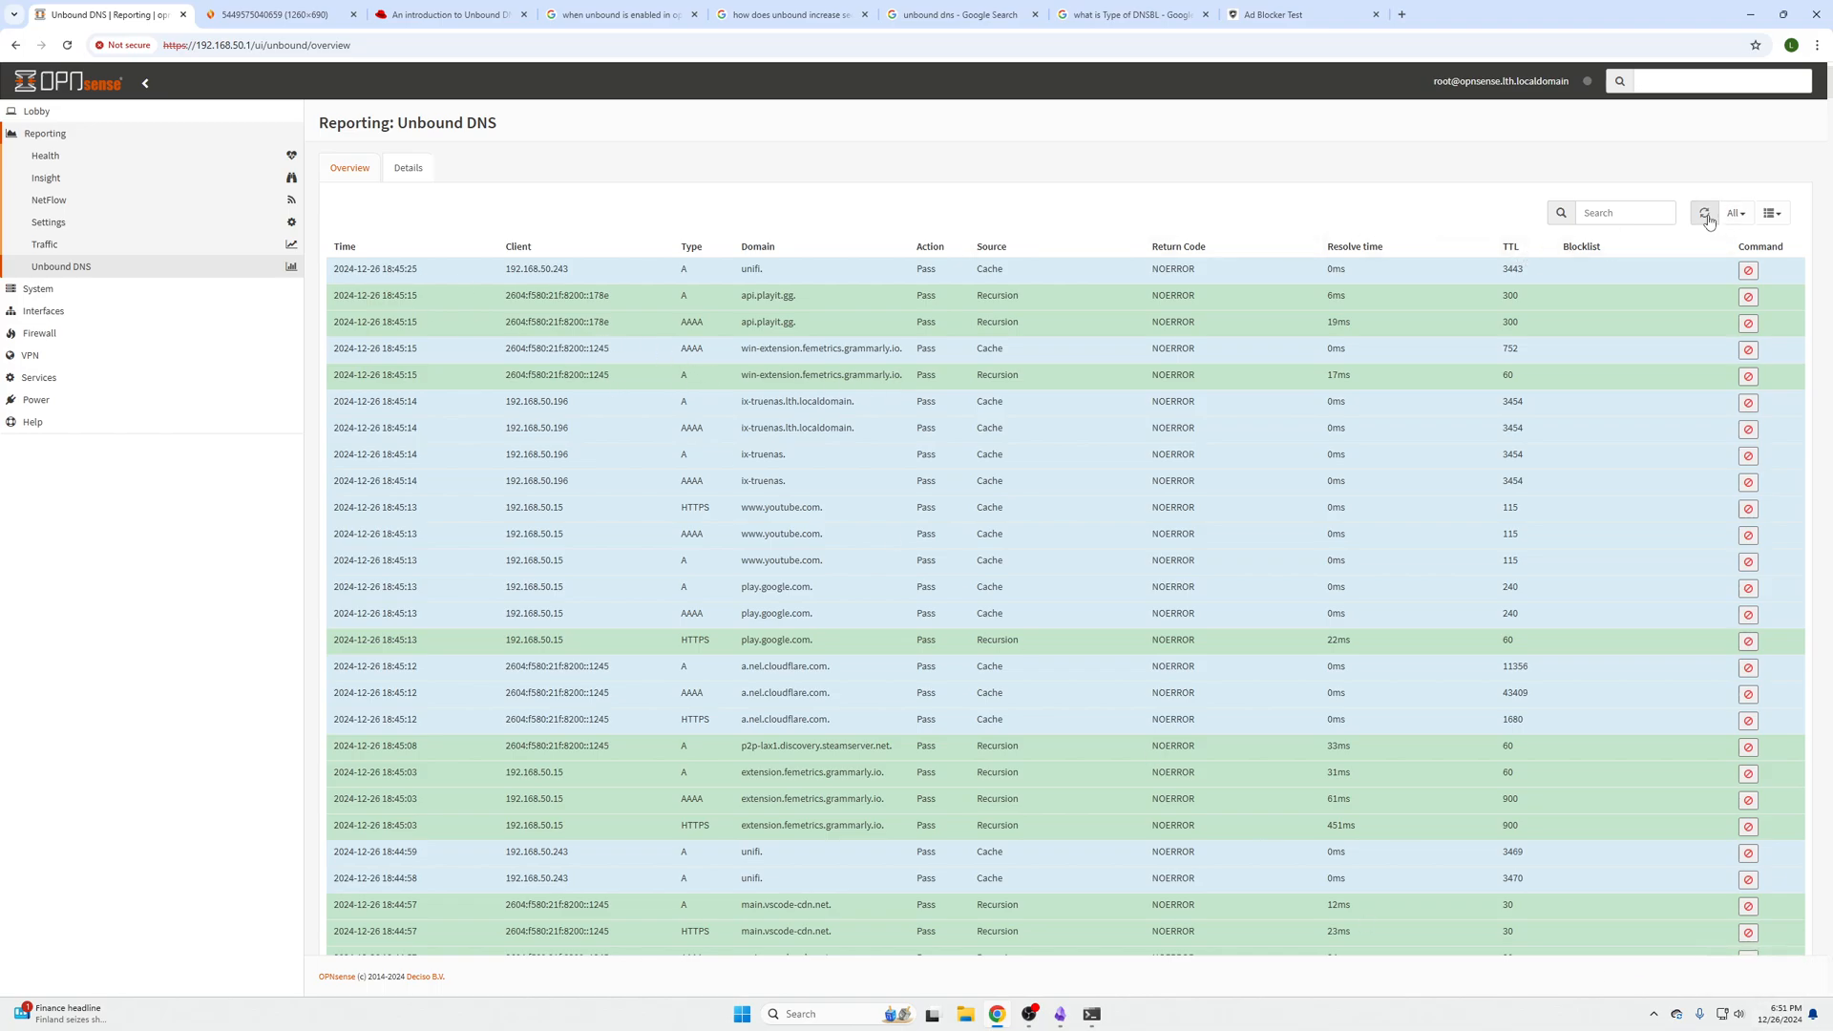
Refresh the Unbound DNS query table to list the latest client requests.
left_click(1708, 212)
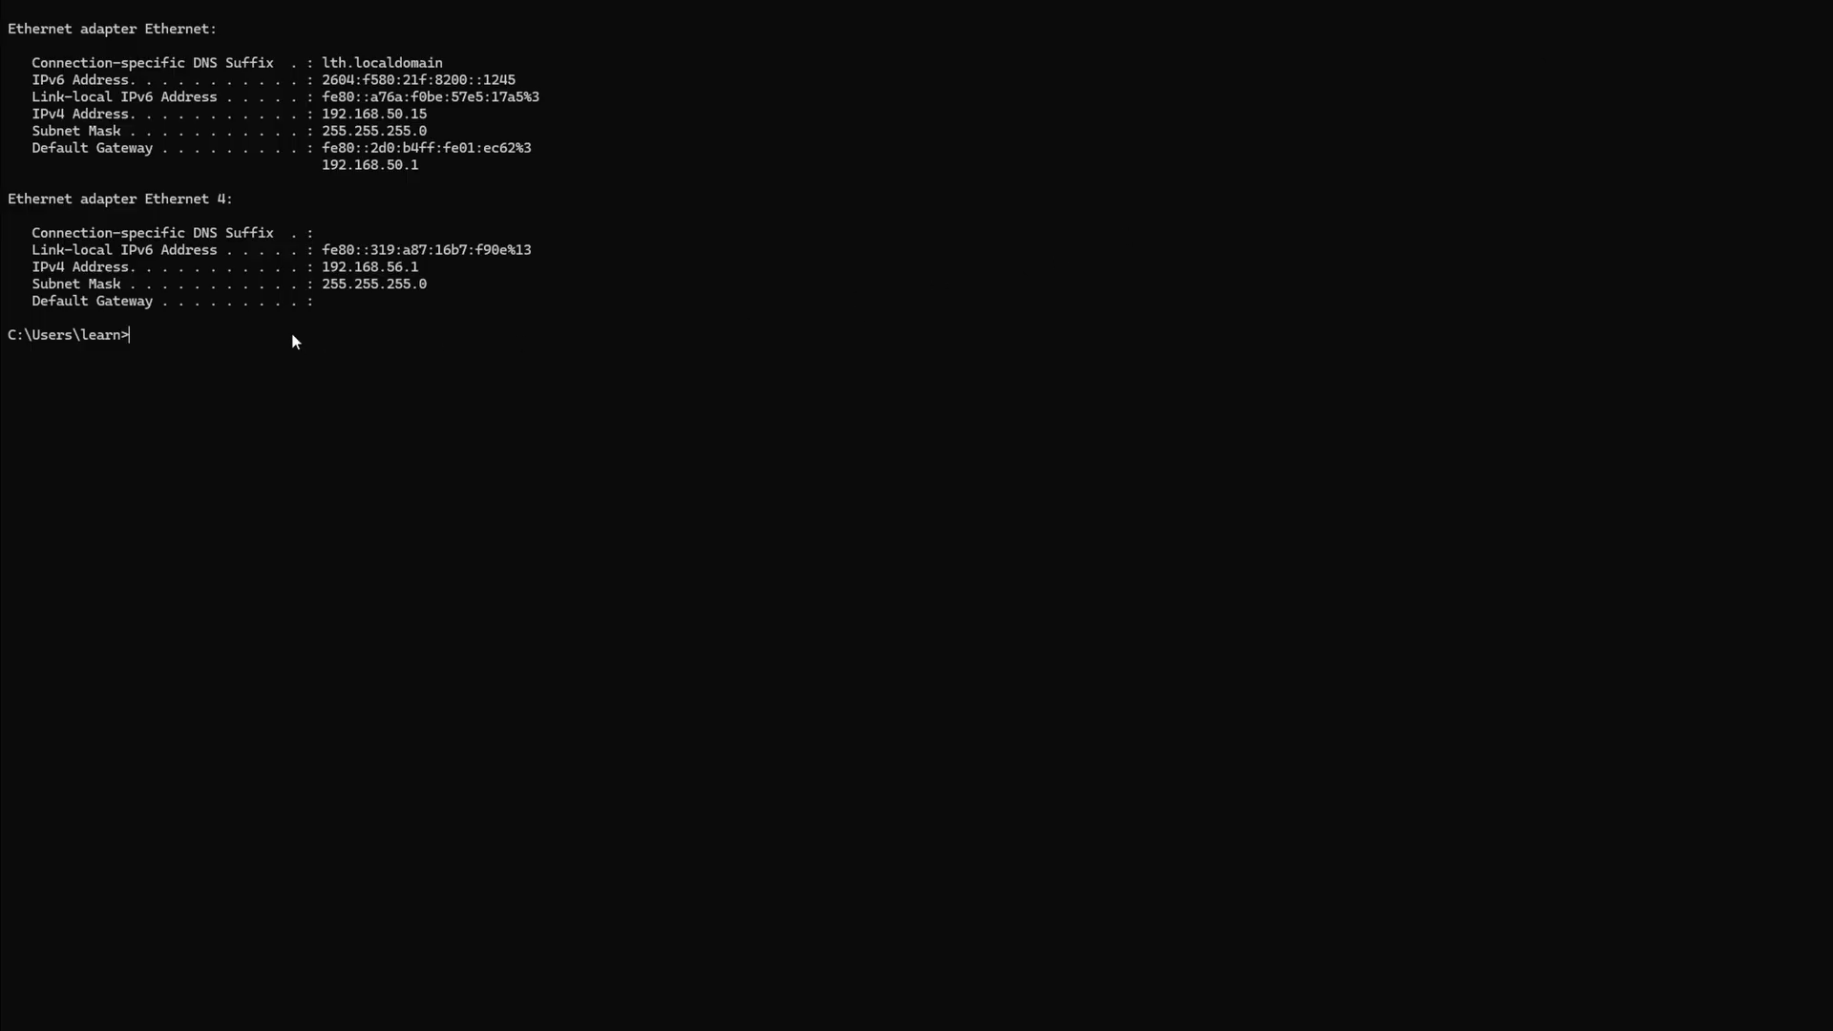
Run ipconfig, confirm DNS server 192.168.50.1, then flush the DNS cache with ipconfig /flushdns.
type("i")
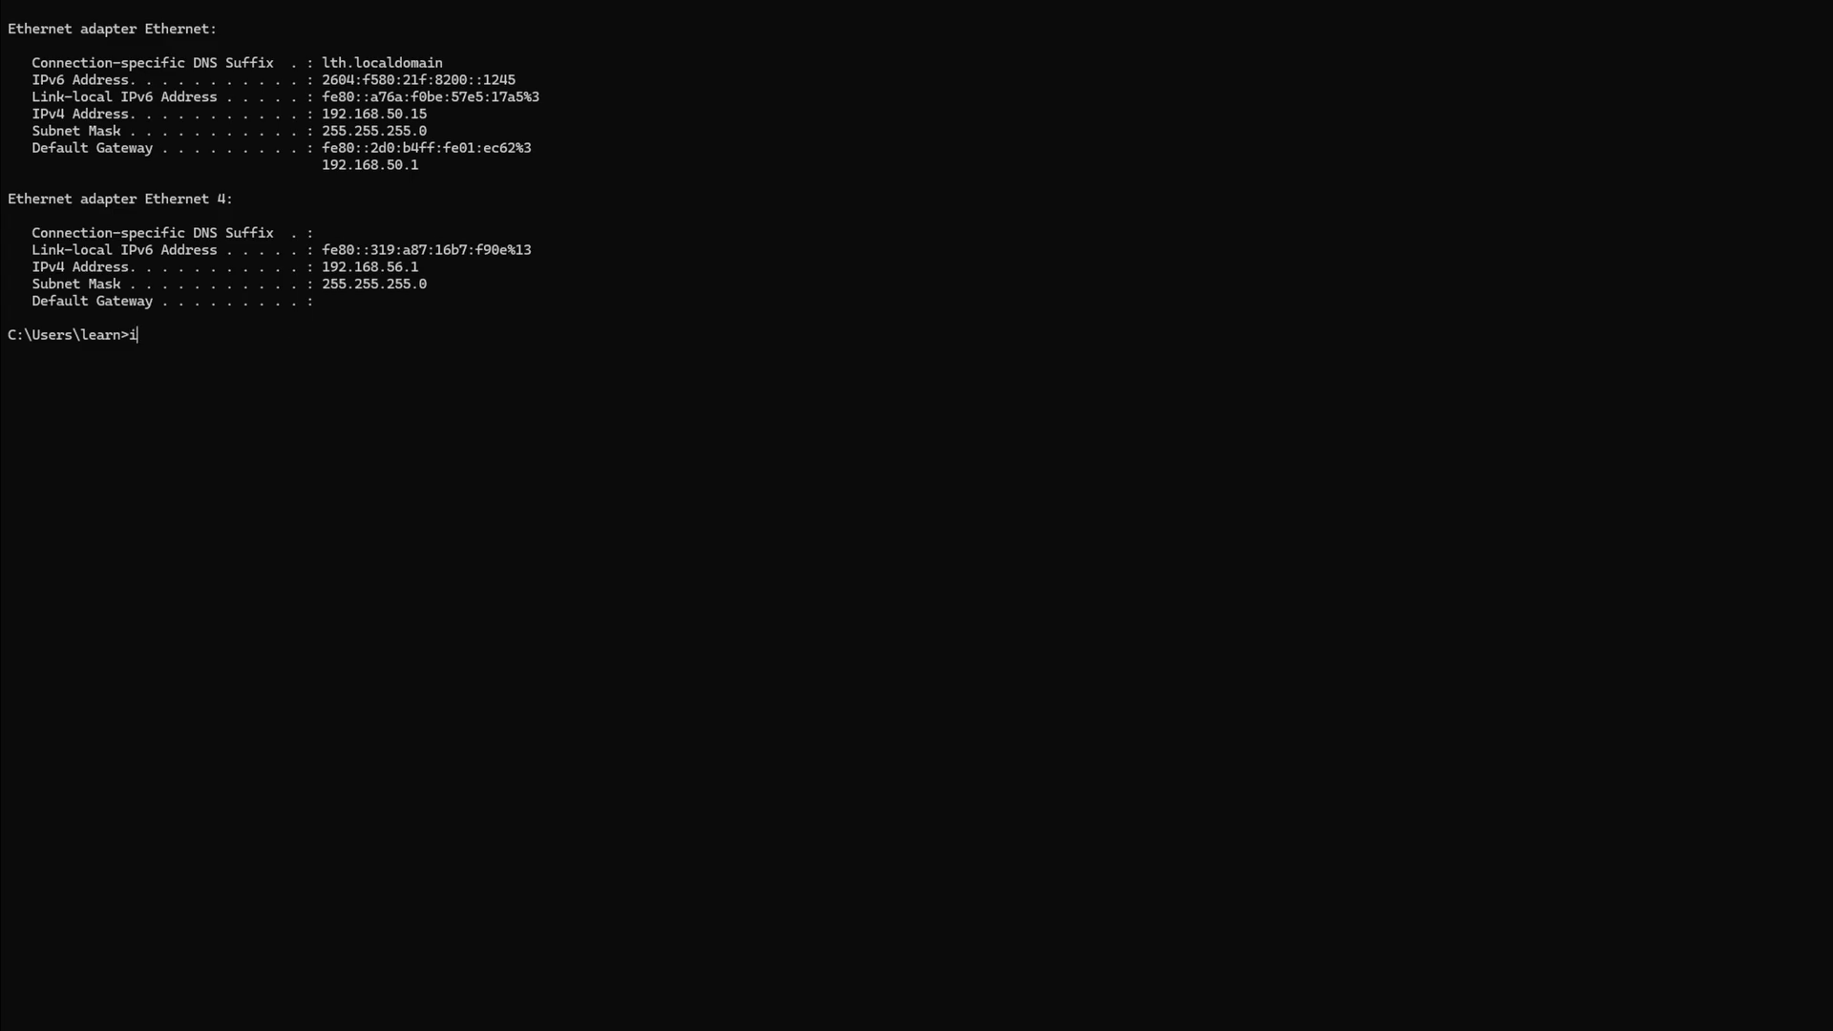
type("pconfig /all")
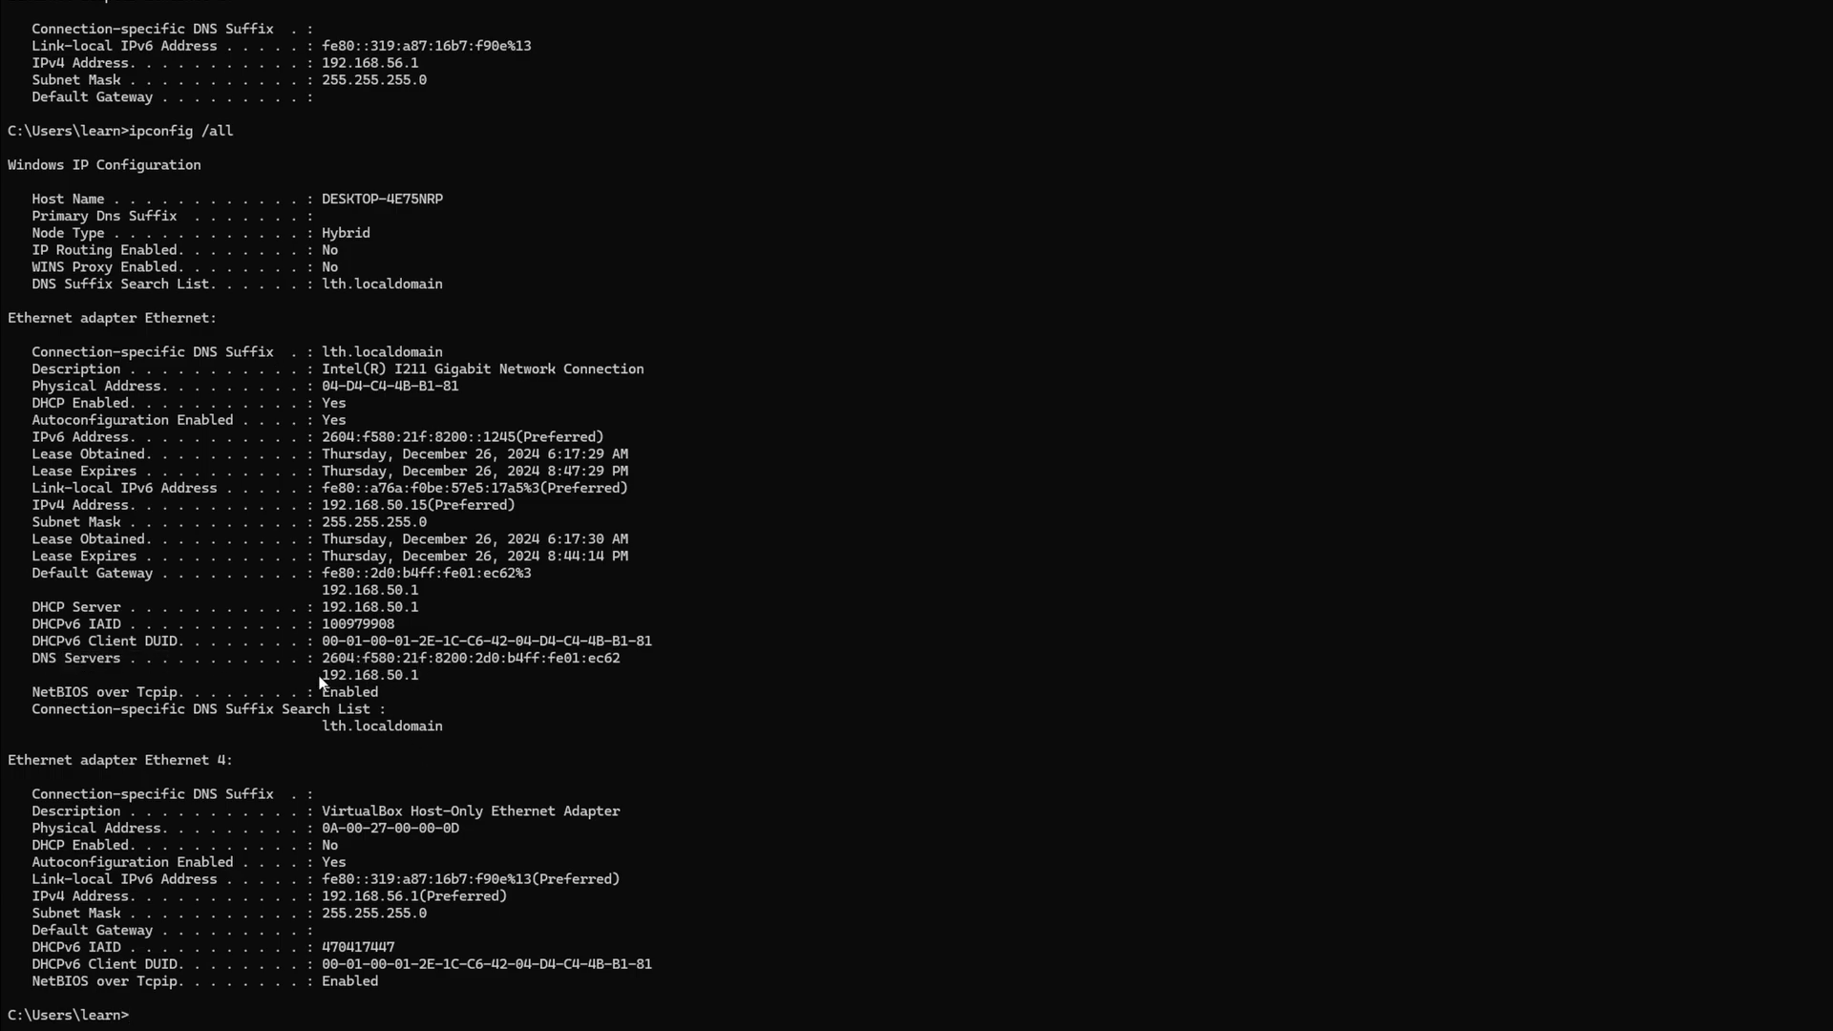
double_click(371, 675)
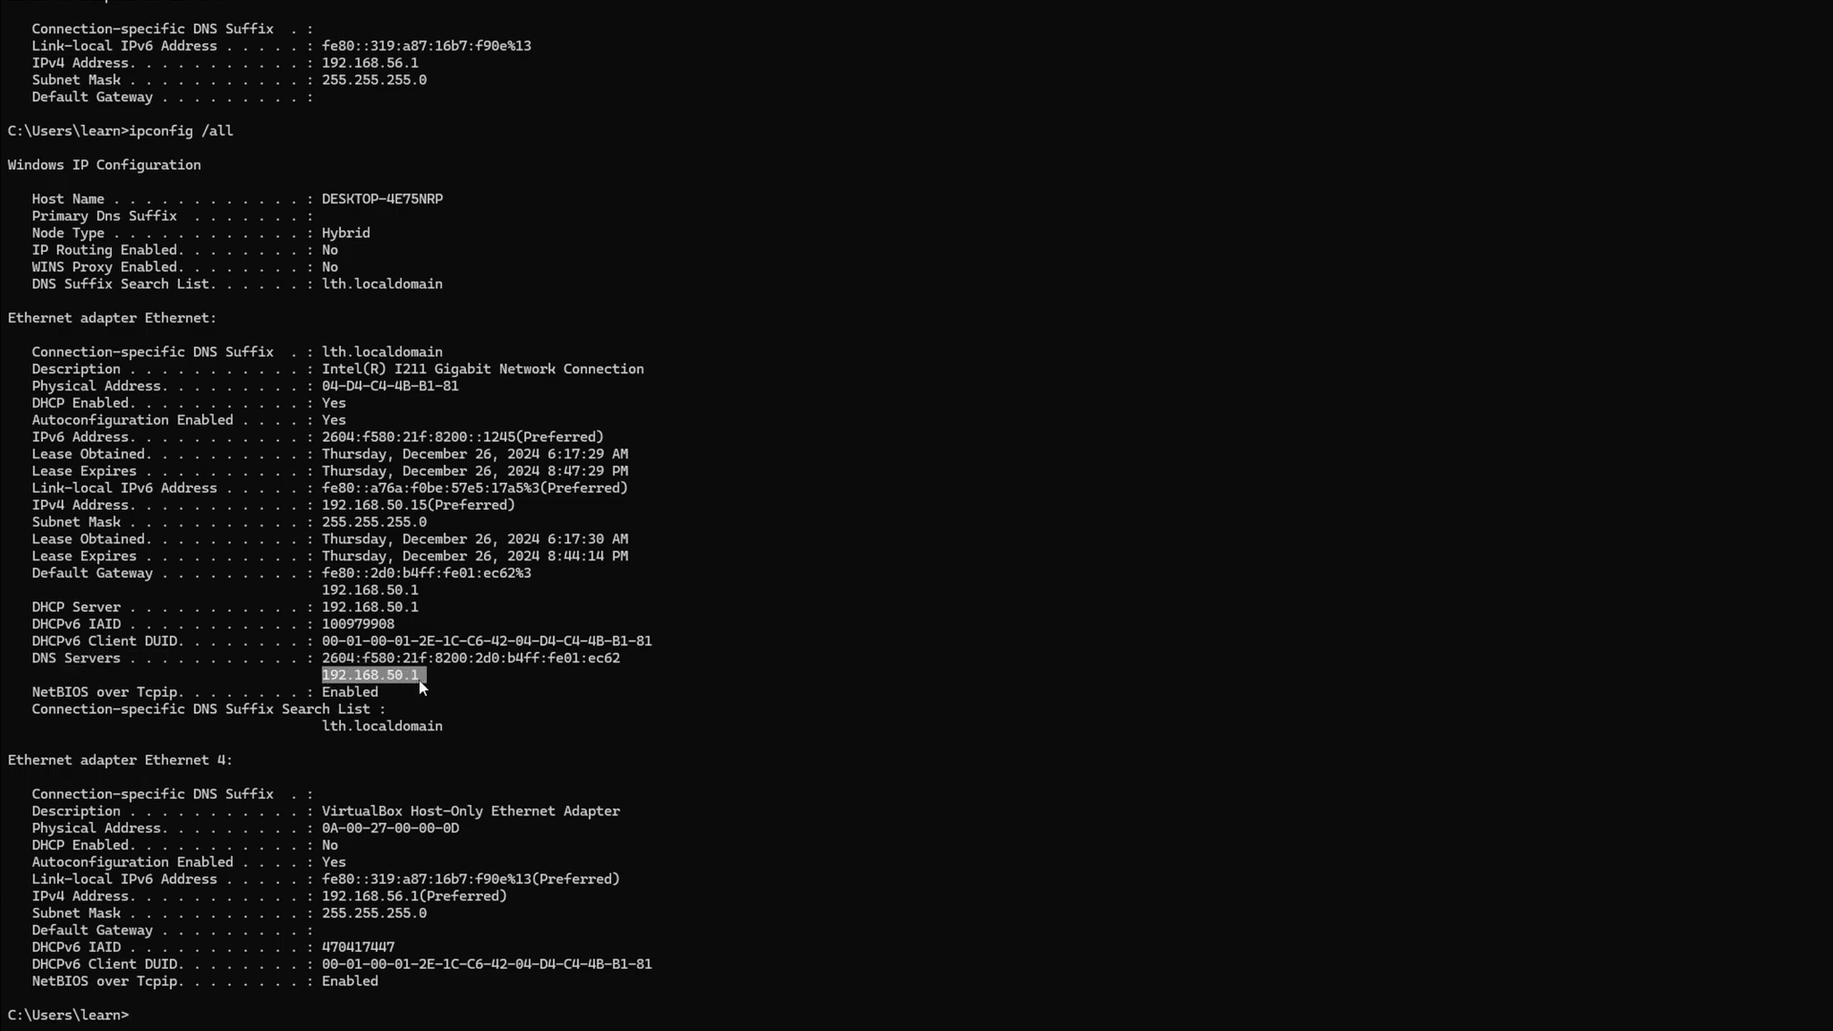
left_click(374, 674)
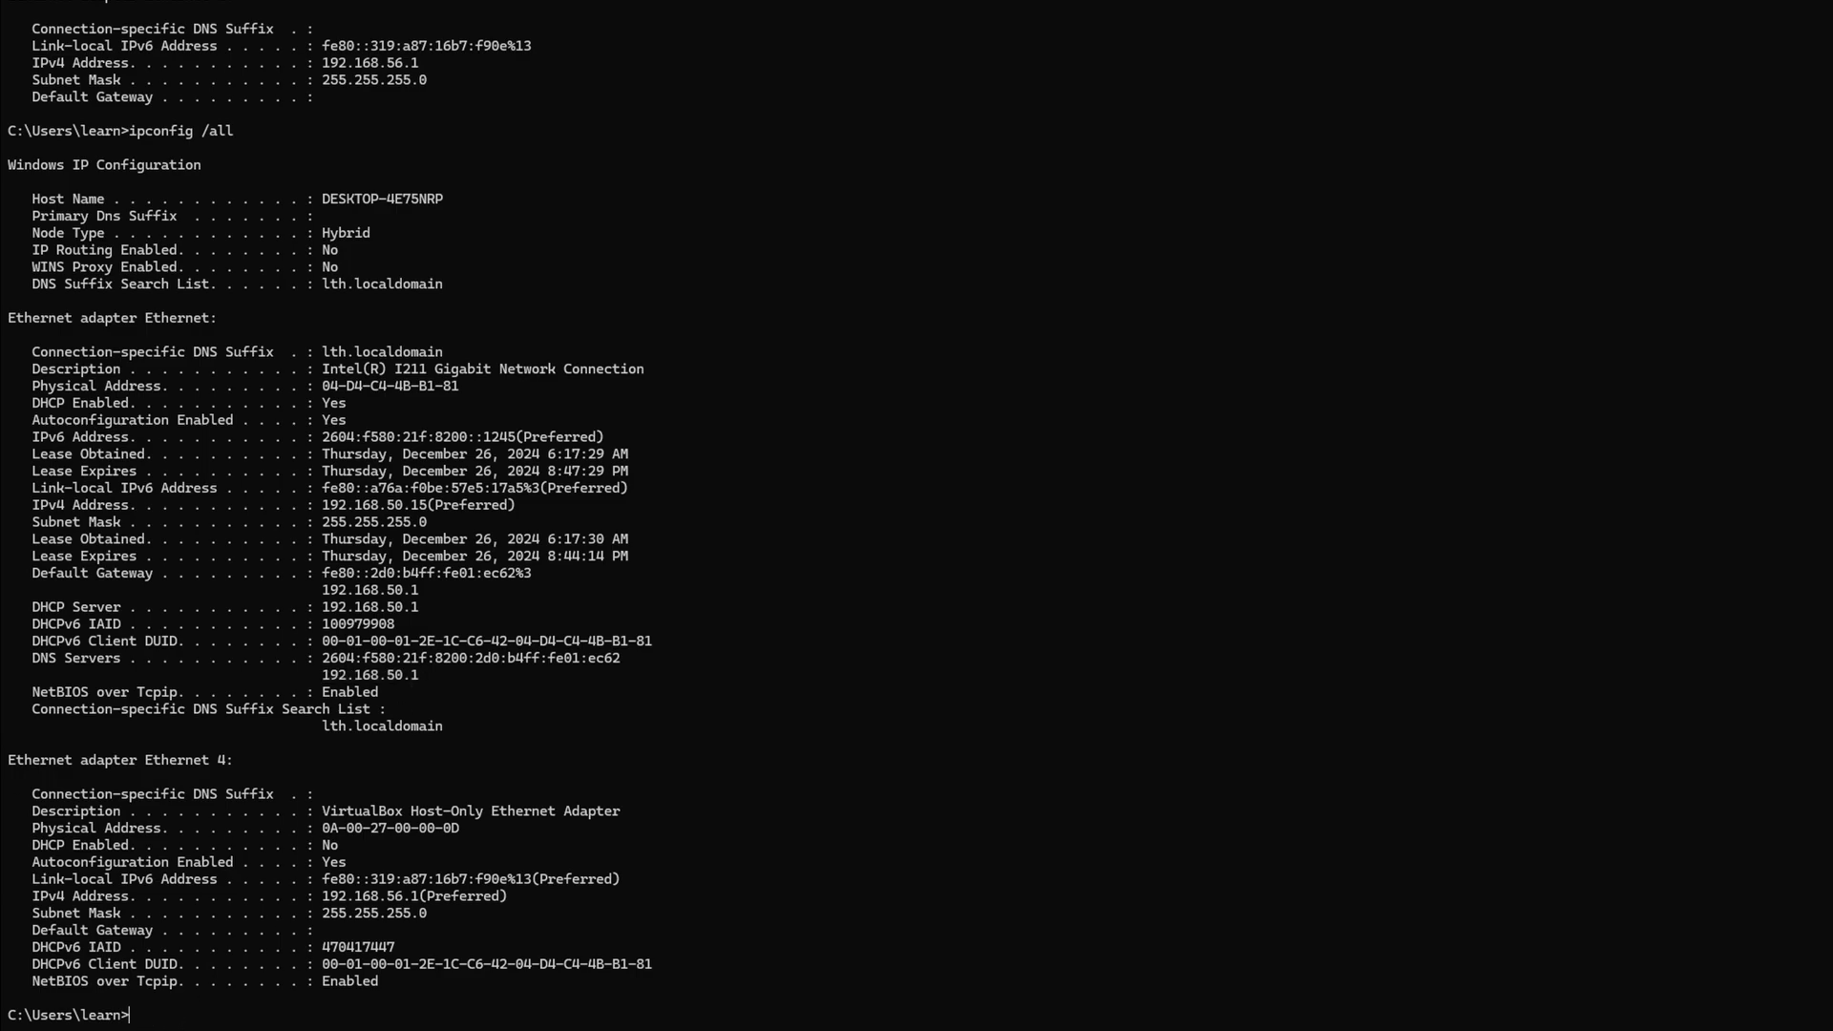
mouse_move(214, 1016)
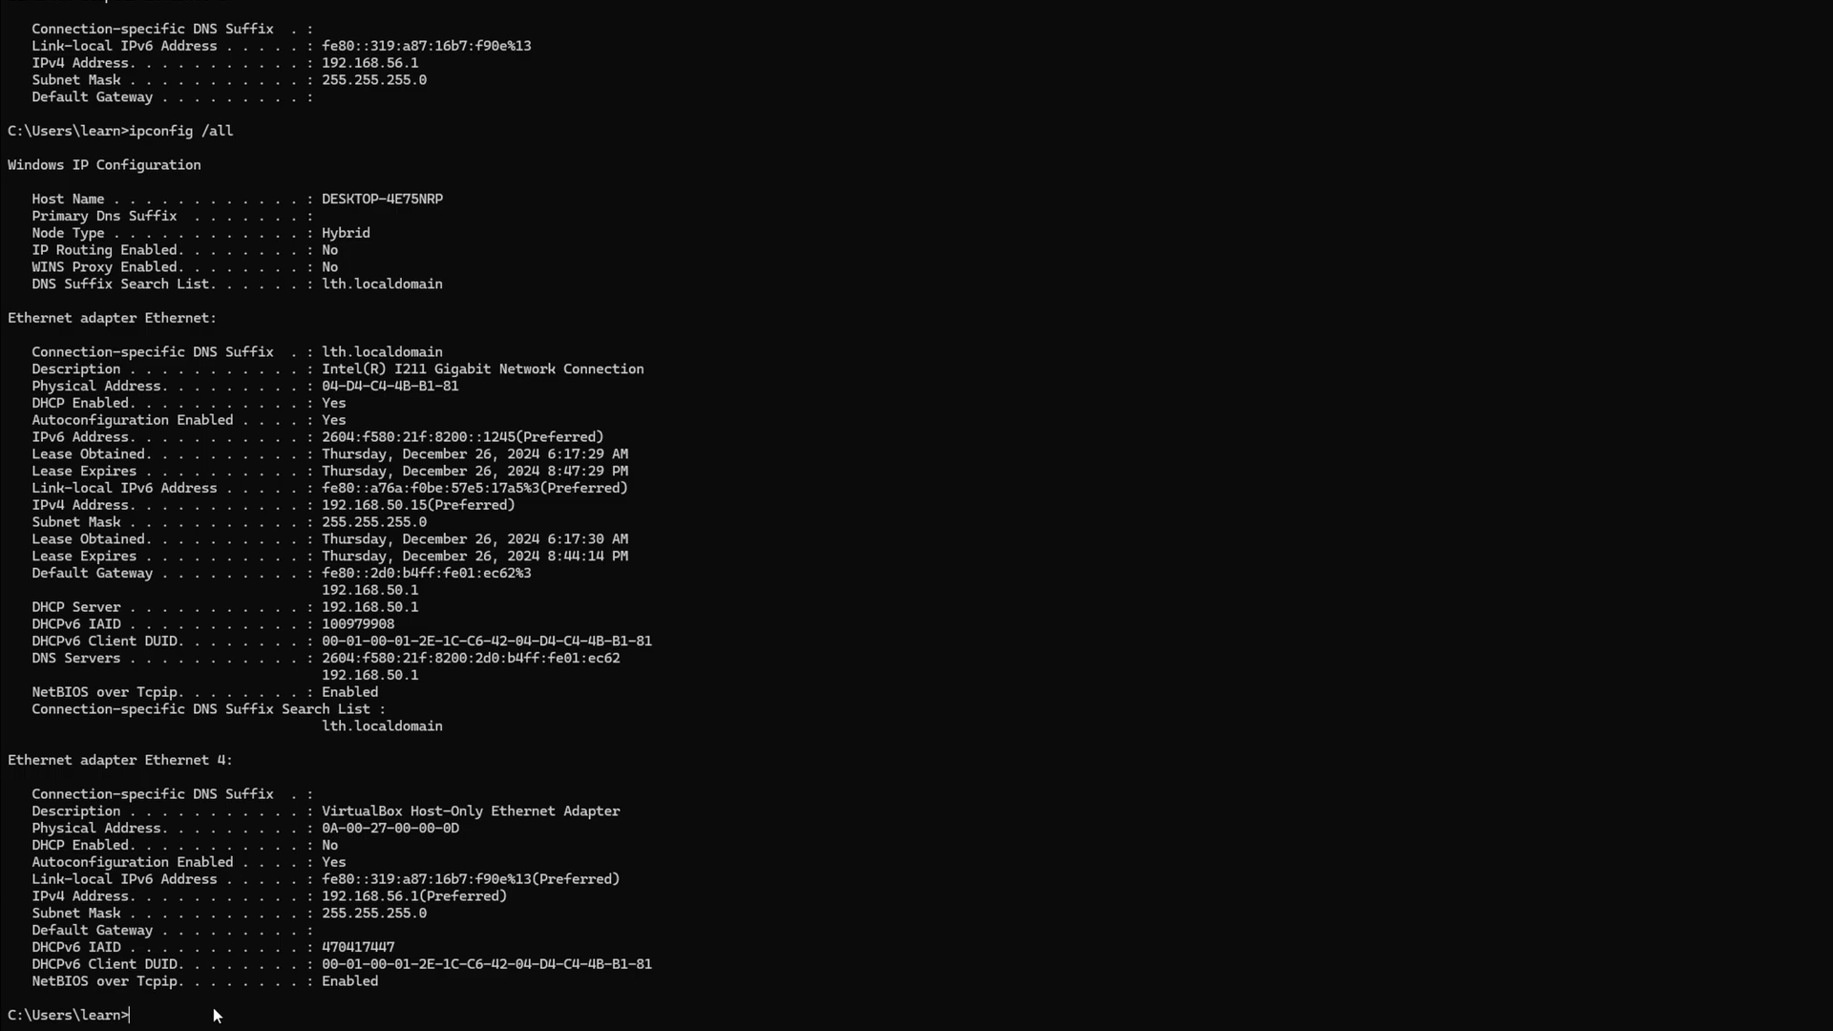
type("ipconfig /flushdns")
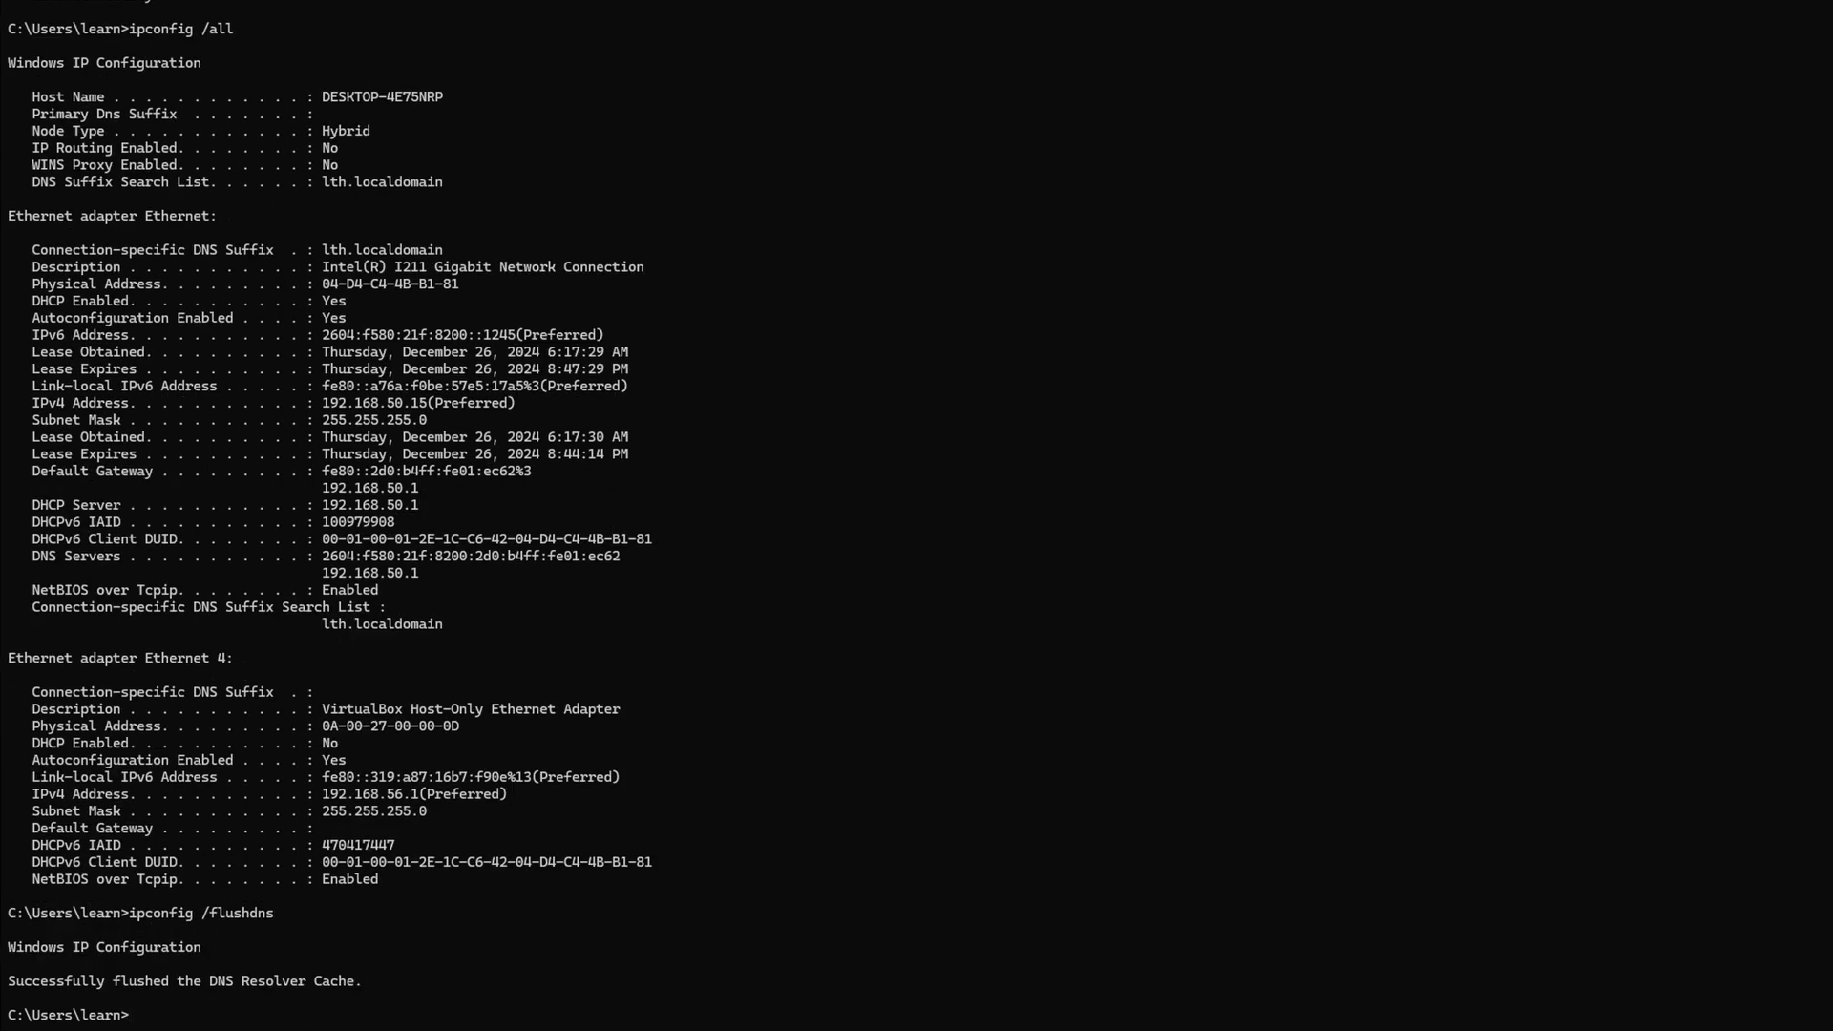
Run ipconfig /renew, keeping address 192.168.50.15 and gateway 192.168.50.1.
type("ipconfig /renew")
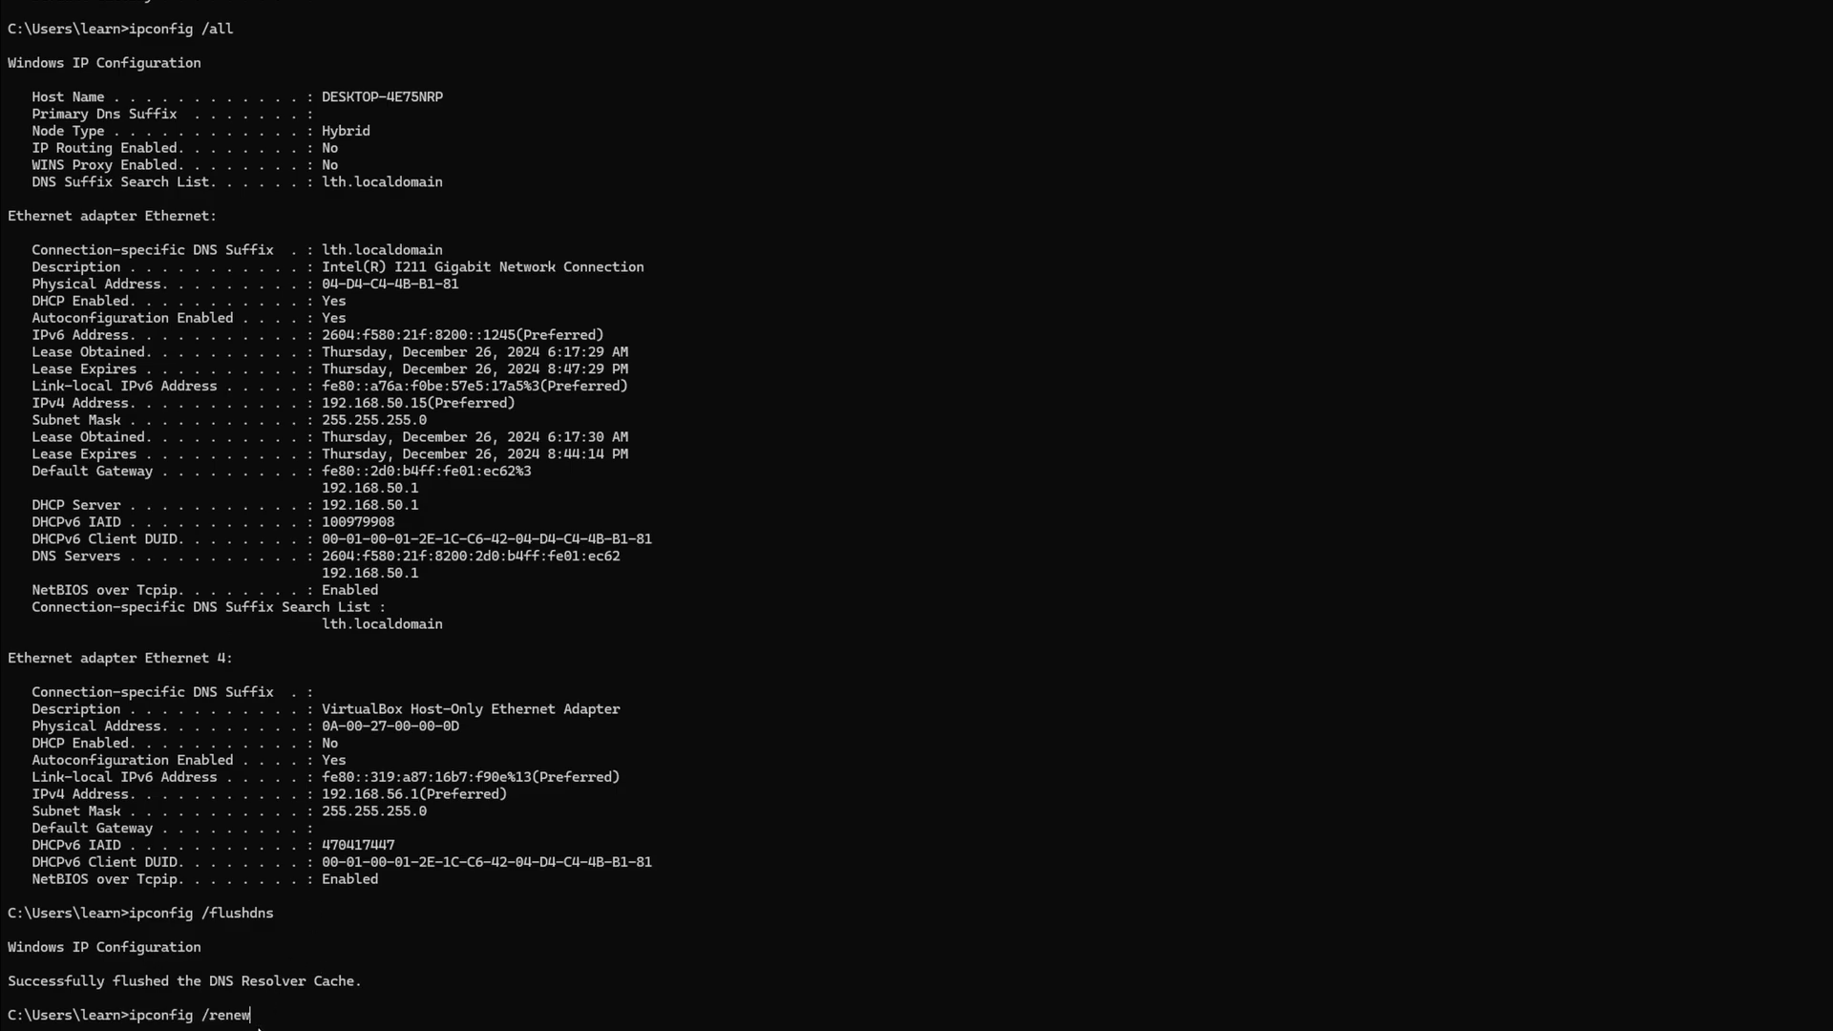
key("Enter")
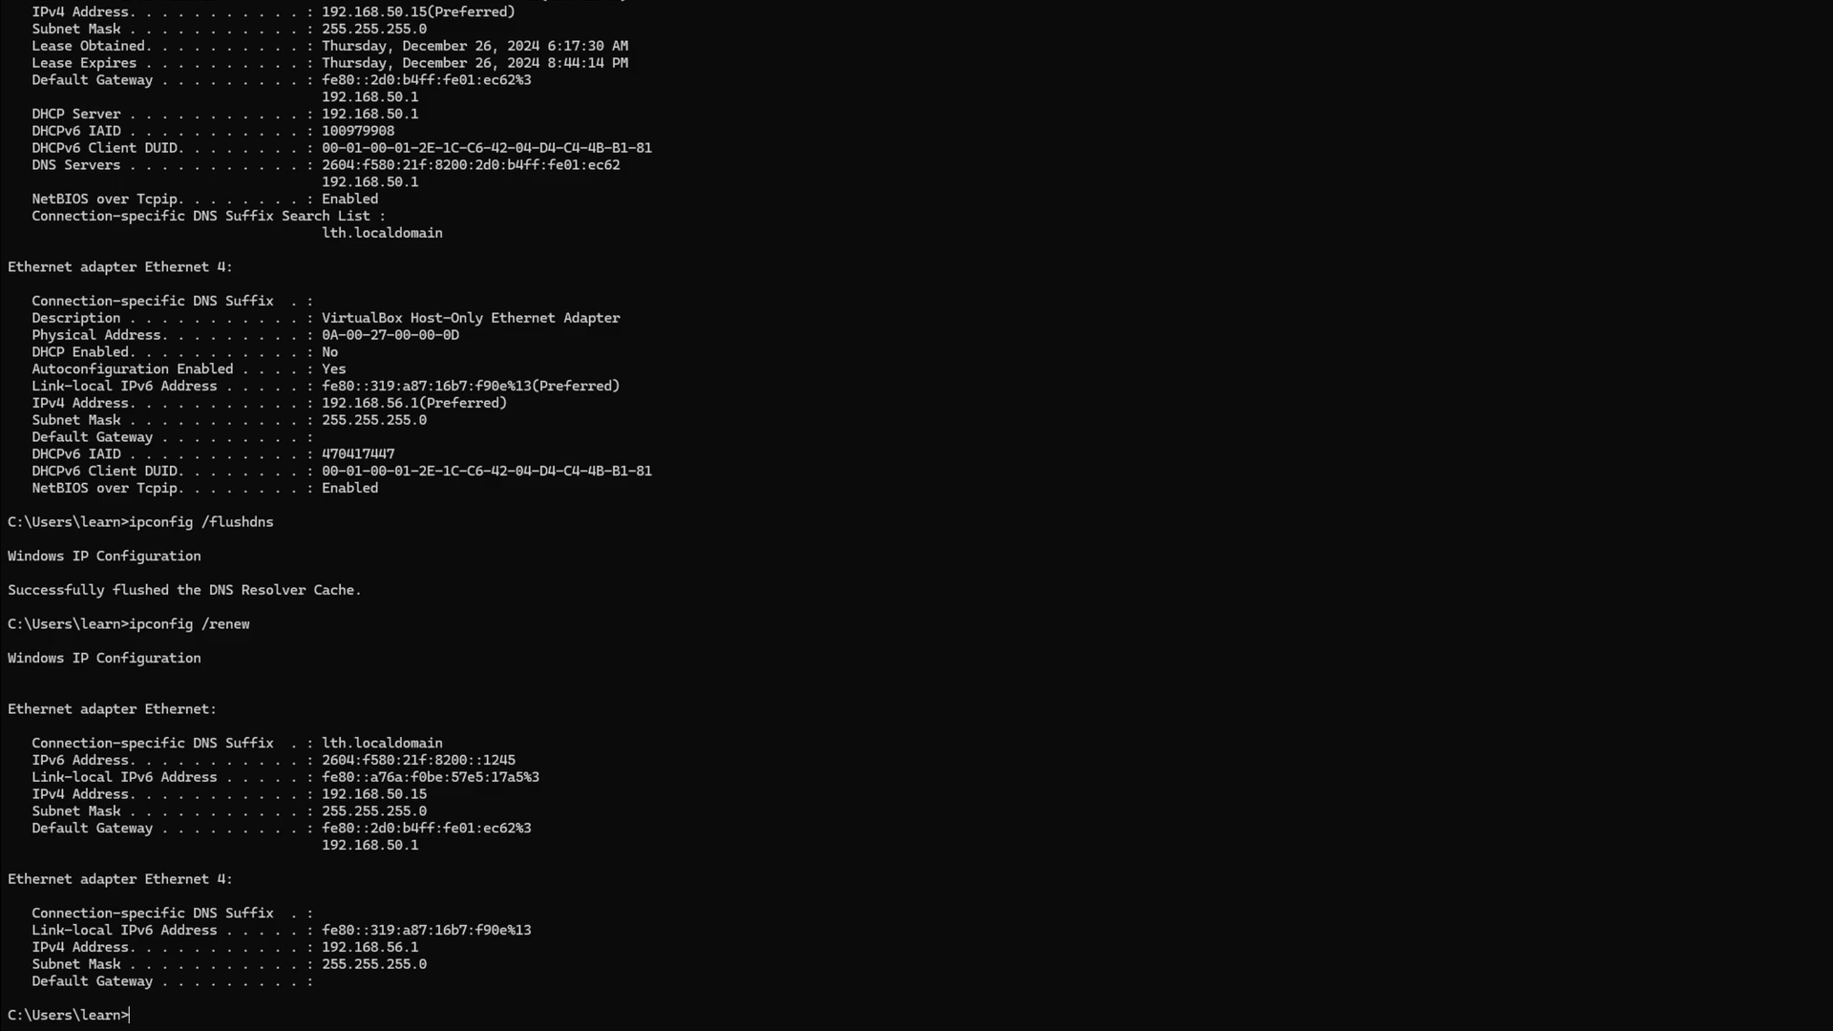
mouse_move(229, 1015)
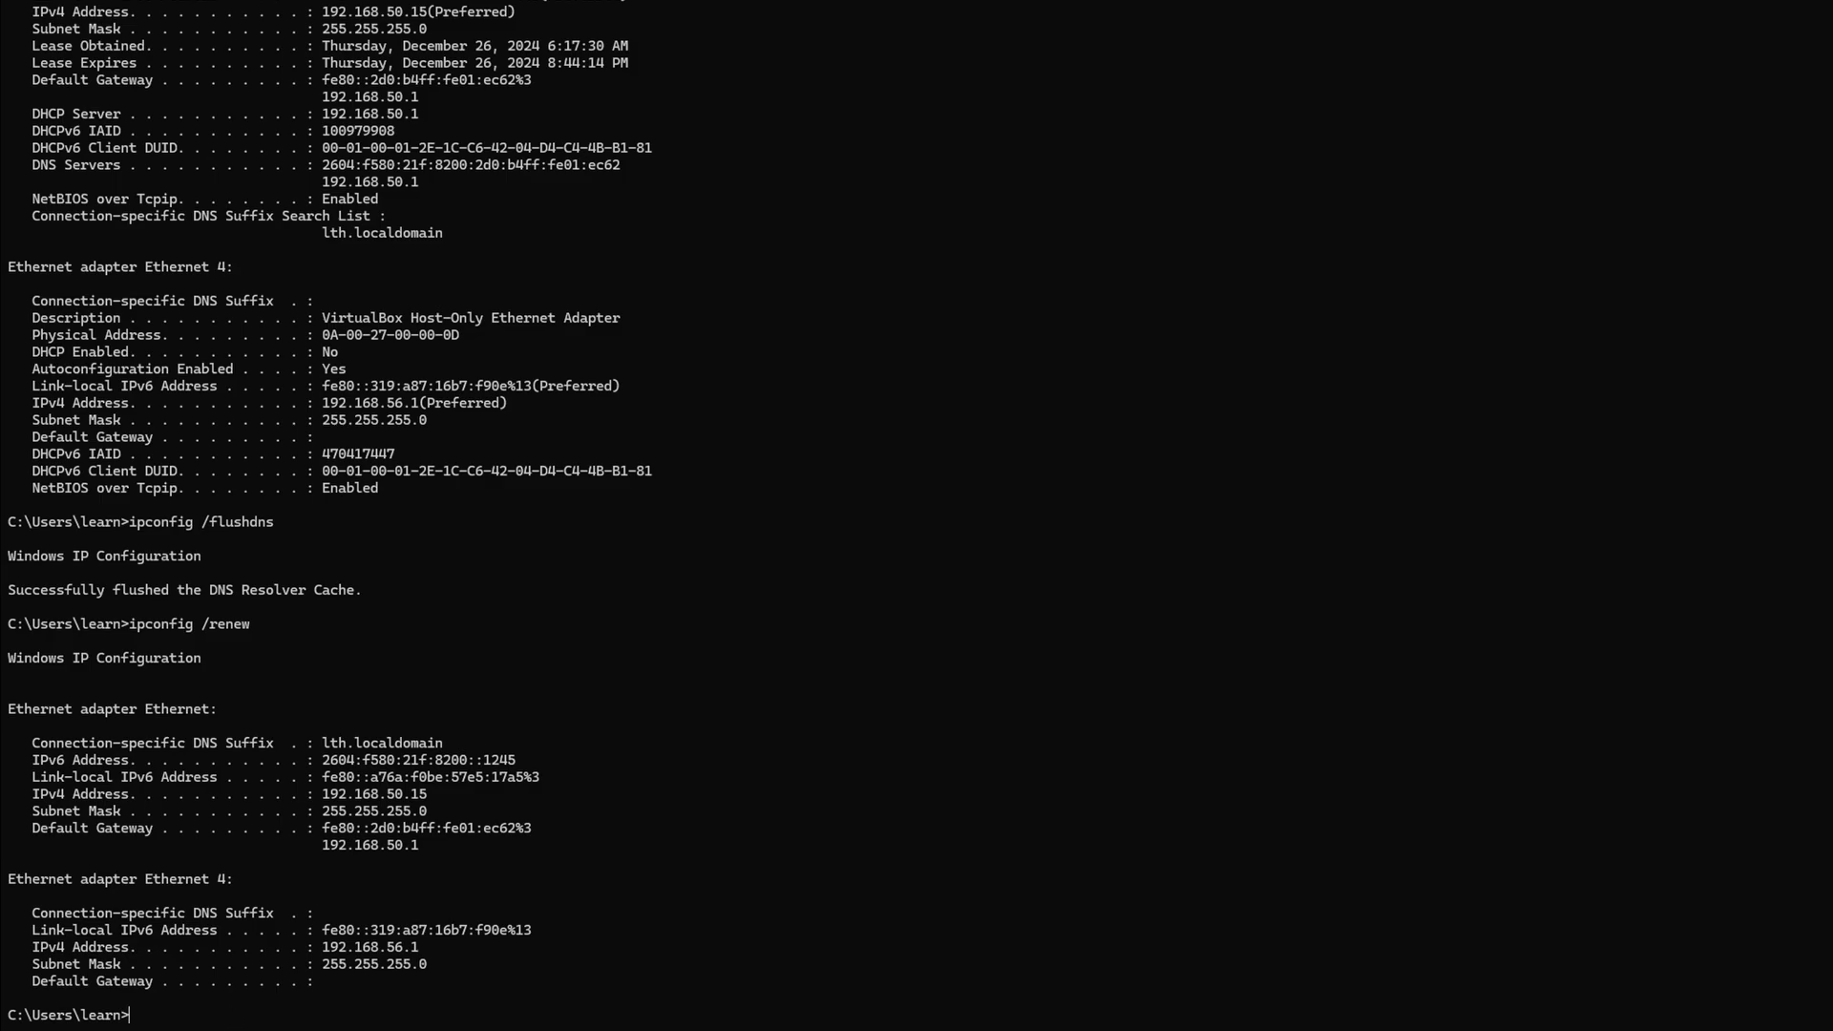
mouse_move(978, 530)
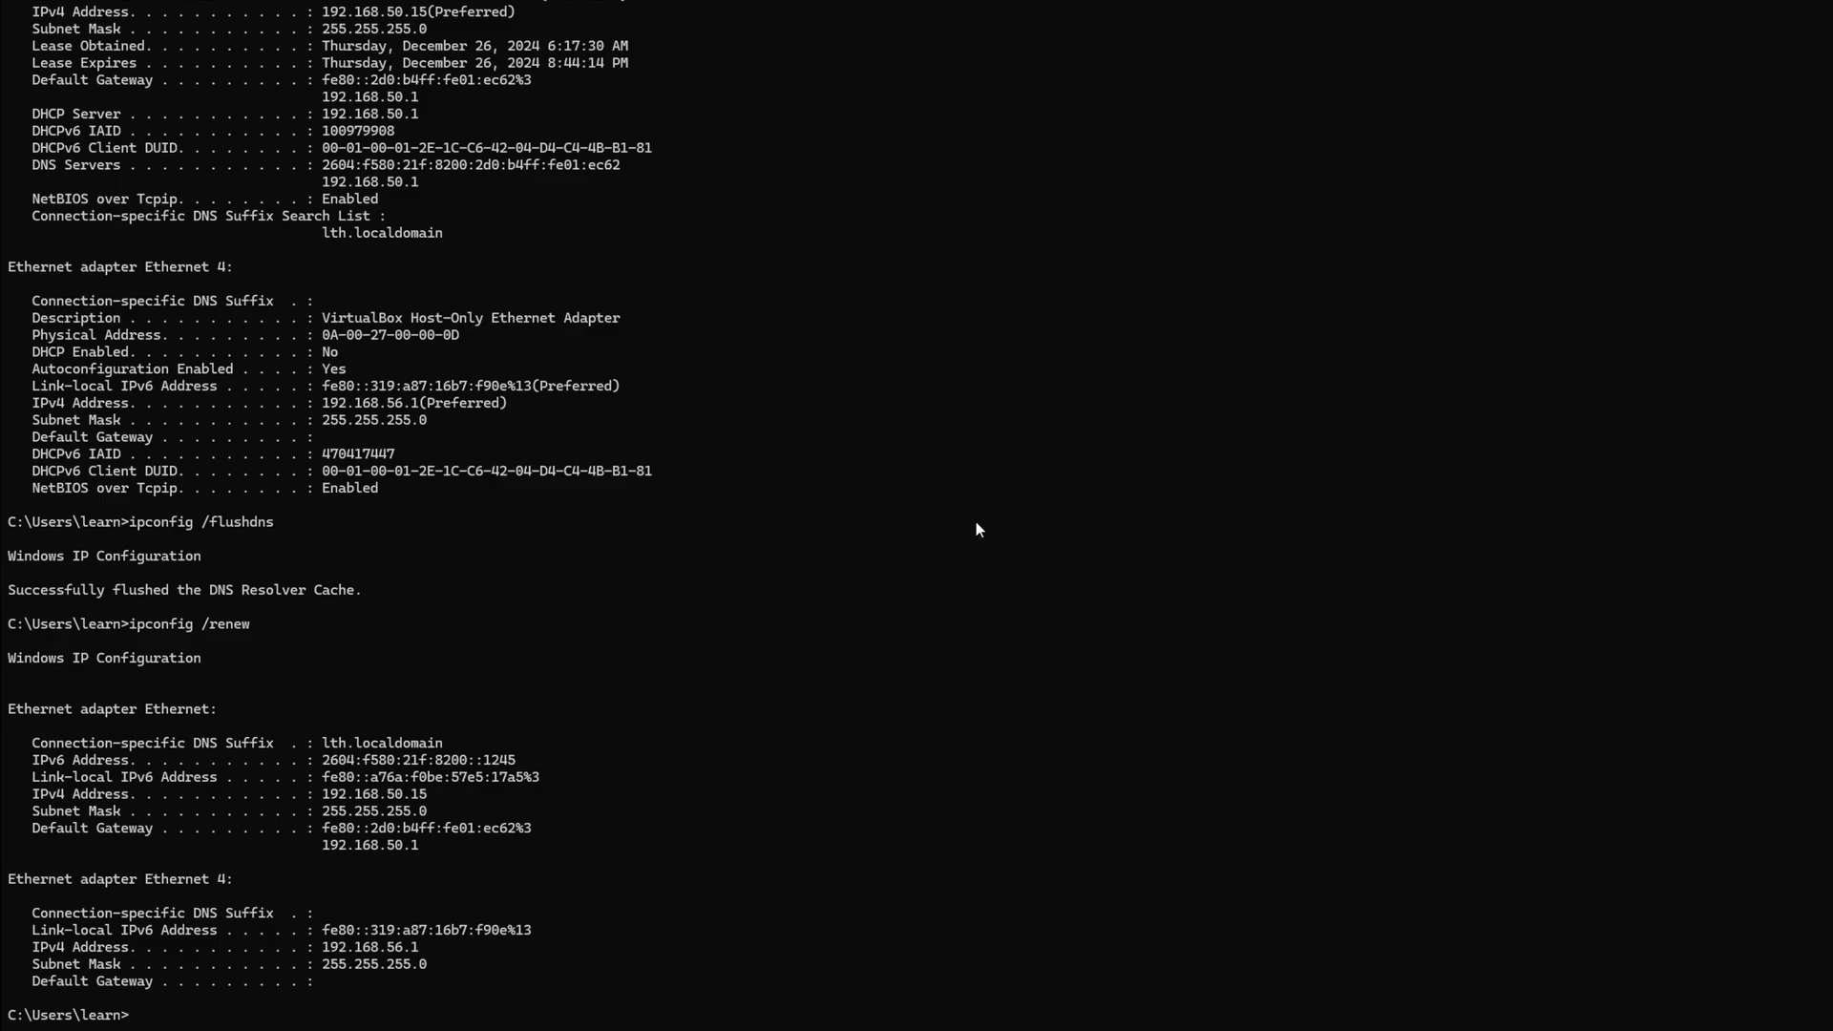
mouse_move(1144, 302)
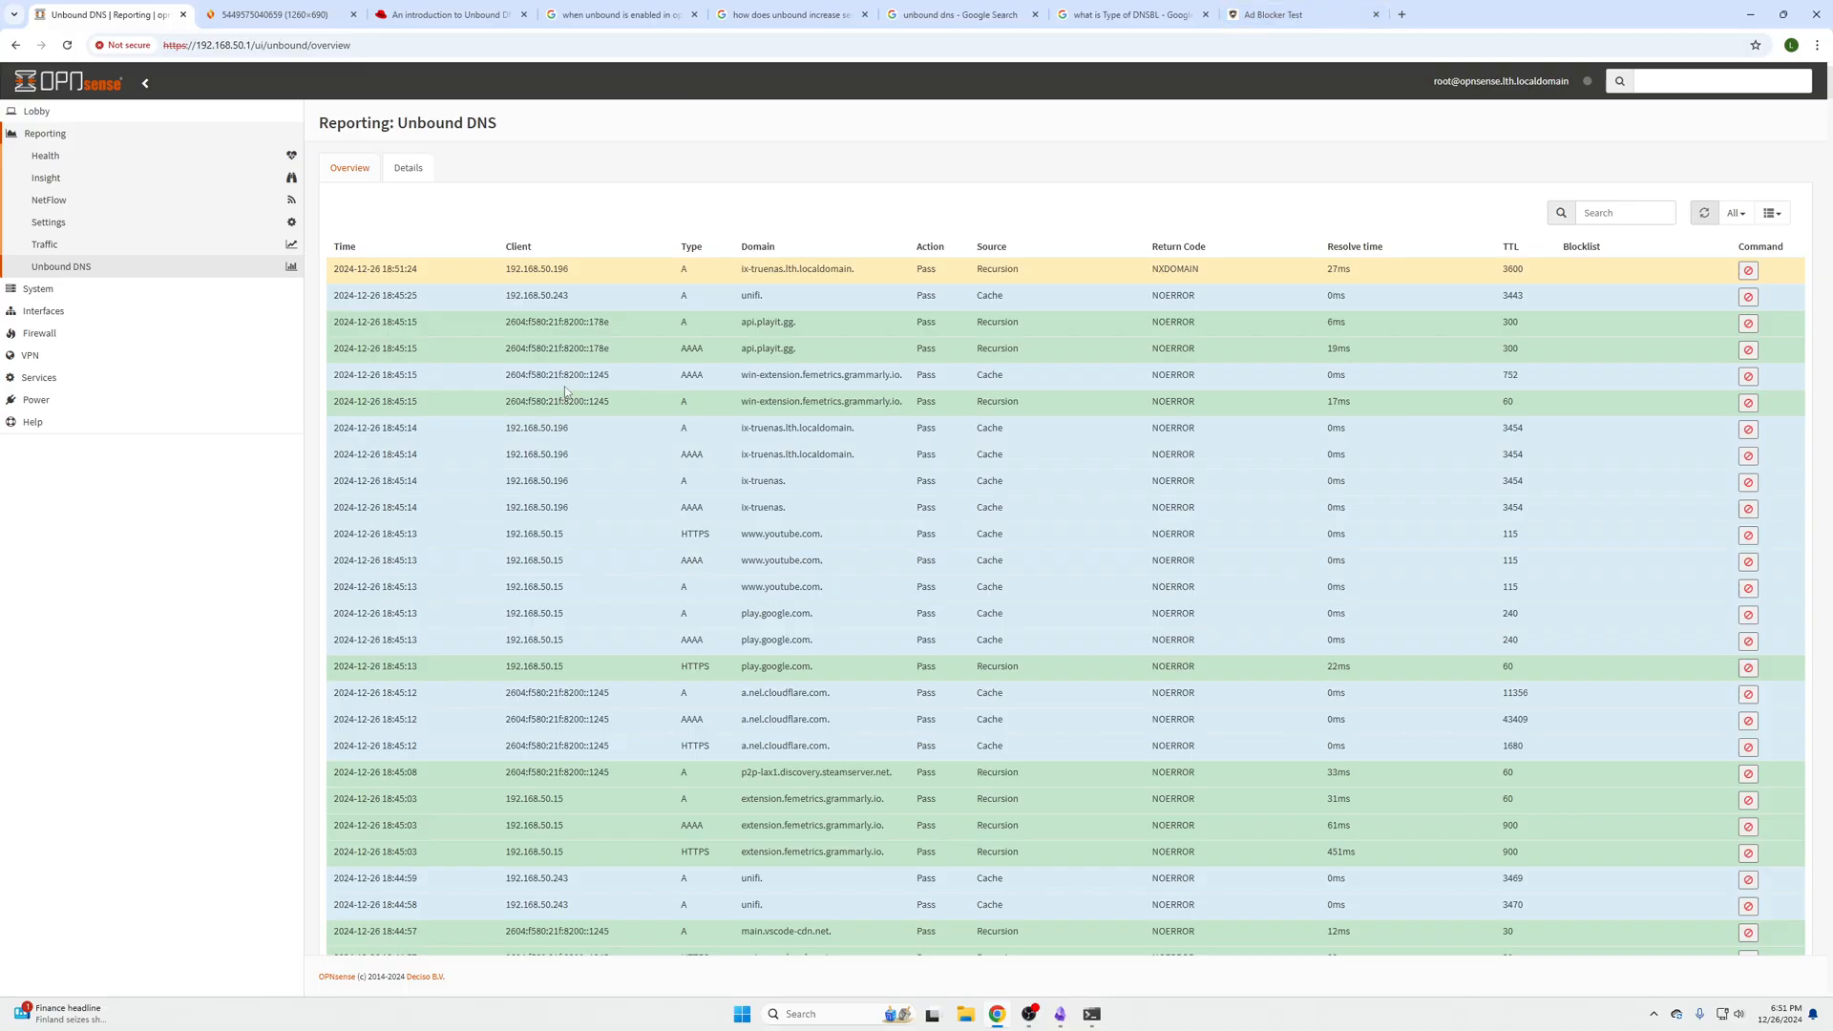
Select the client IPv6 address, check the 41% ad blocker score, and return to OPNsense.
double_click(546, 374)
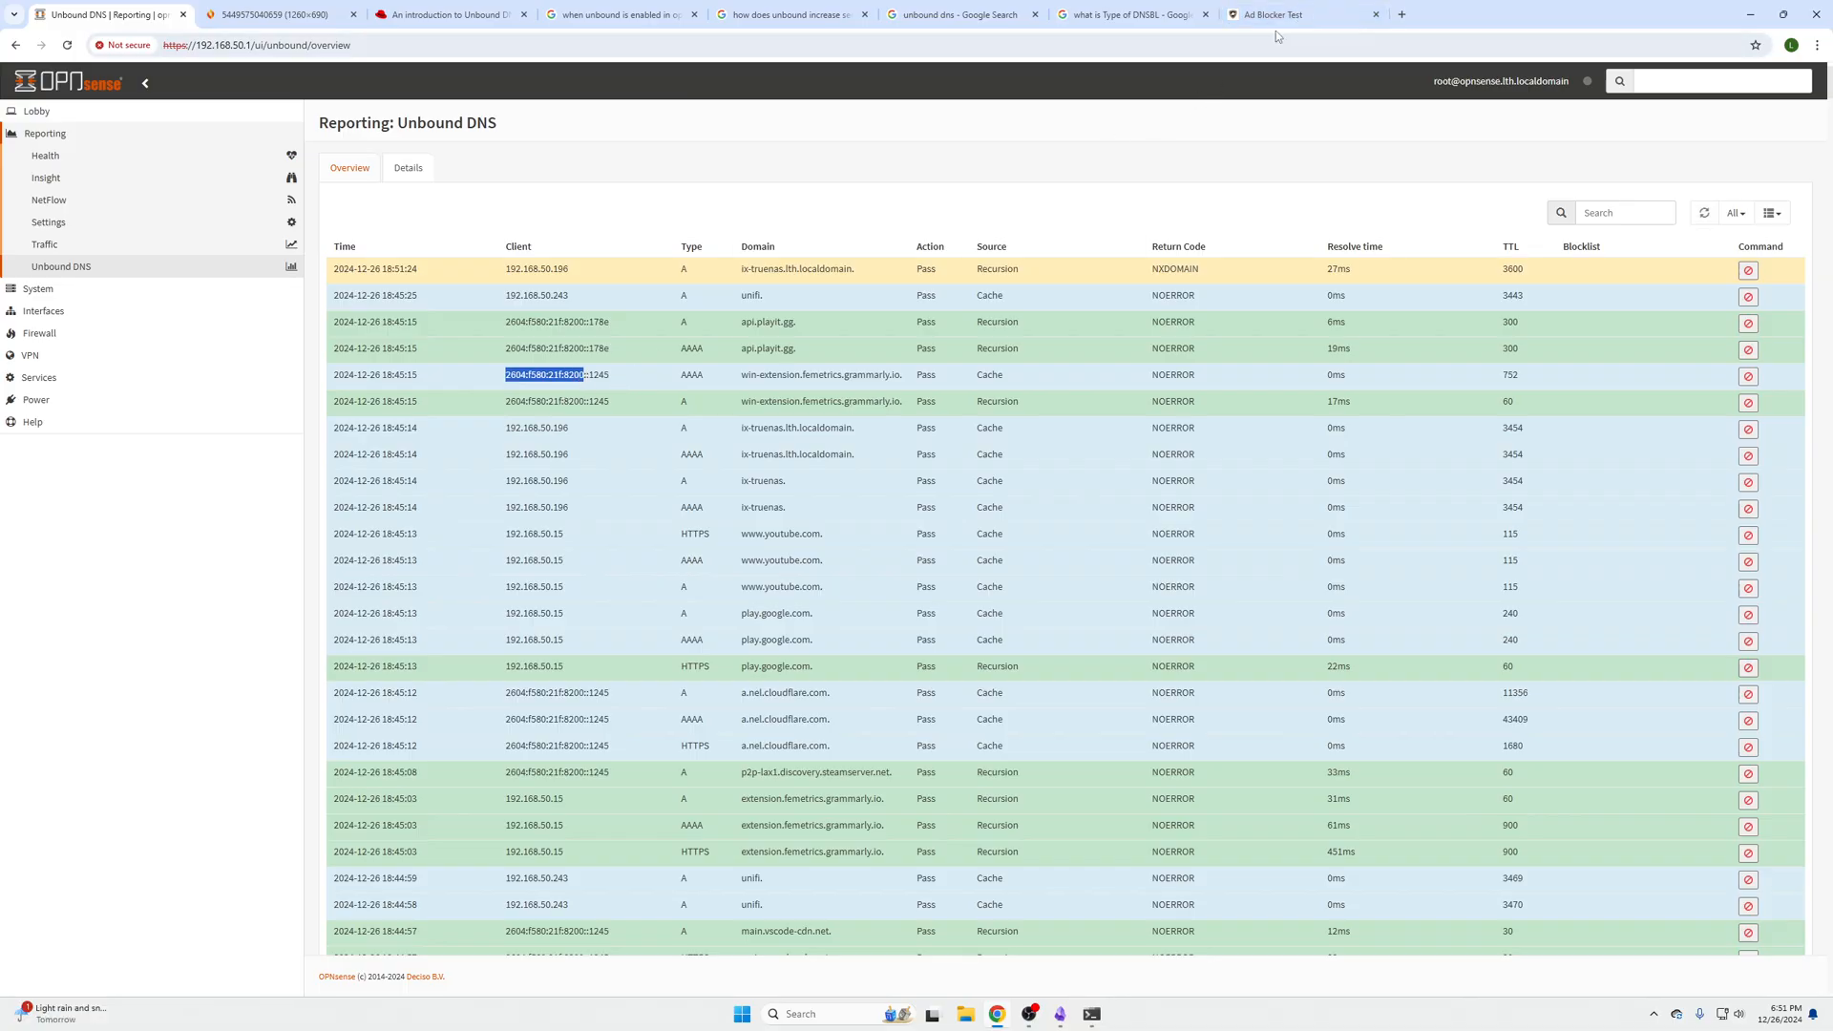
left_click(1297, 15)
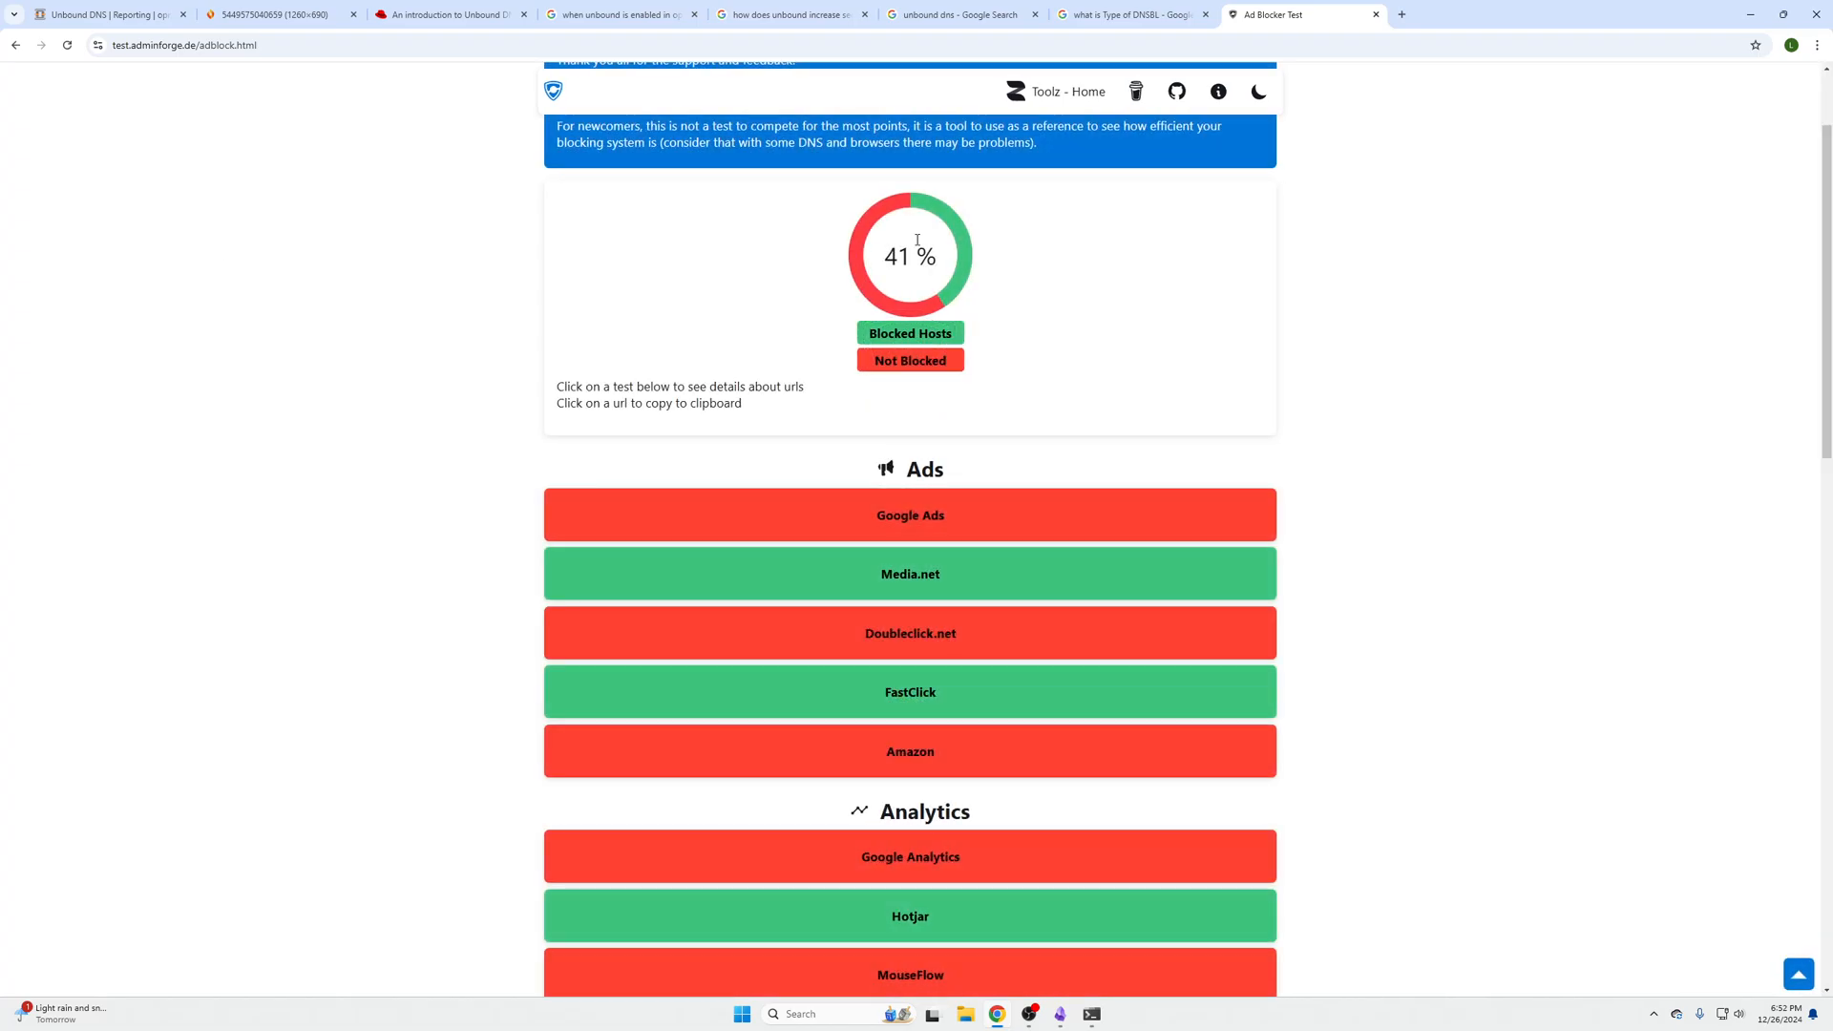
left_click(105, 15)
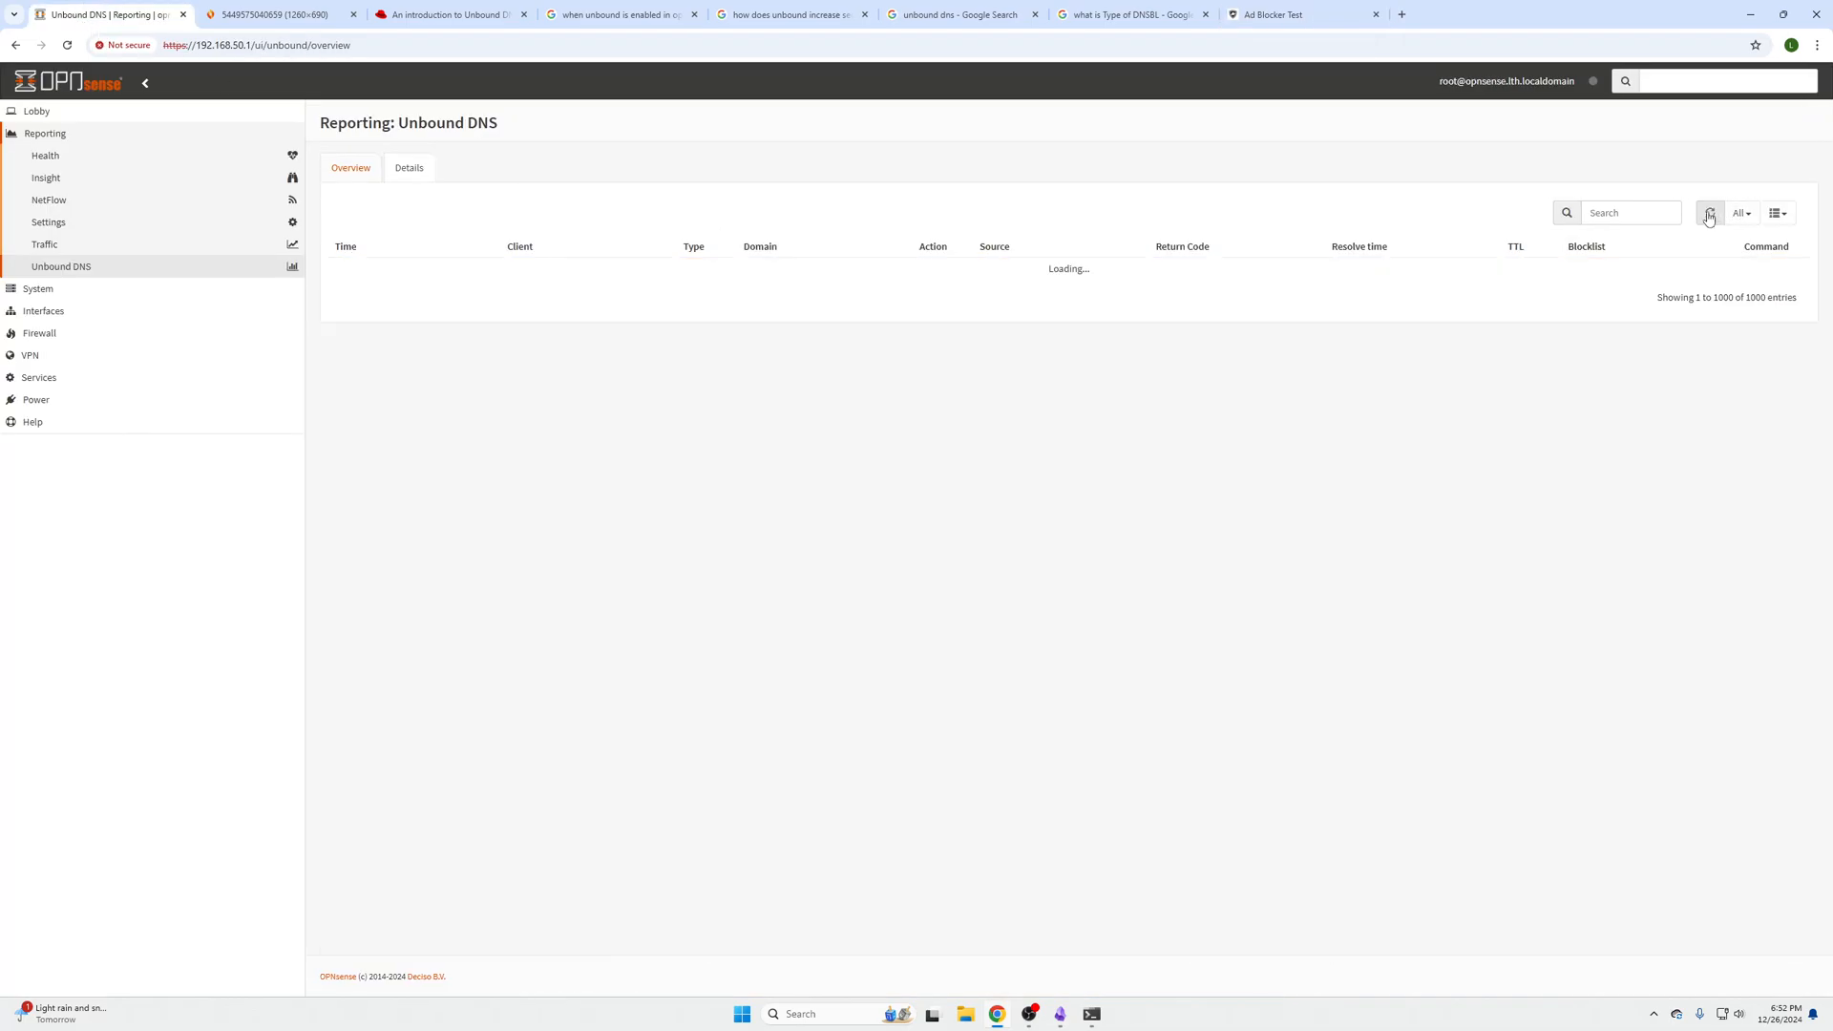
Reload the query log and scroll to doubleclick and media.net rows blocked by Steven Black List.
left_click(1708, 213)
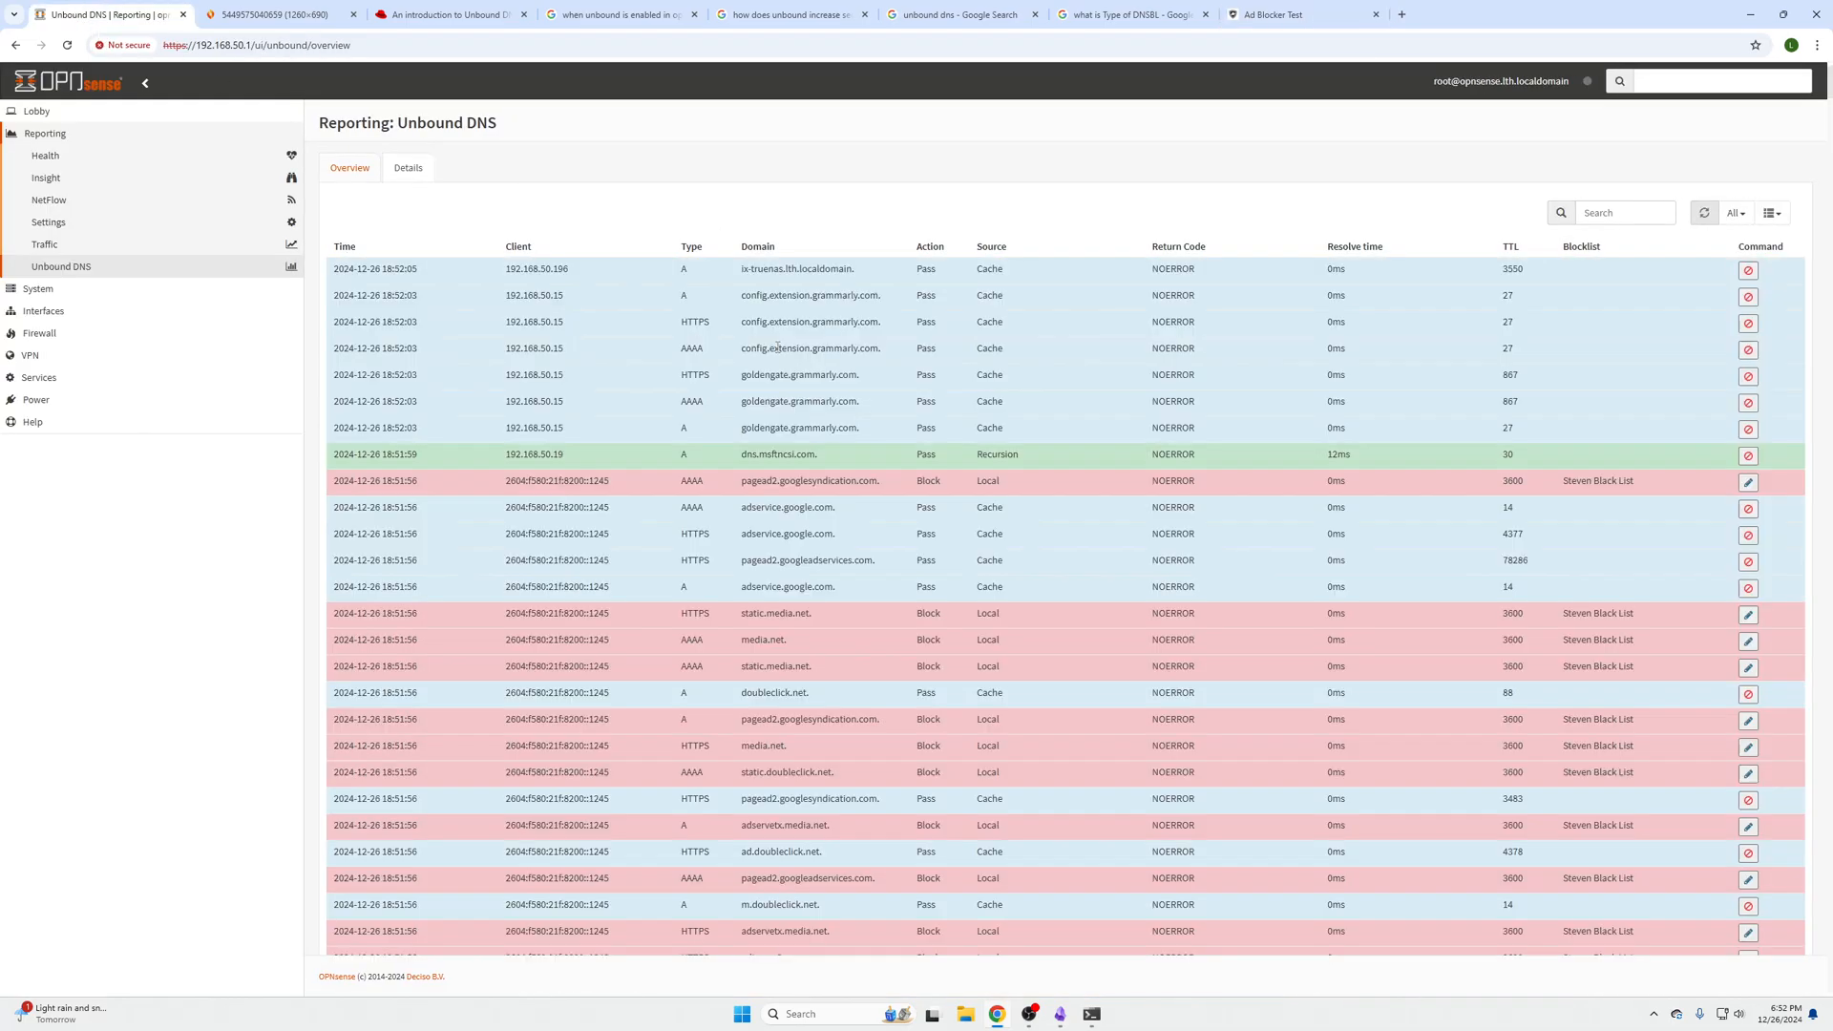
scroll("down", 3)
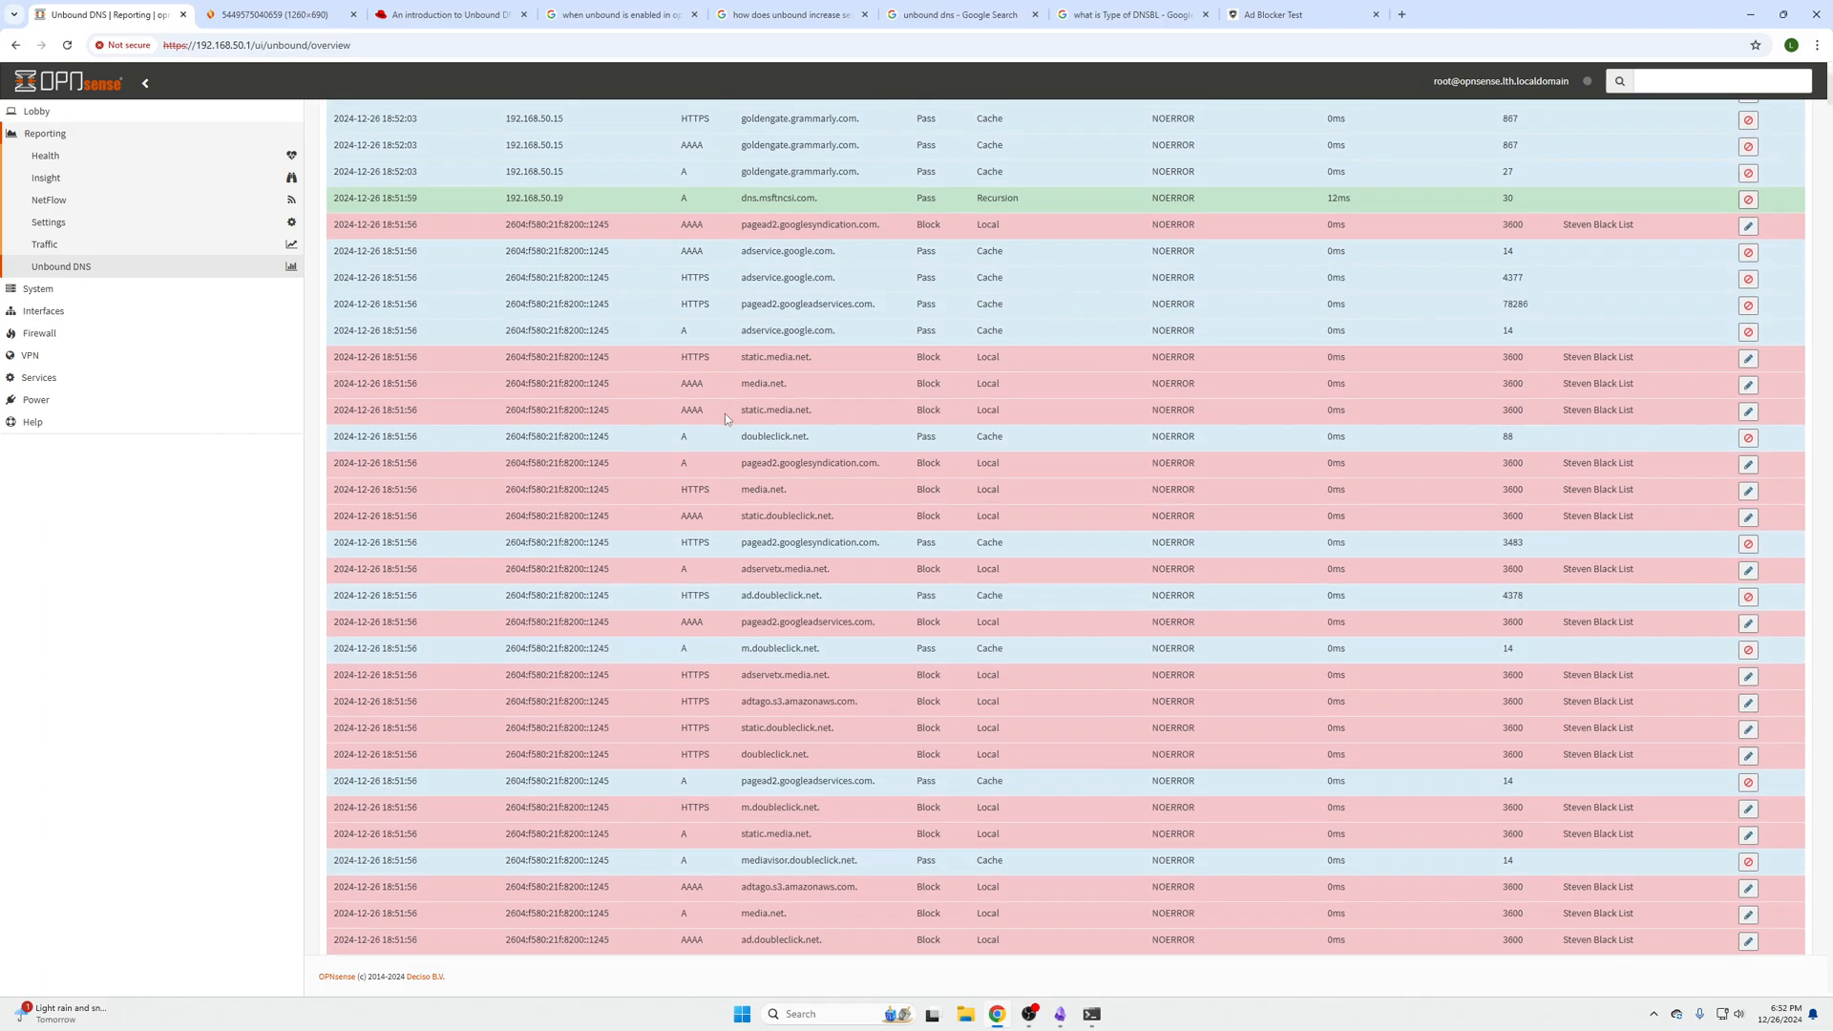
double_click(546, 326)
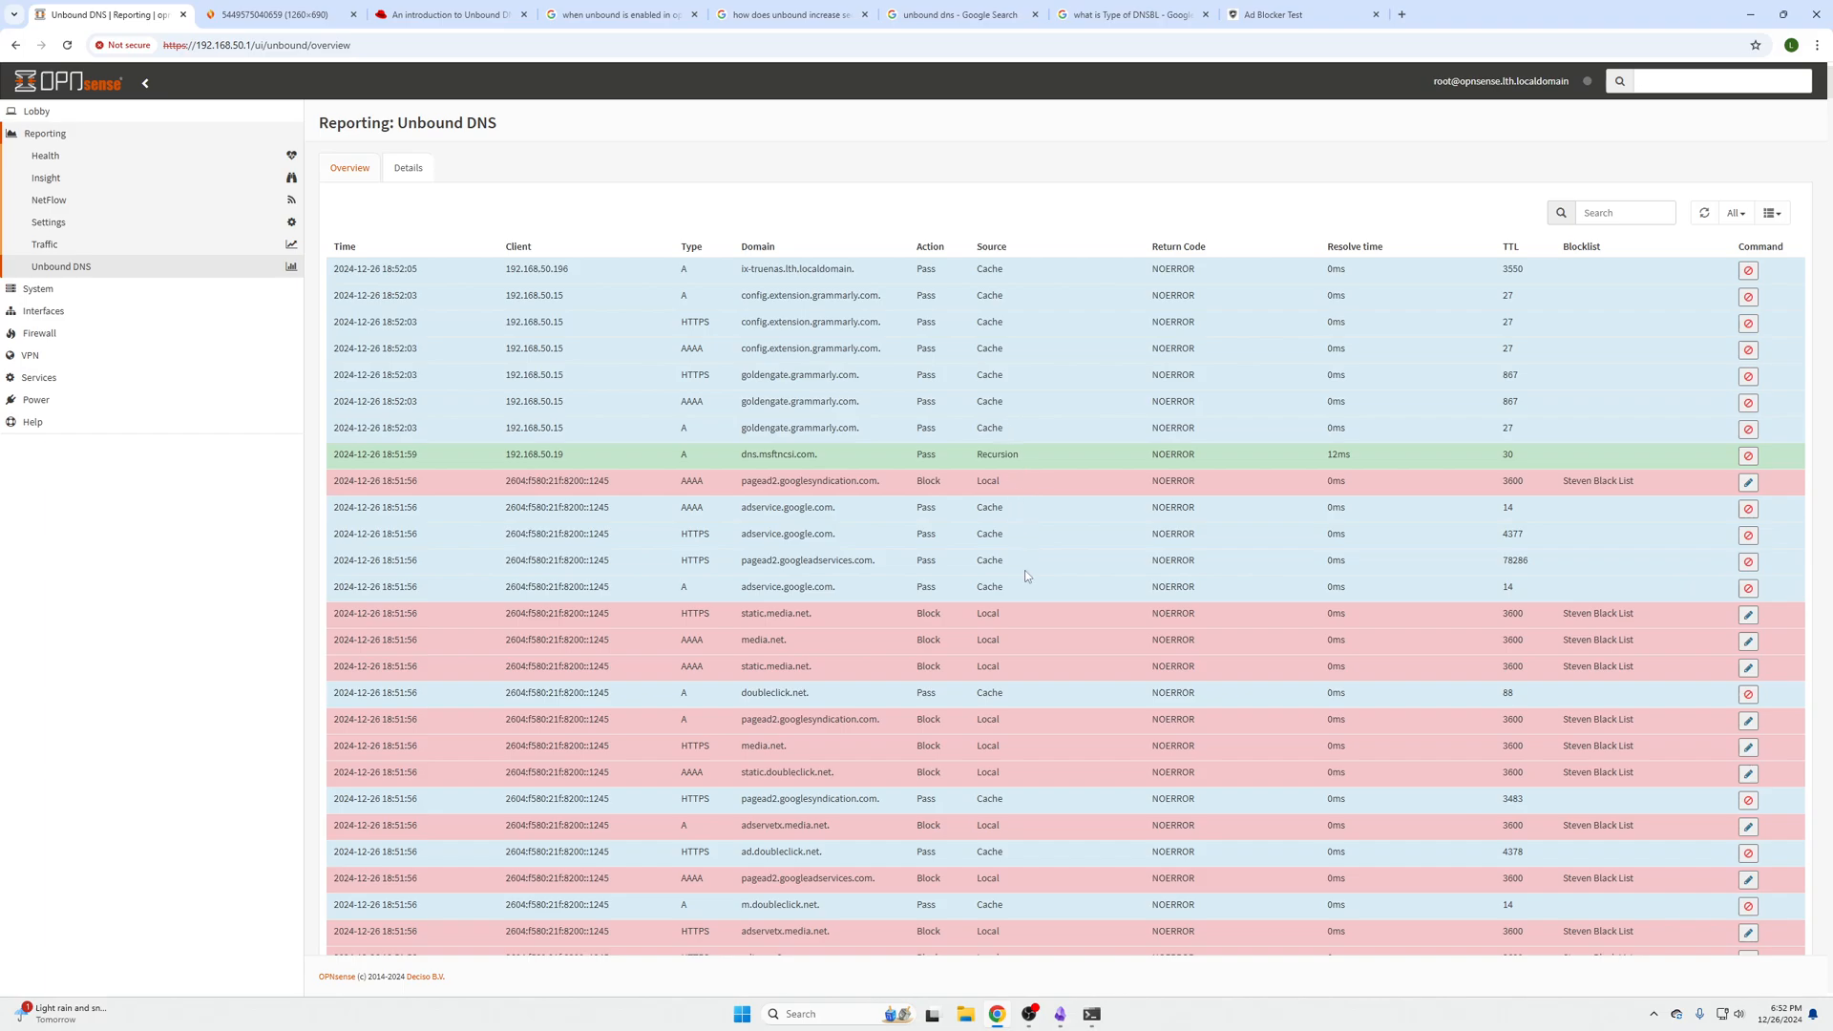
mouse_move(1029, 613)
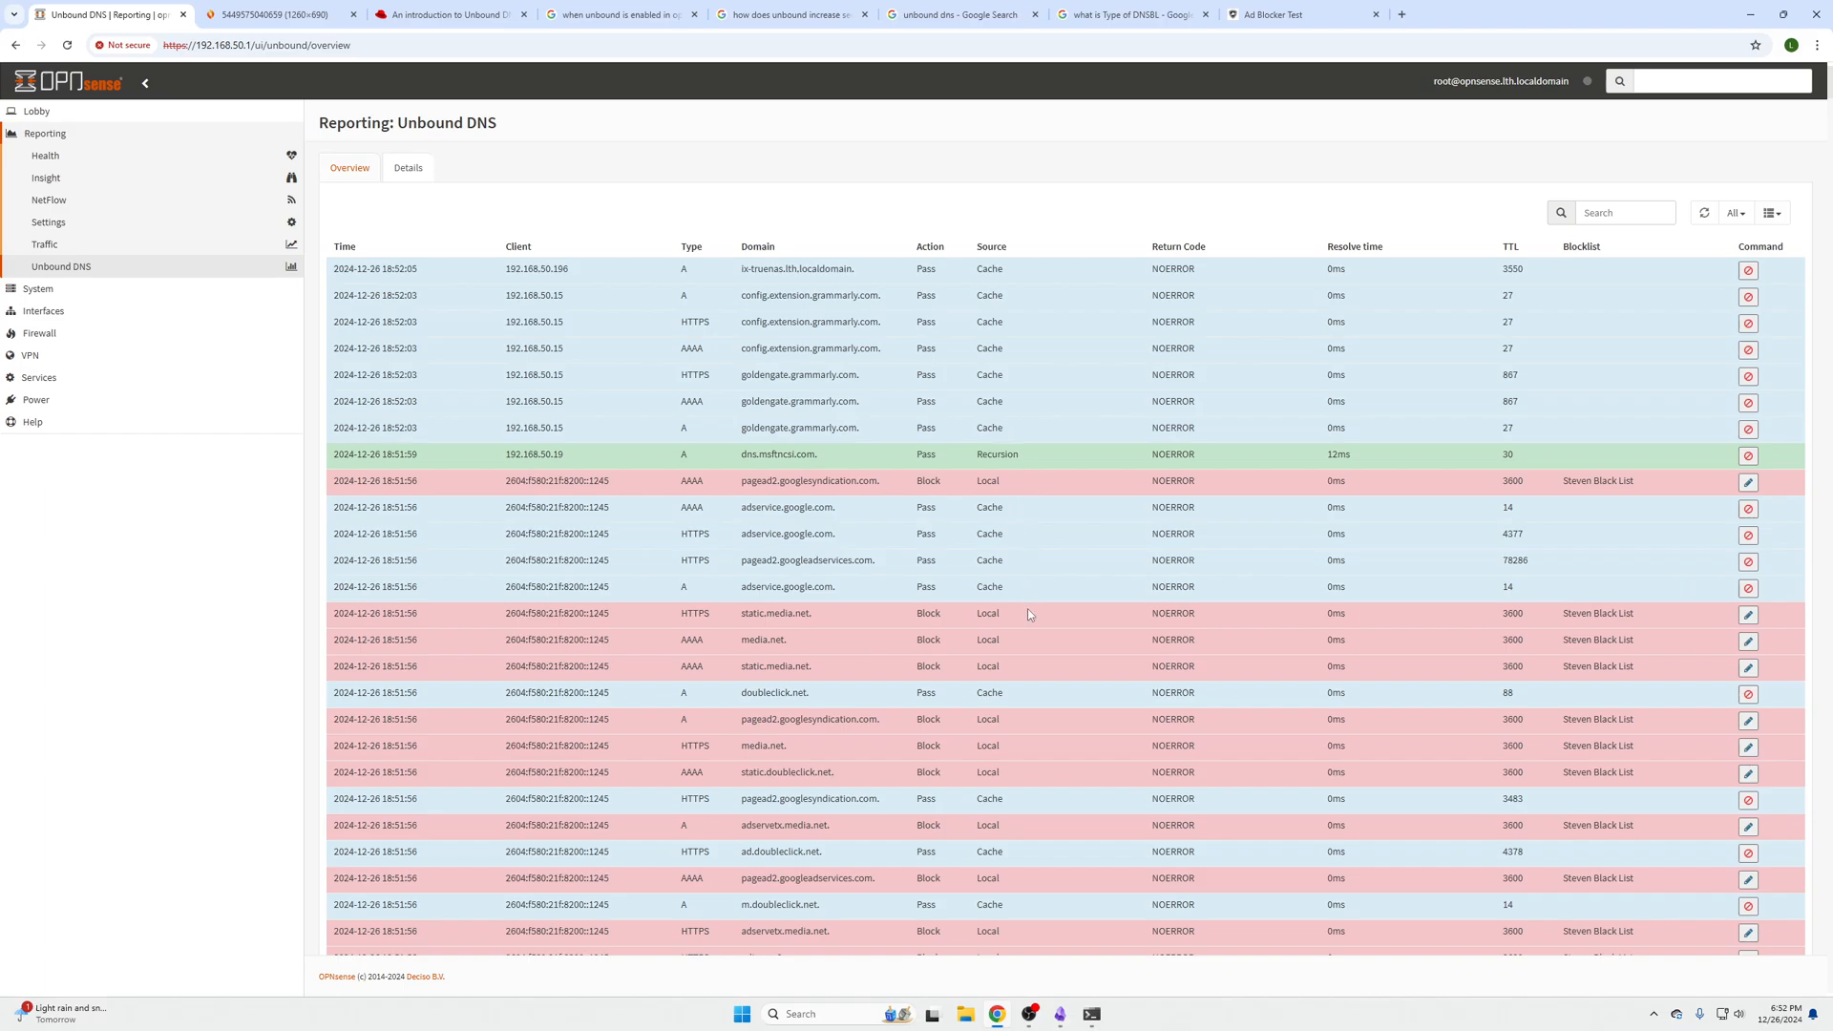
mouse_move(1025, 603)
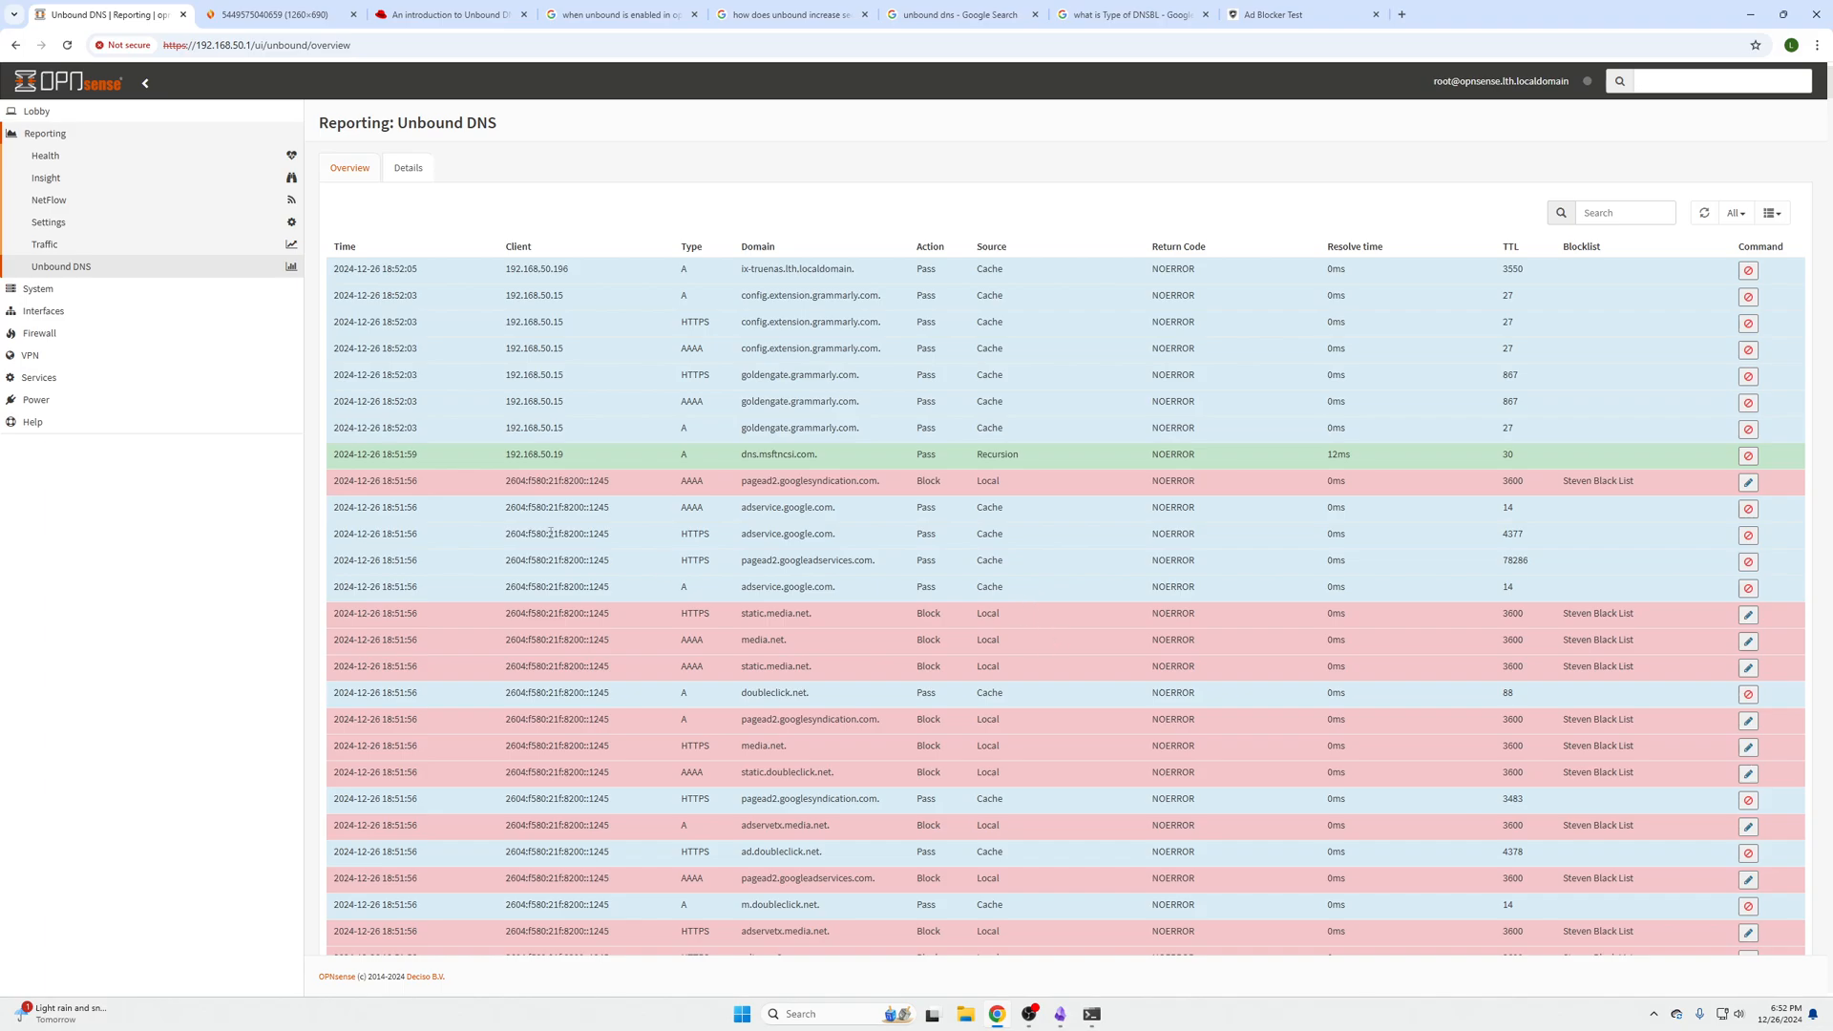
mouse_move(324, 435)
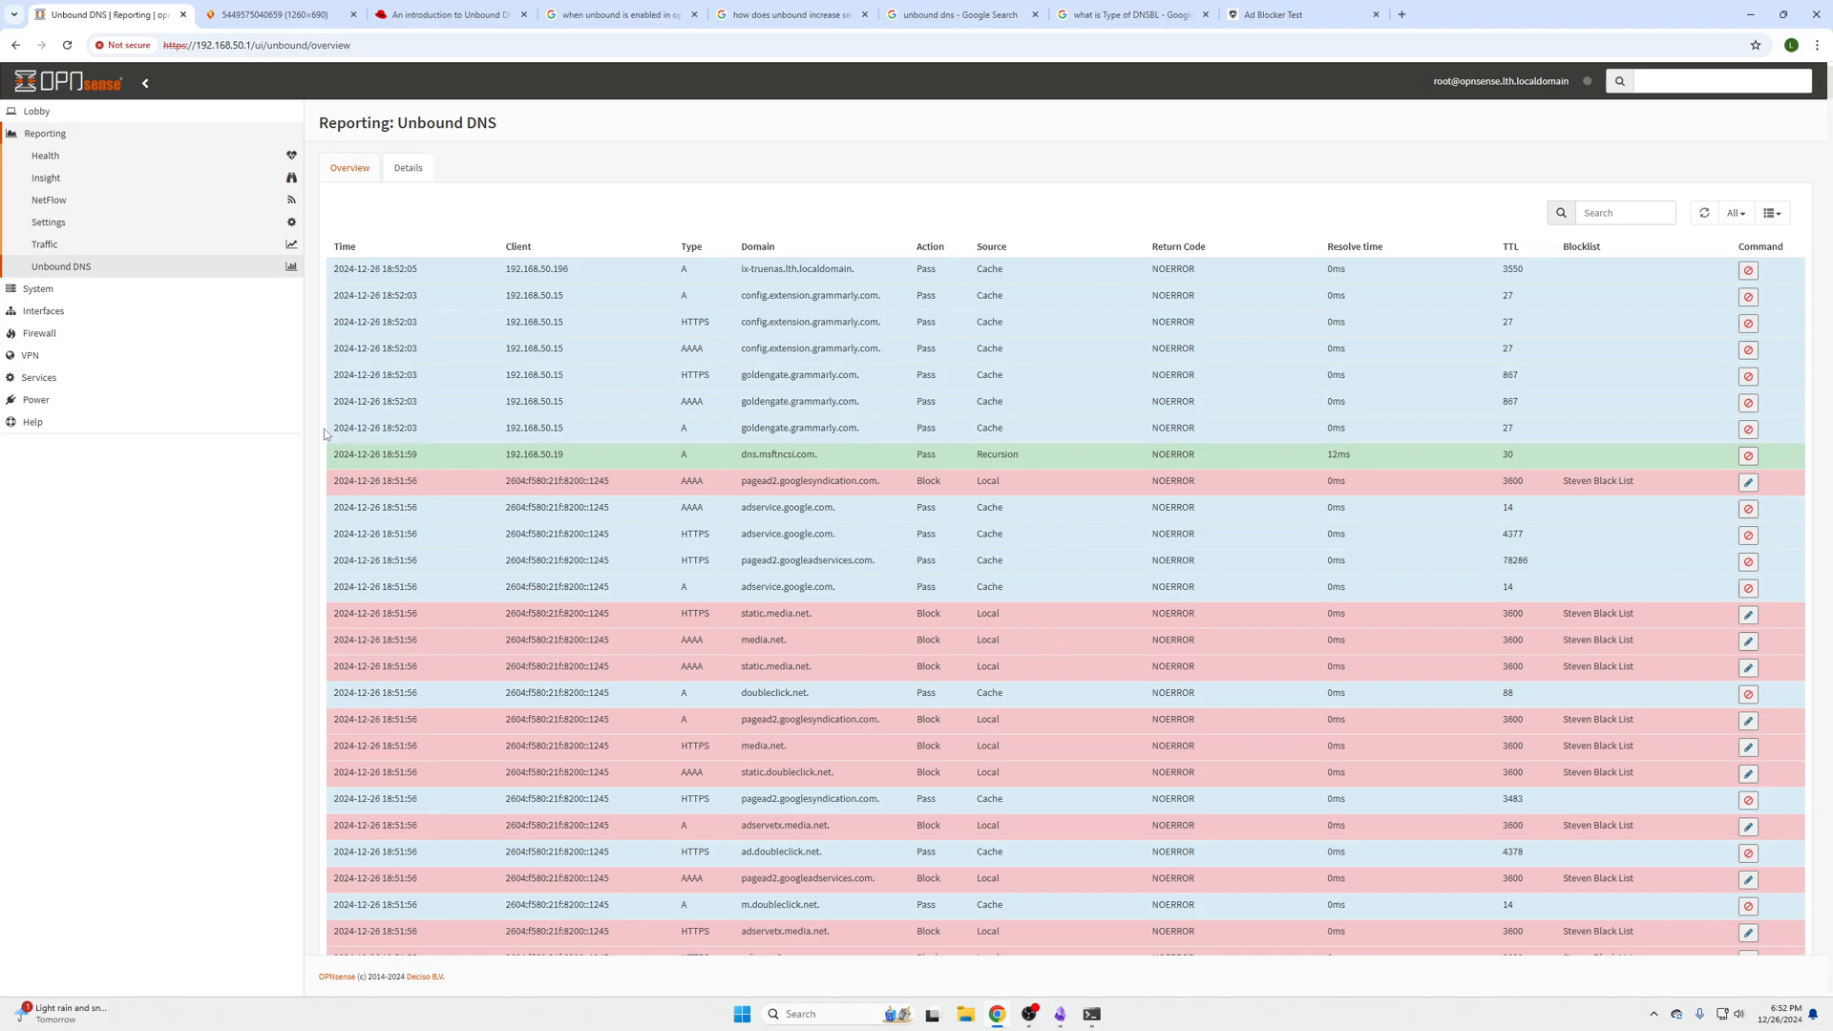
Open Services > Unbound DNS > Blocklist and expand the Type of DNSBL list.
left_click(38, 243)
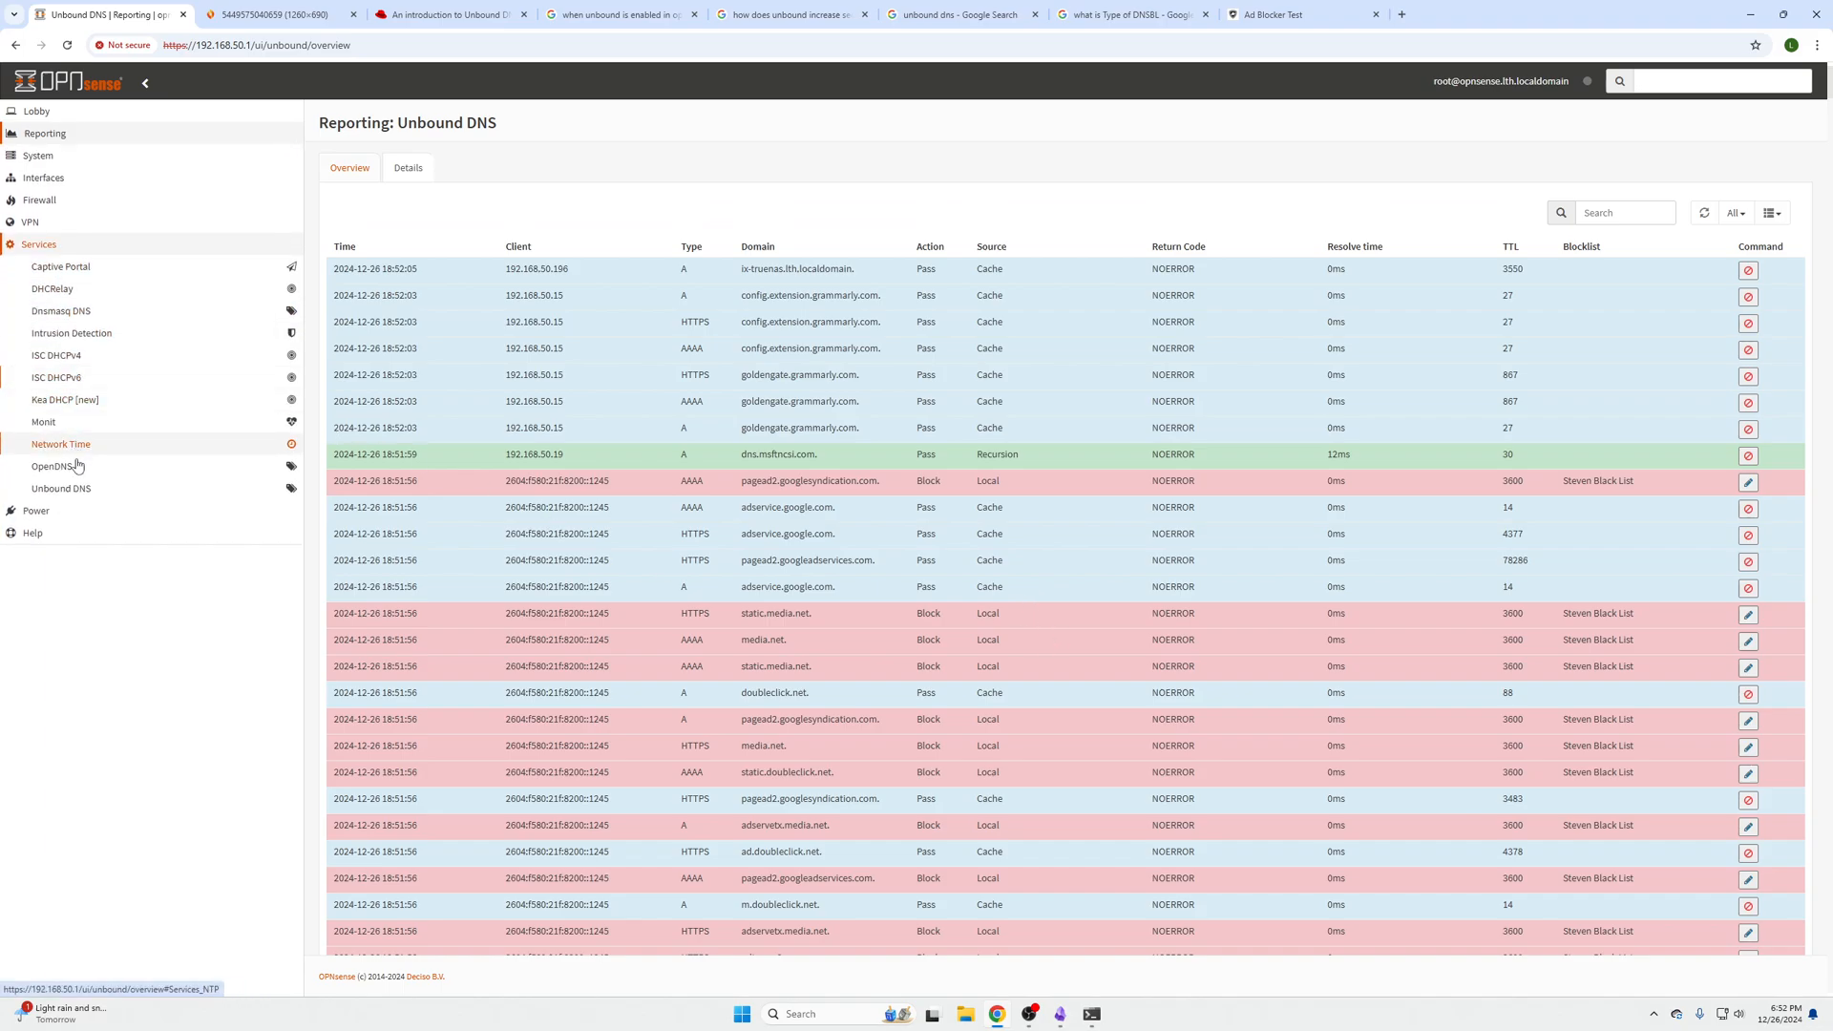
left_click(61, 487)
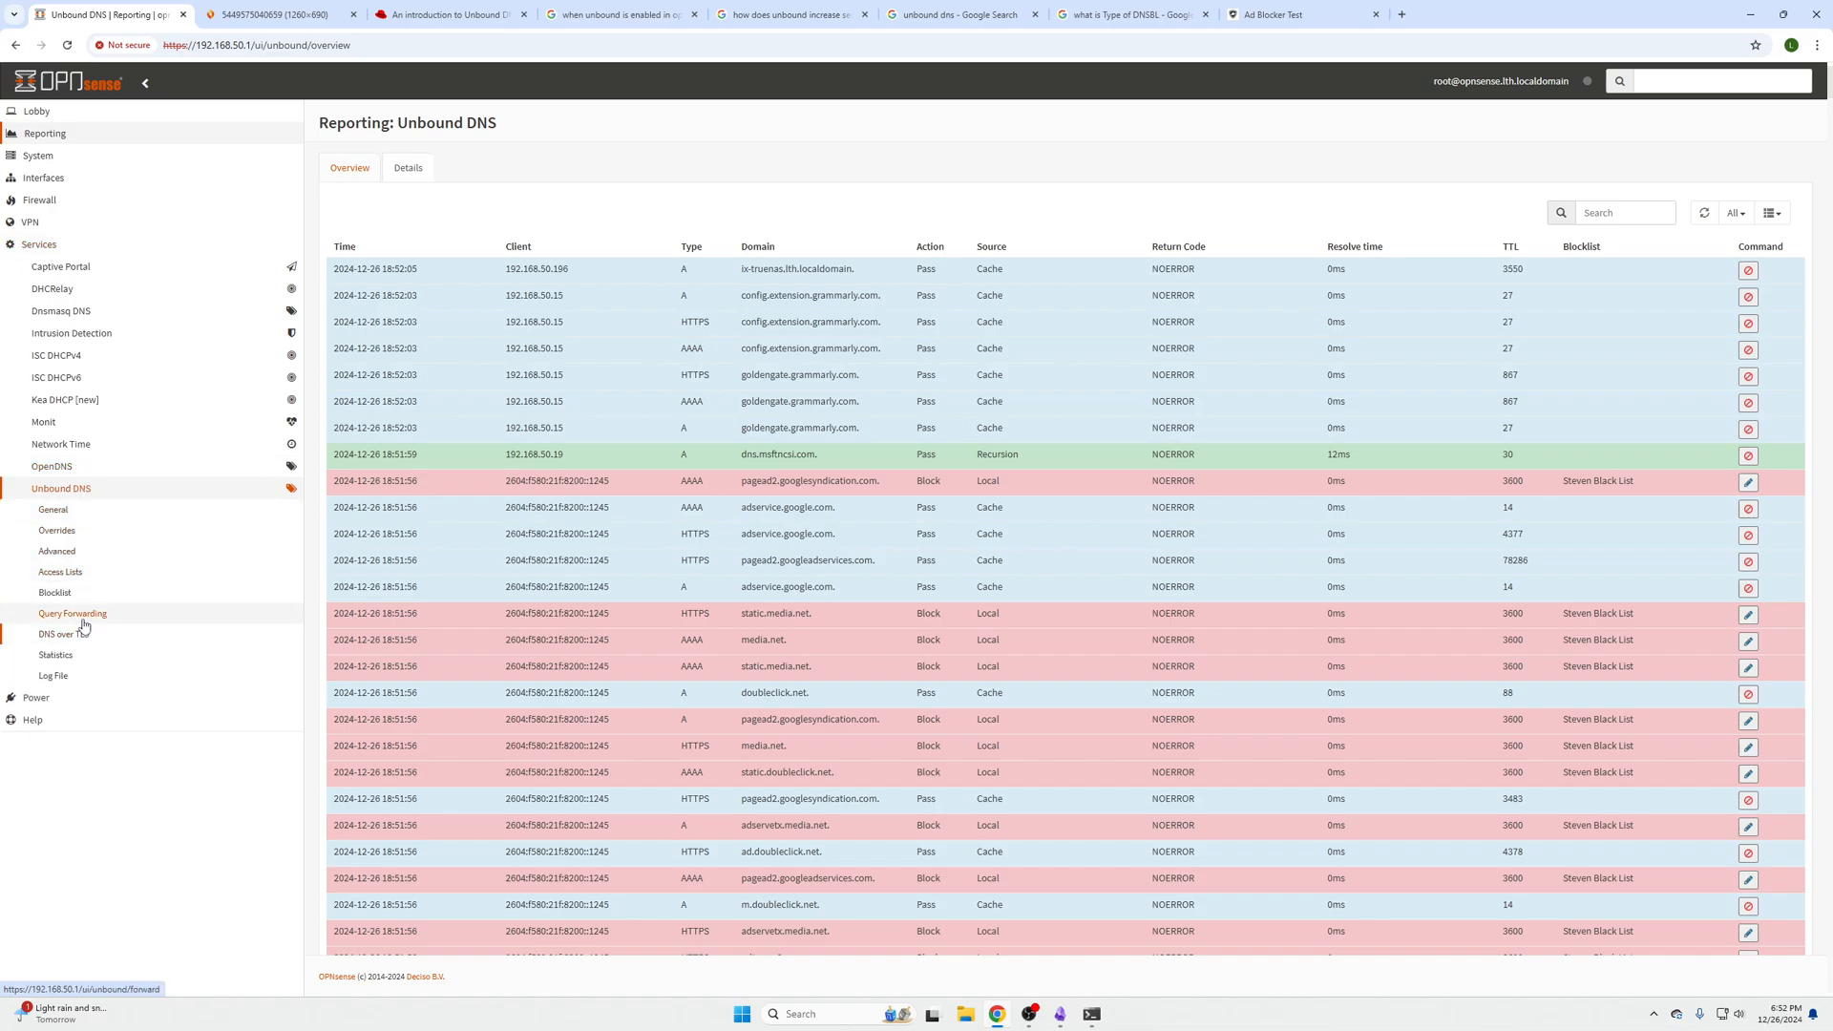
left_click(55, 592)
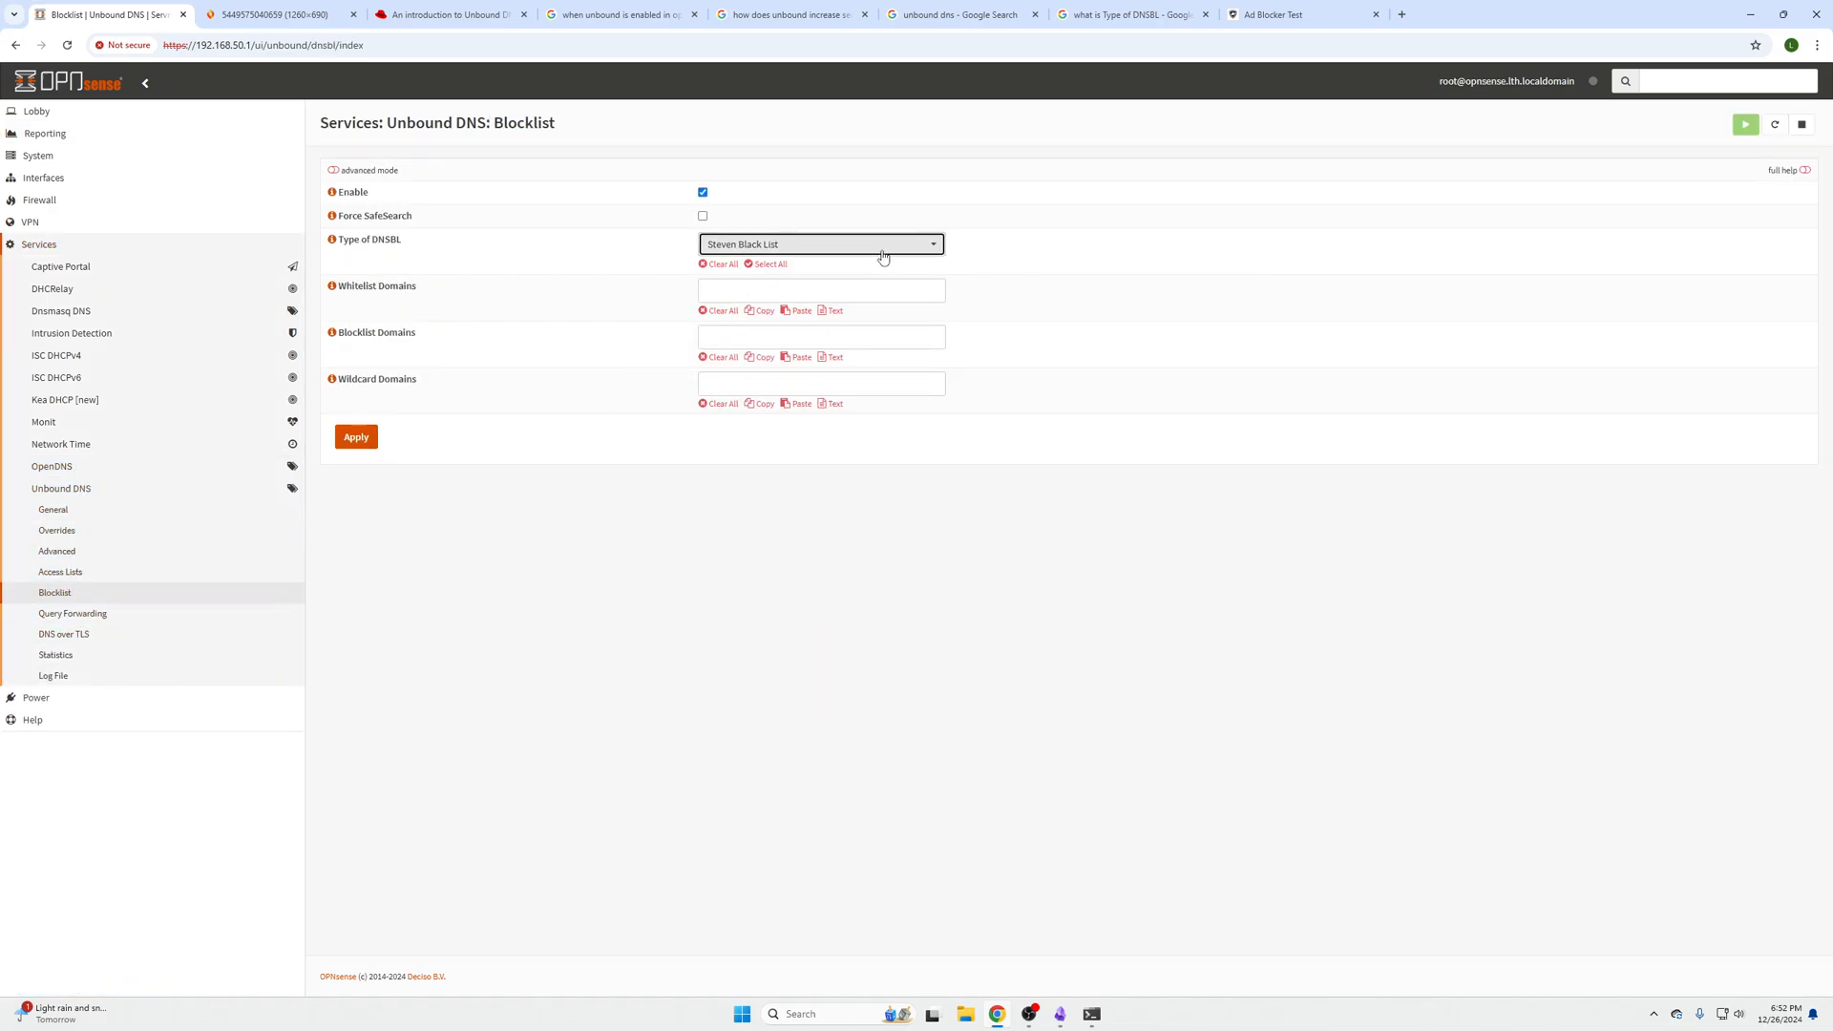
left_click(821, 243)
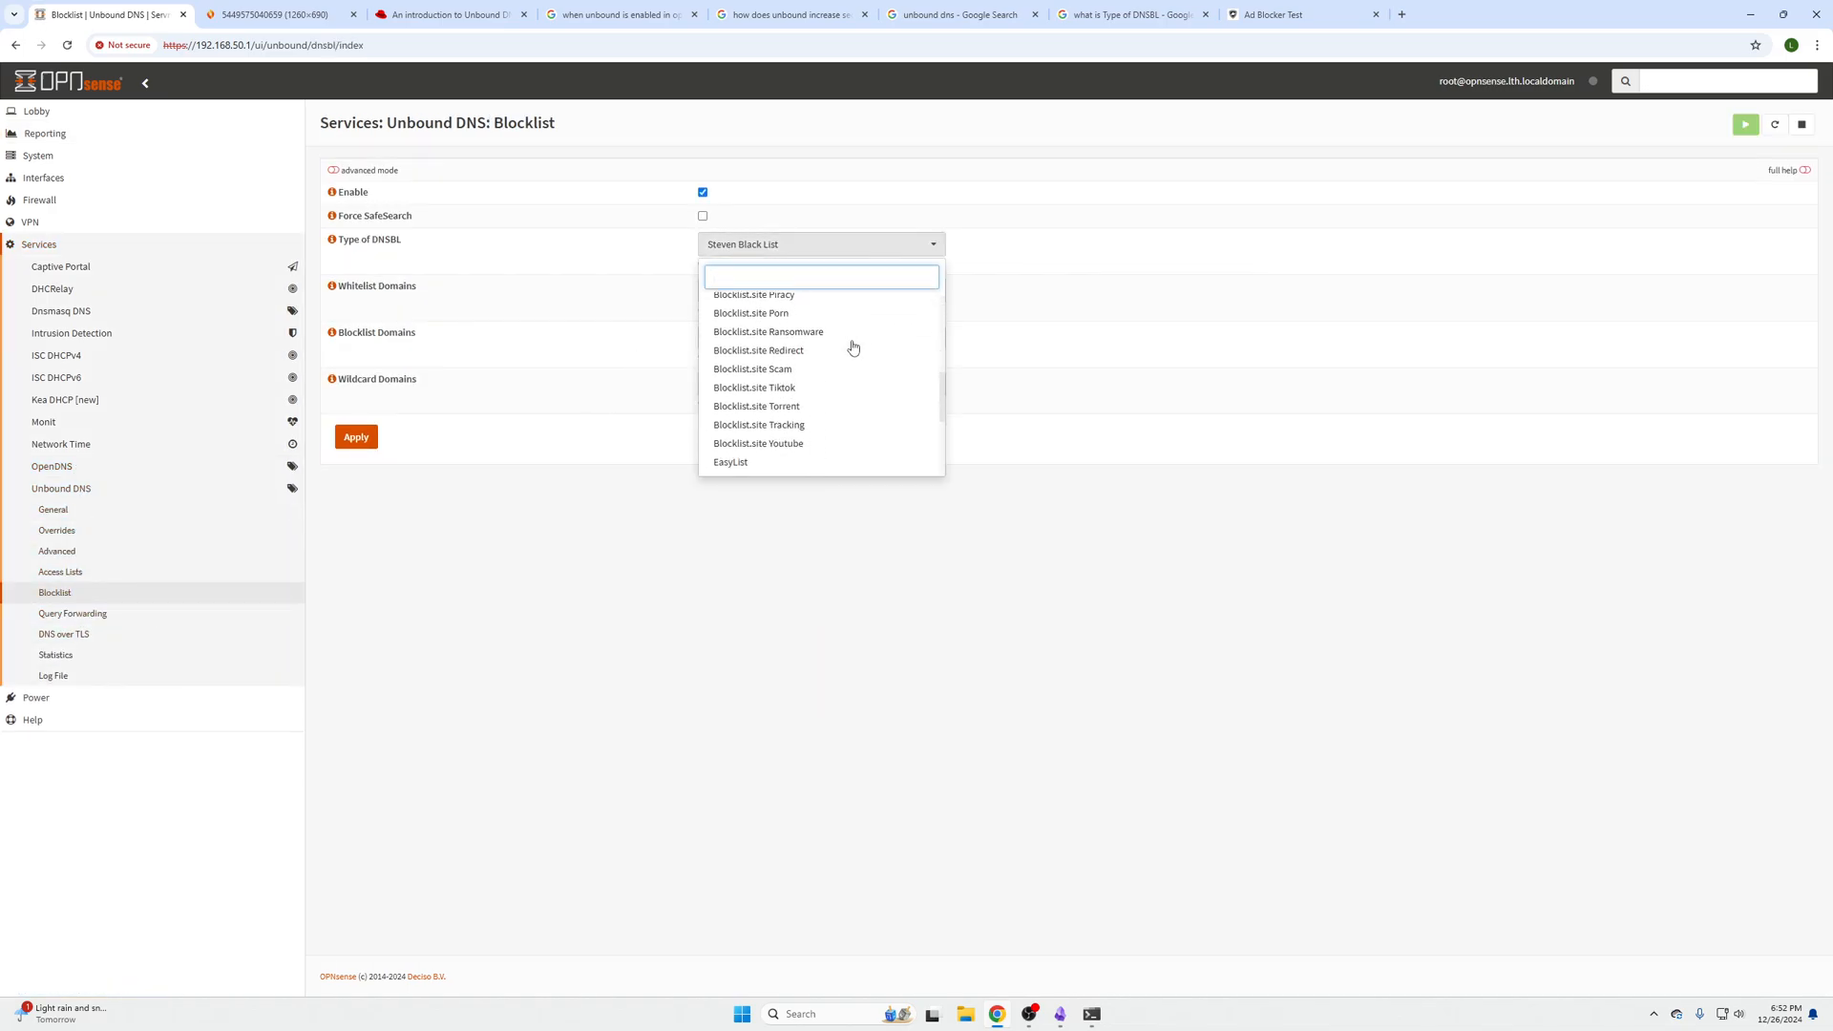